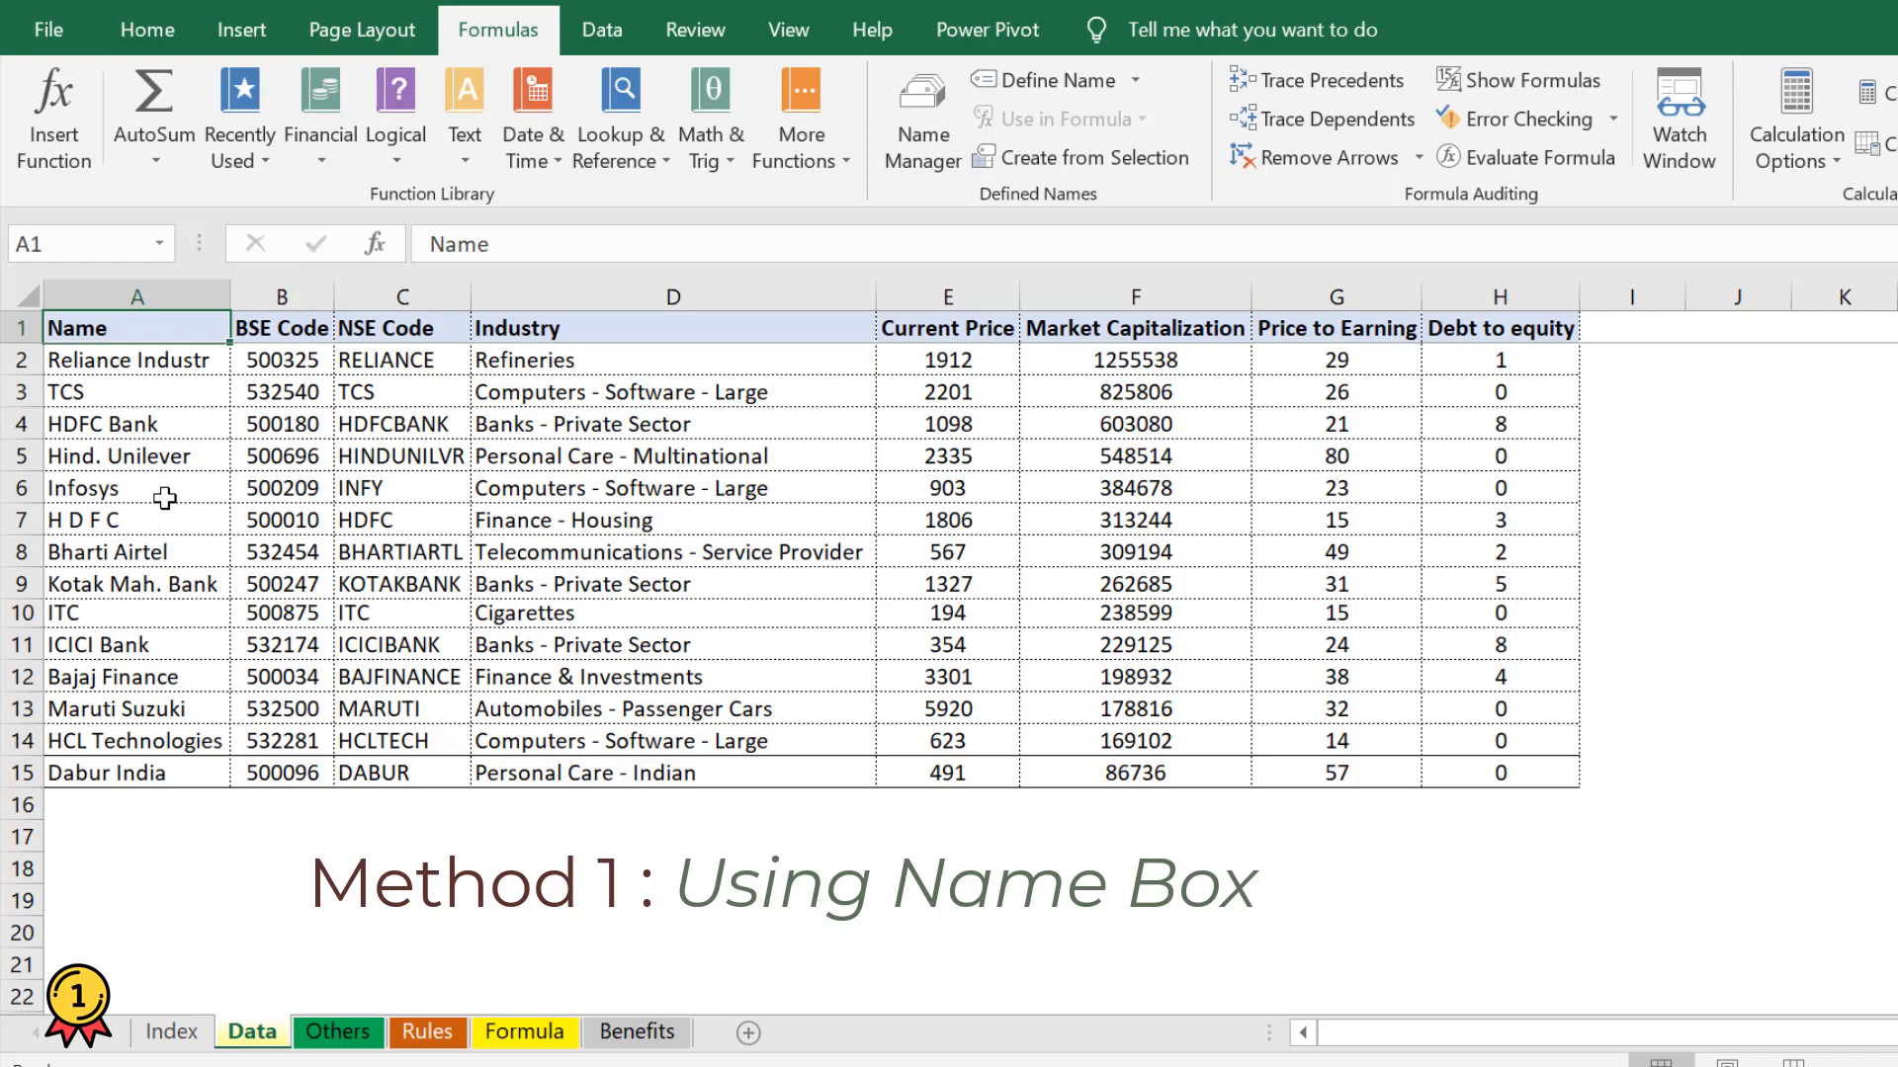
- Name the company-name cells A2:A15 'CompanyName' via the Name Box
left_click(137, 359)
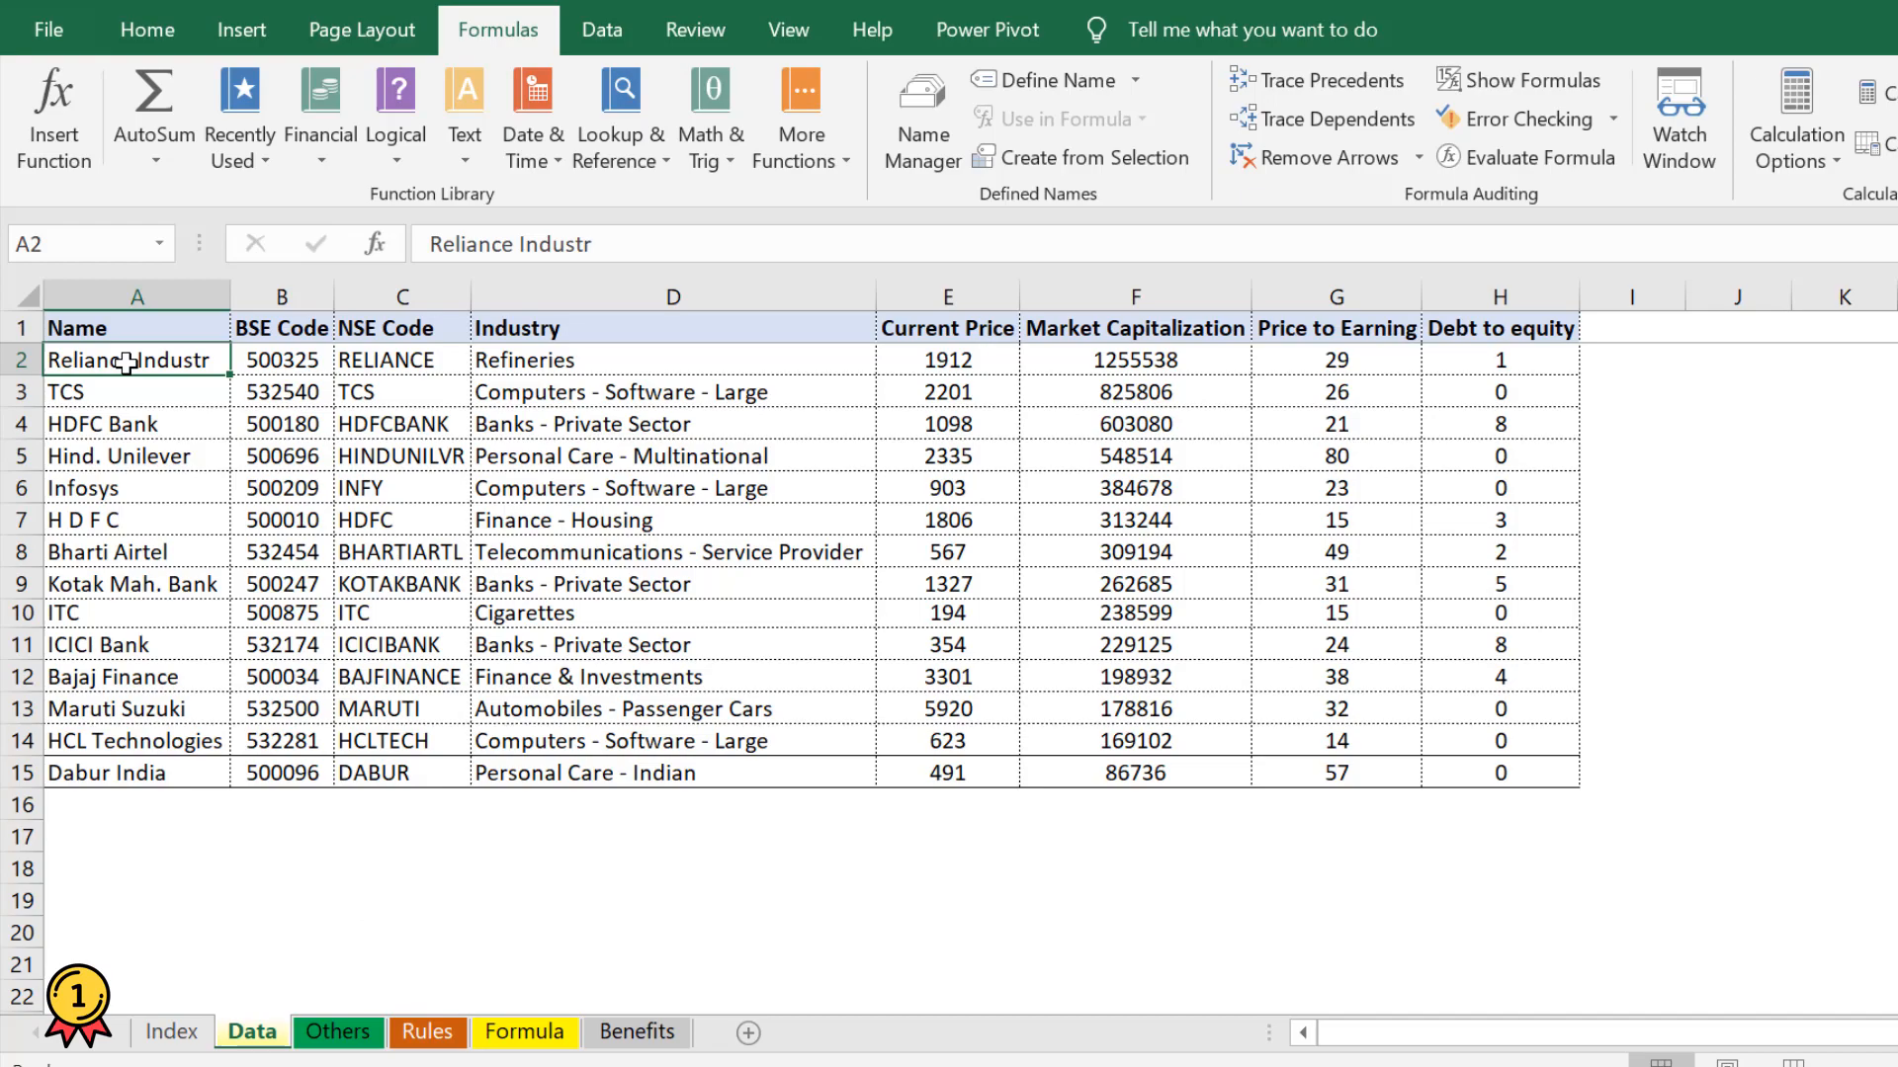
left_click(136, 326)
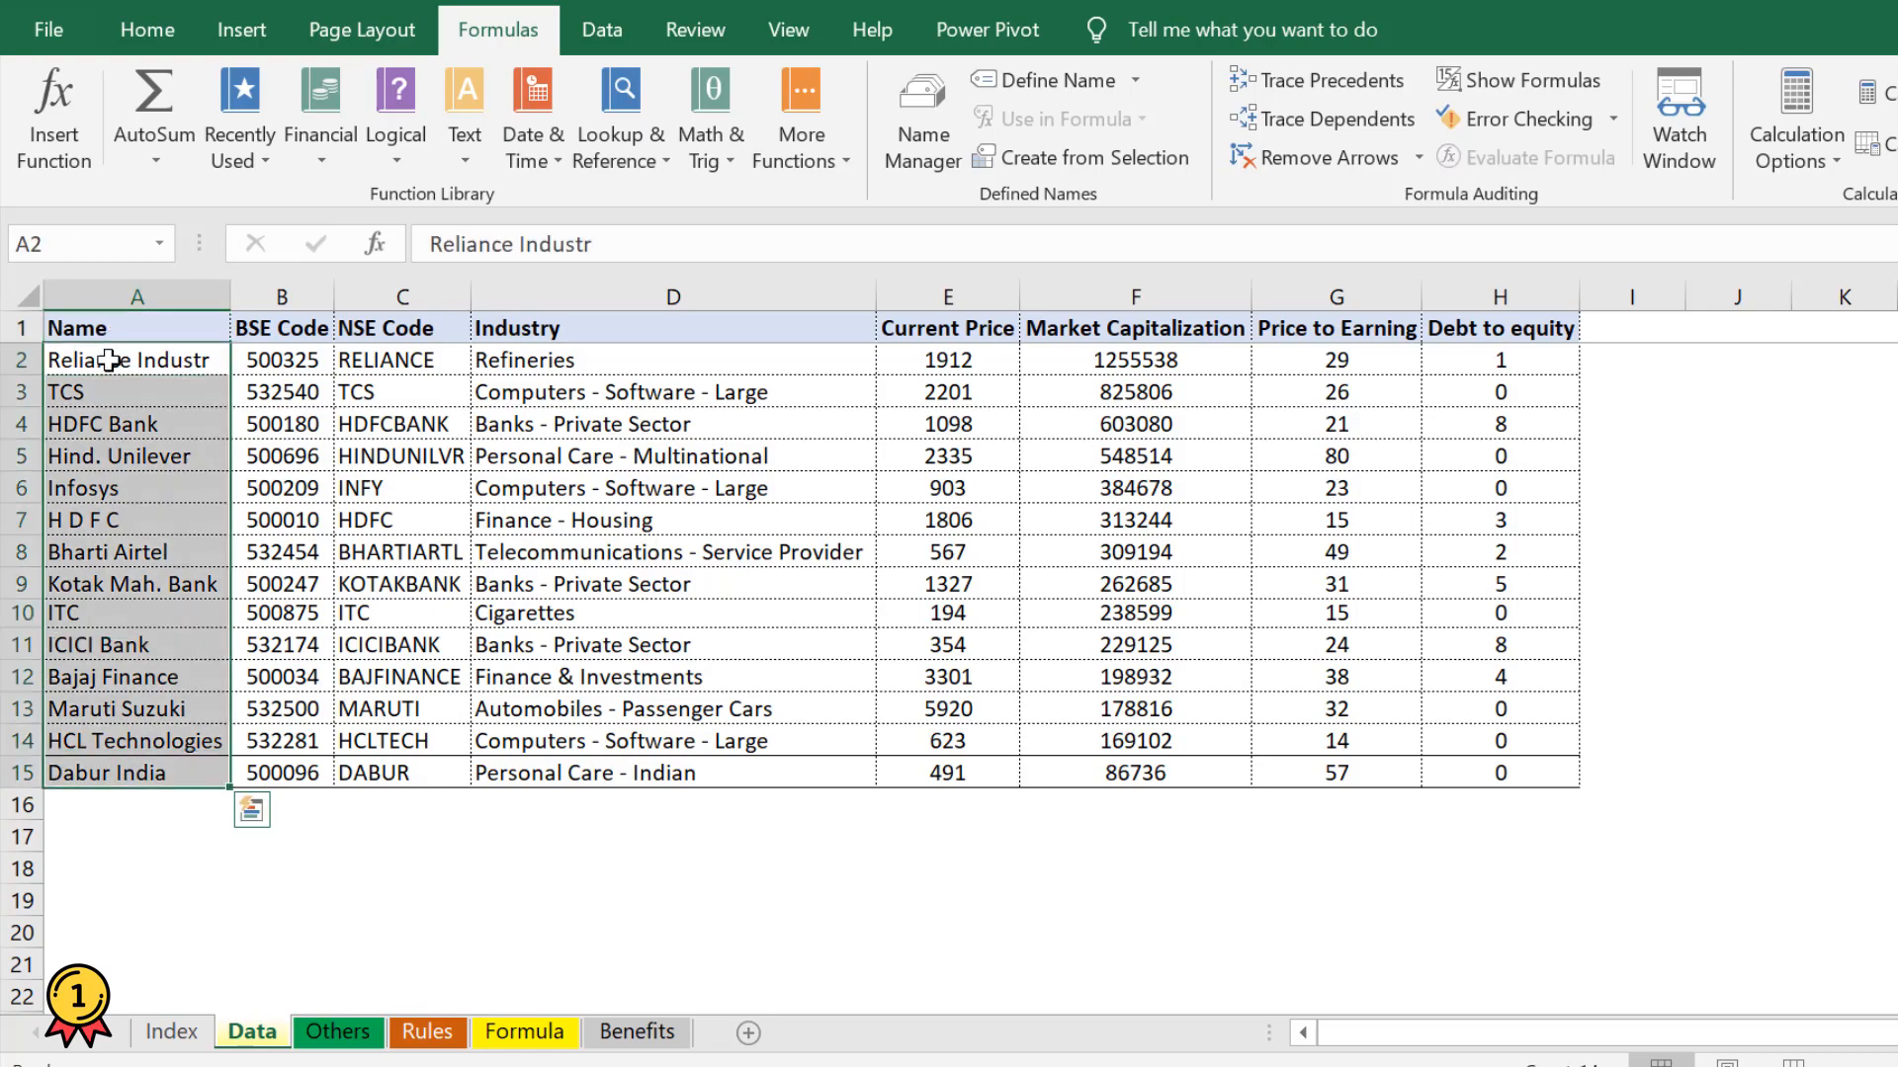
mouse_move(82, 243)
type("C")
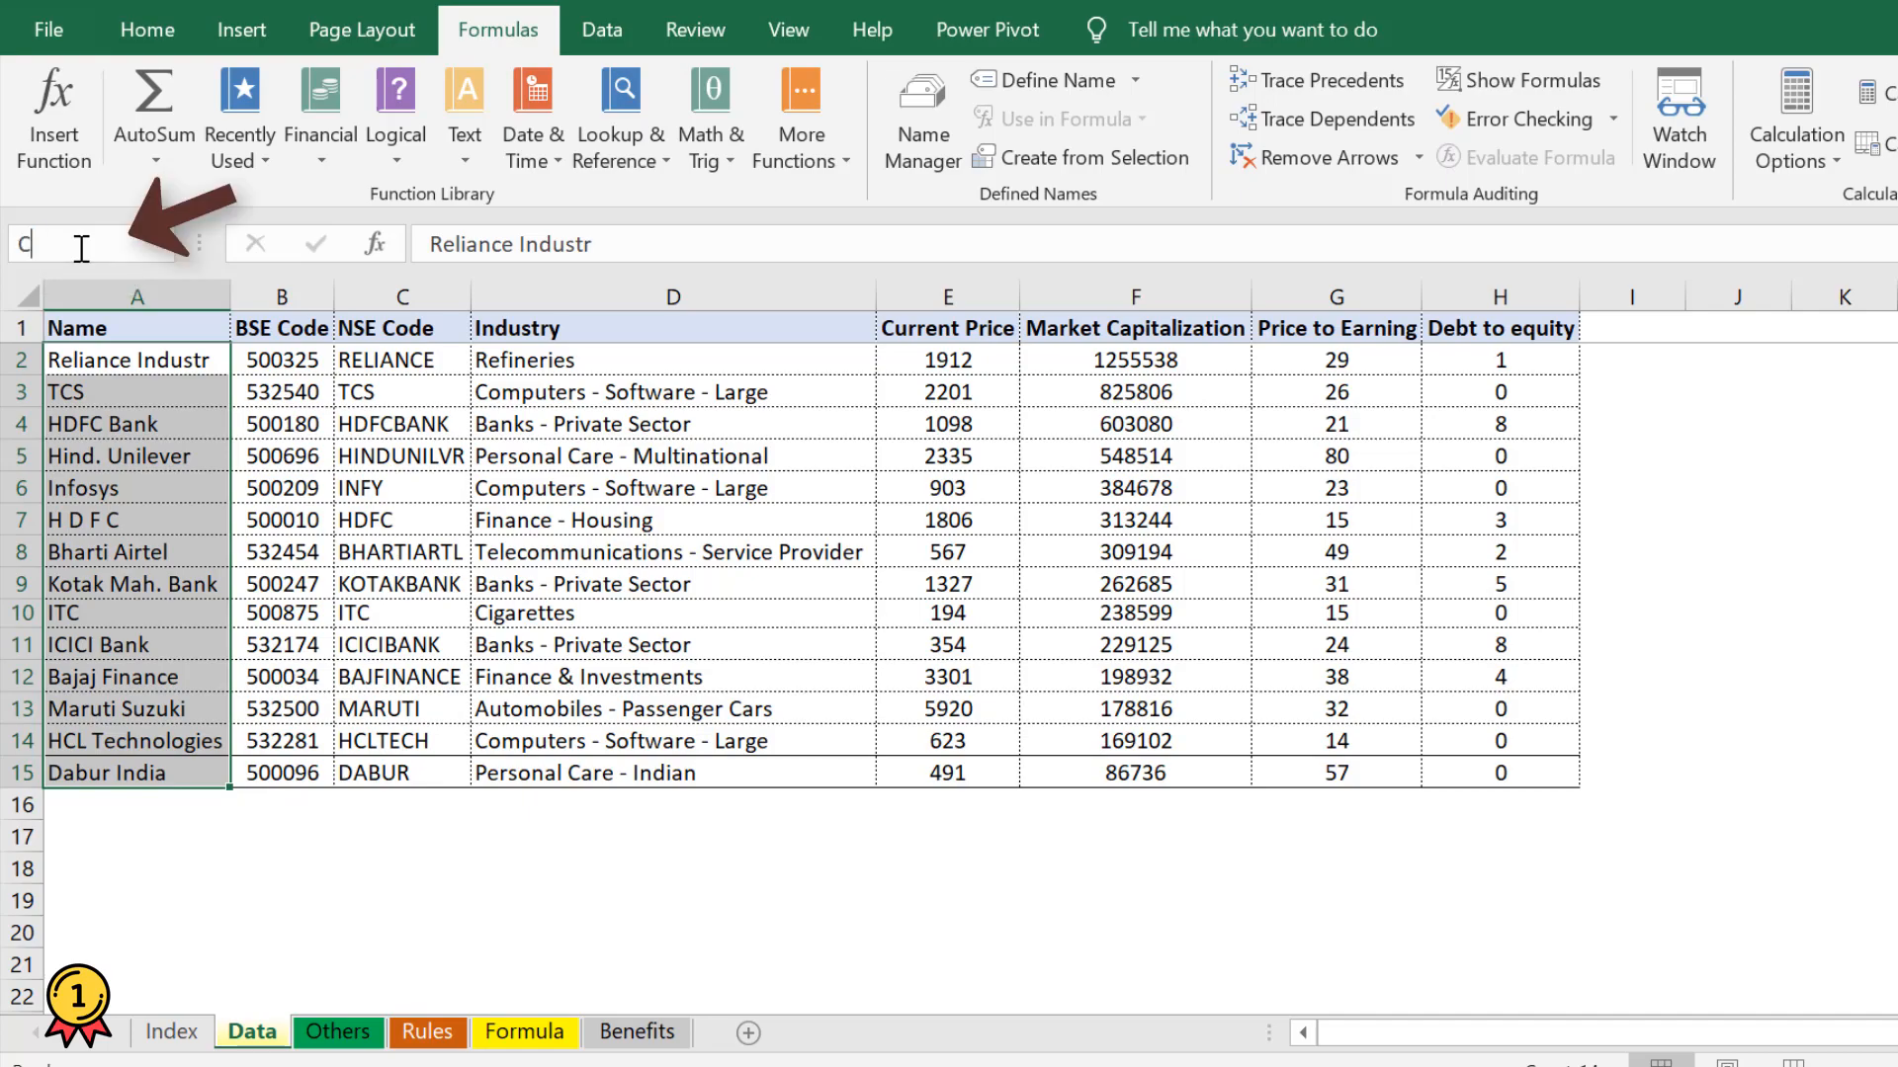
type("omp")
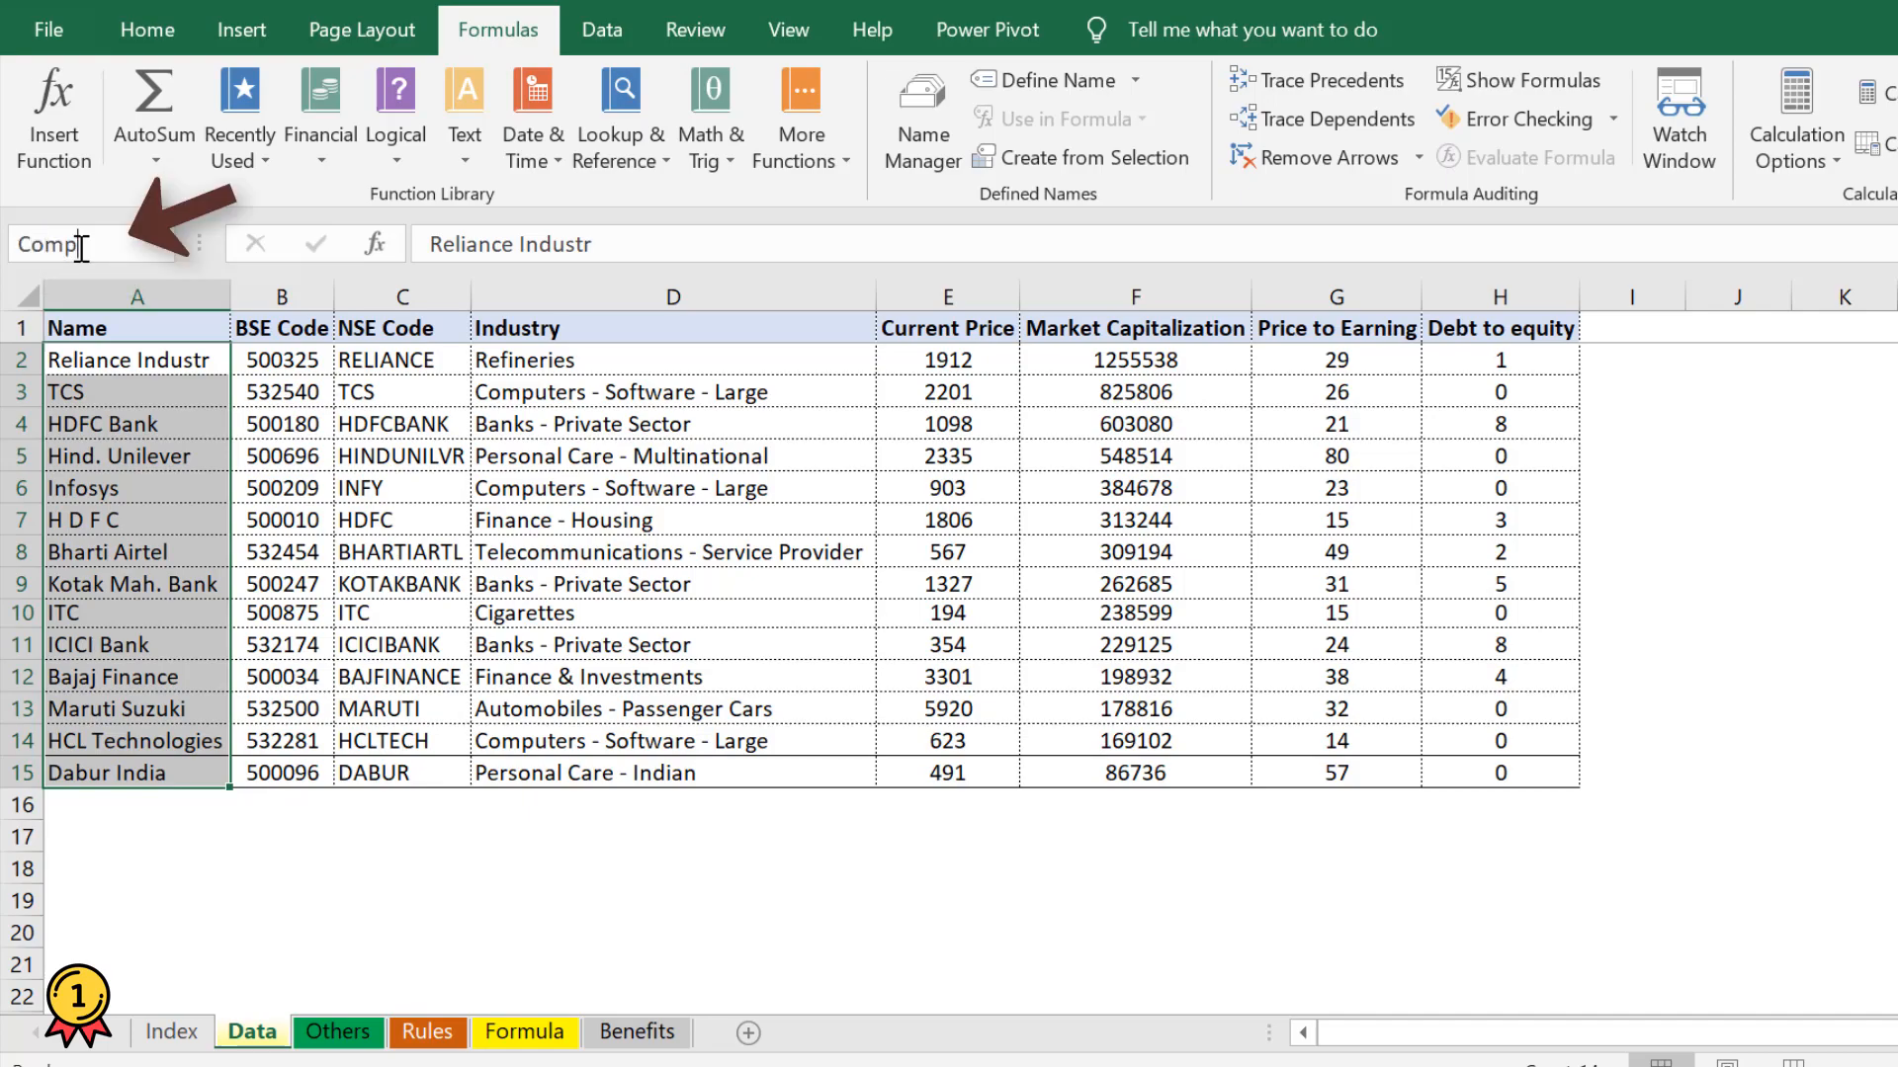
type("anyName")
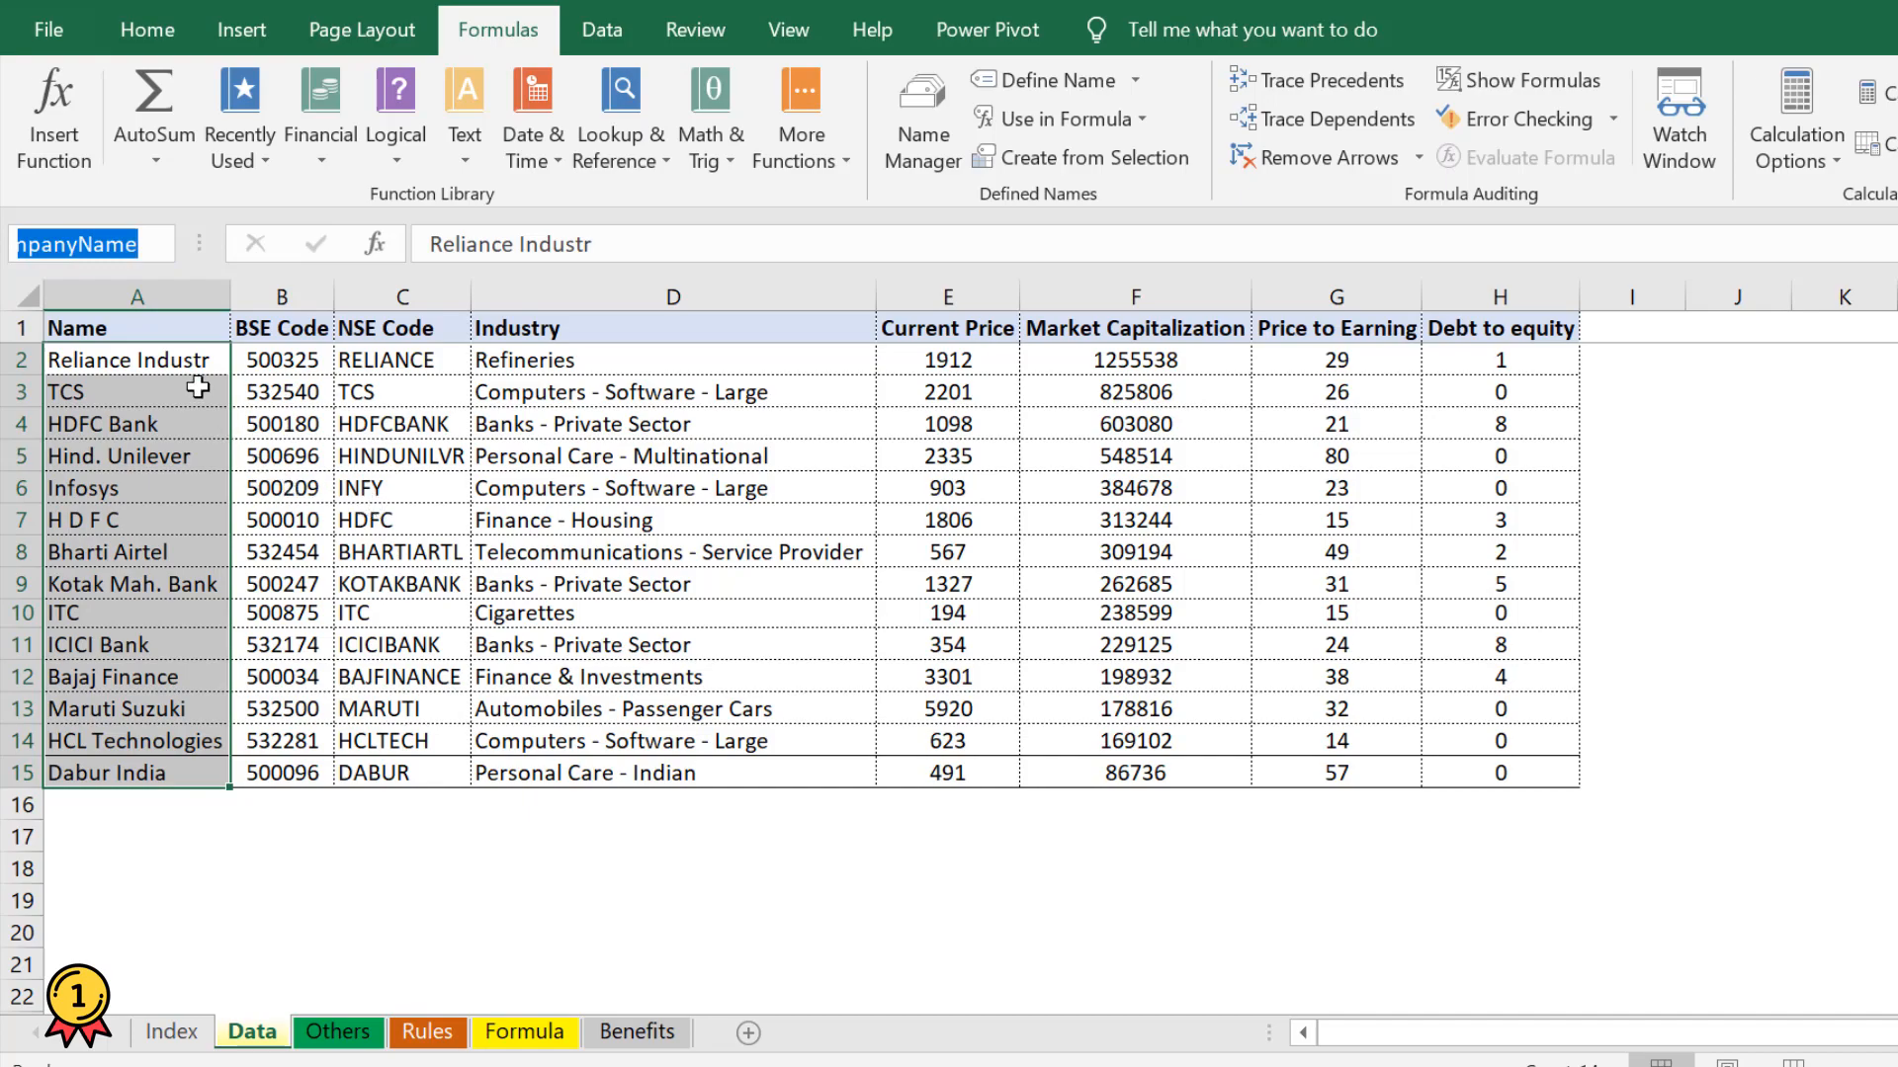
left_click(281, 391)
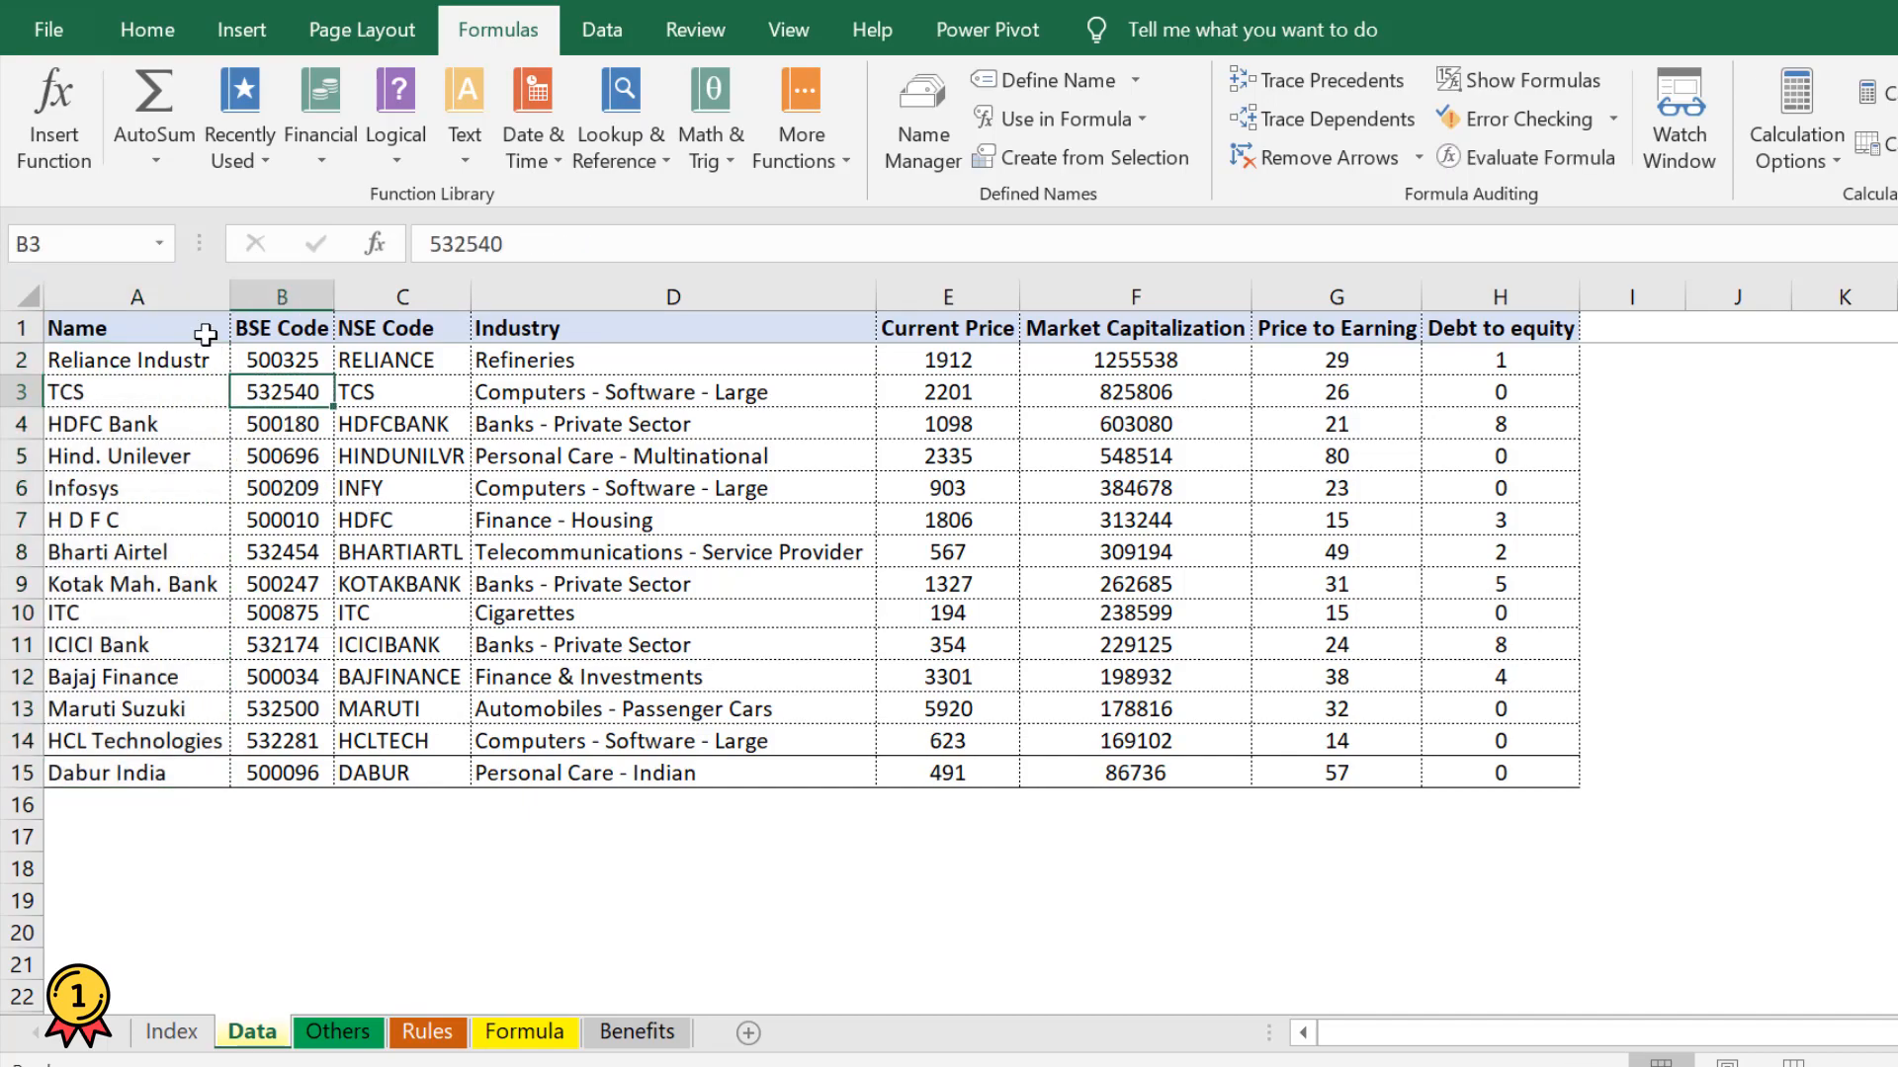
- Select the BSE codes in B2:B15 and start a new name definition for them
left_click(402, 612)
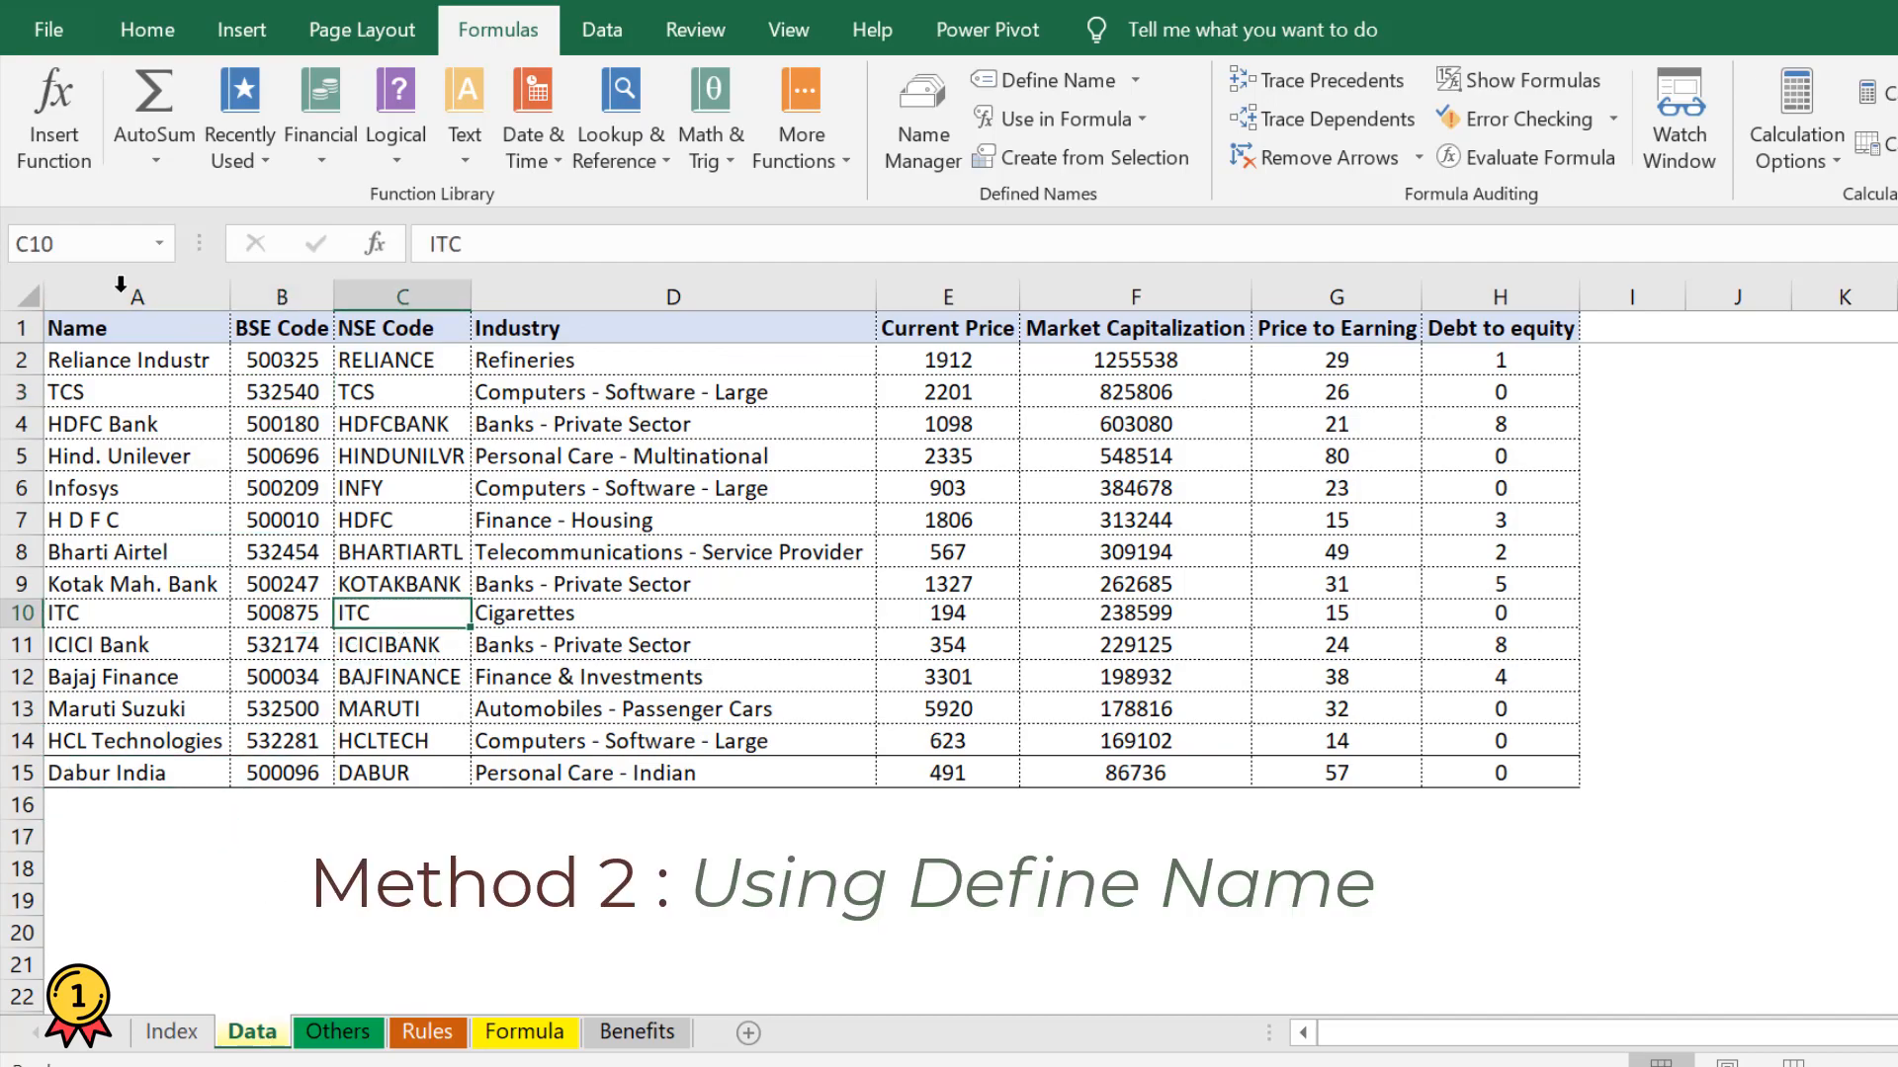
left_click(136, 359)
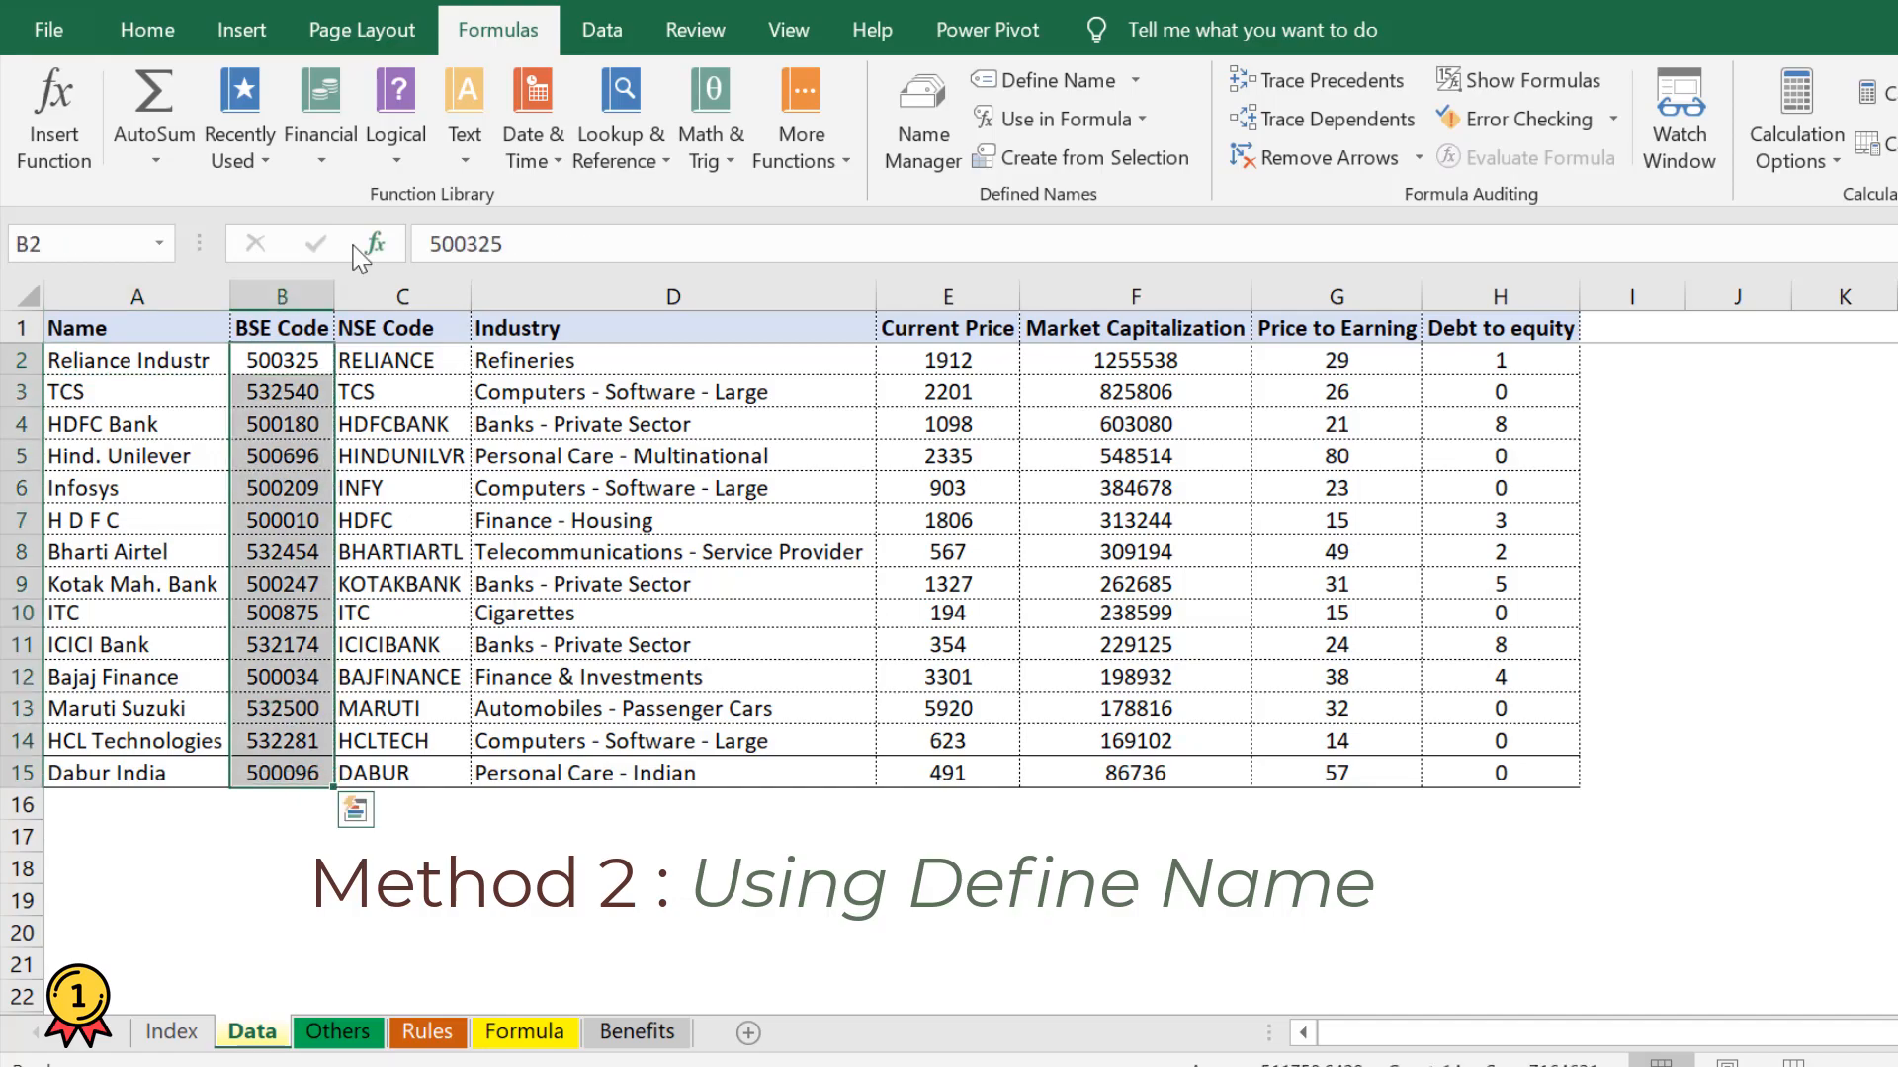
left_click(1048, 79)
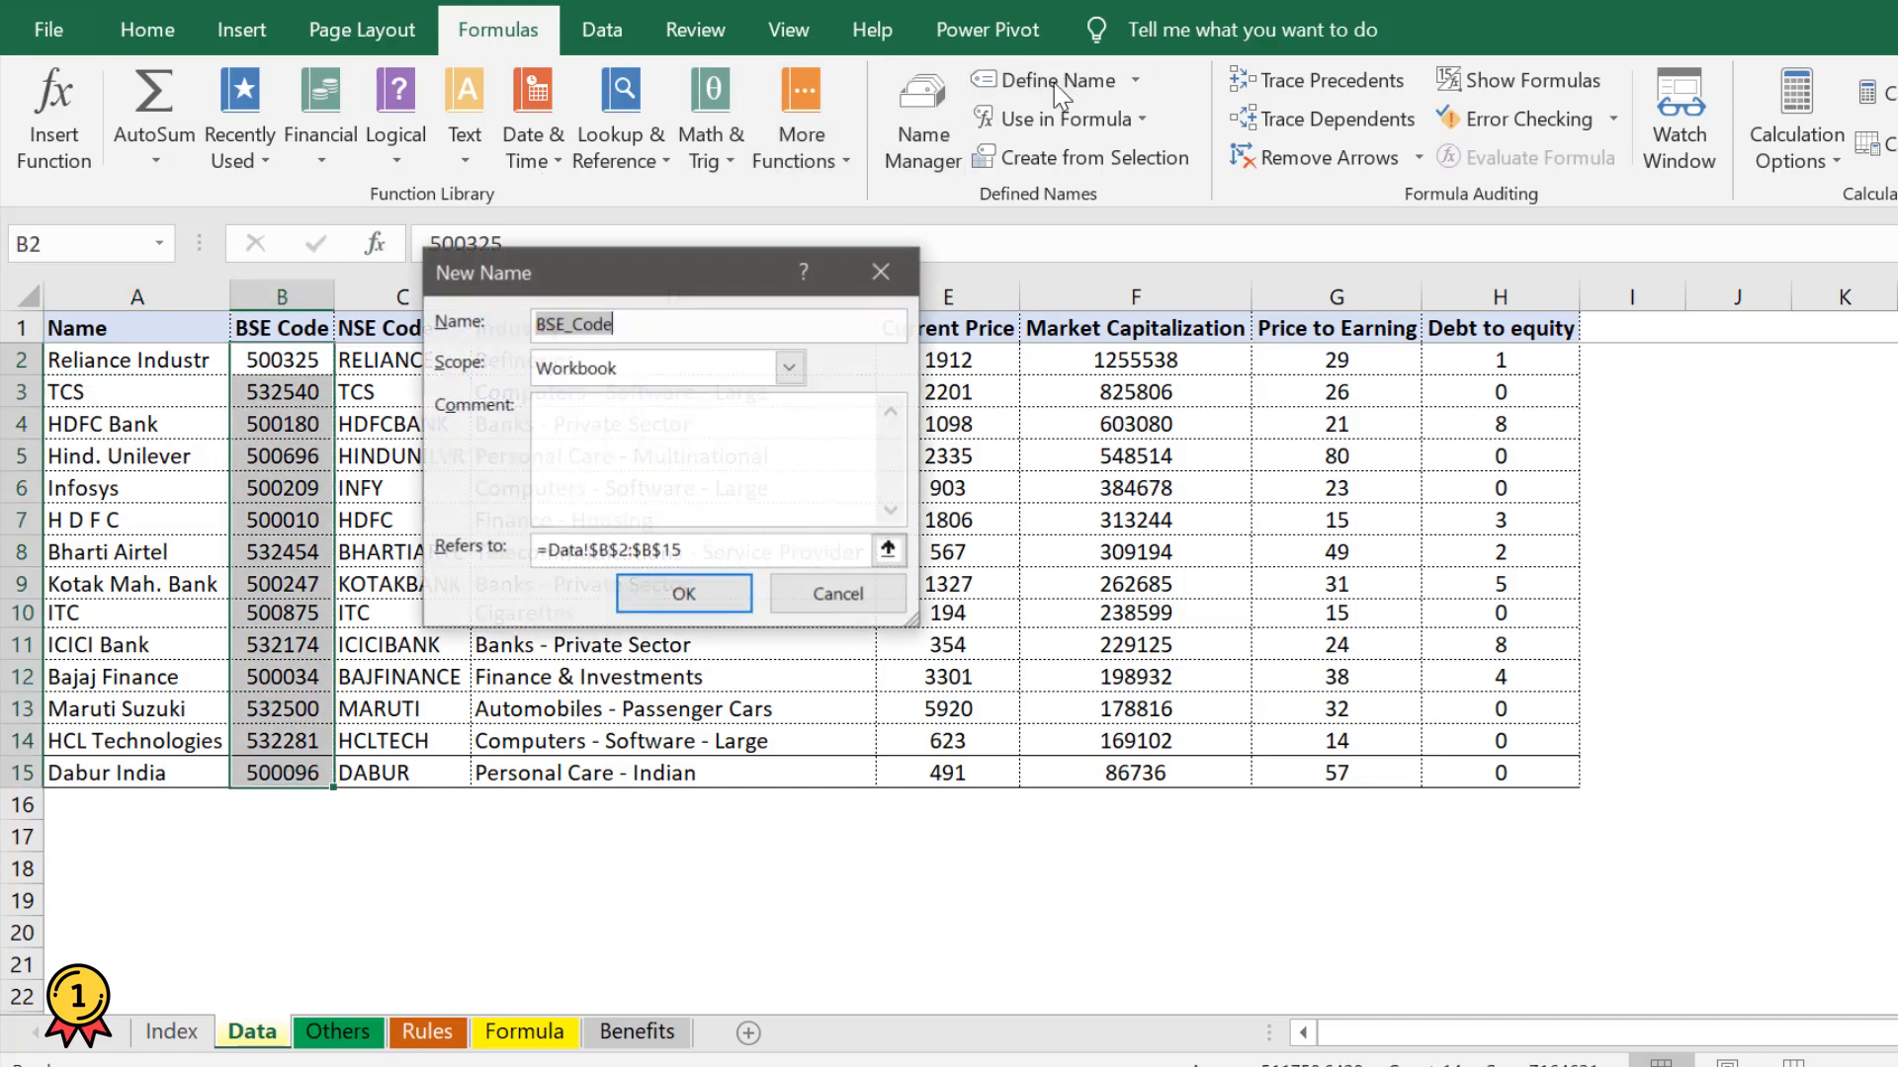
left_click(682, 593)
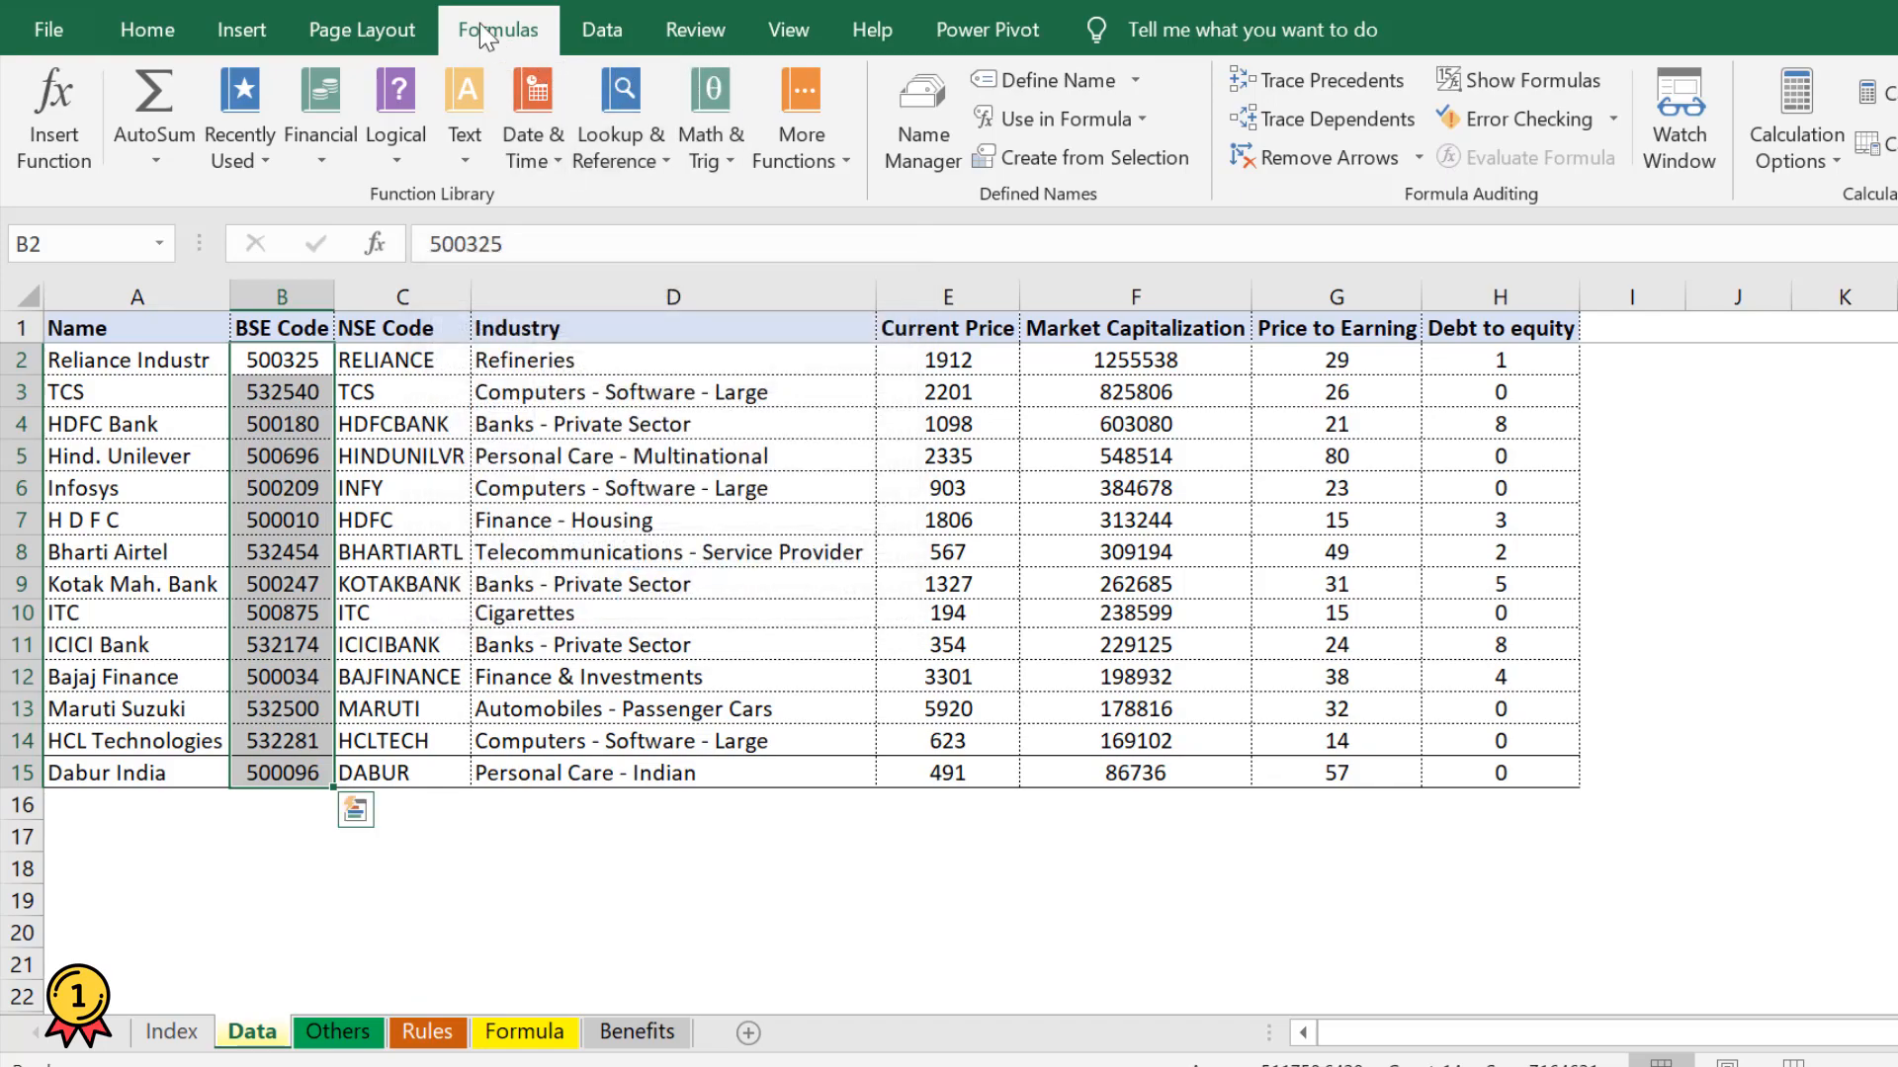
mouse_move(1051, 79)
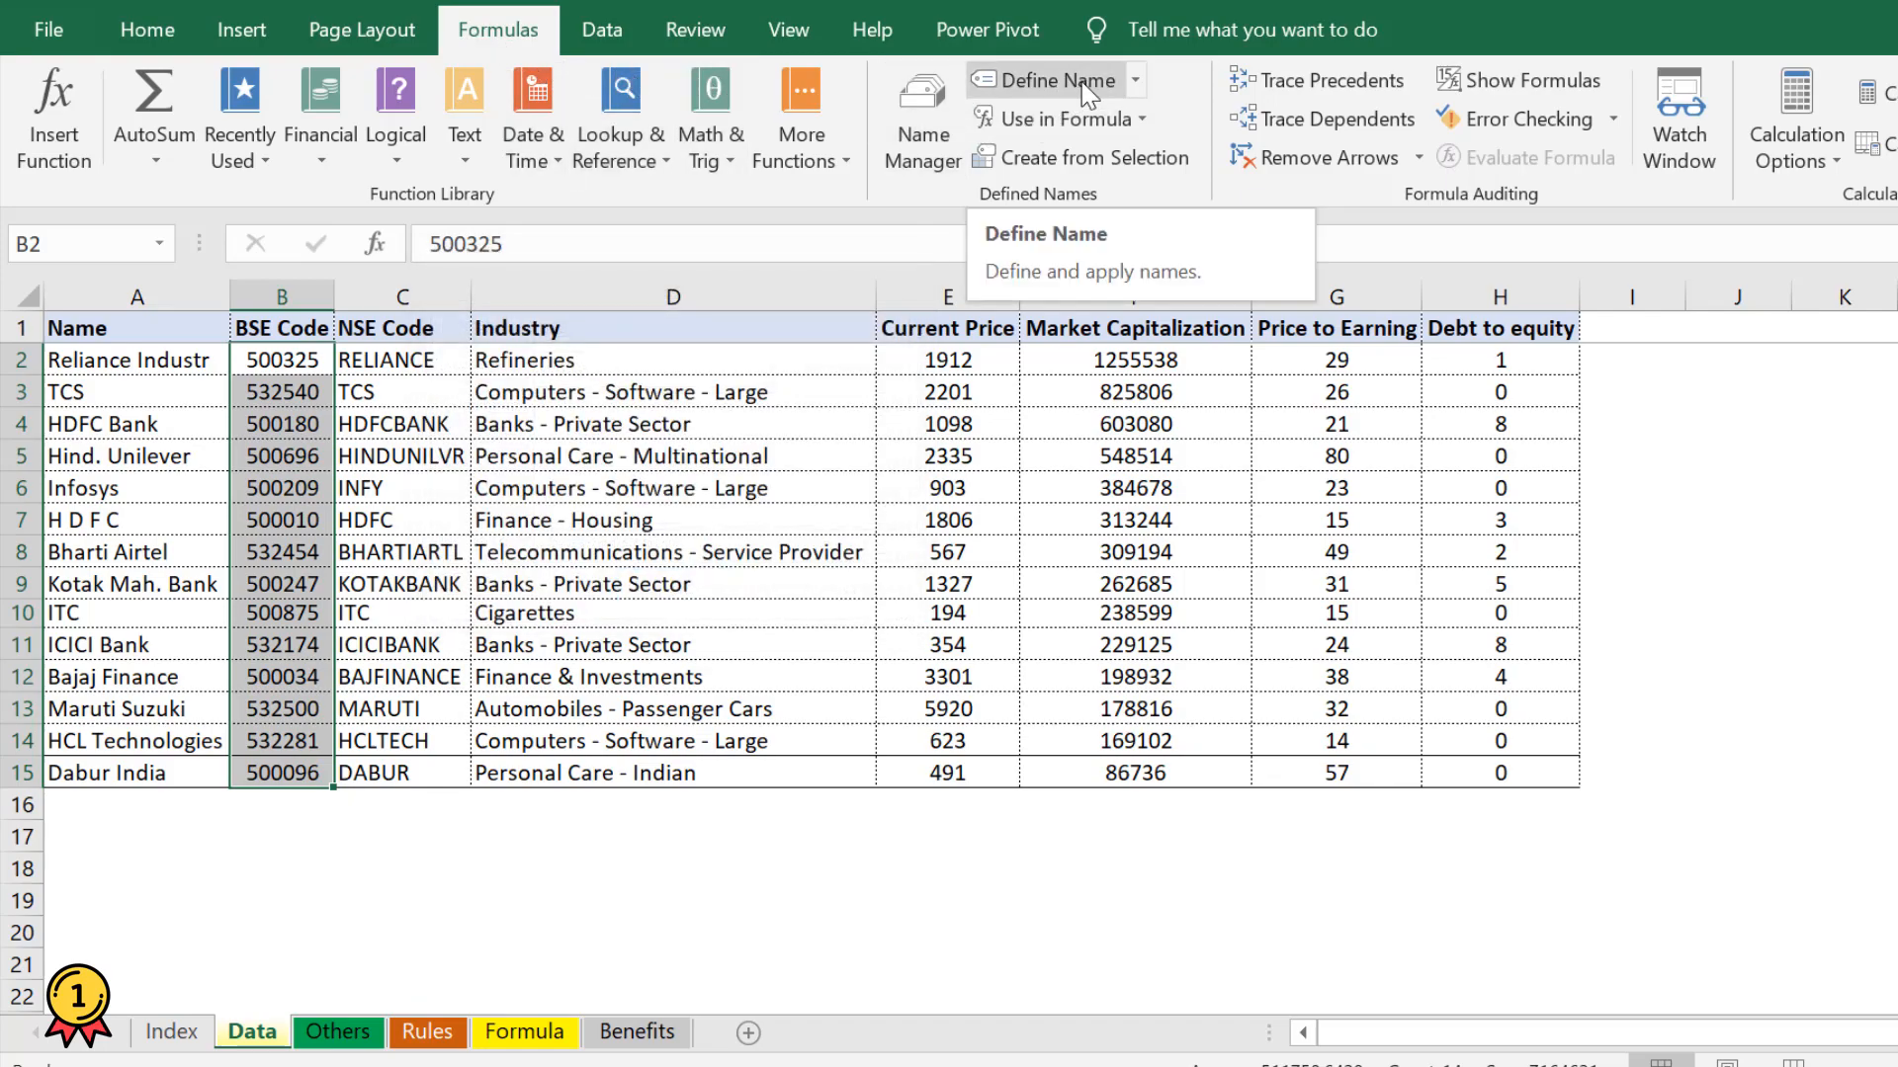
left_click(1048, 79)
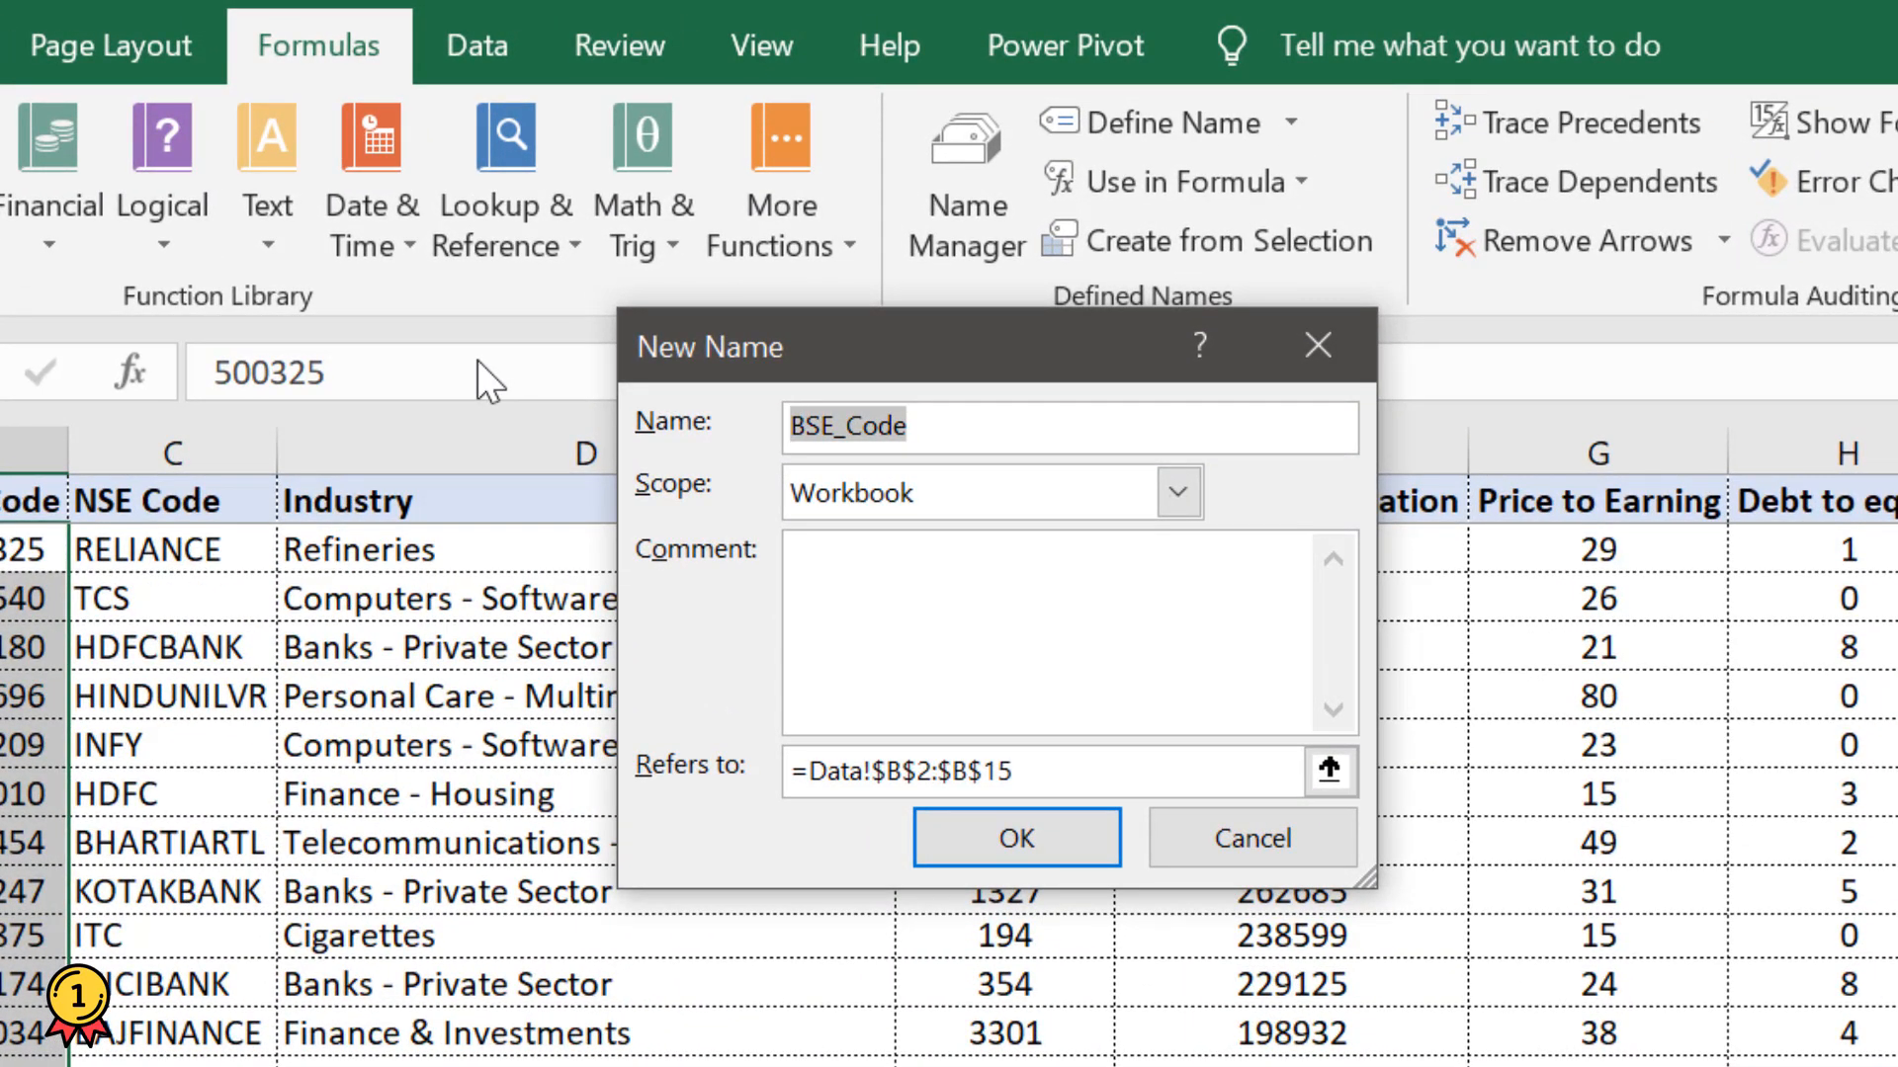
- Define the name CompanyCode with Workbook scope for the selected codes
type("CO")
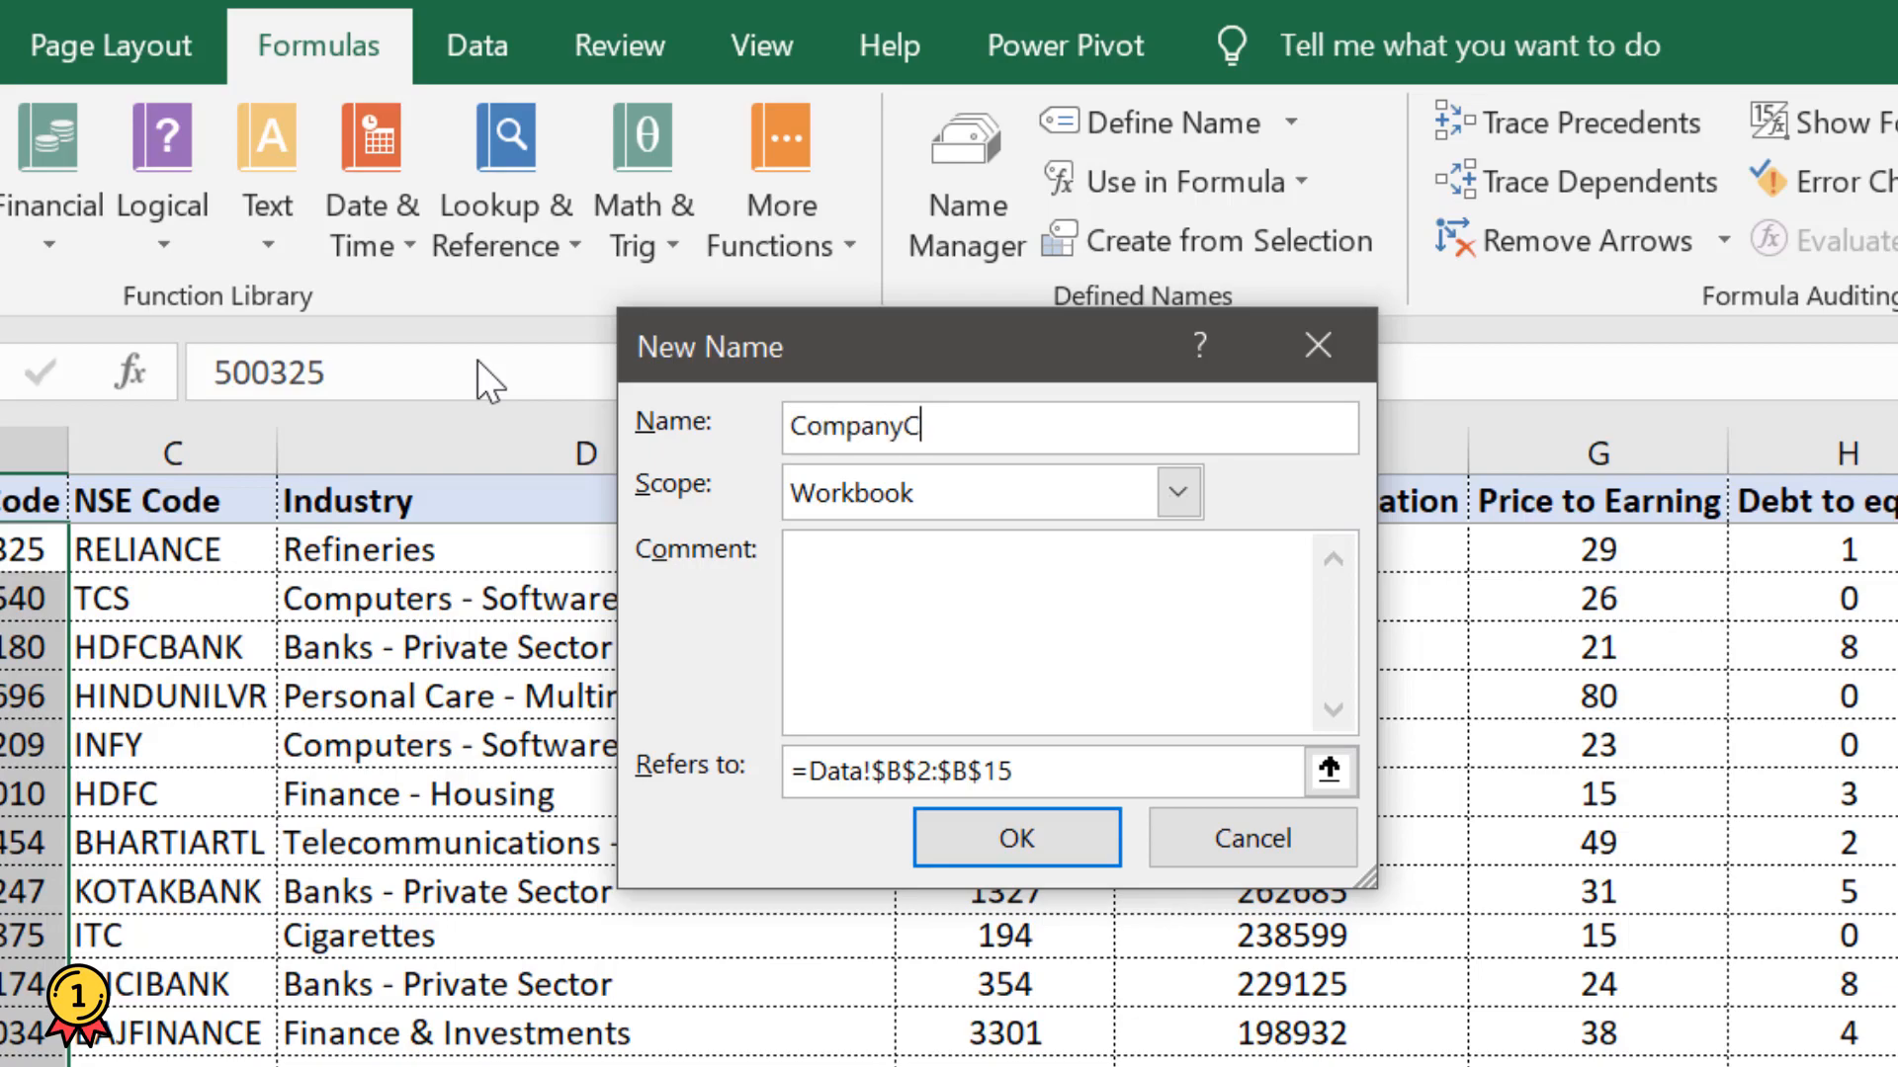
type("ode")
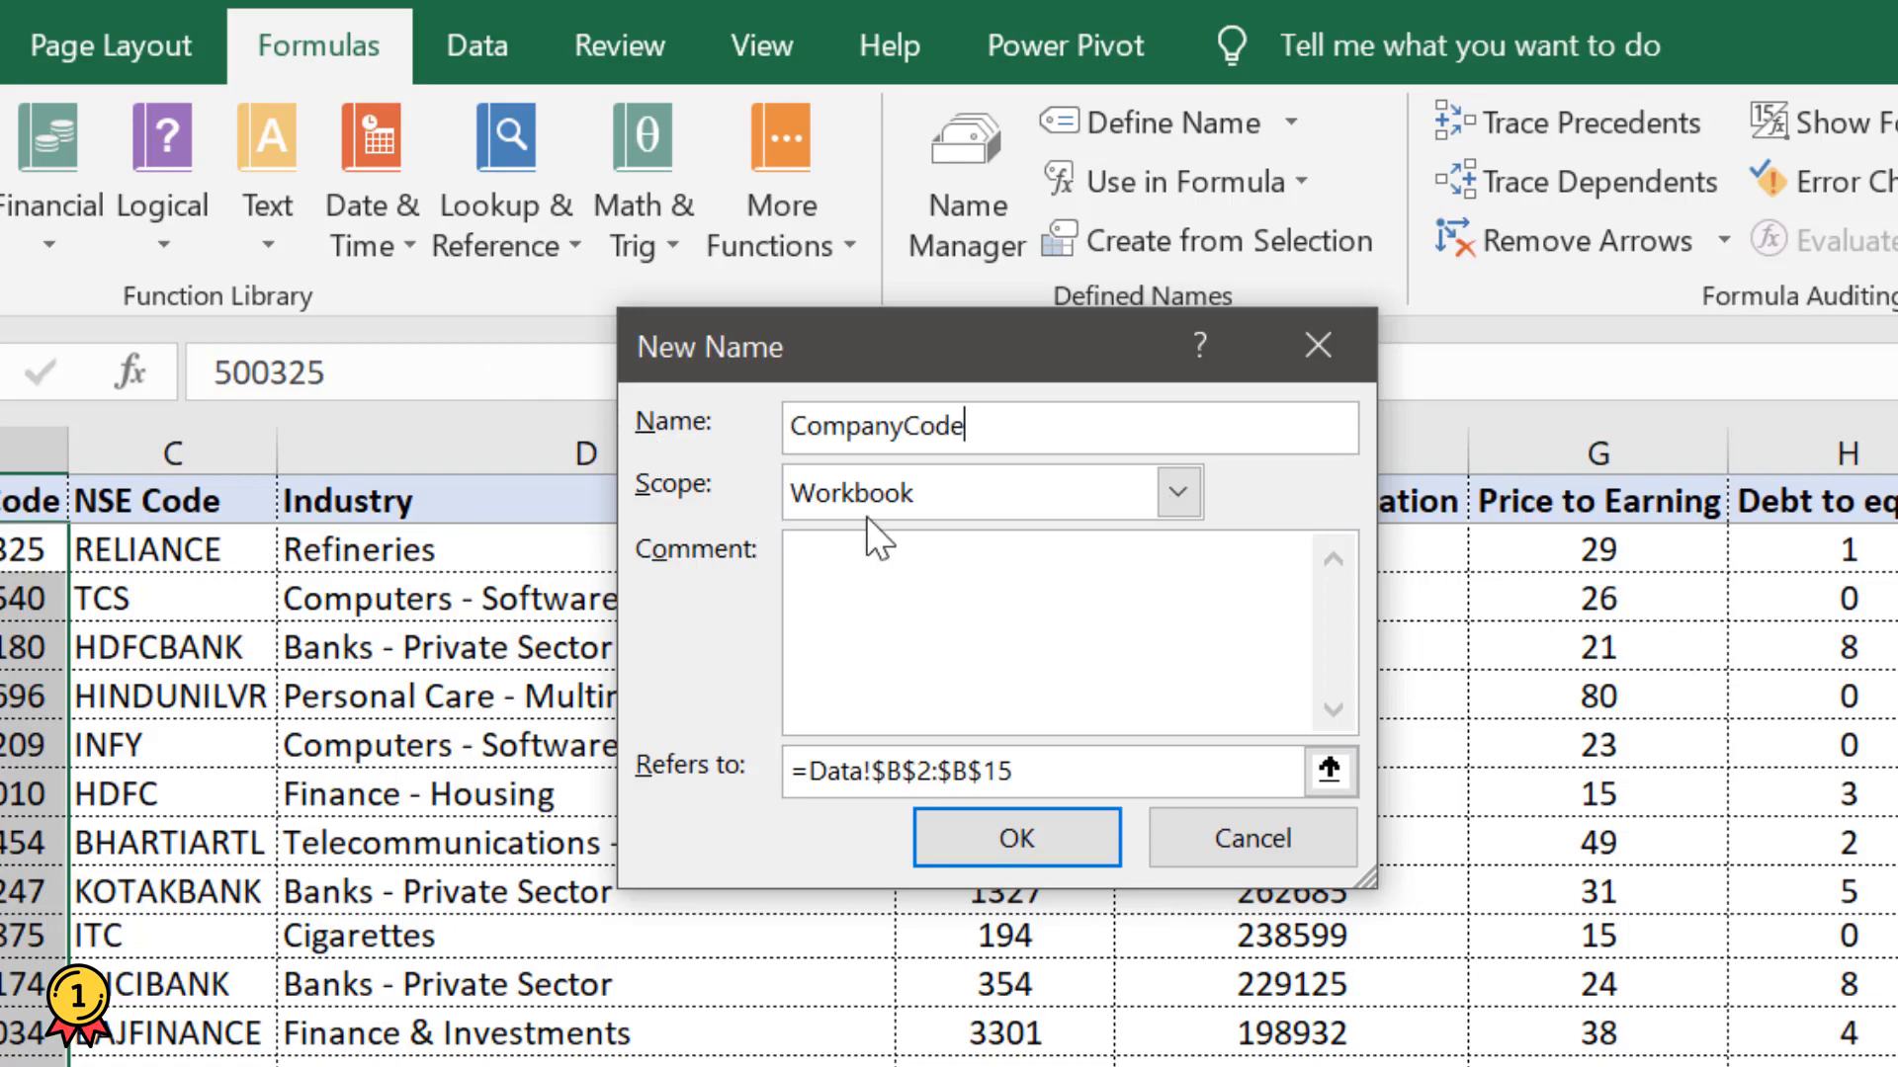
left_click(1174, 492)
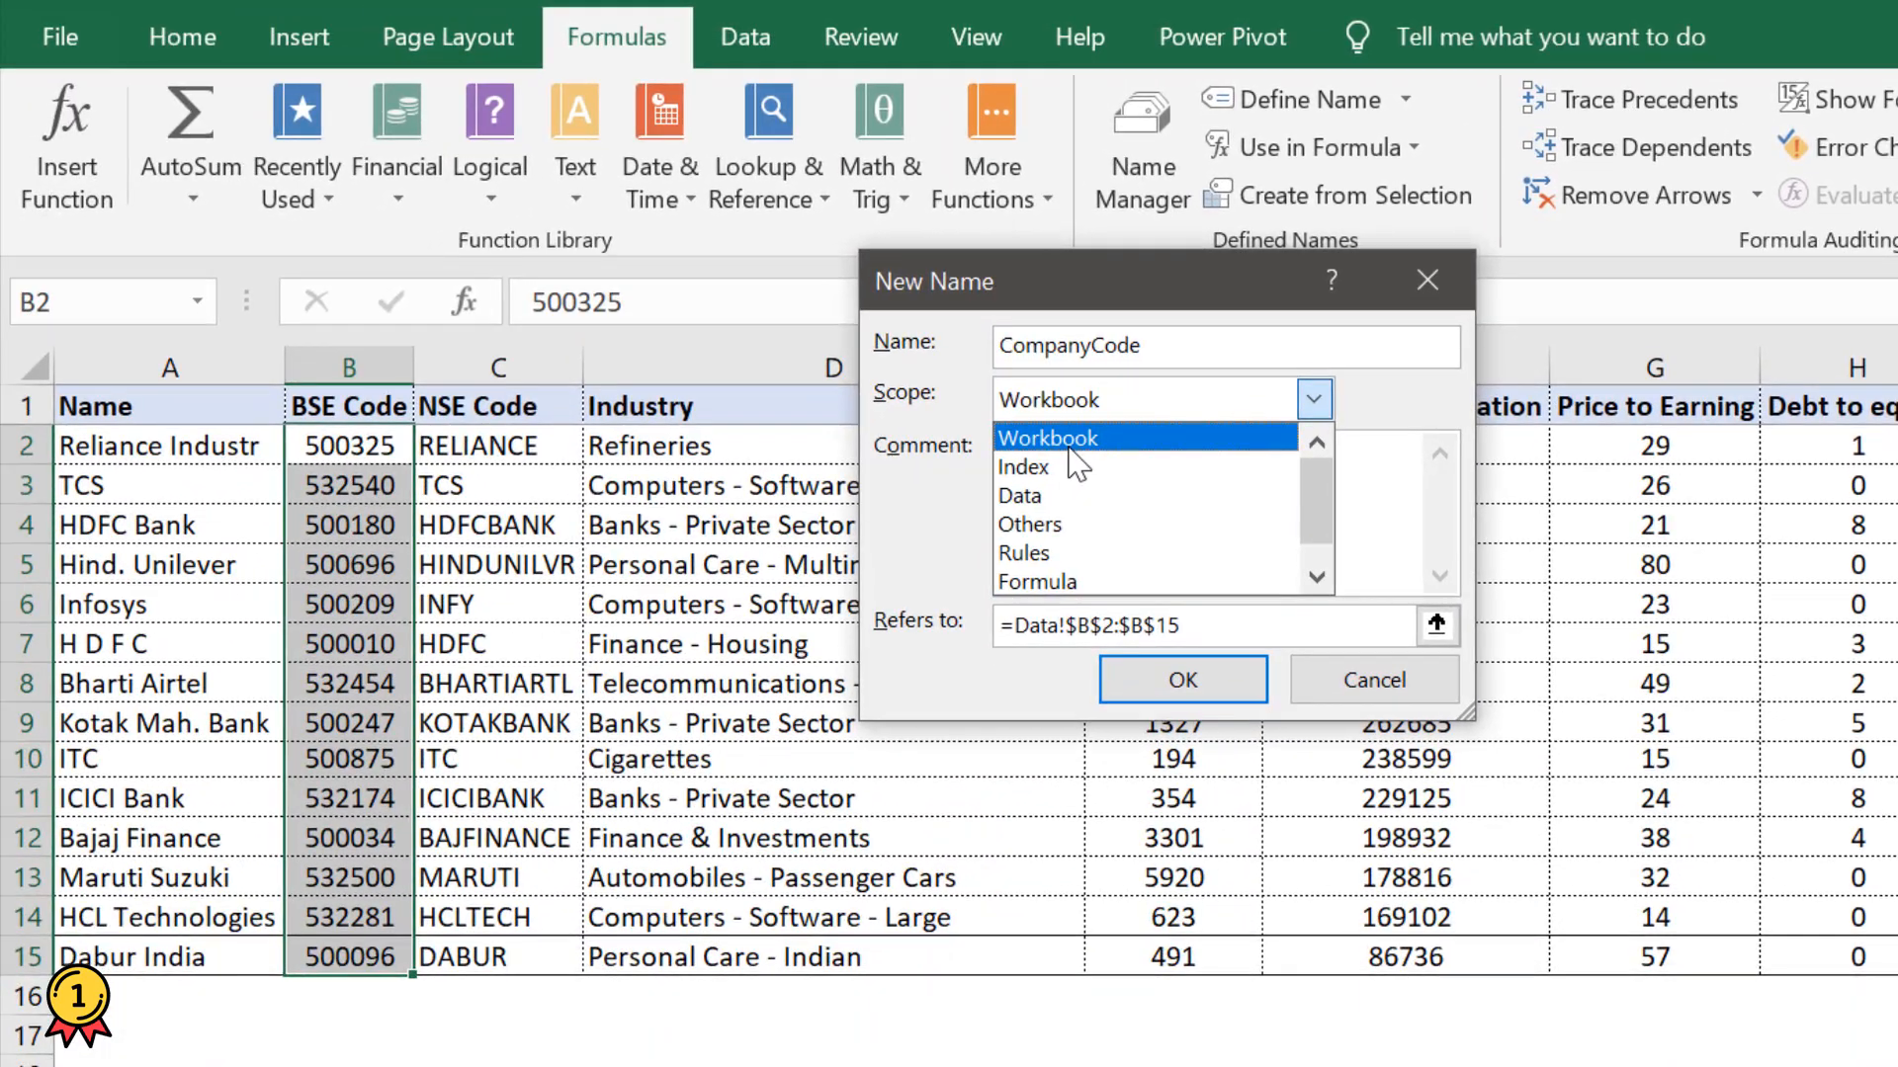
left_click(1048, 439)
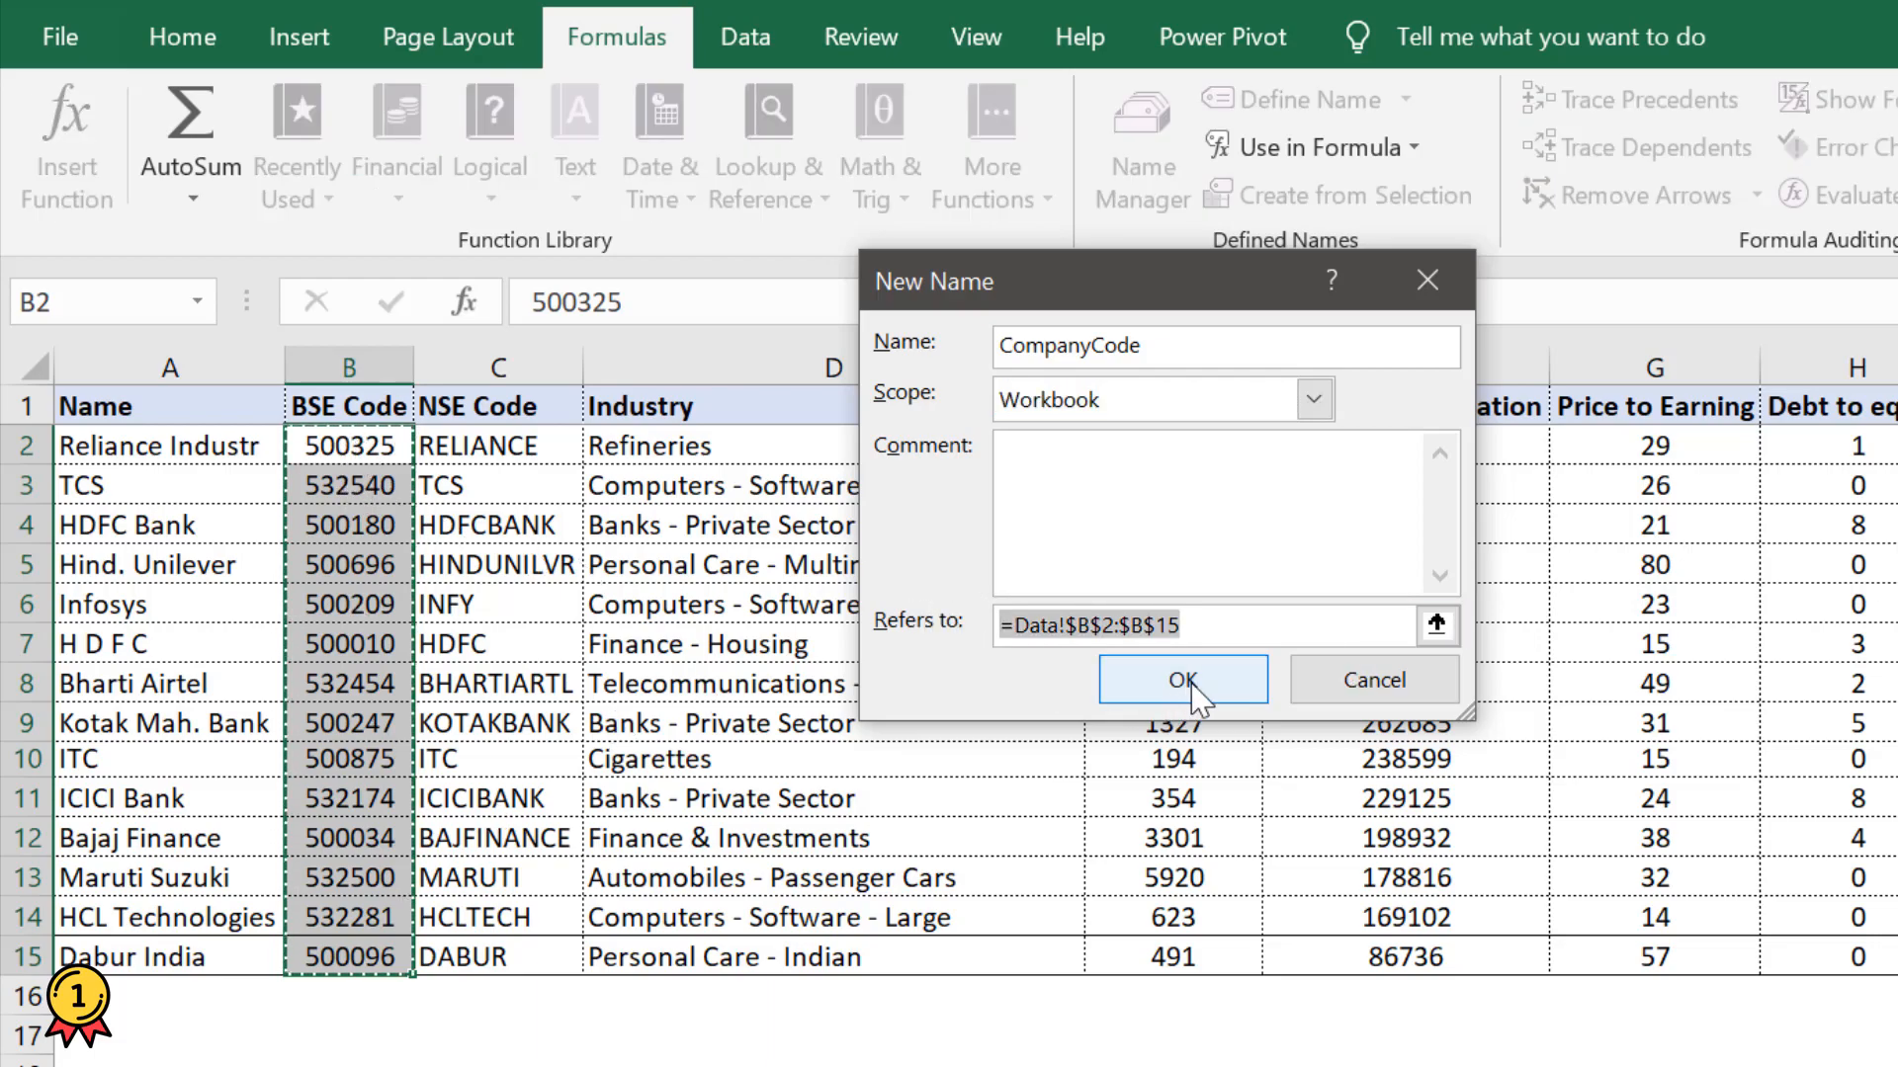
left_click(1182, 678)
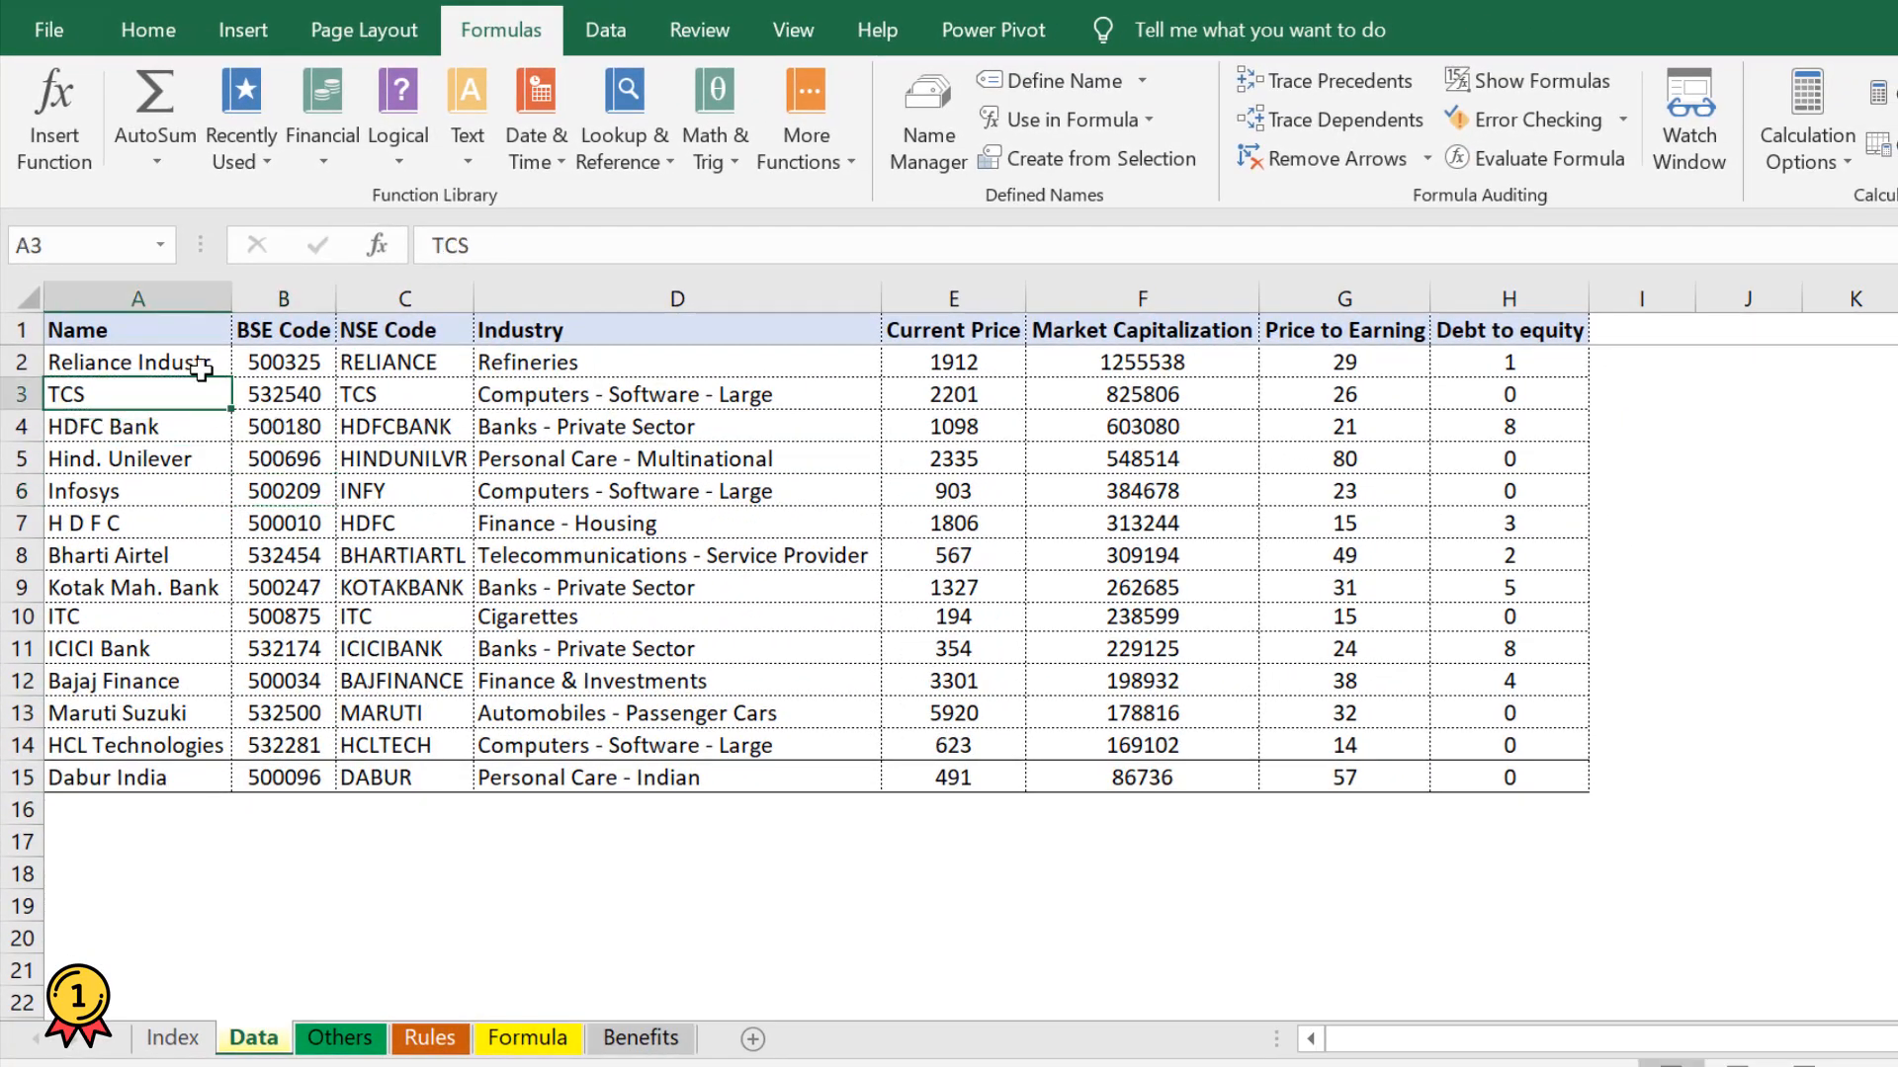
- Create names for each column of A1:H15 from the top-row header labels only
left_click(283, 330)
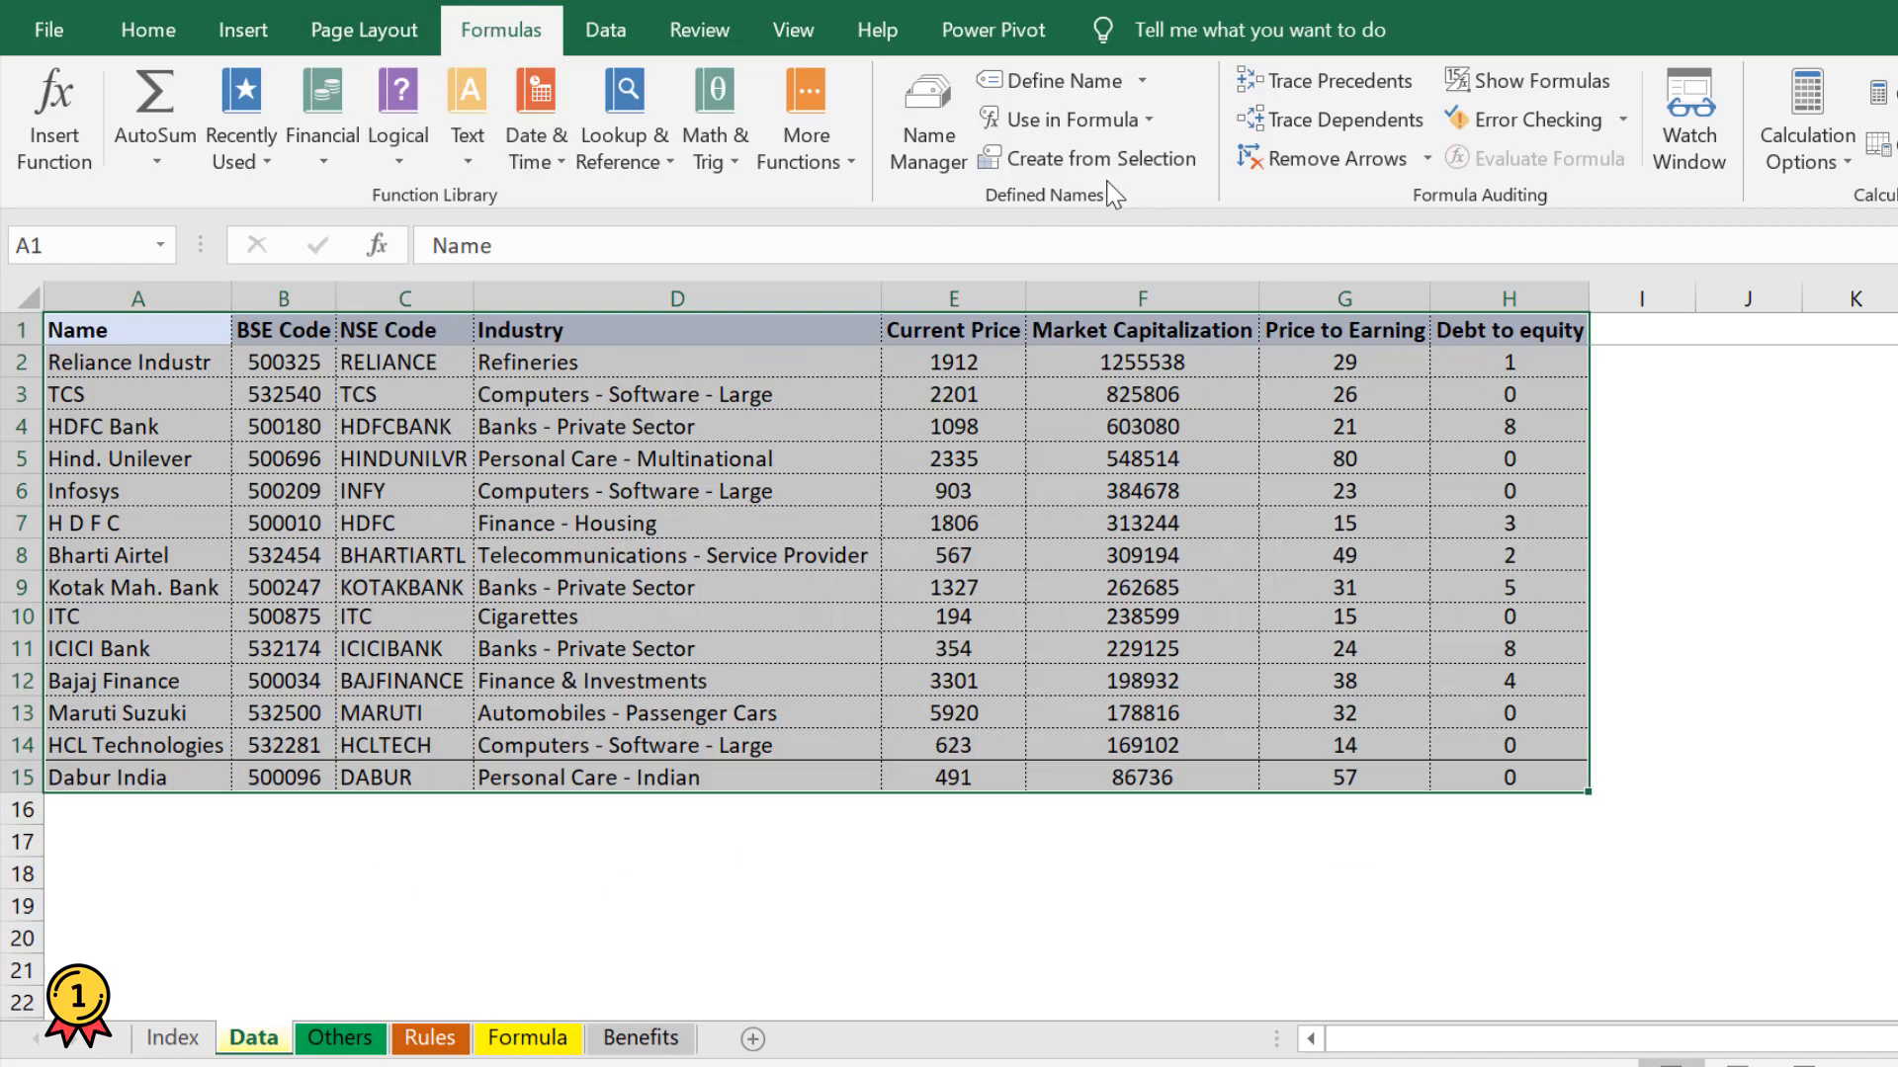
mouse_move(1101, 158)
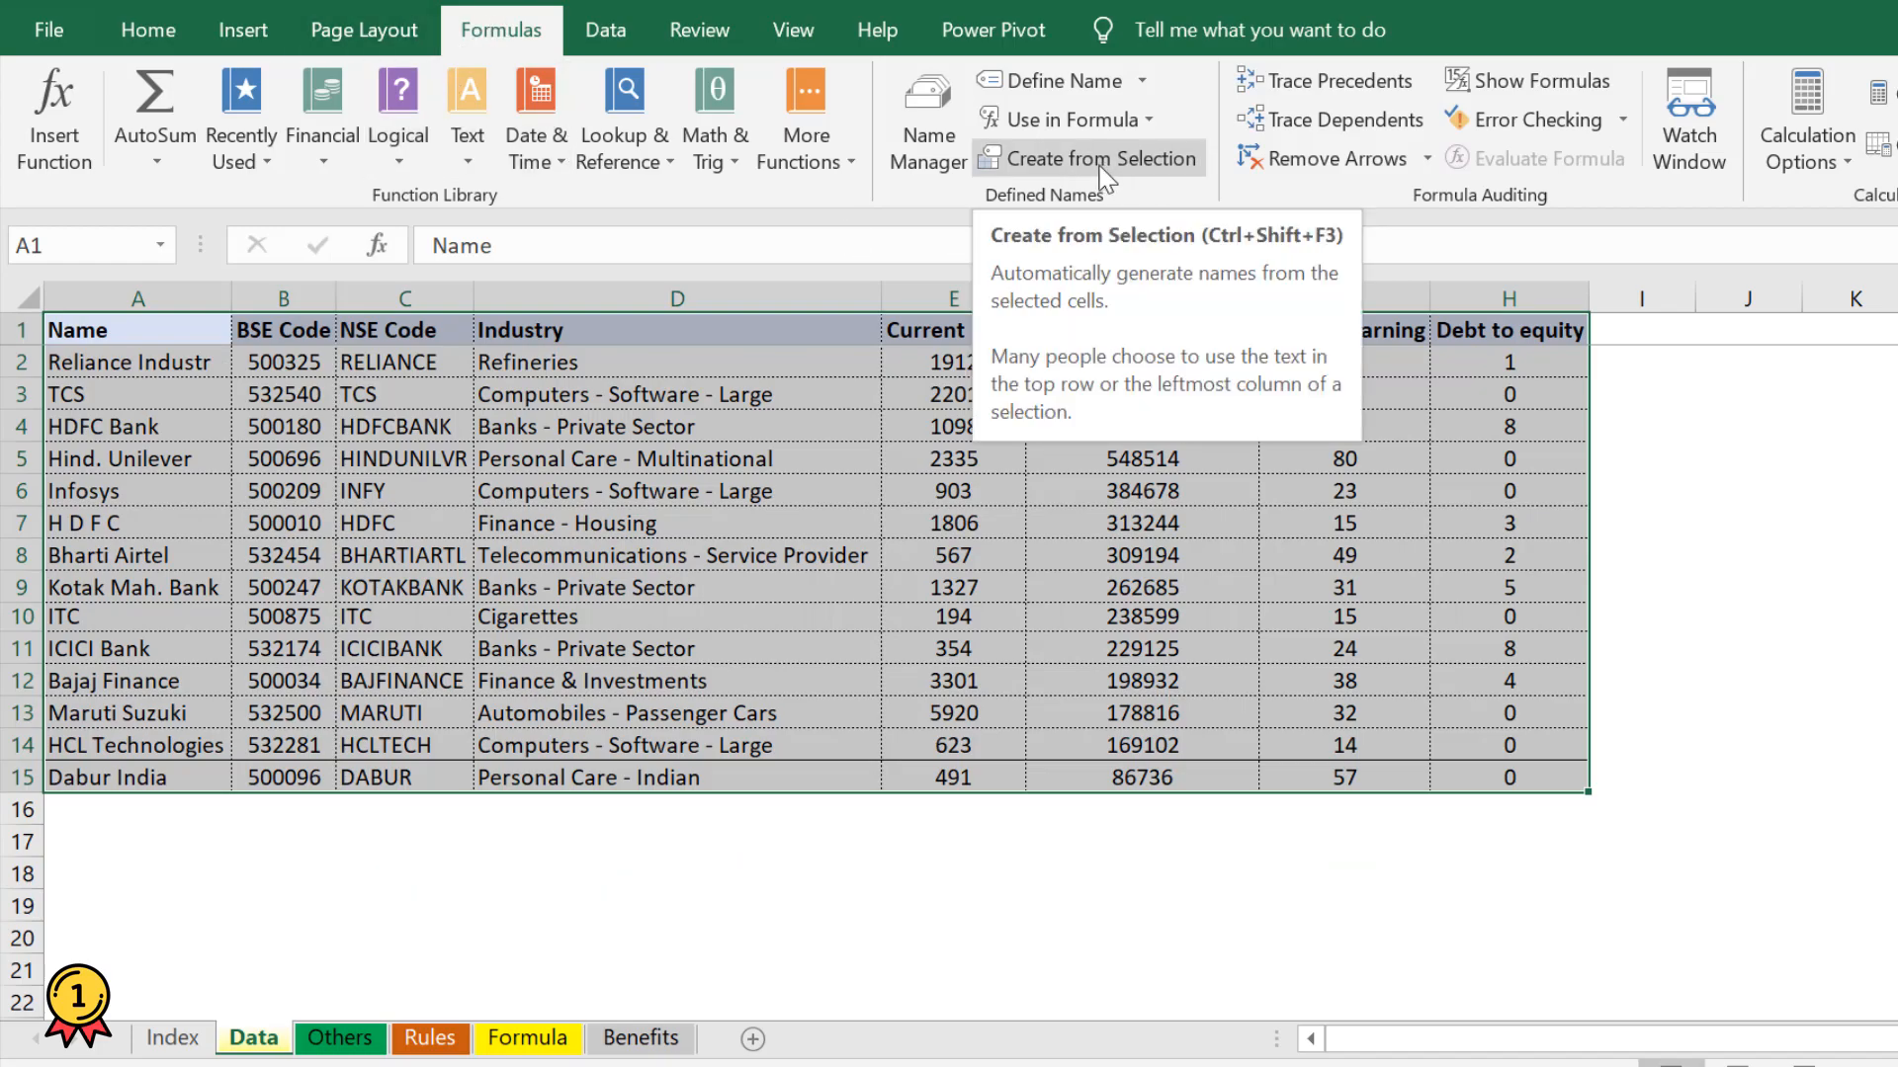
left_click(1101, 158)
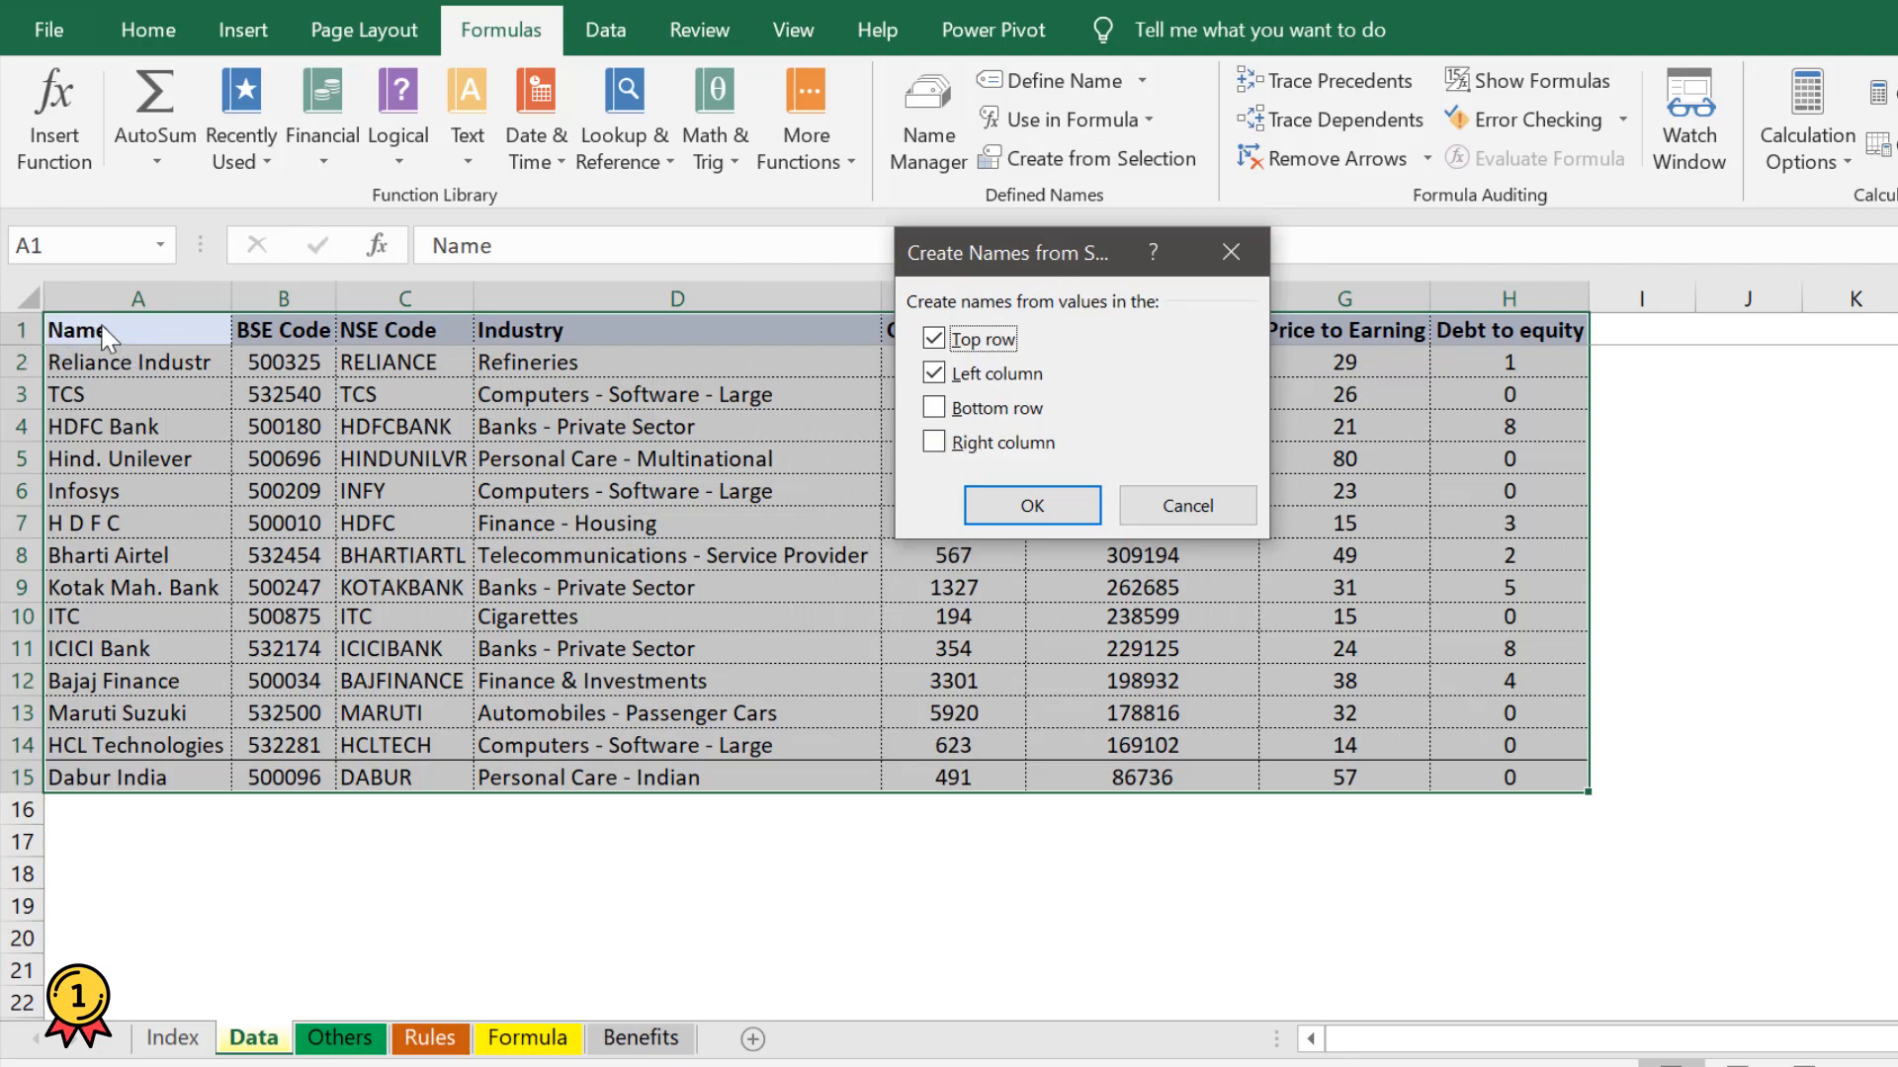
left_click(933, 373)
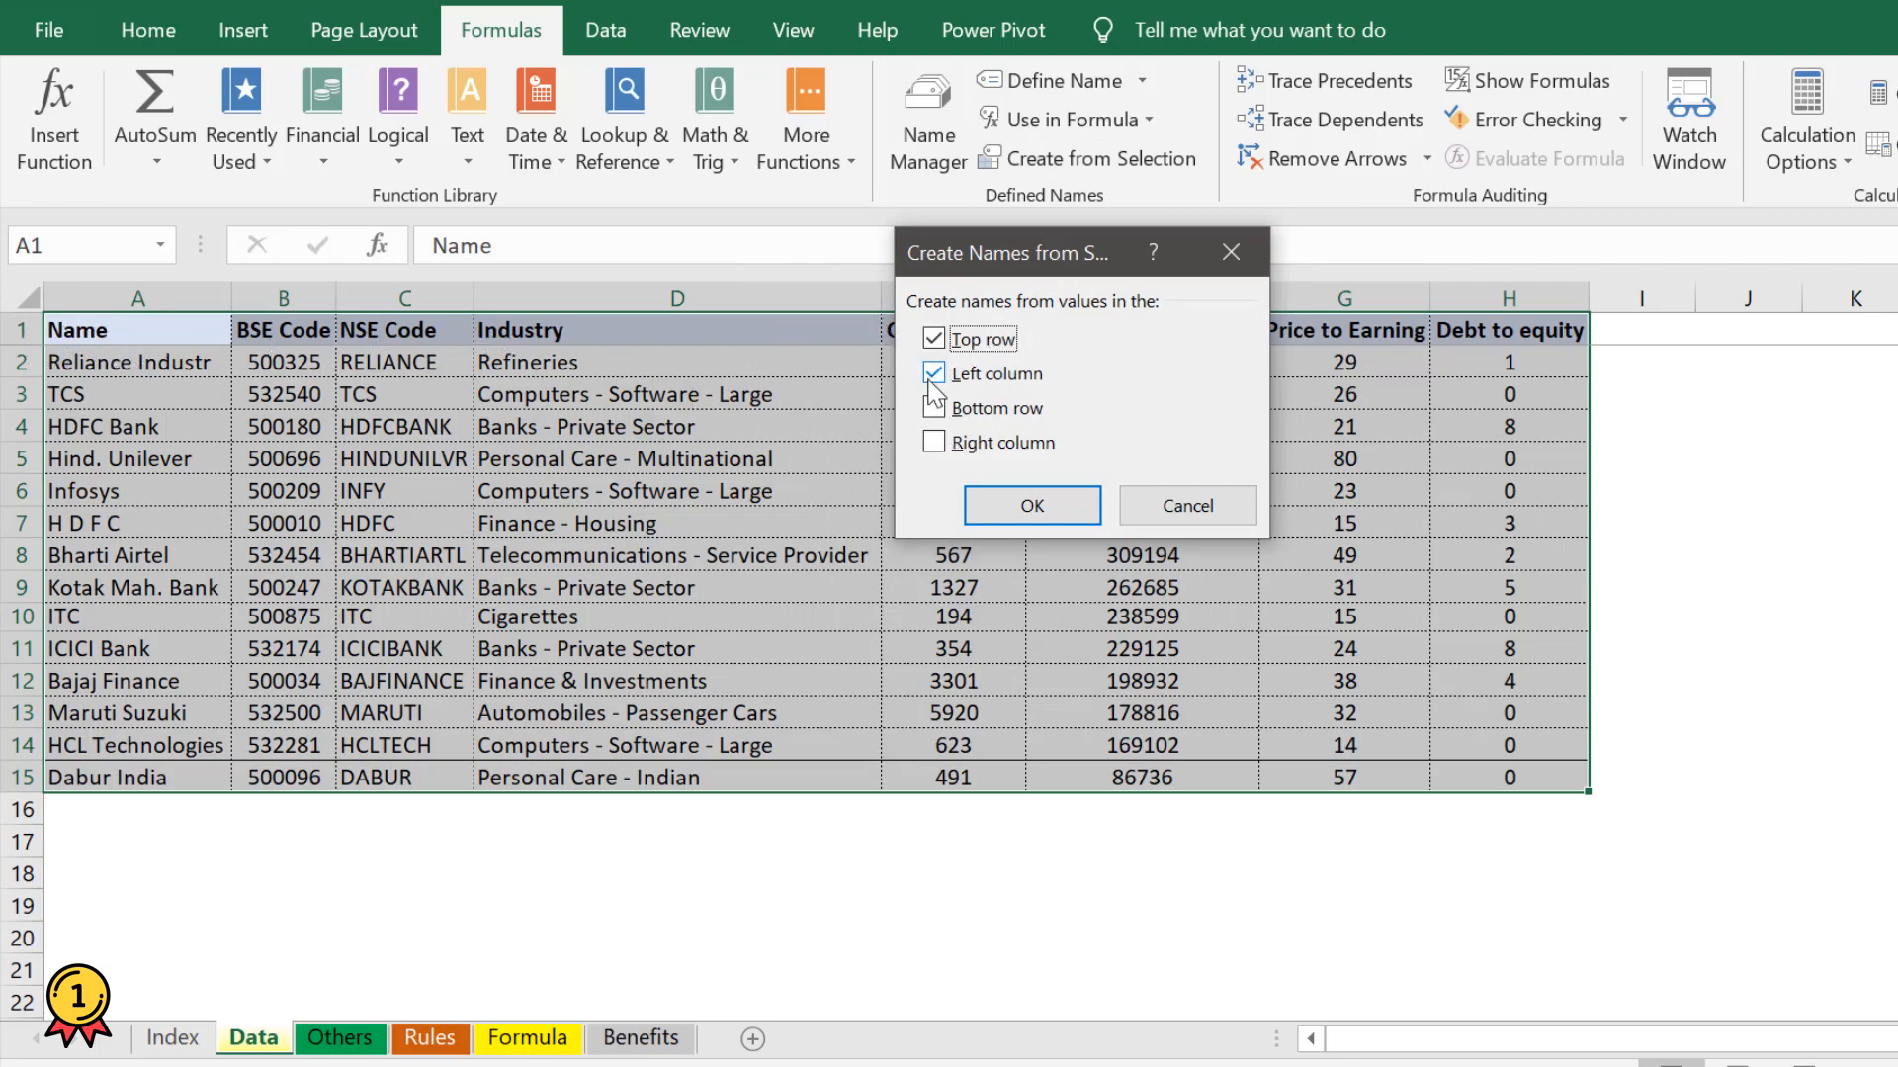
left_click(935, 373)
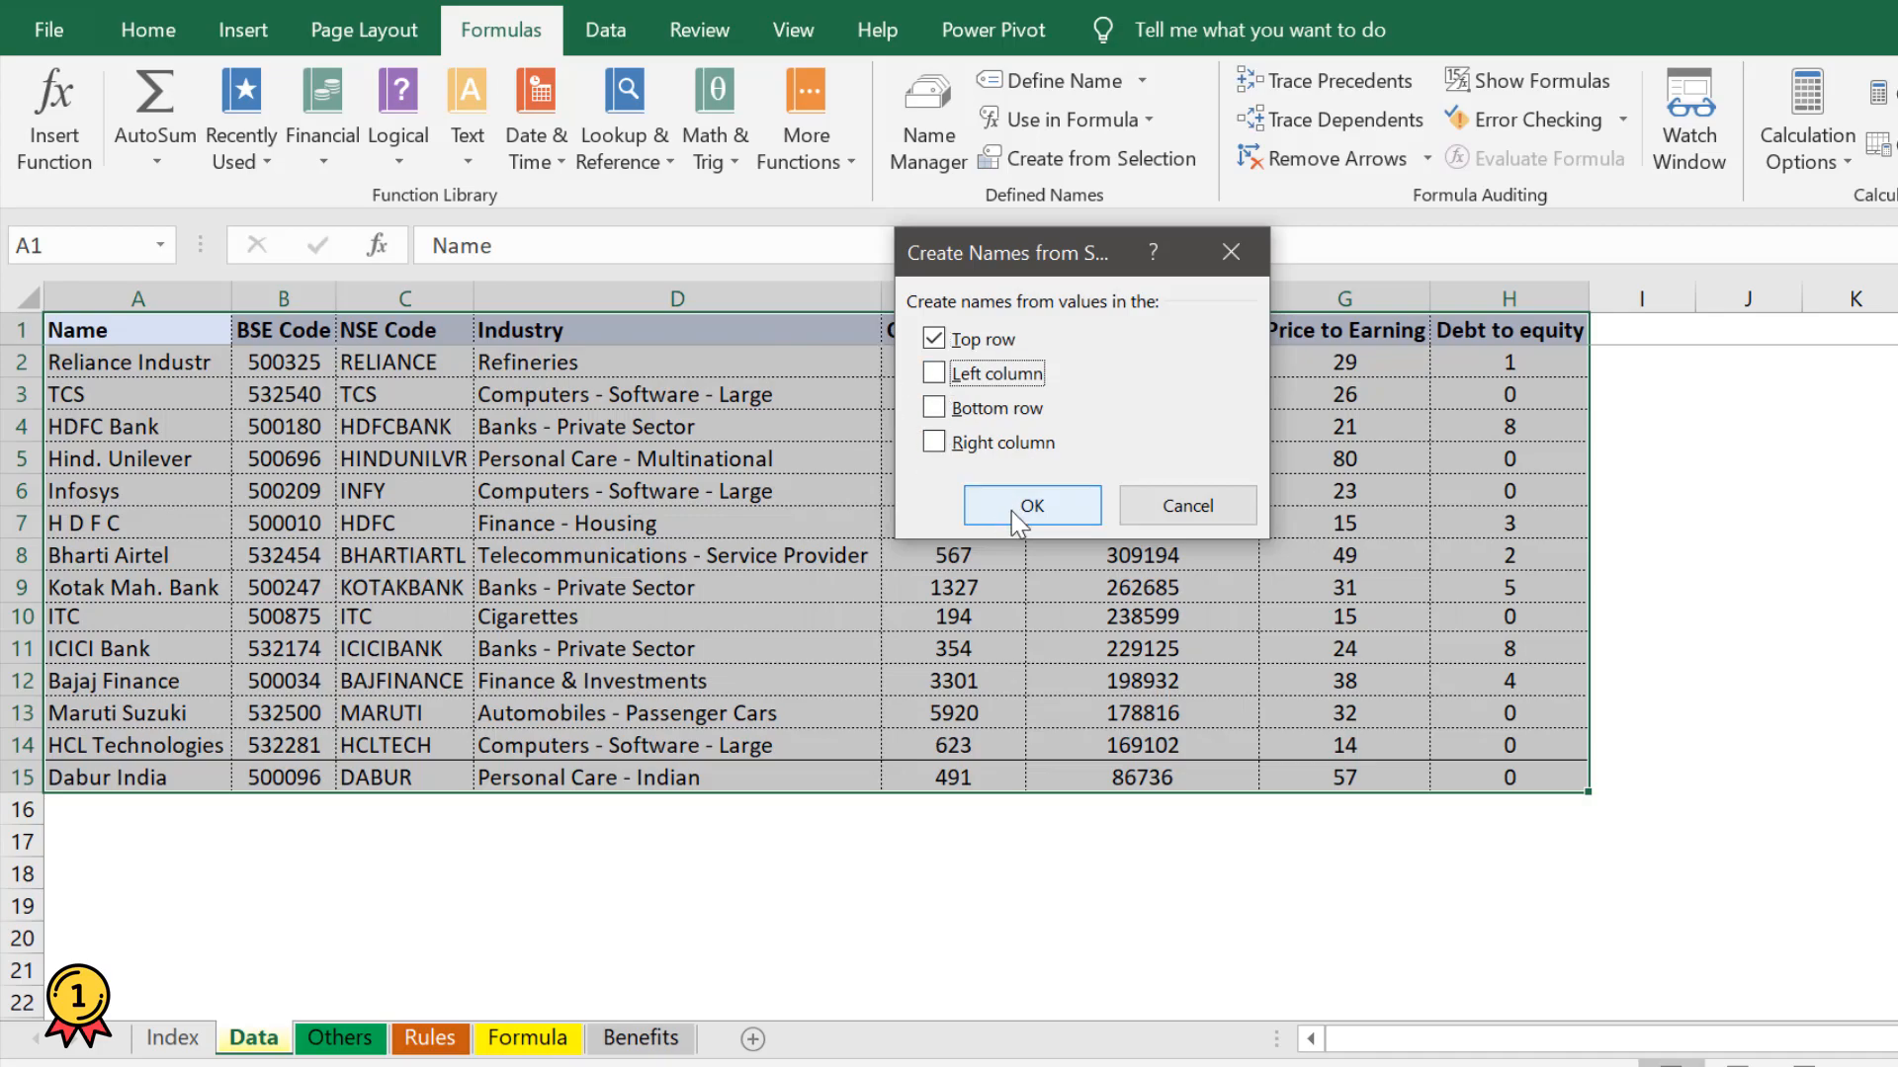
left_click(1029, 504)
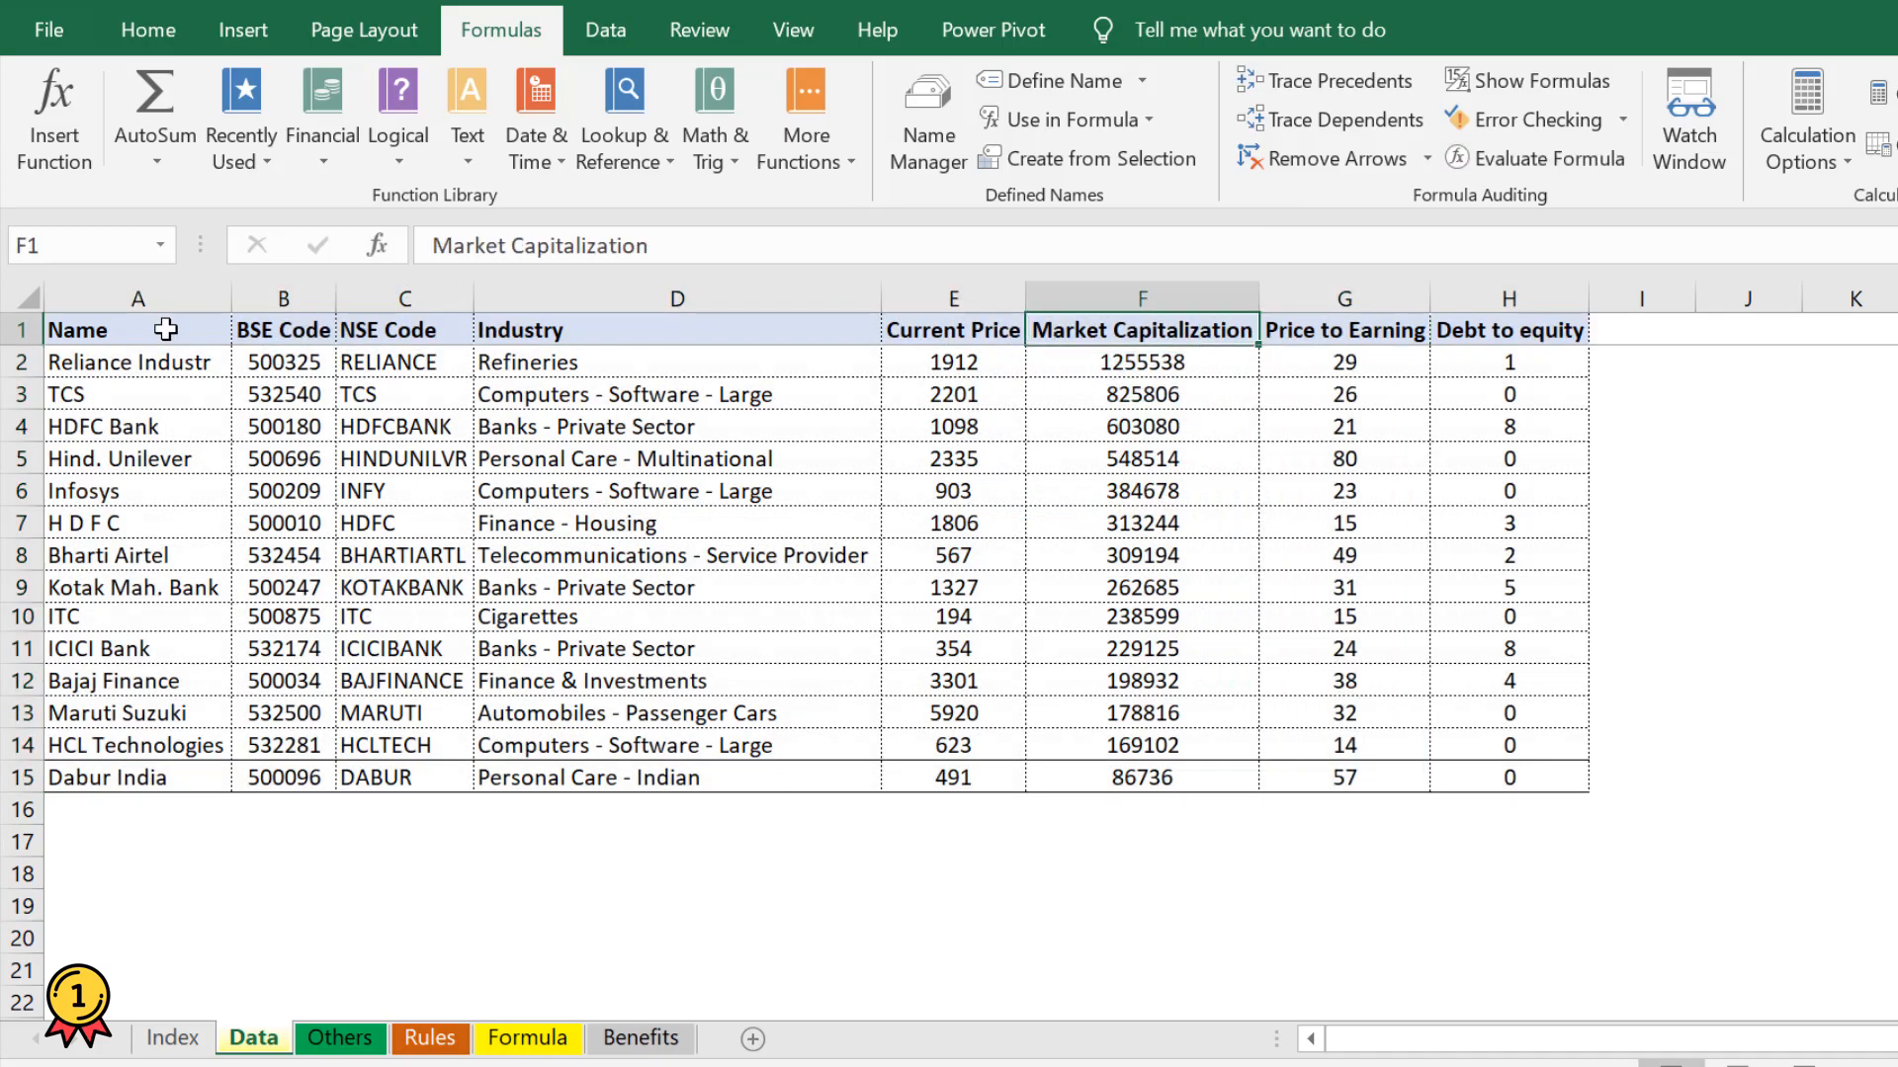
left_click(137, 298)
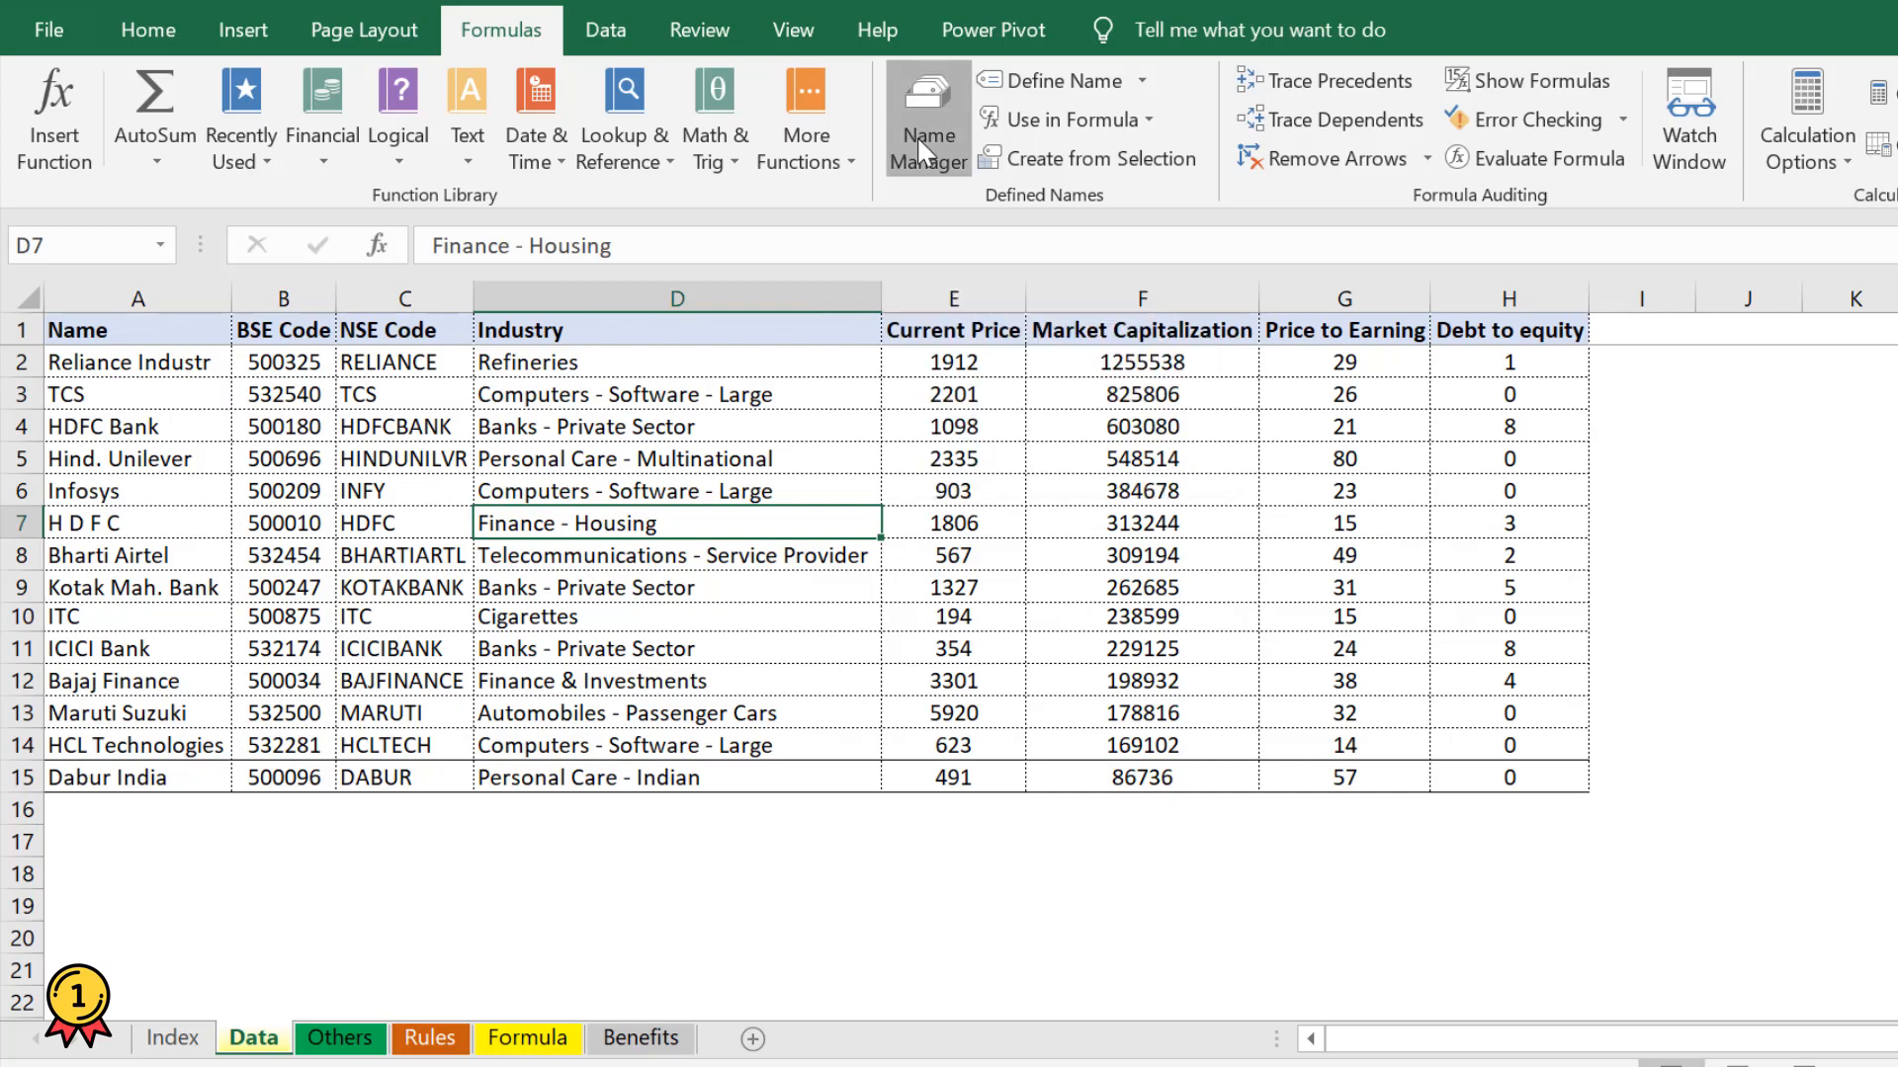
- Review the Current_Price and BSE_Code definitions in Name Manager, then close it
left_click(927, 119)
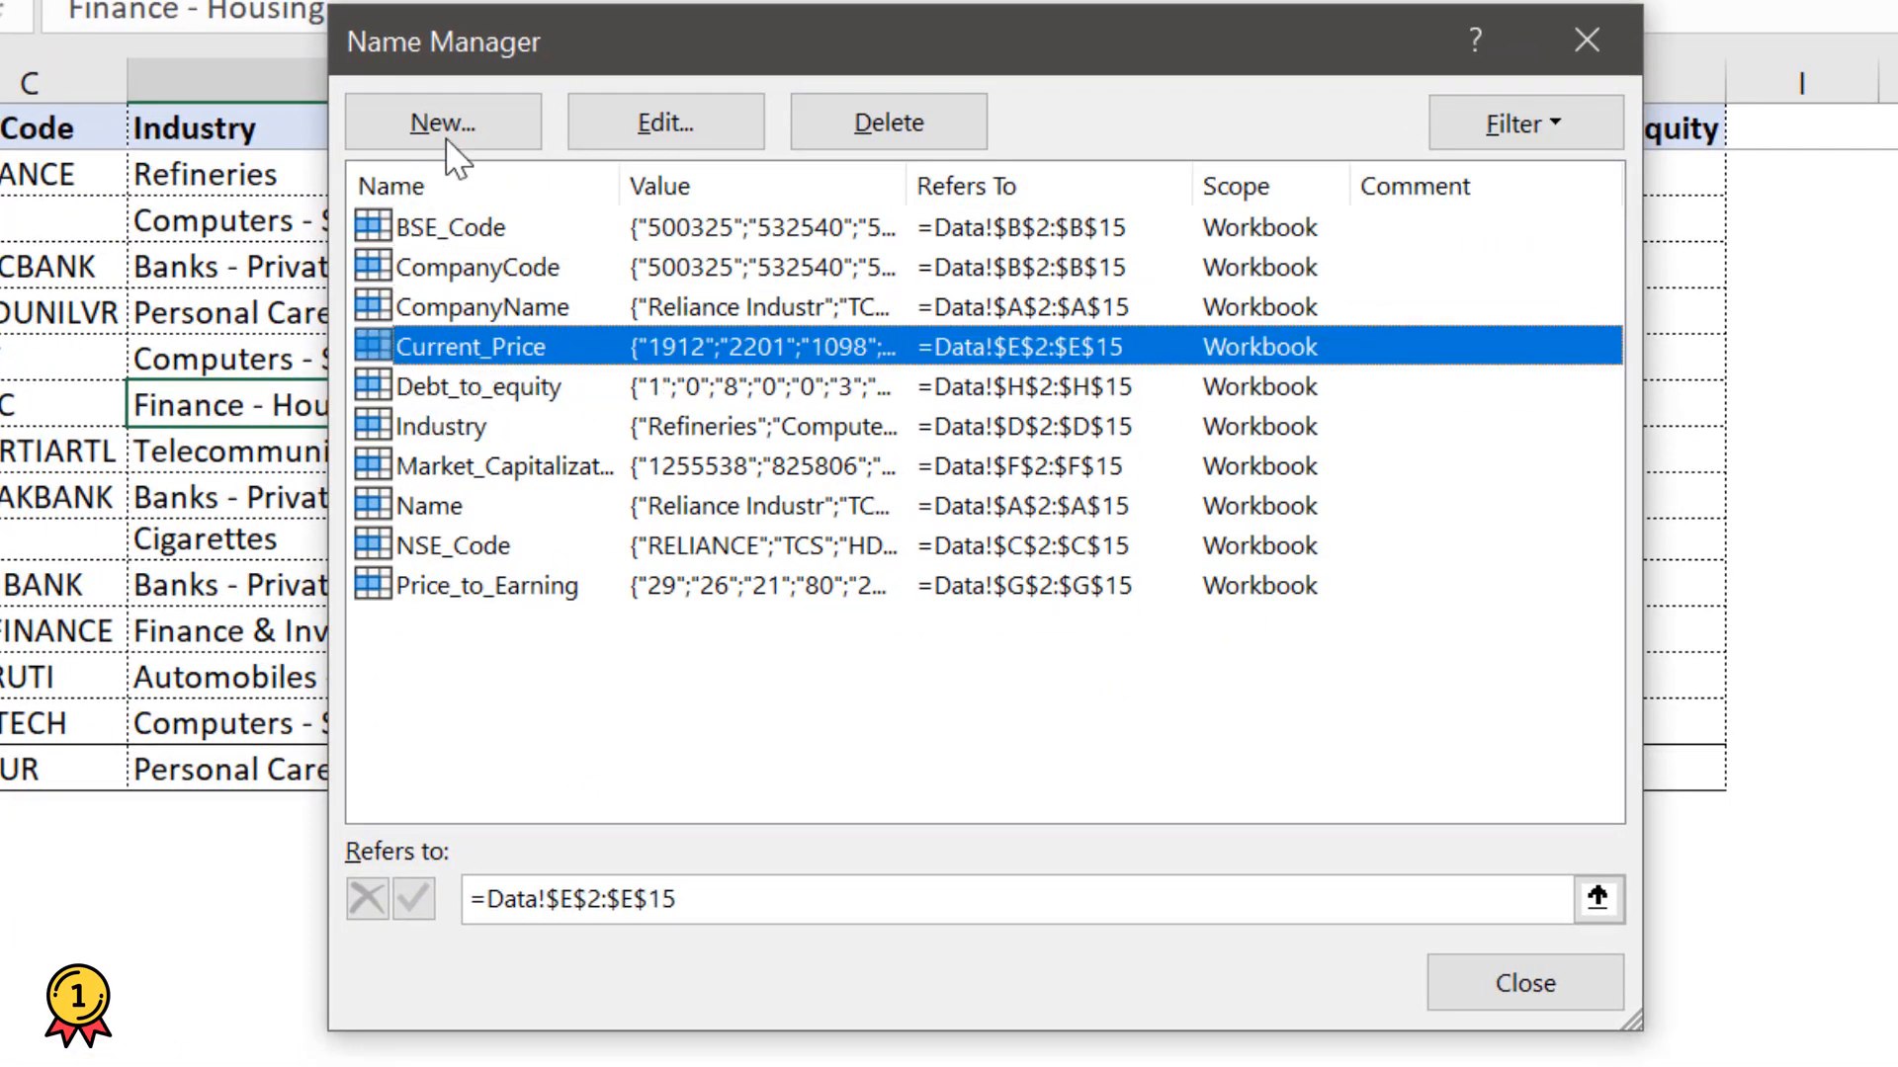
left_click(665, 120)
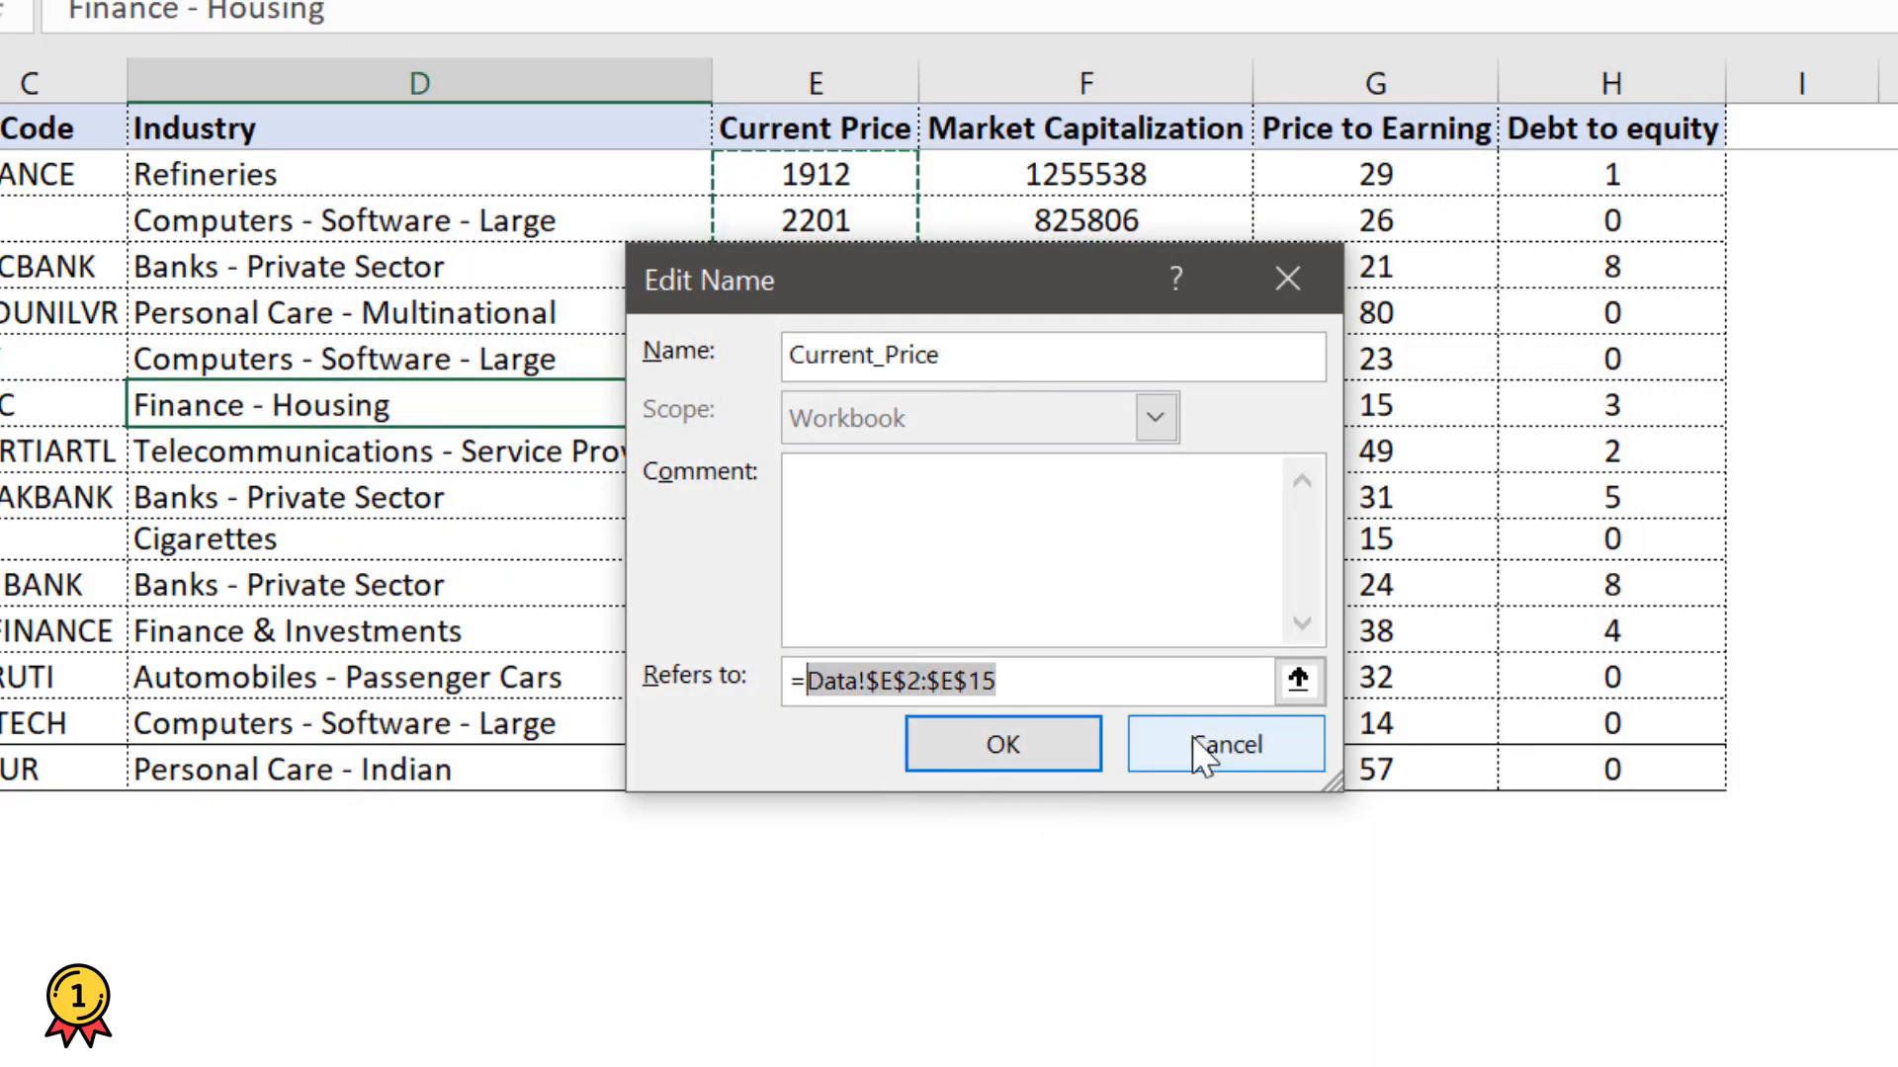
left_click(1226, 746)
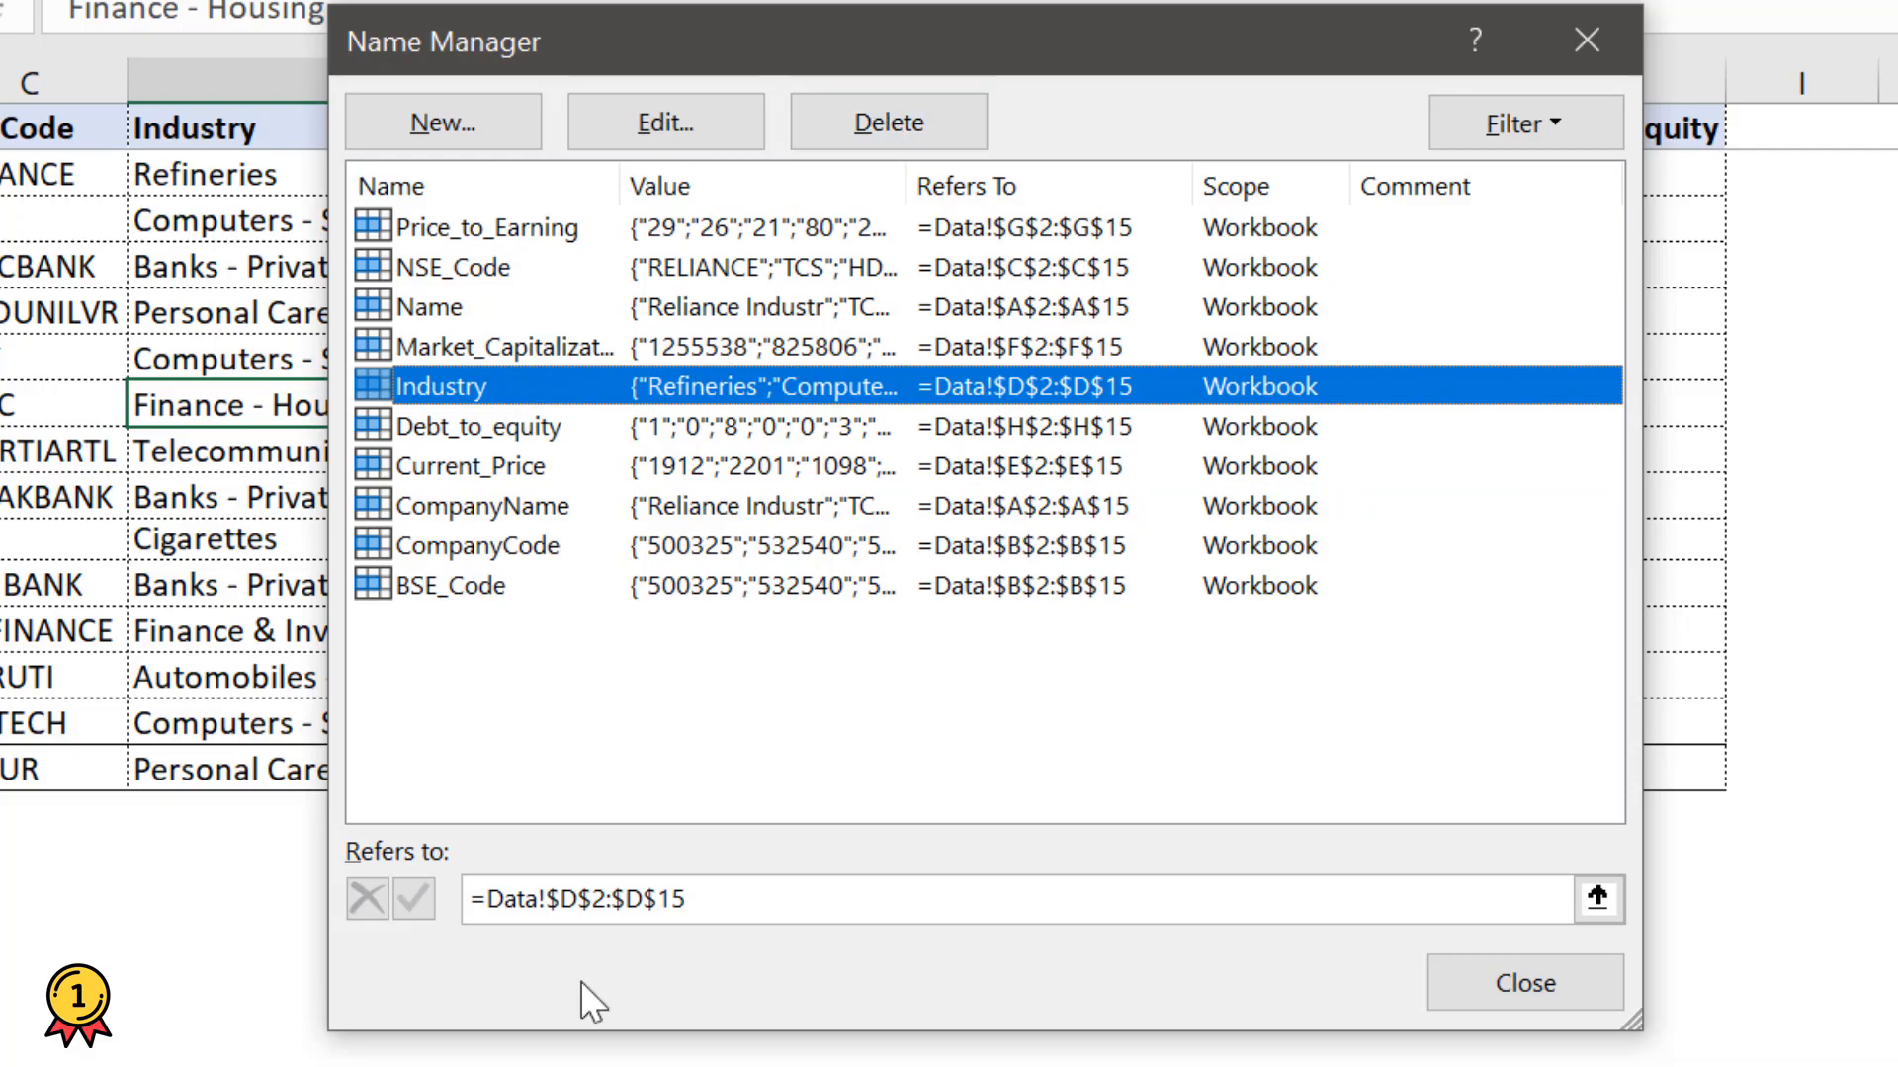
mouse_move(1015, 878)
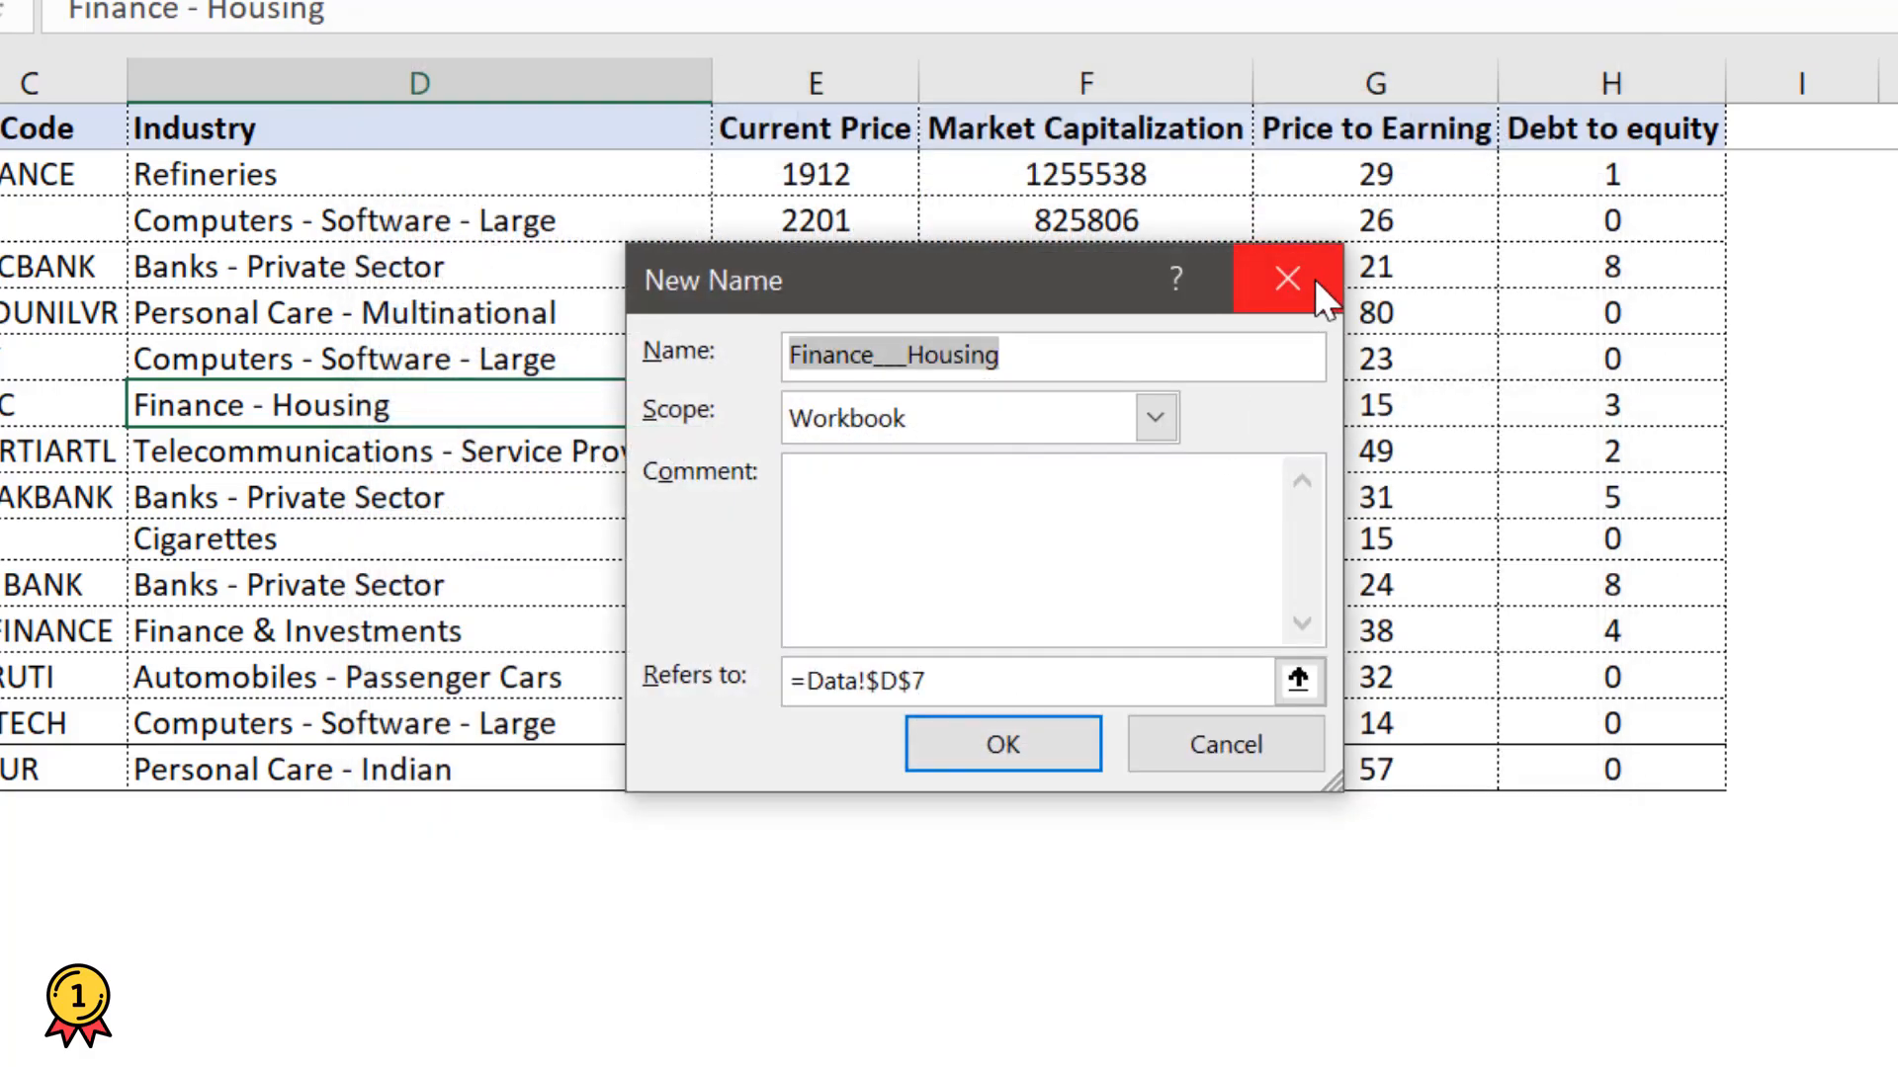
left_click(1287, 279)
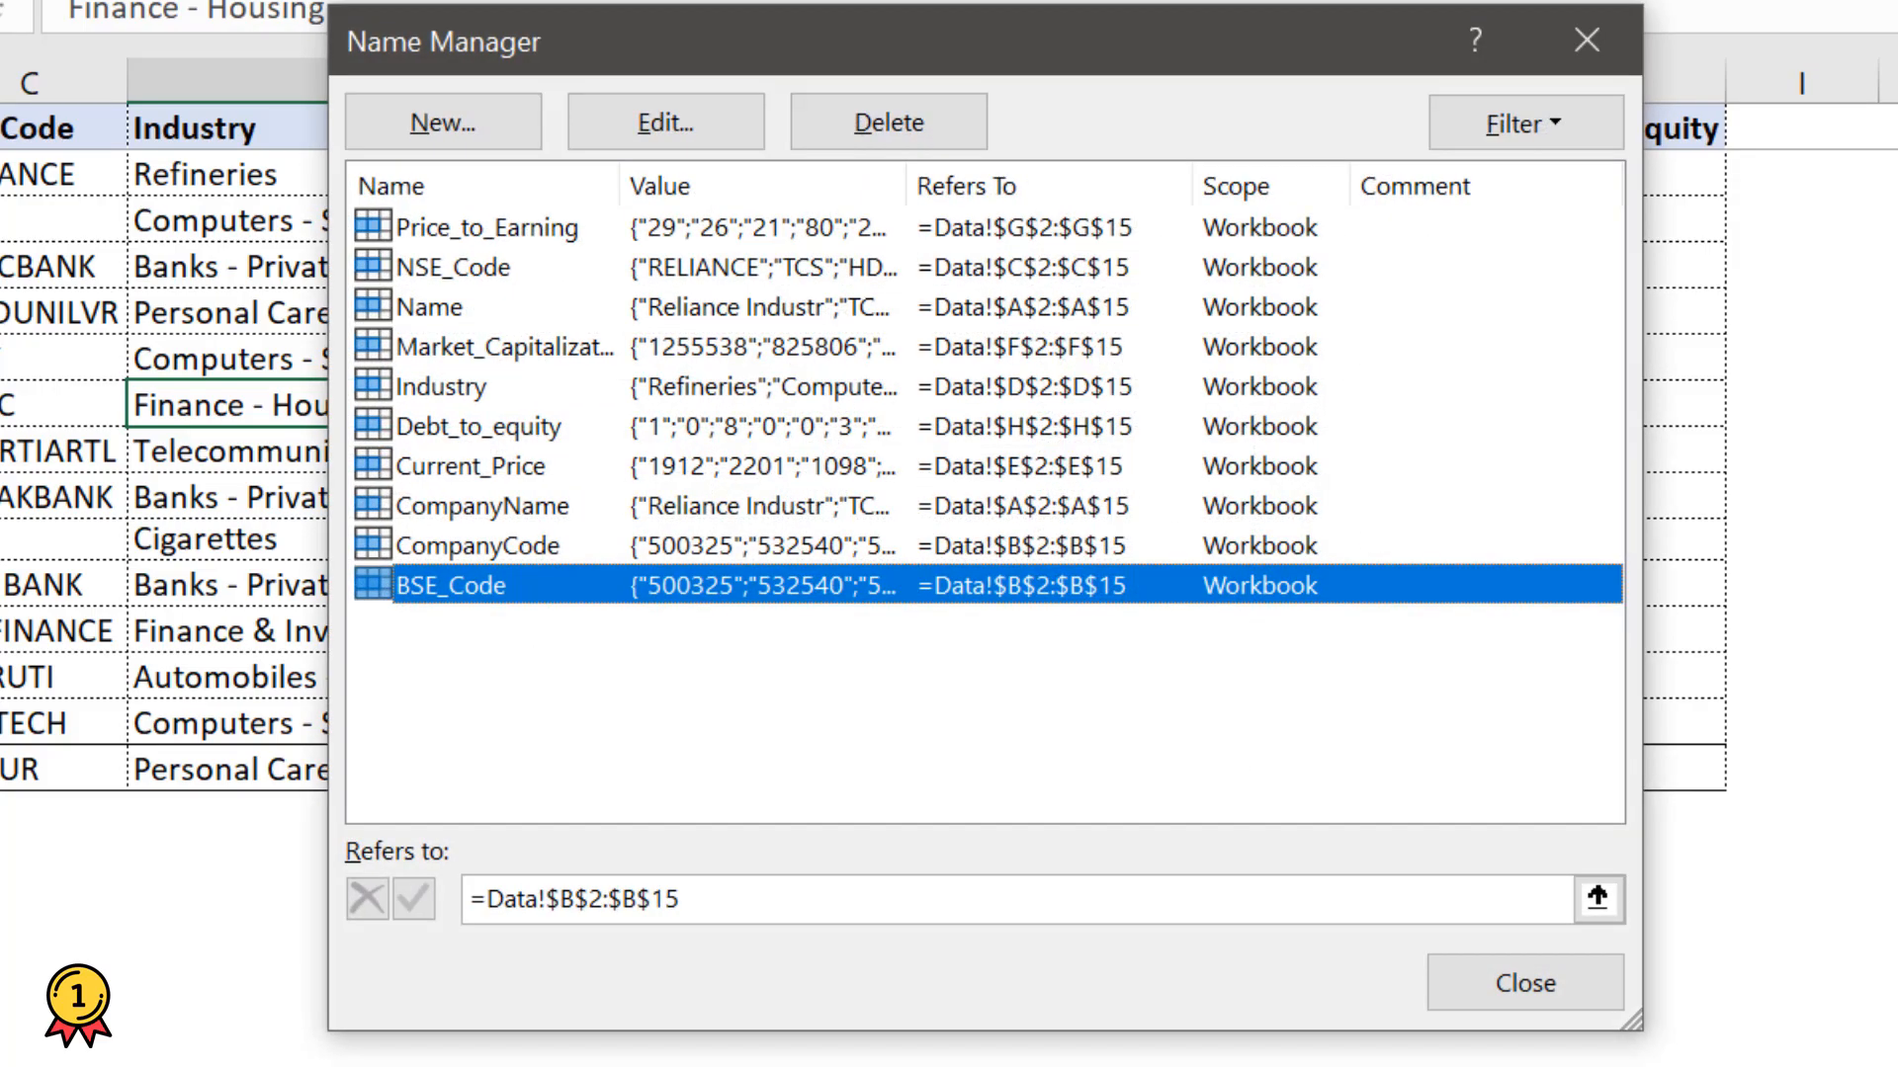
left_click(1524, 983)
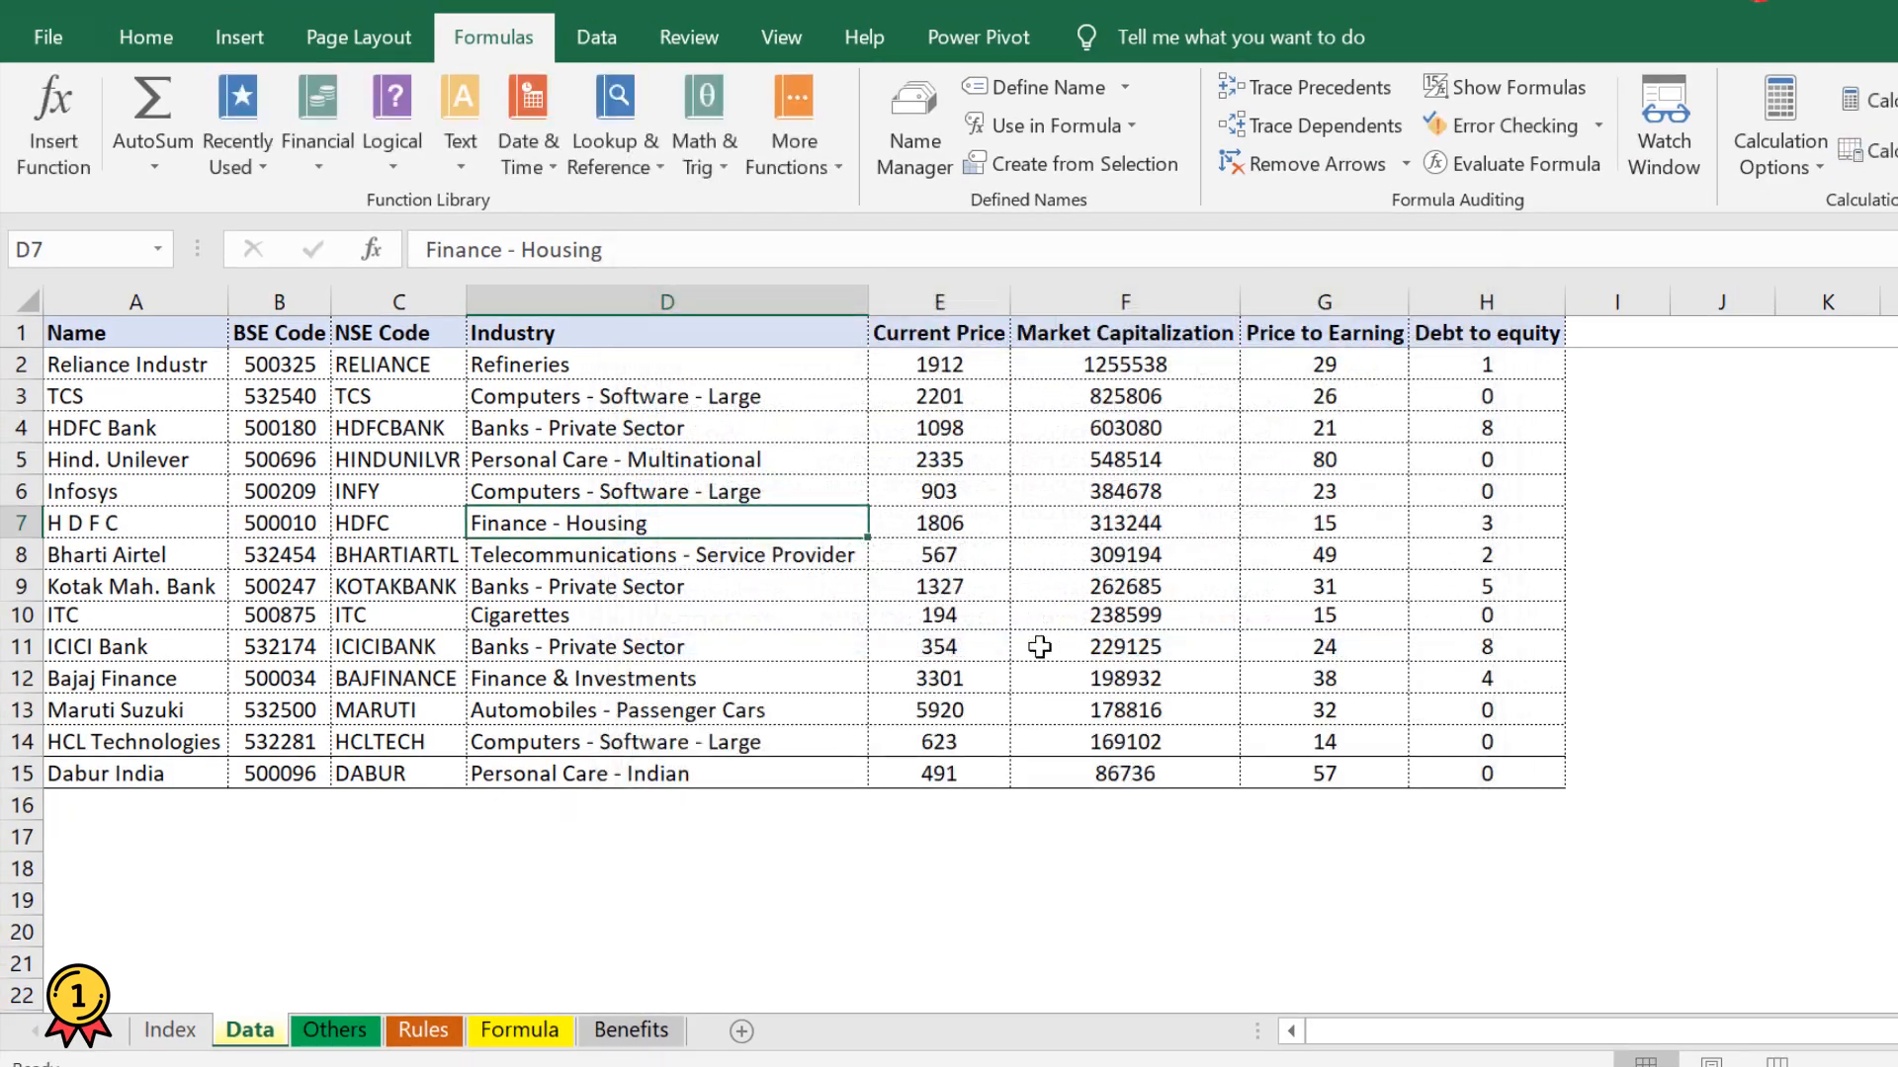
left_click(91, 334)
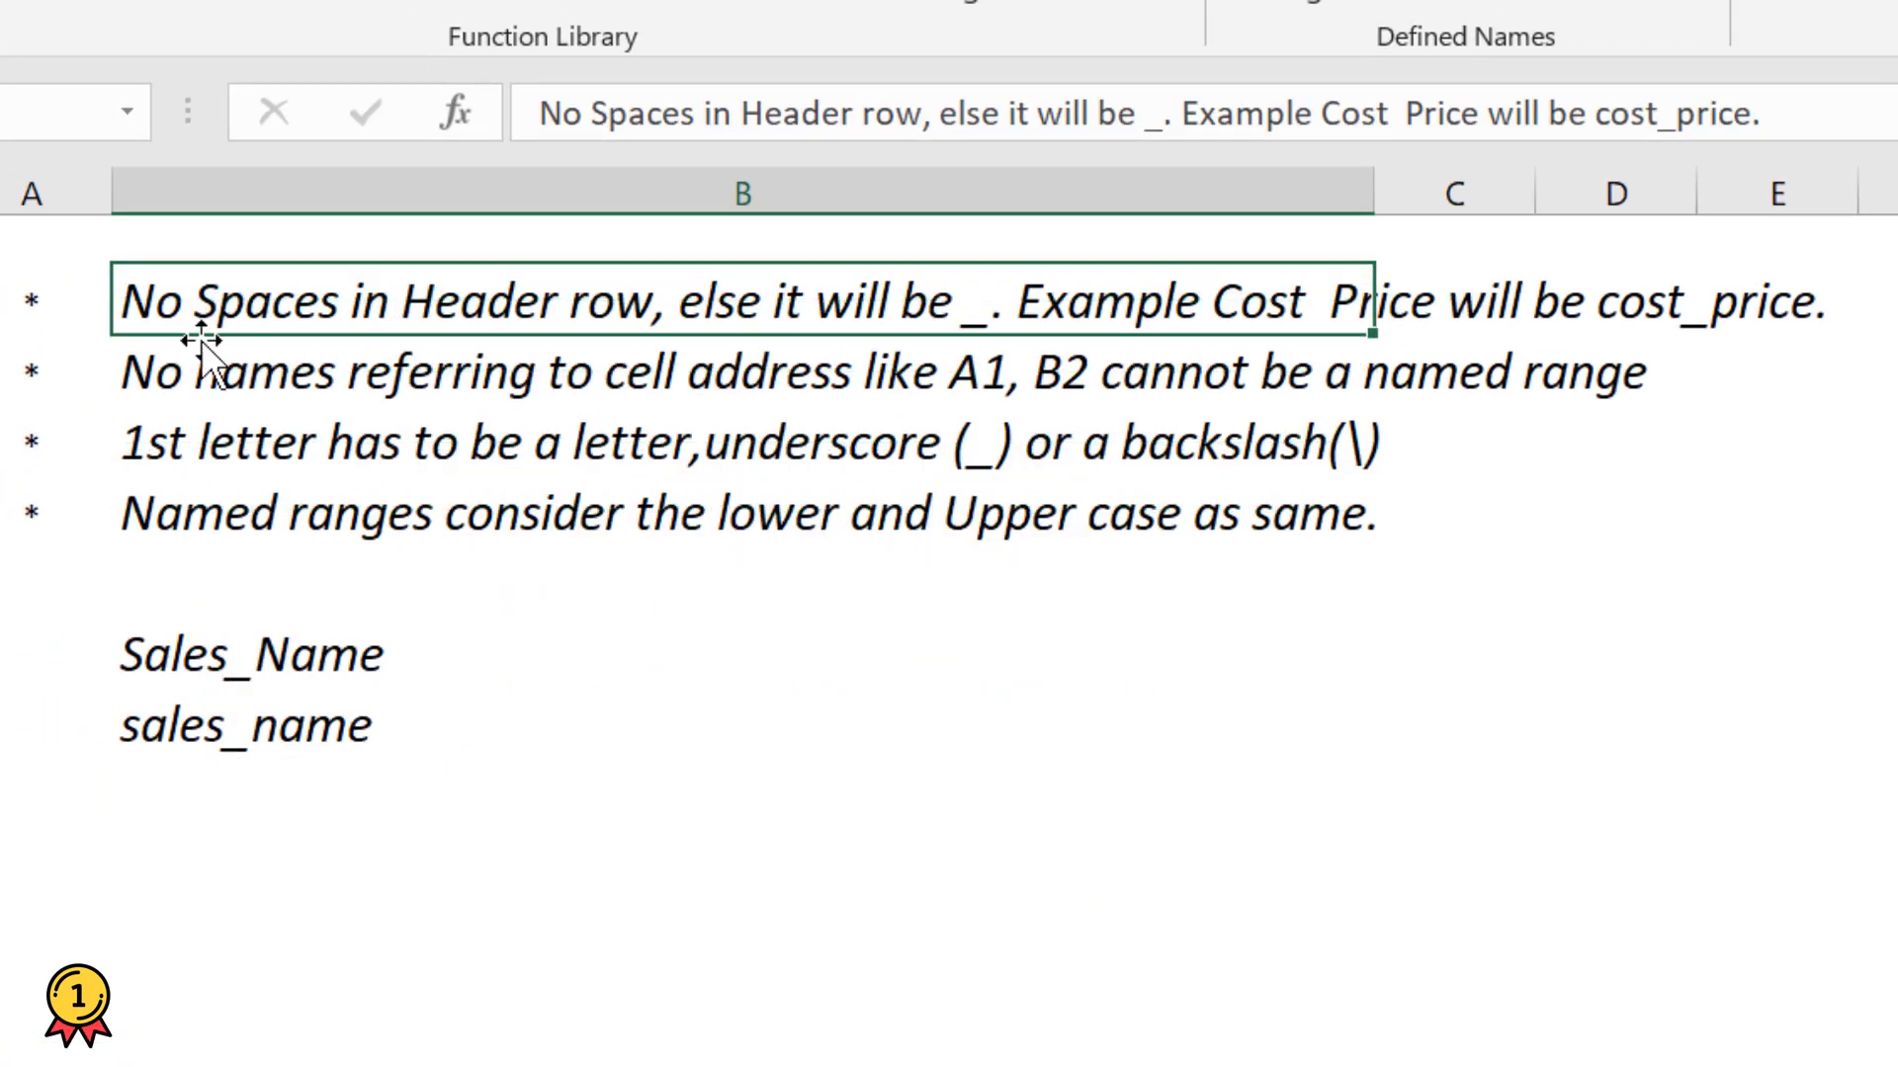
mouse_move(508, 638)
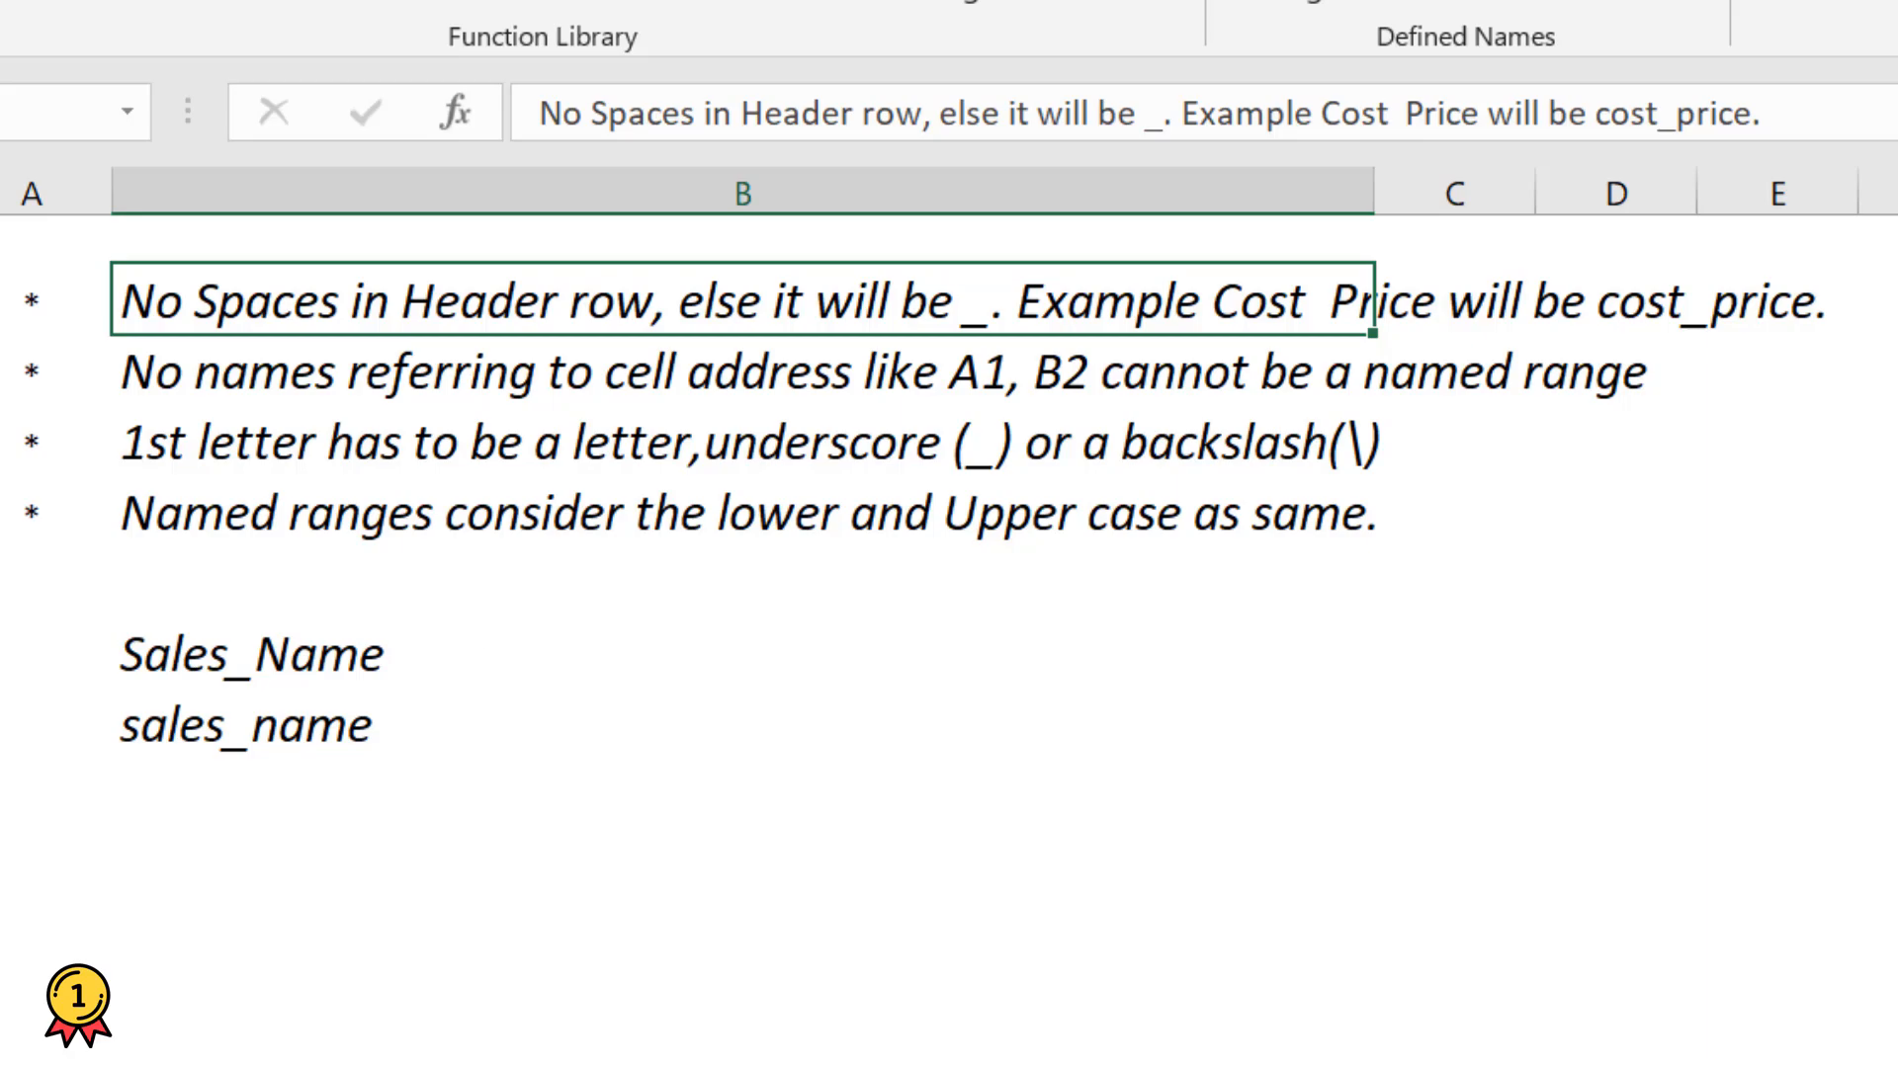
left_click(247, 1014)
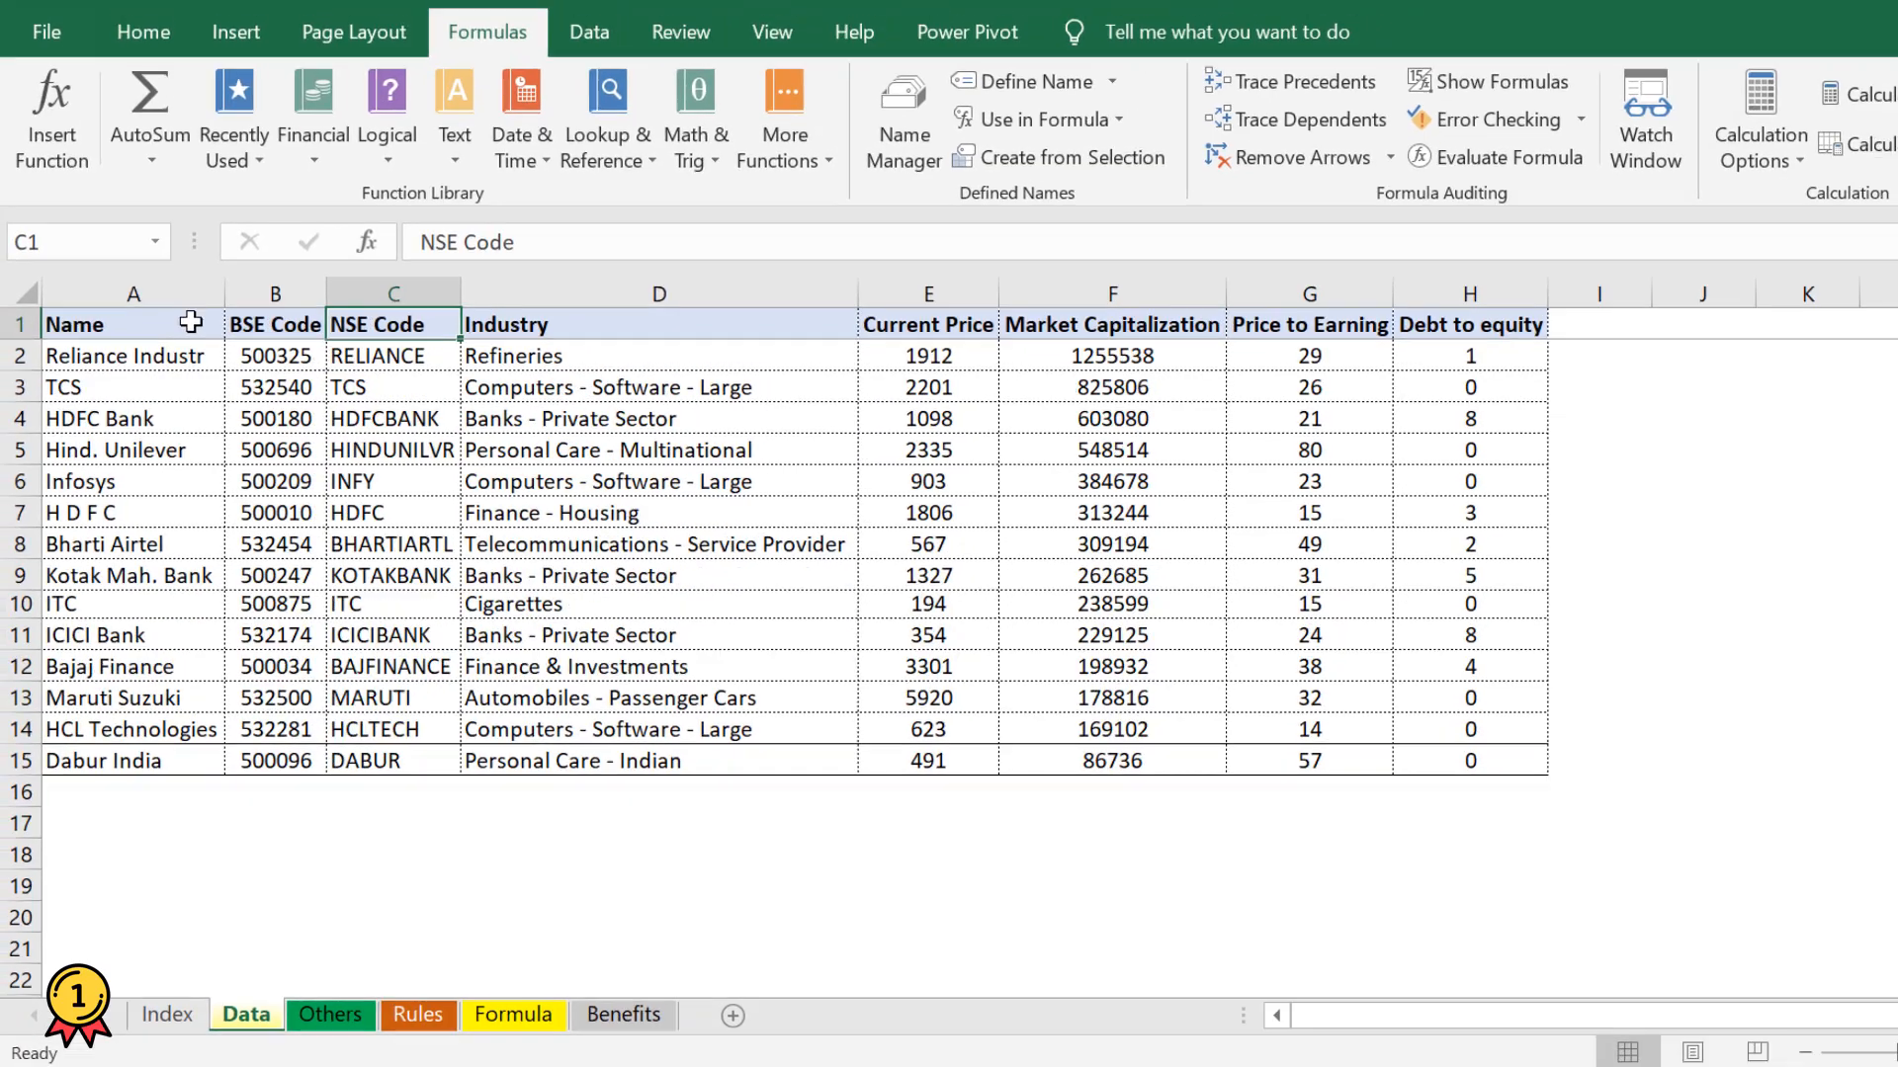
left_click(925, 324)
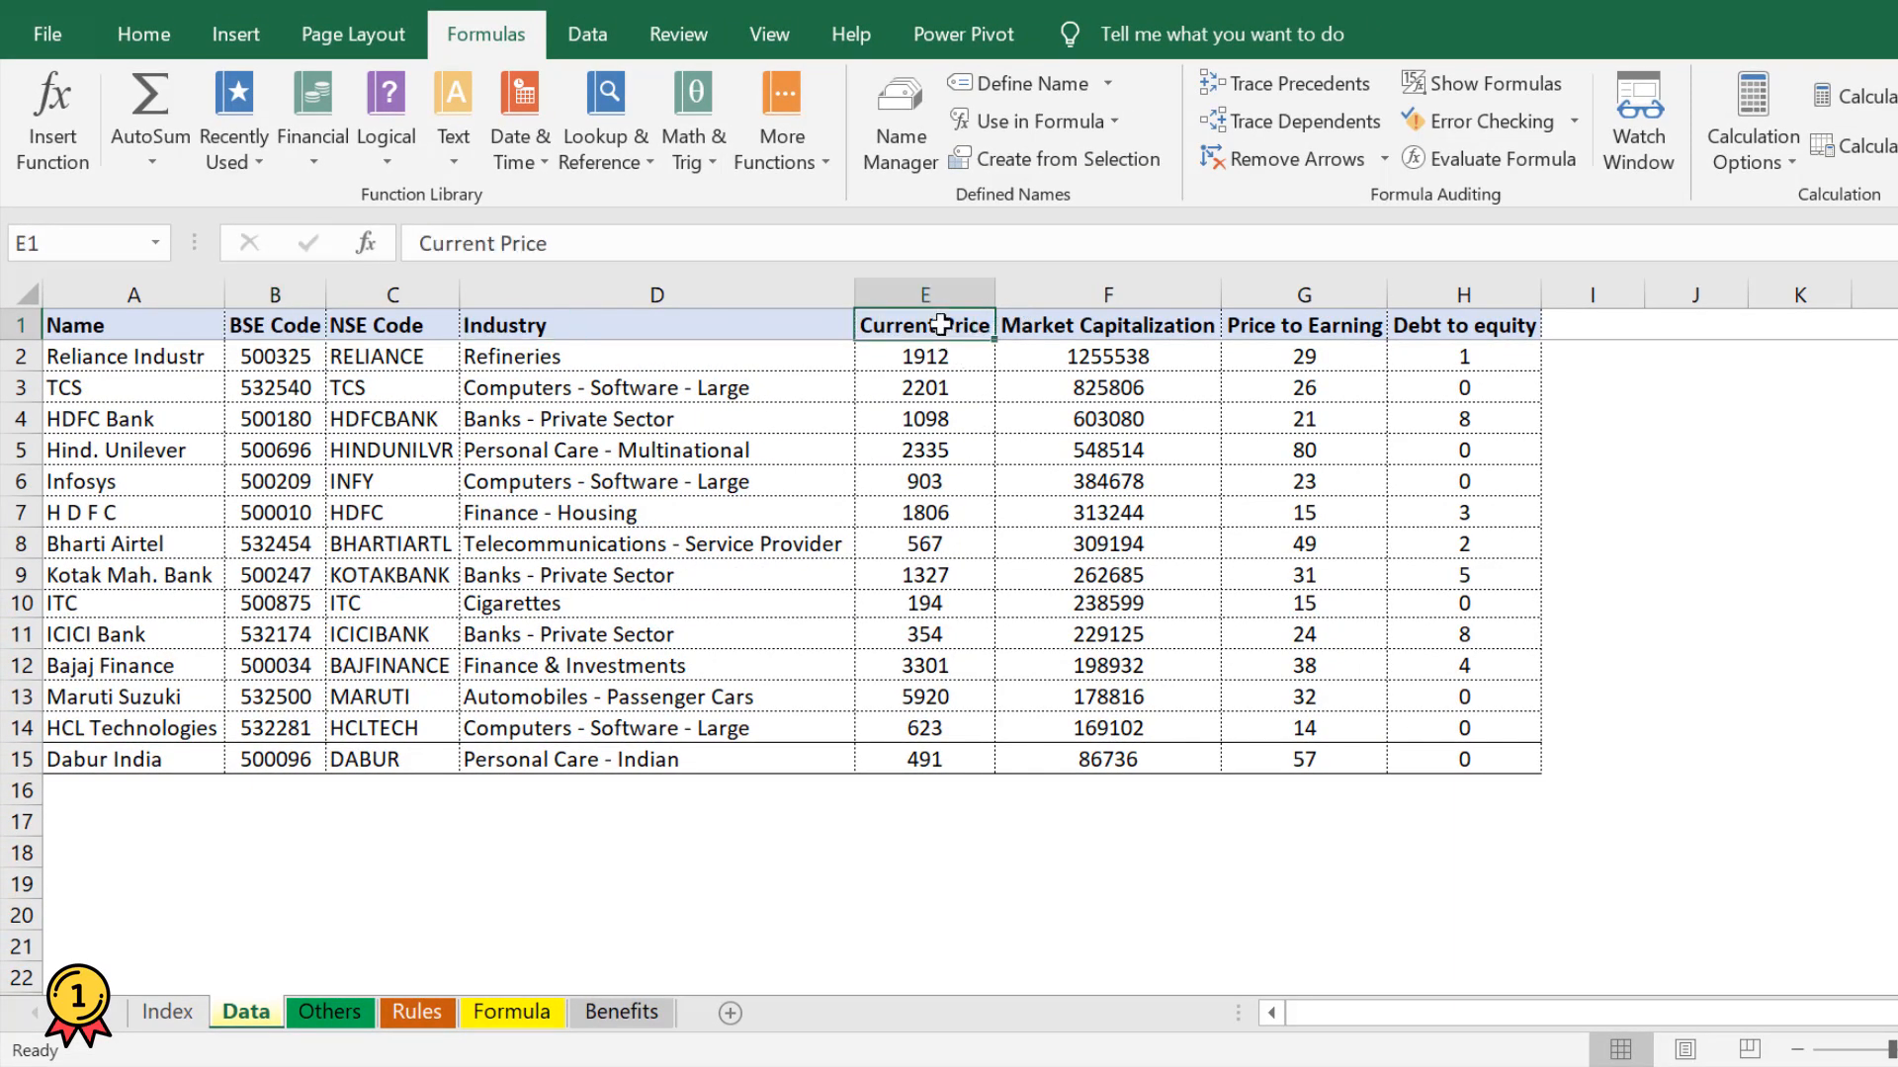
mouse_move(898, 116)
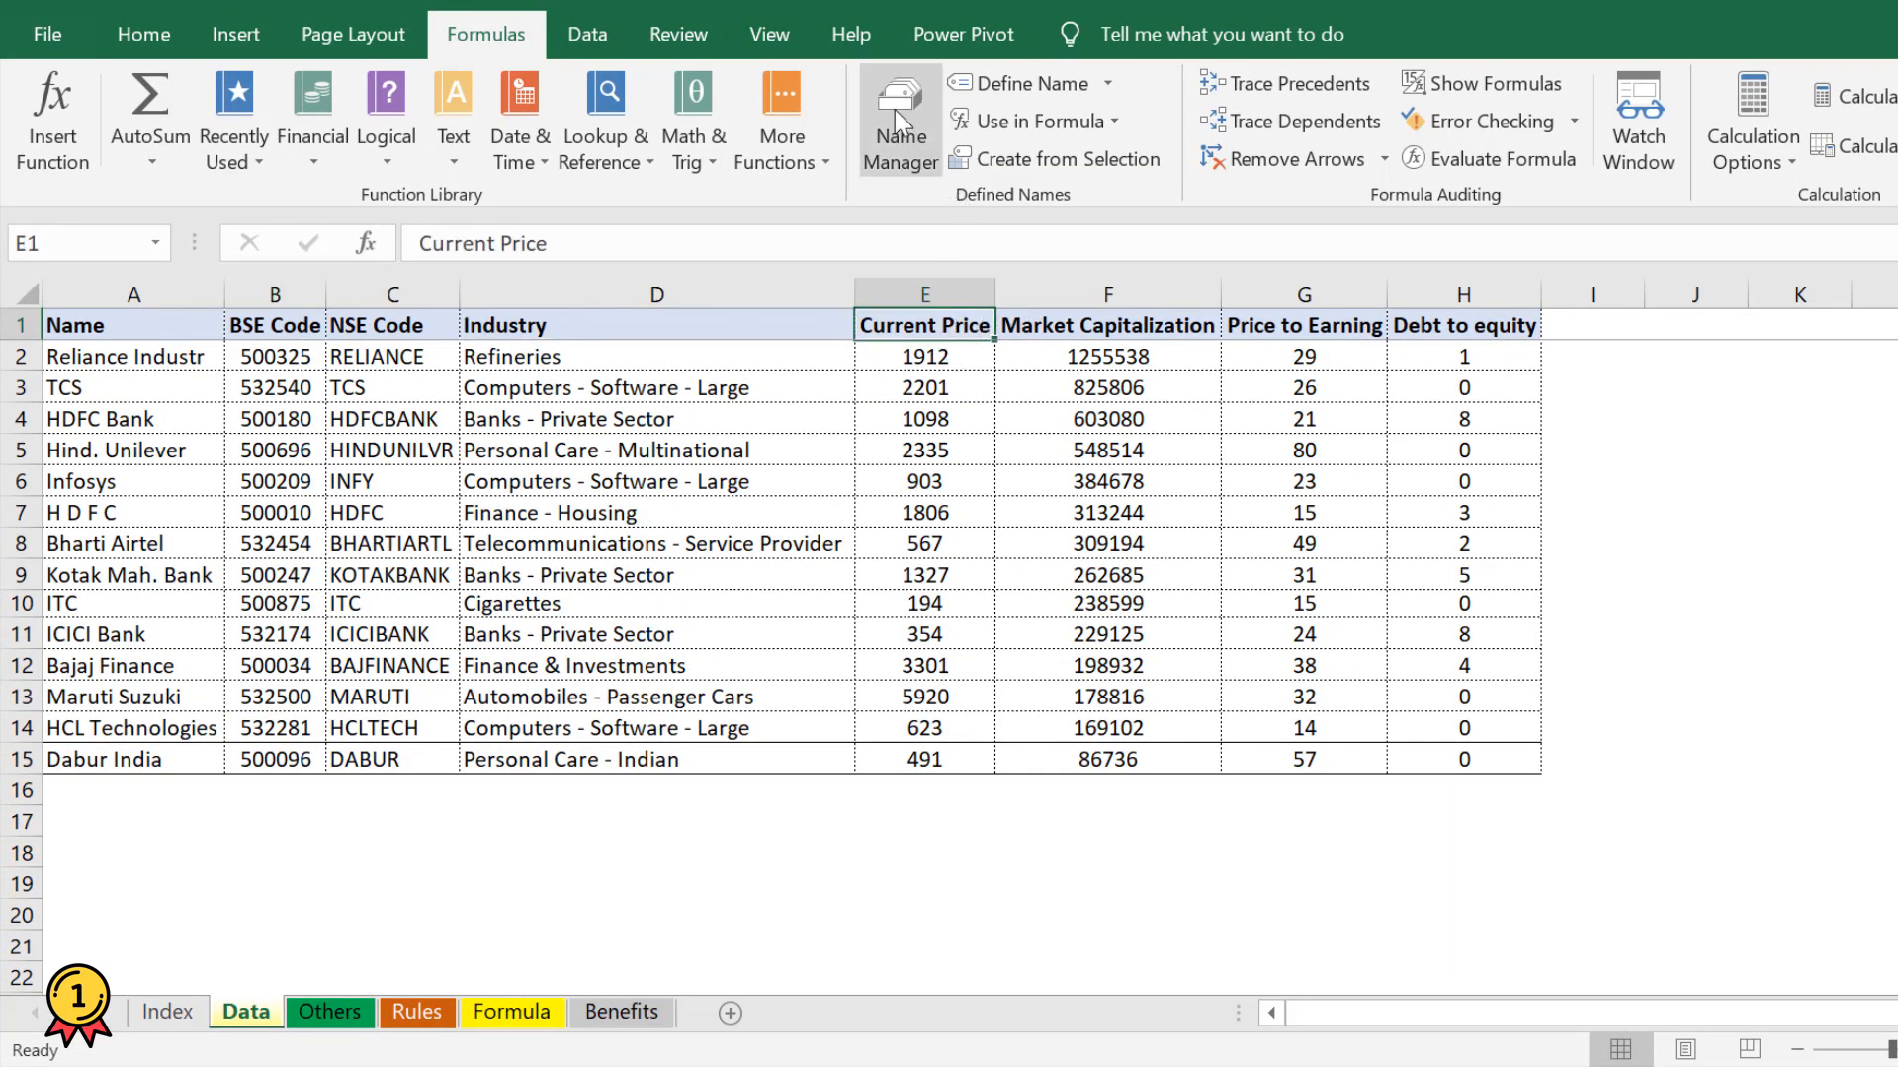
left_click(898, 114)
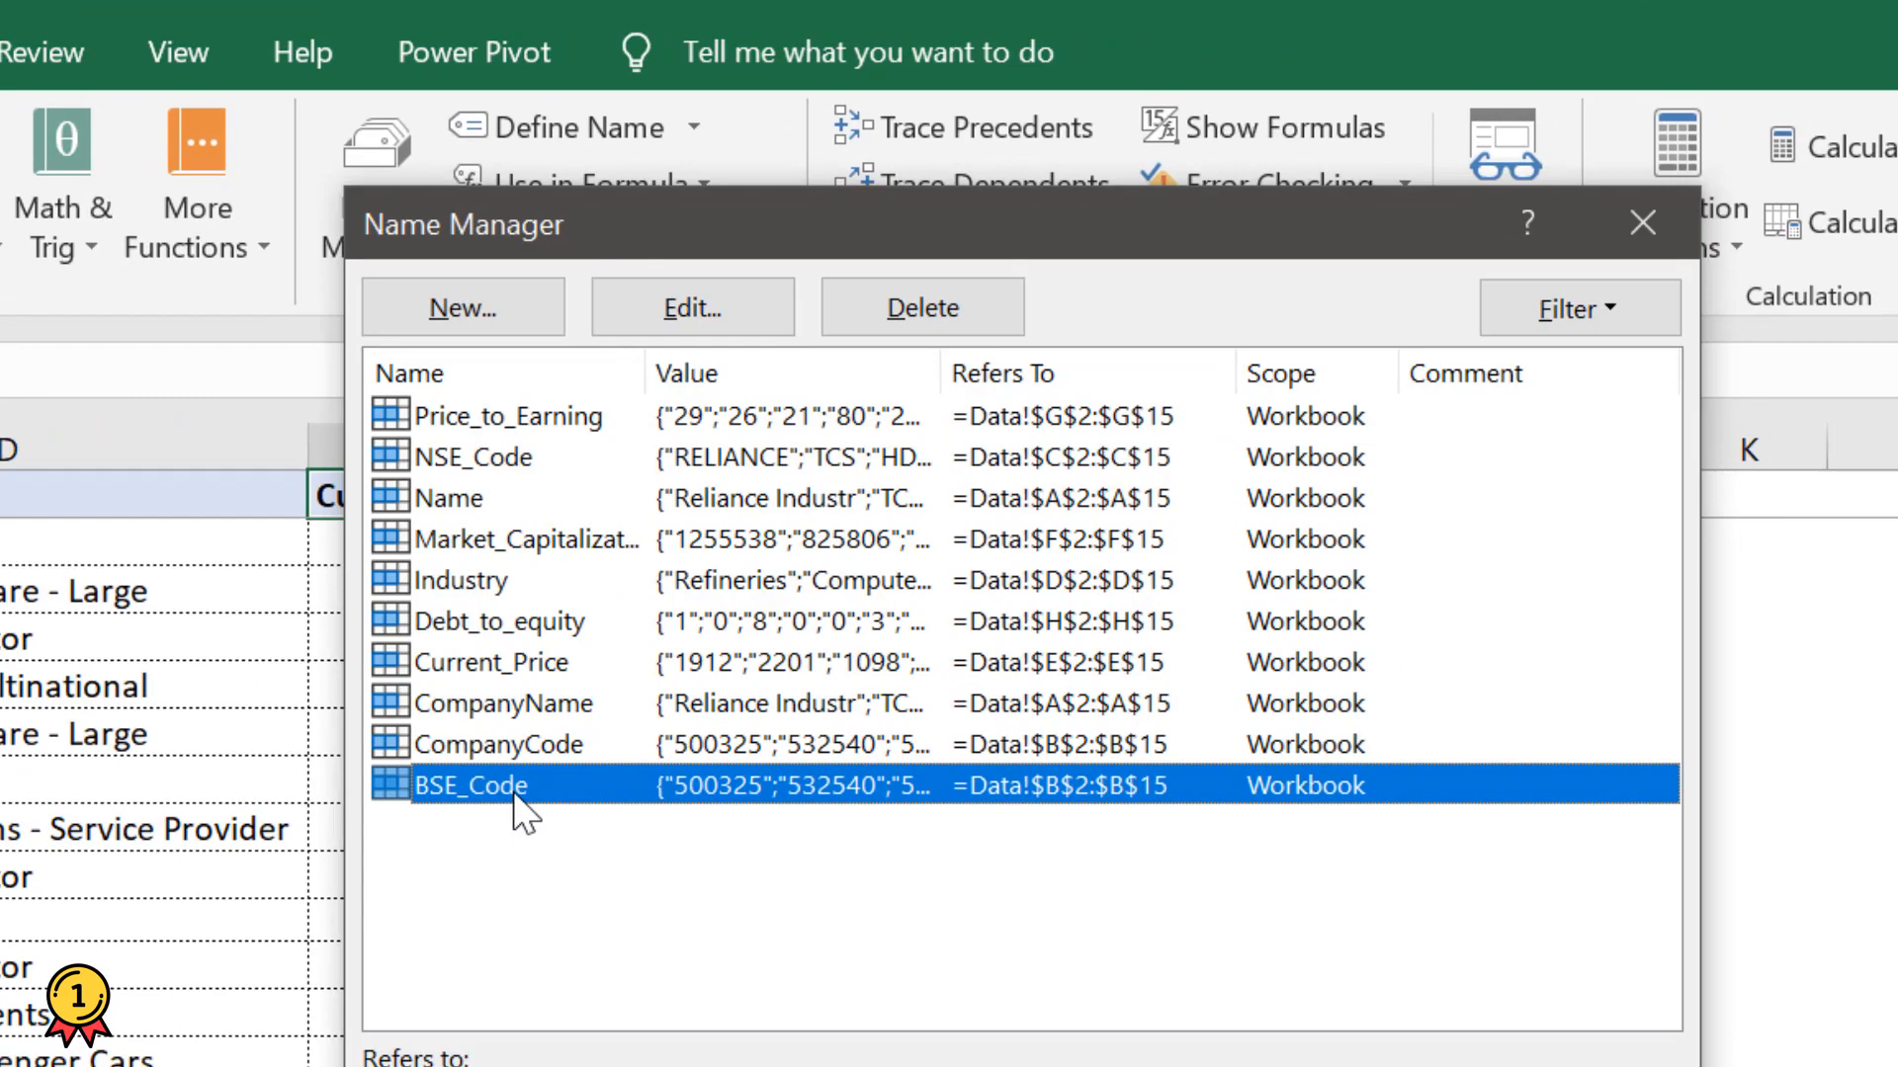
left_click(496, 663)
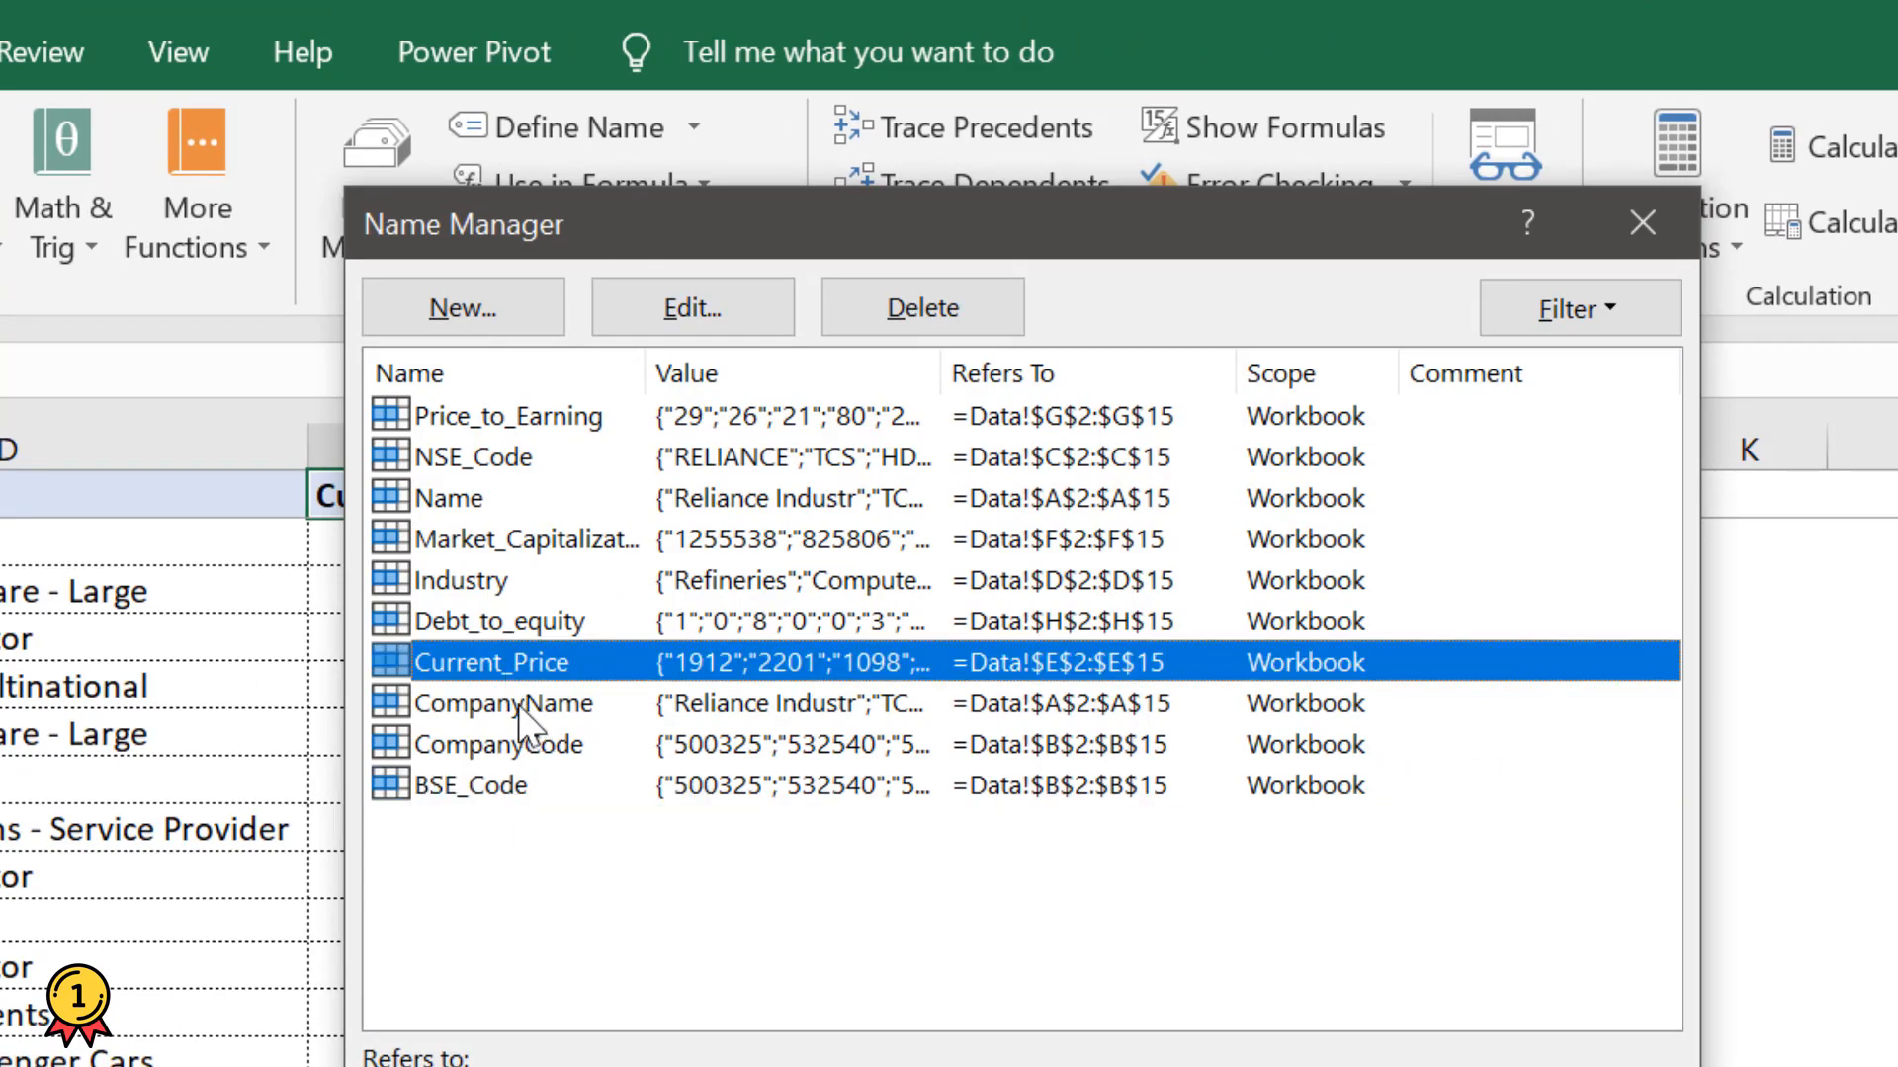
mouse_move(570, 702)
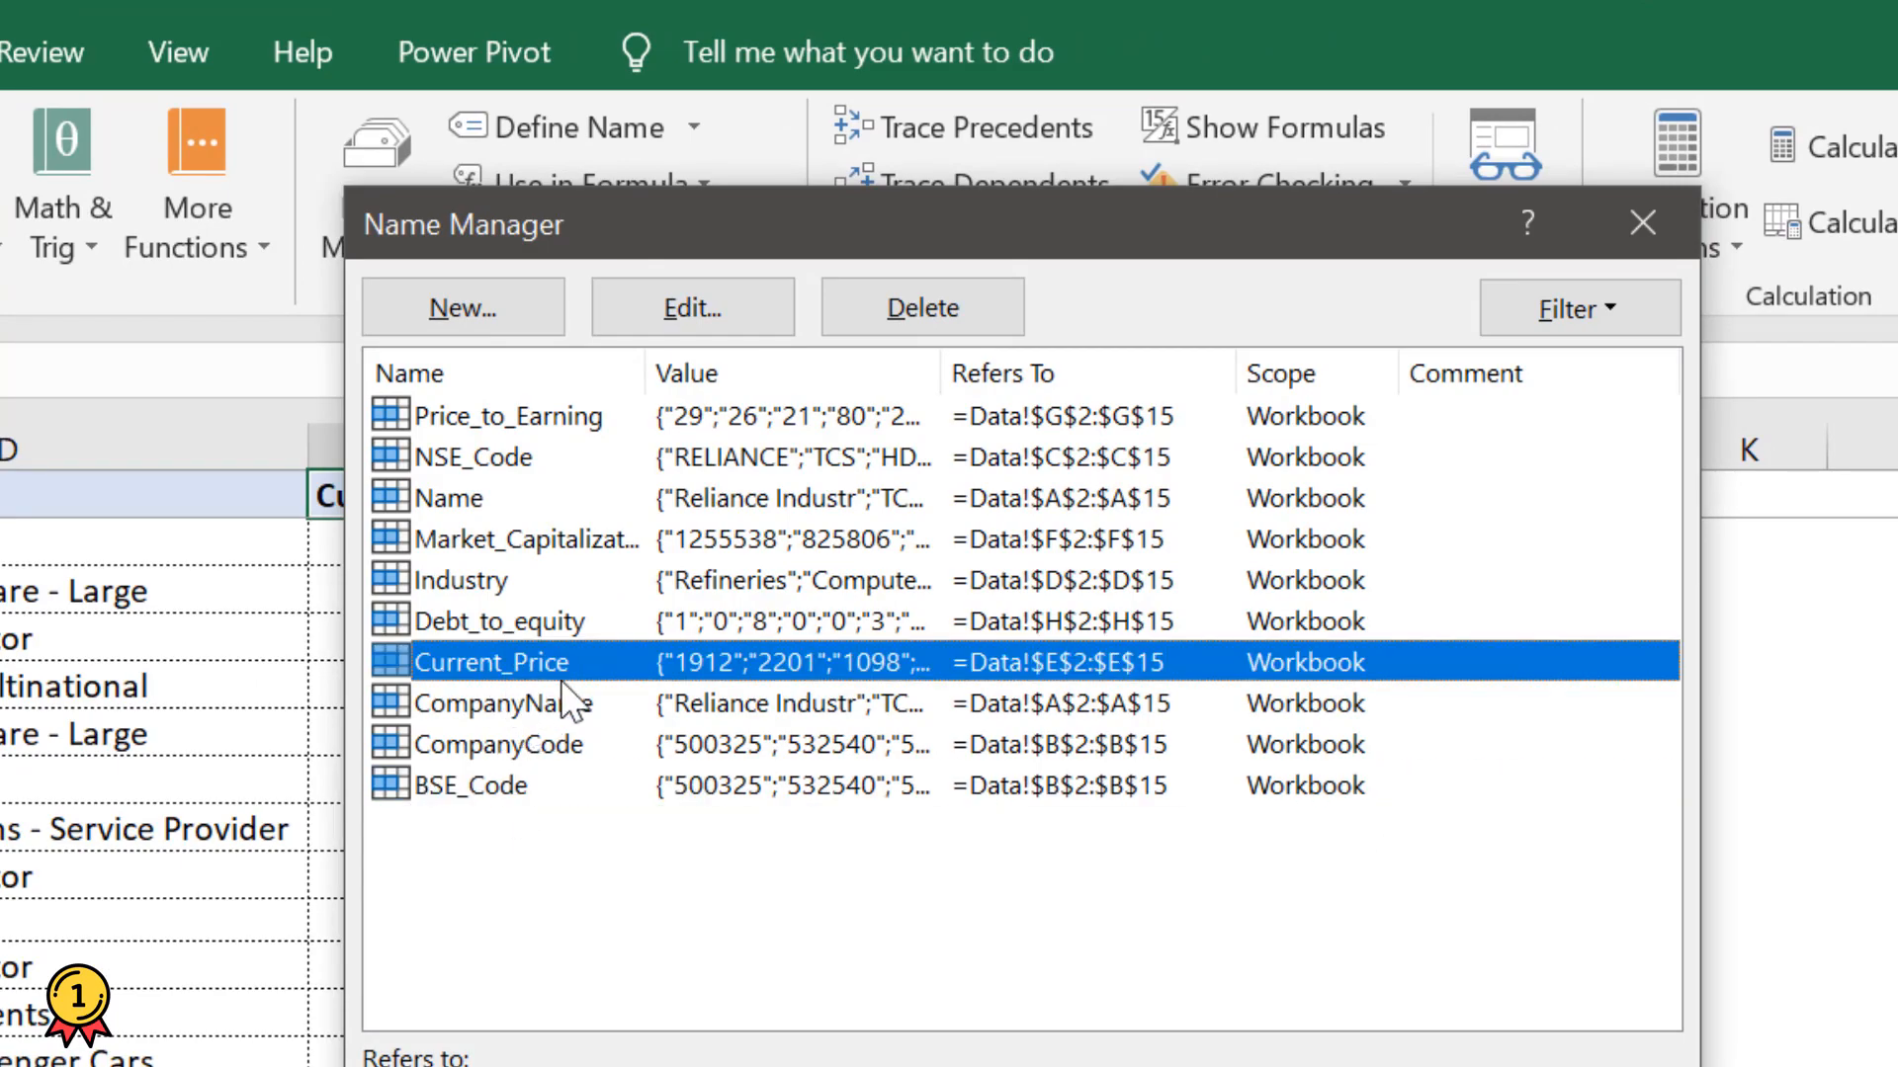
left_click(500, 621)
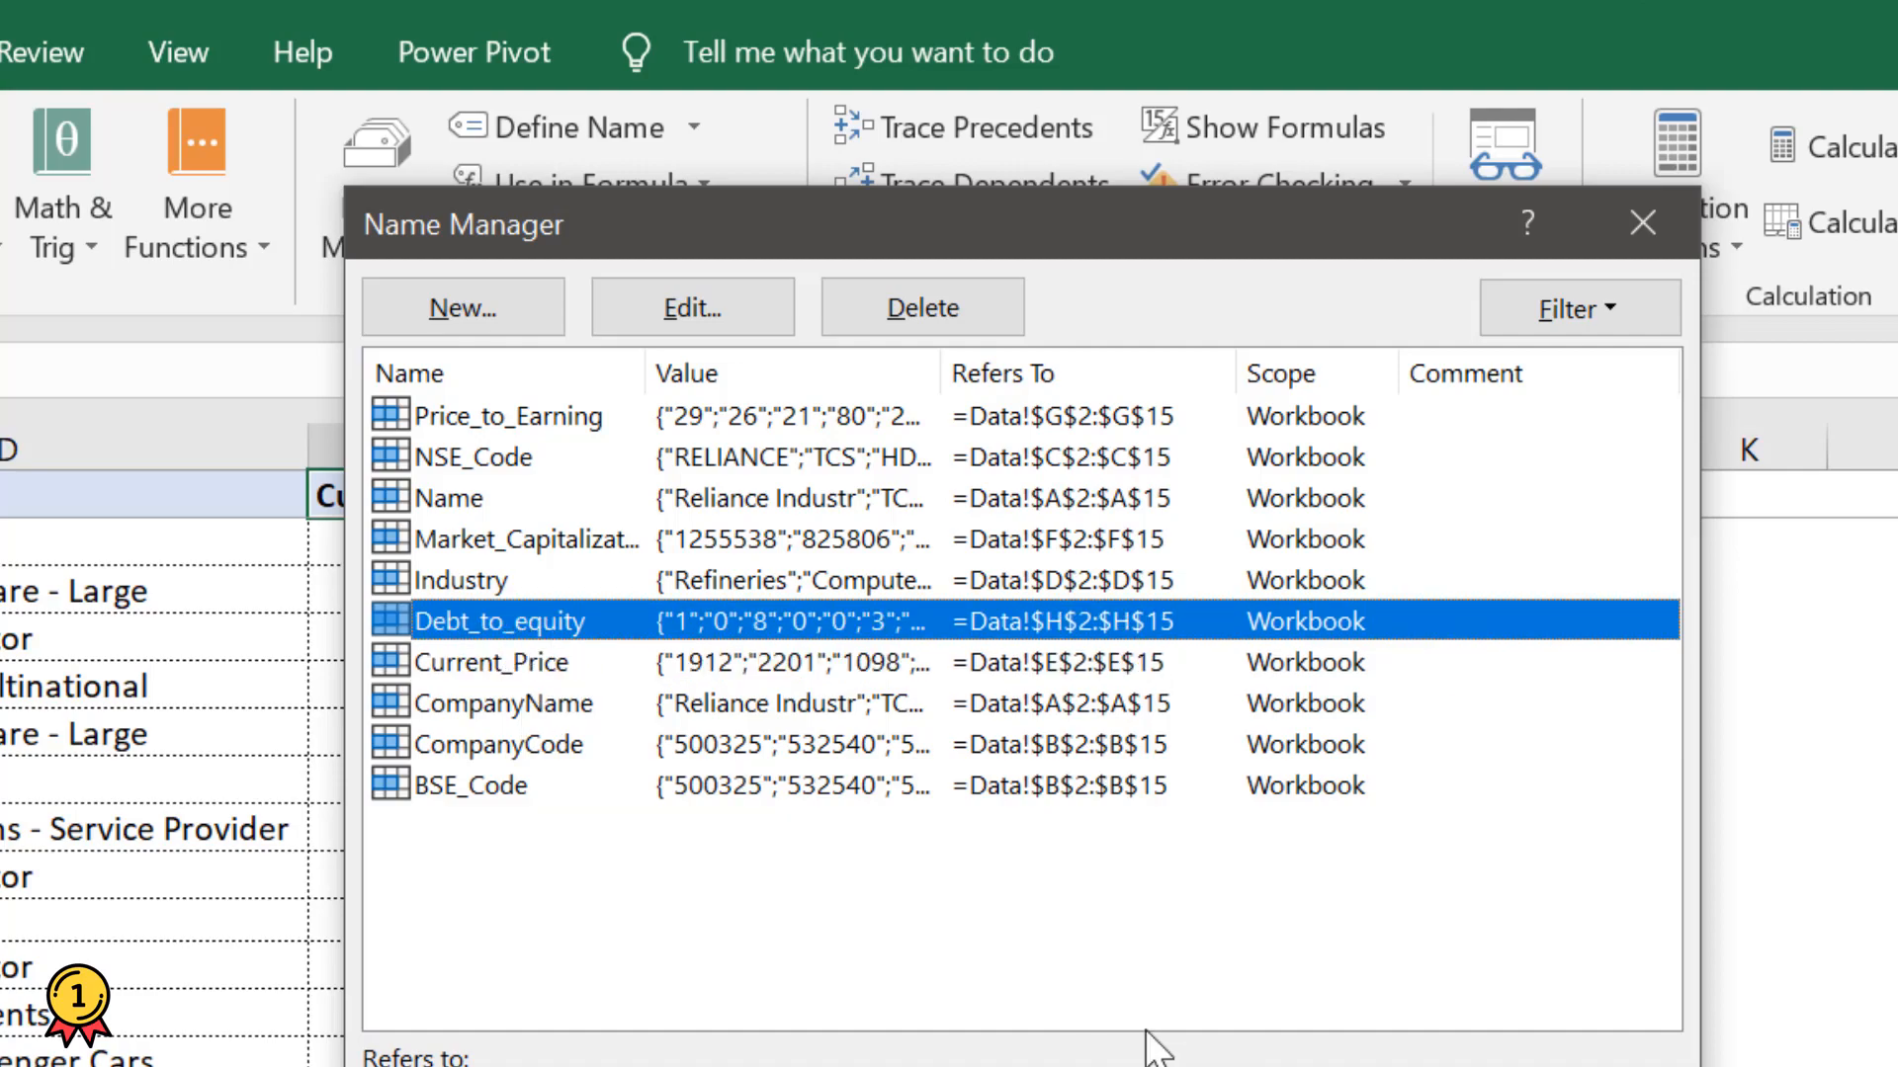
left_click(1641, 223)
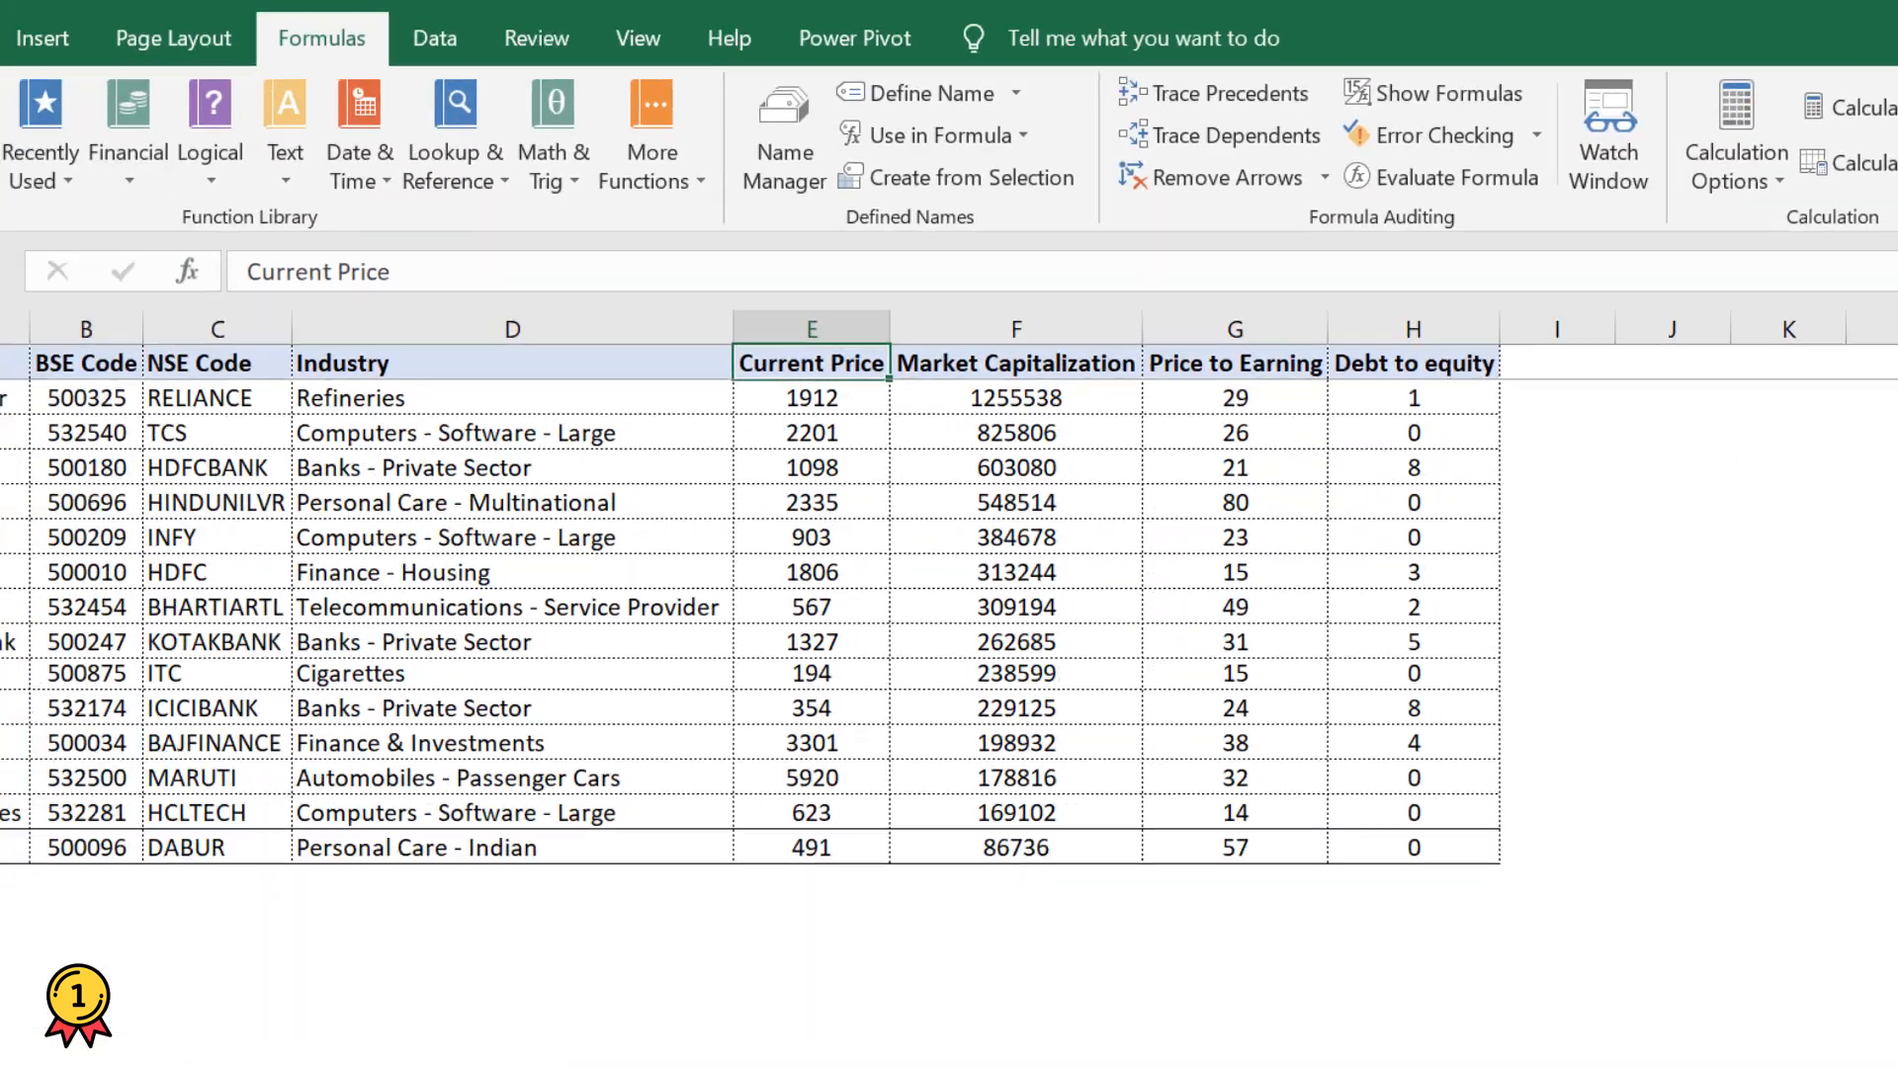
- Go to the Rules sheet and select the Sales_Name case-insensitivity example
left_click(417, 1012)
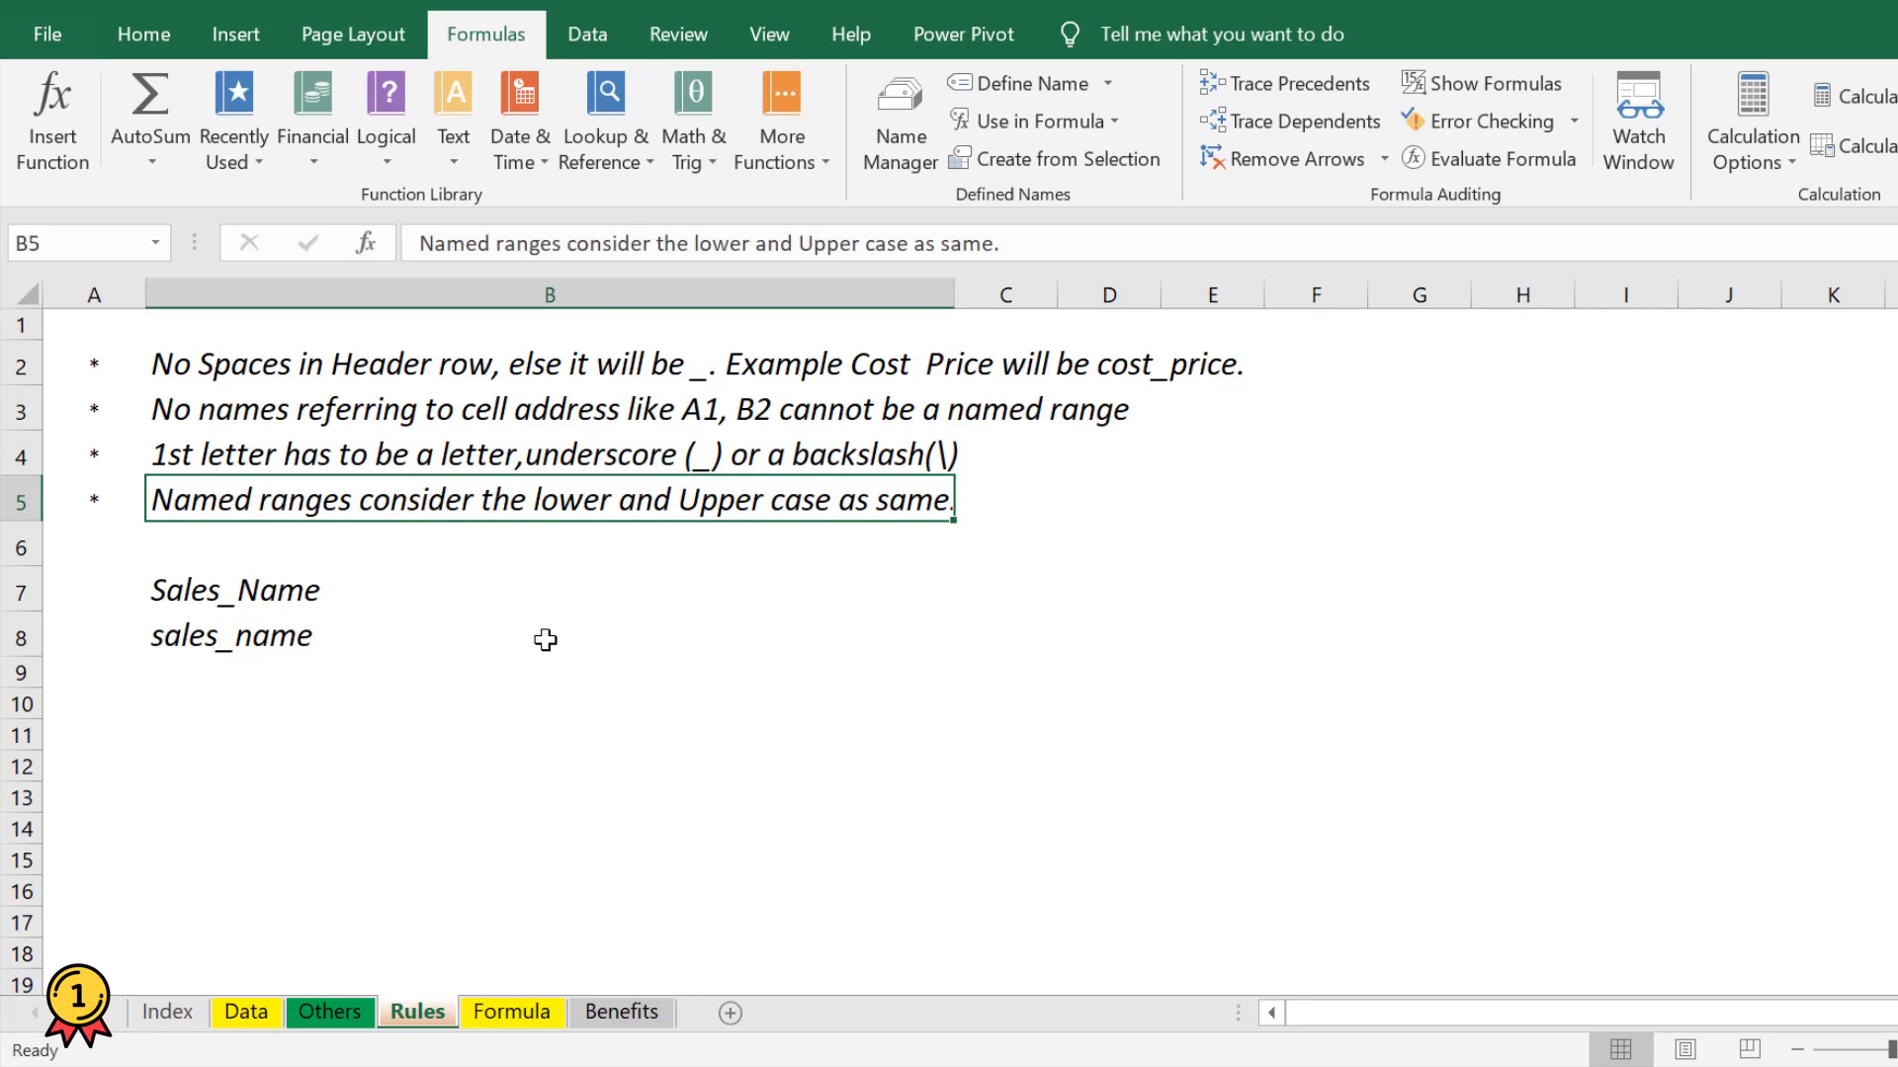
mouse_move(271, 631)
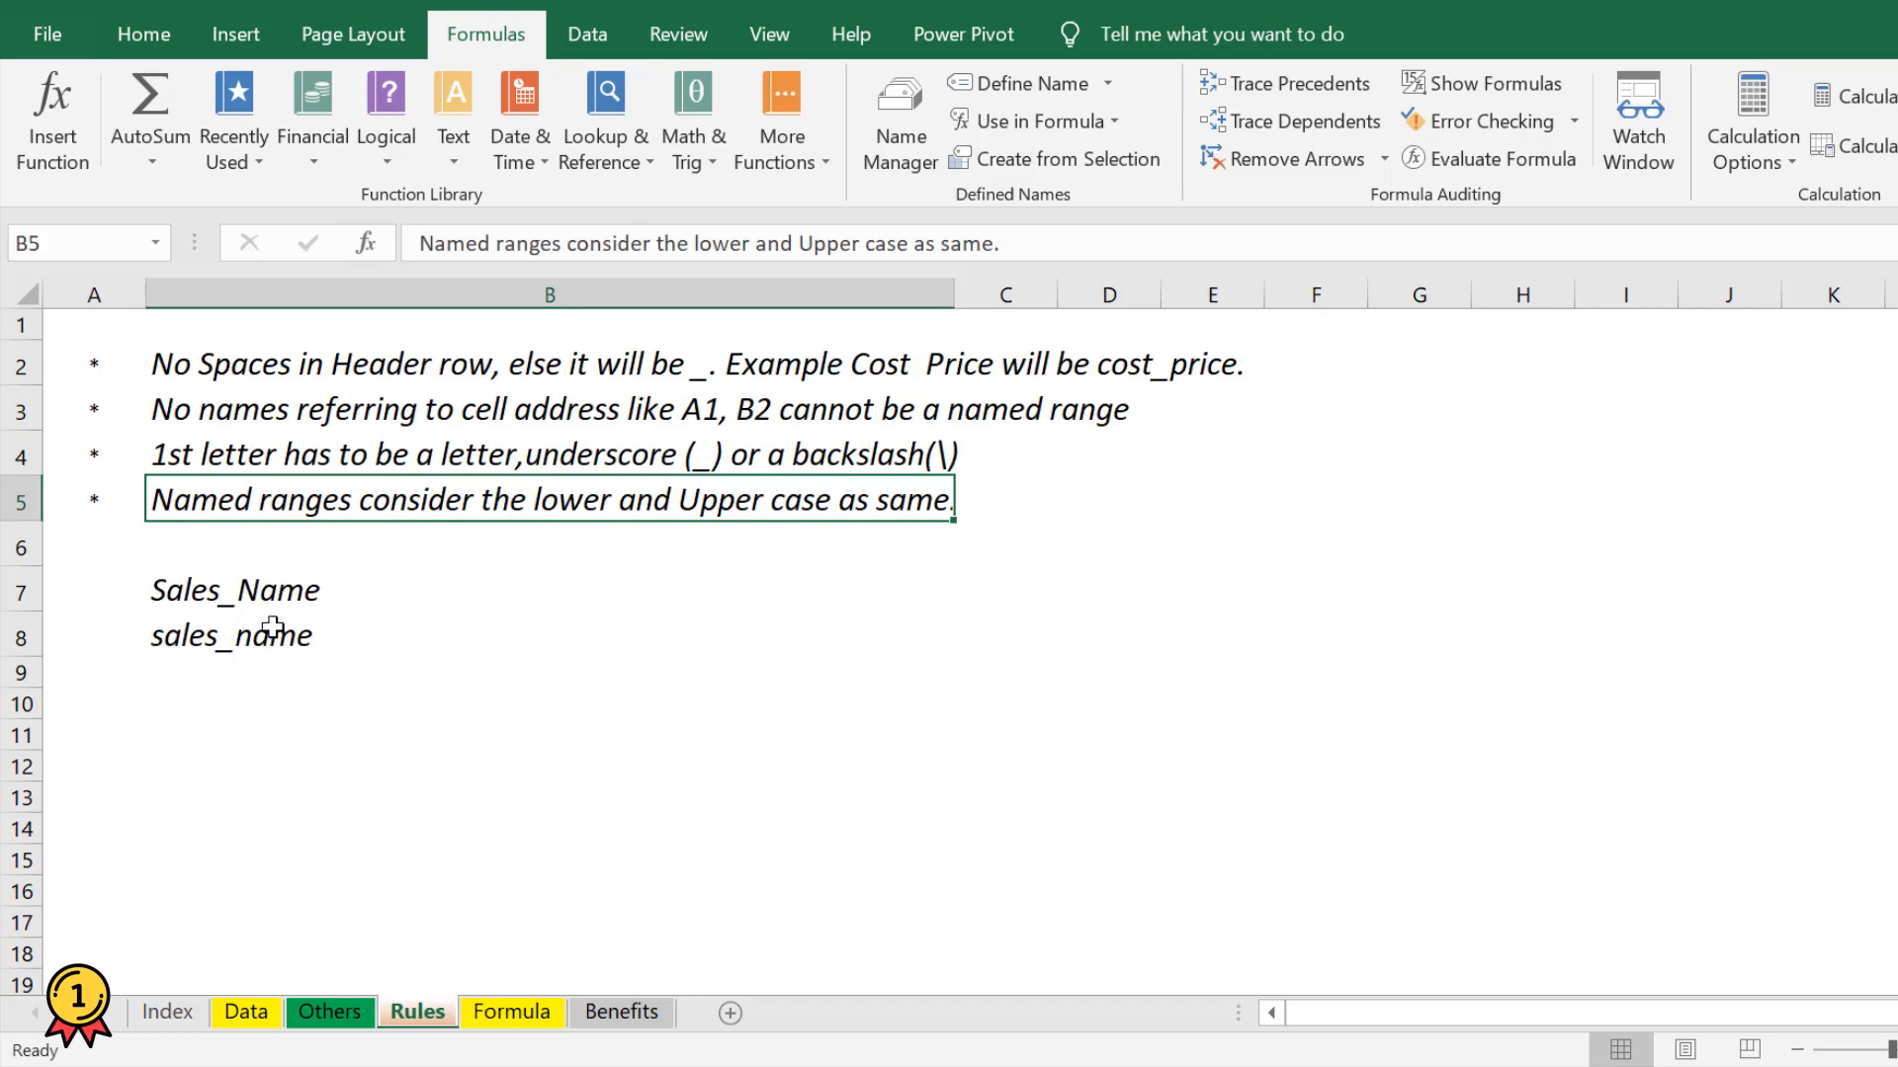
left_click(235, 589)
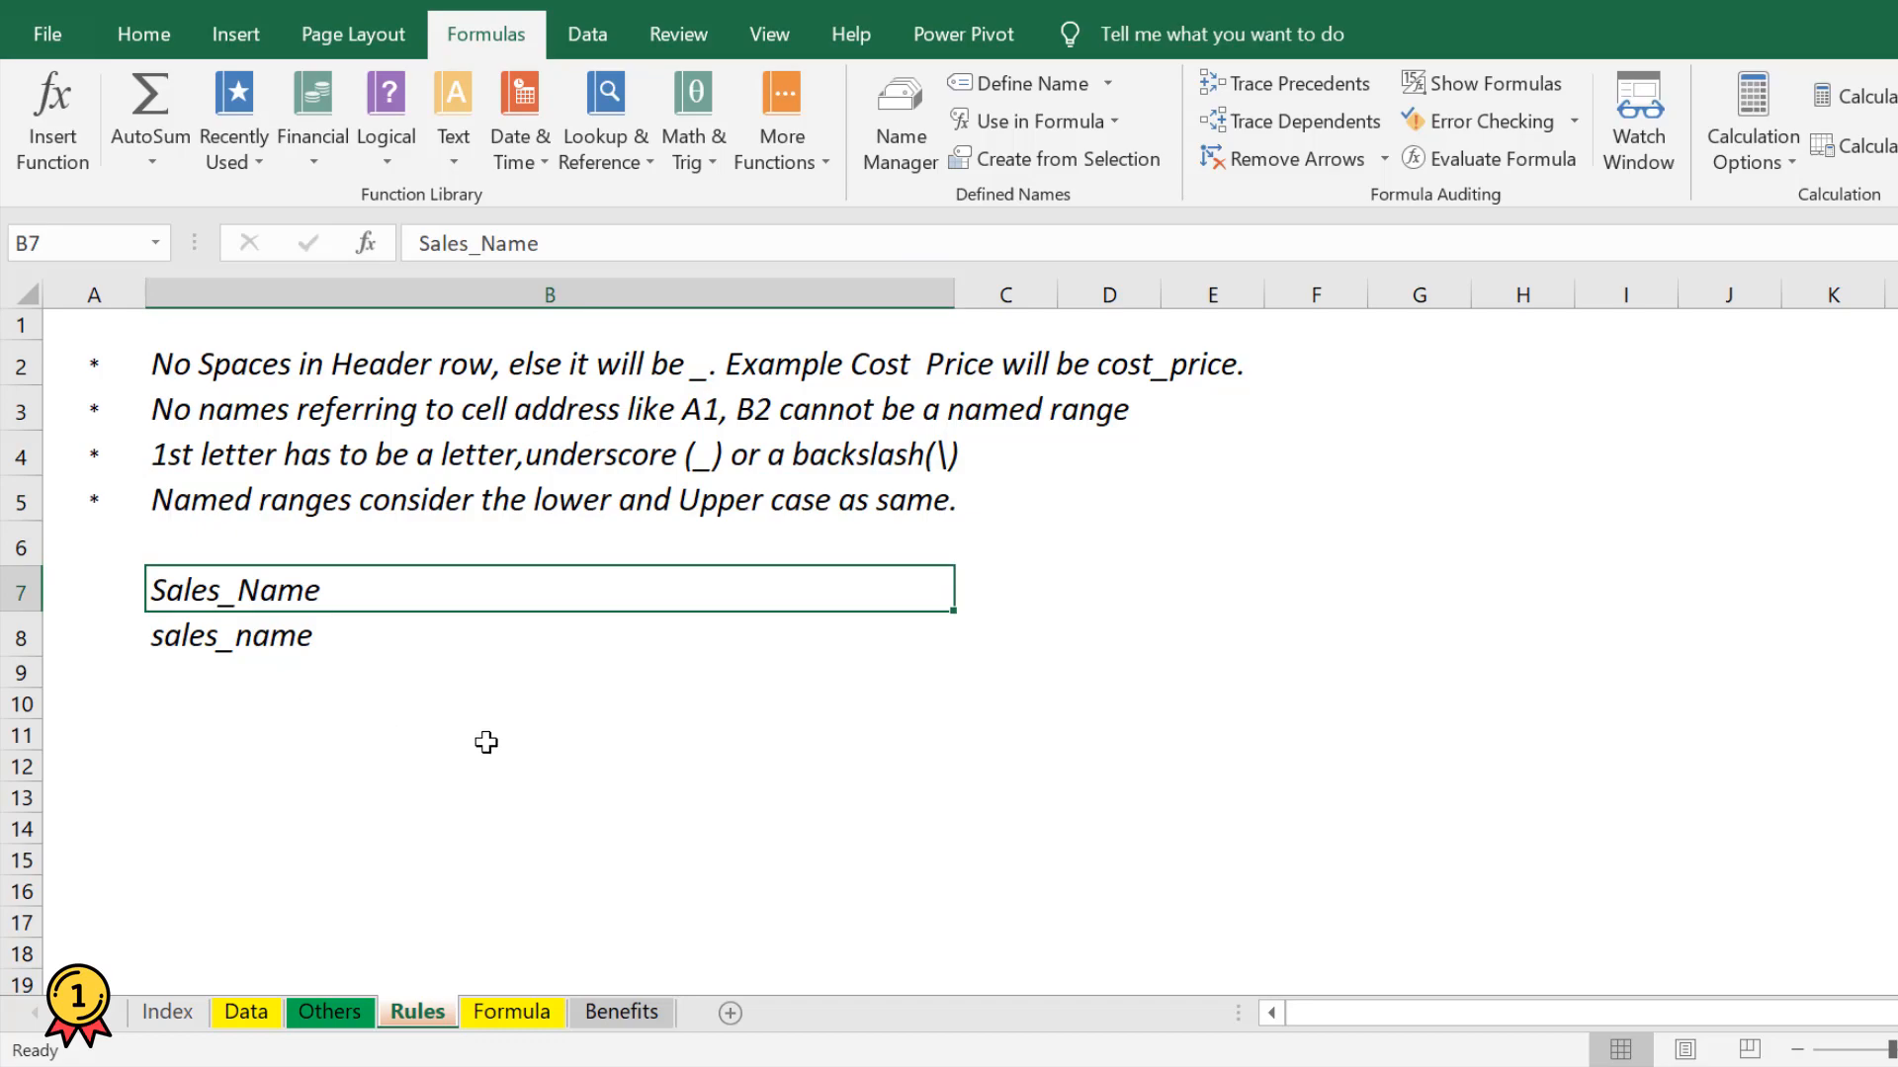
mouse_move(313, 637)
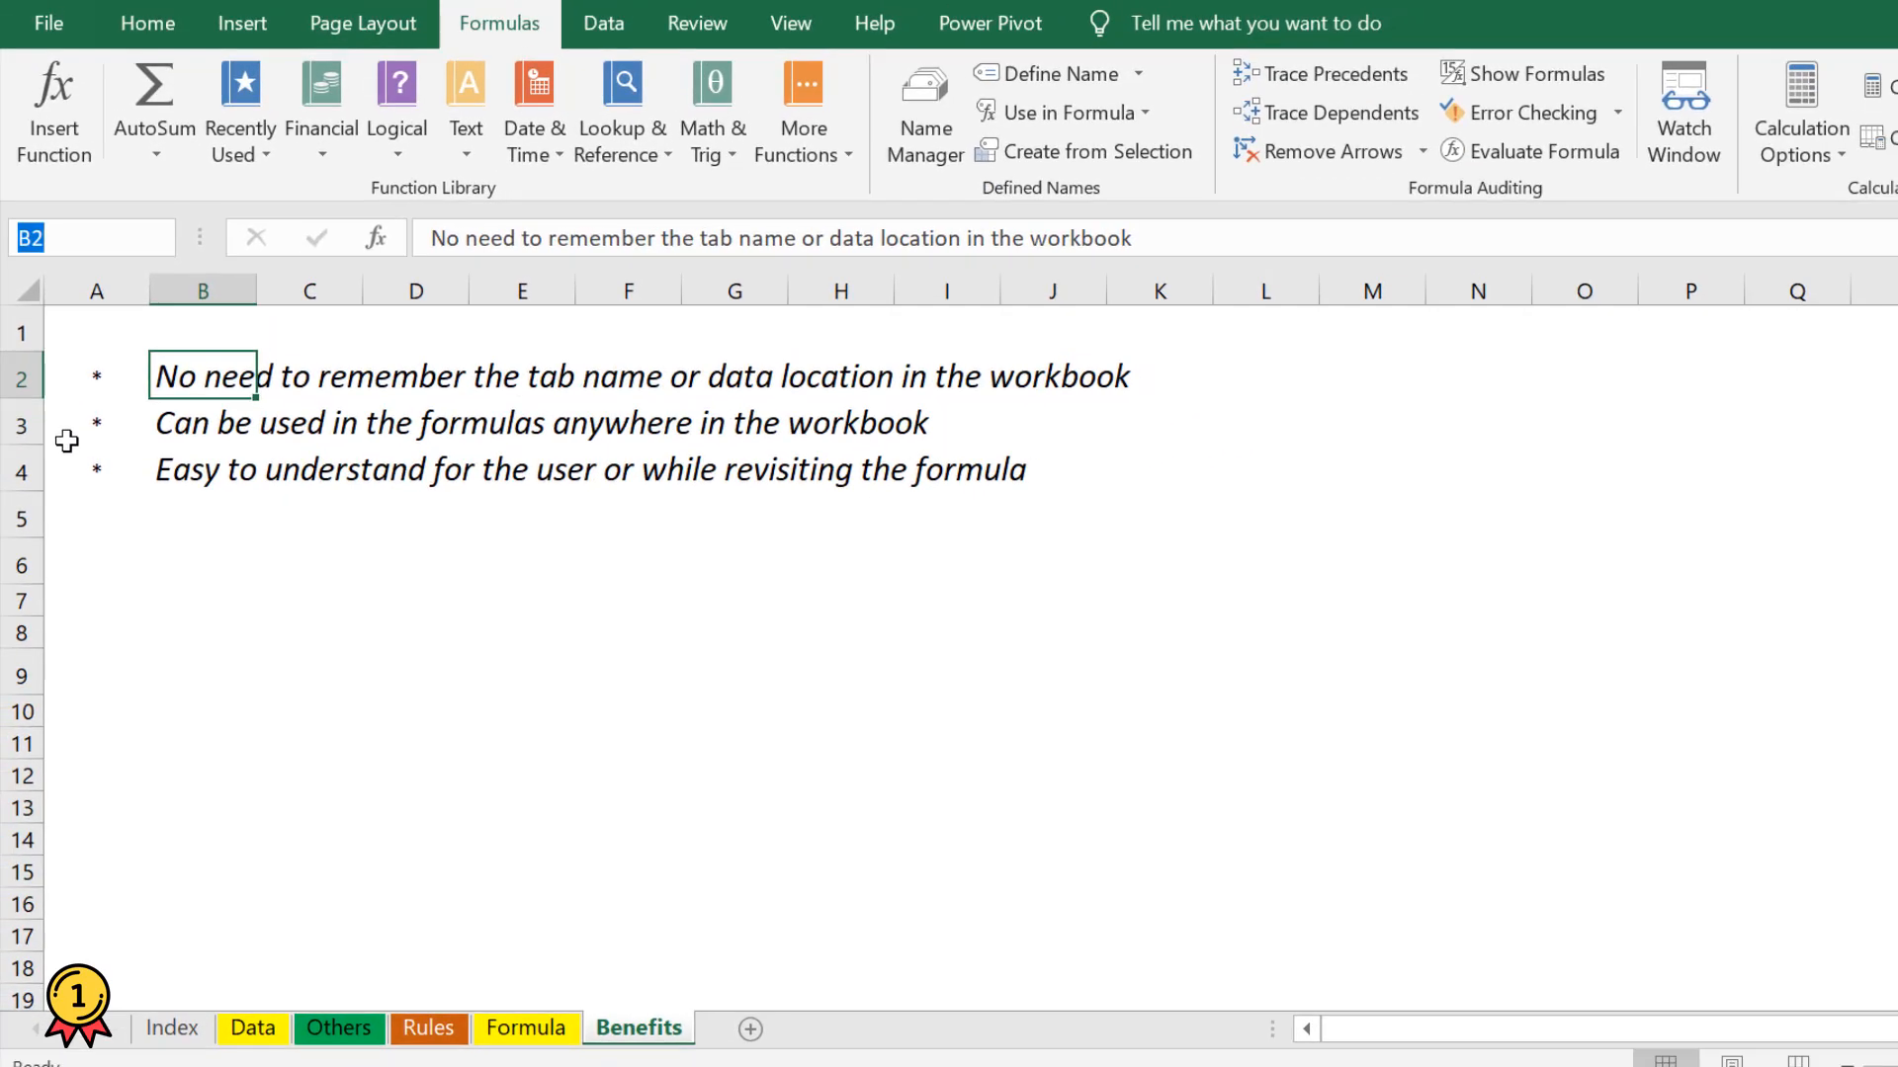
type("company")
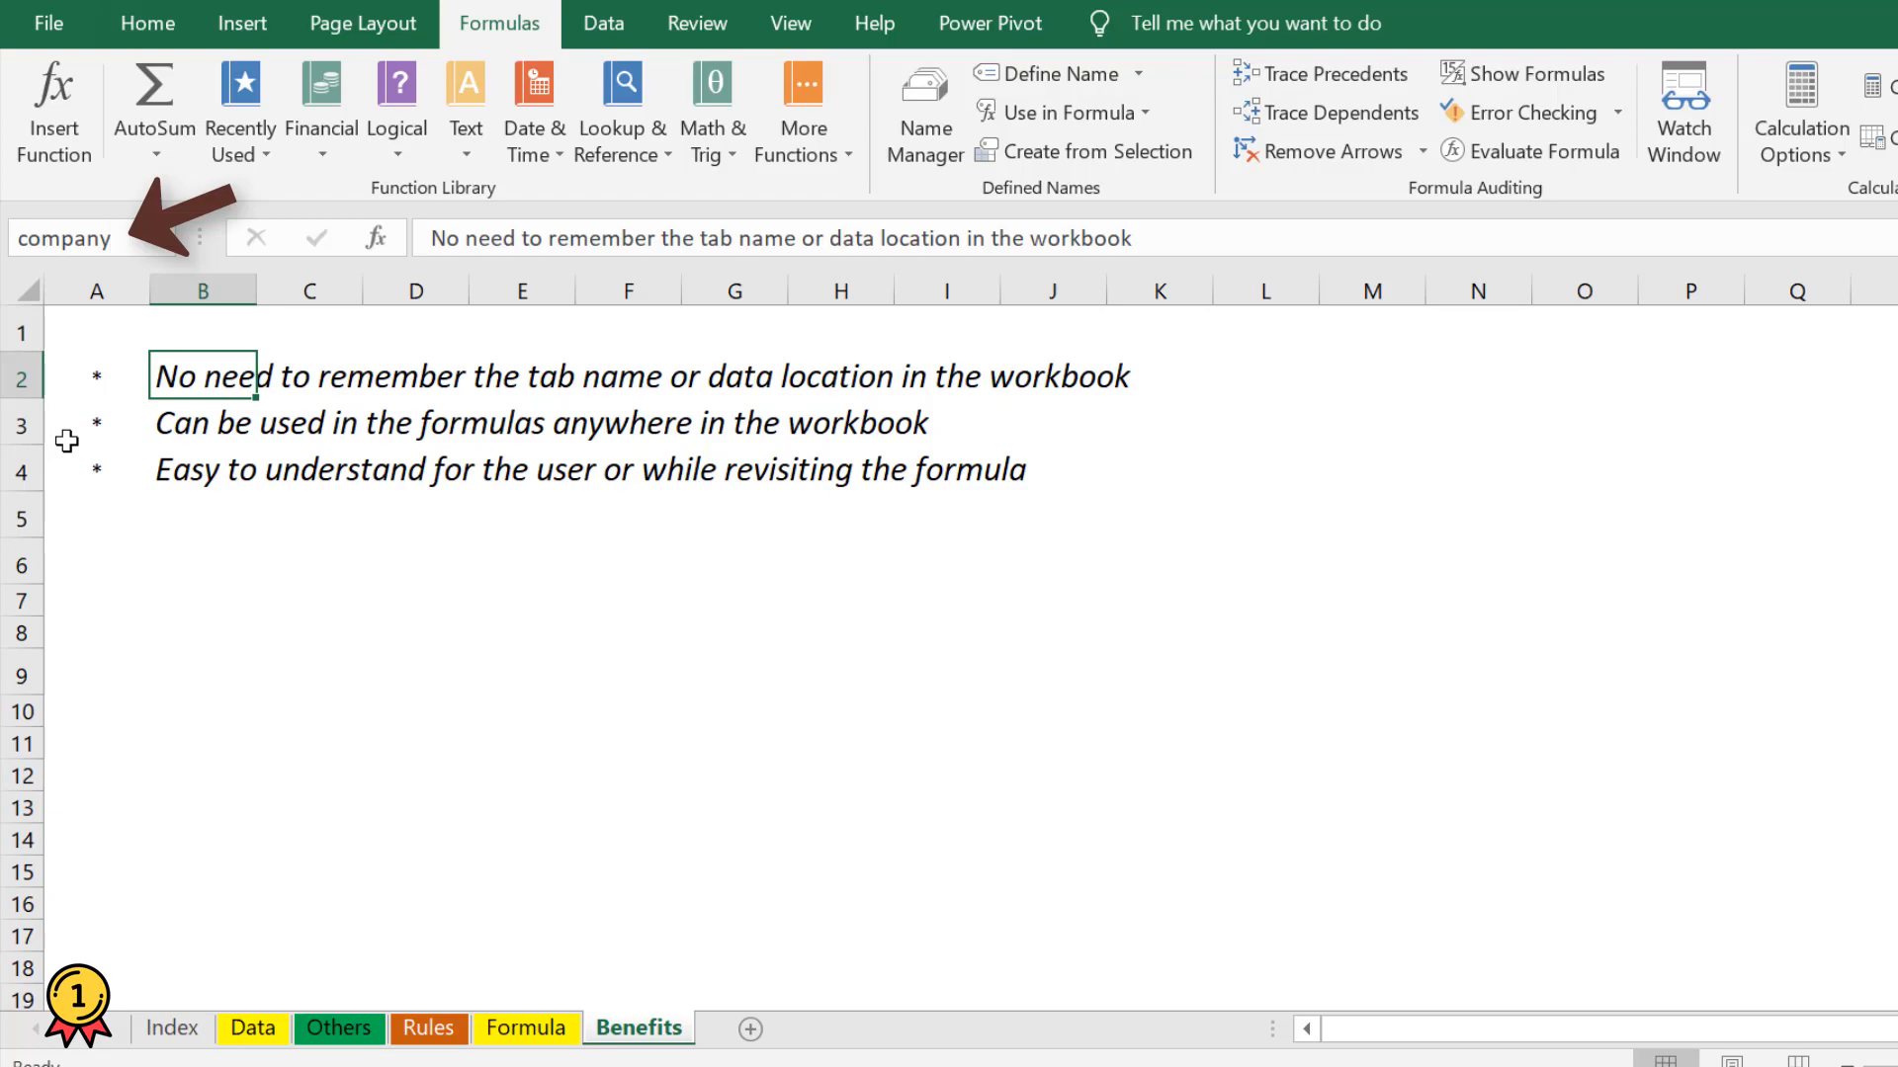
left_click(253, 1028)
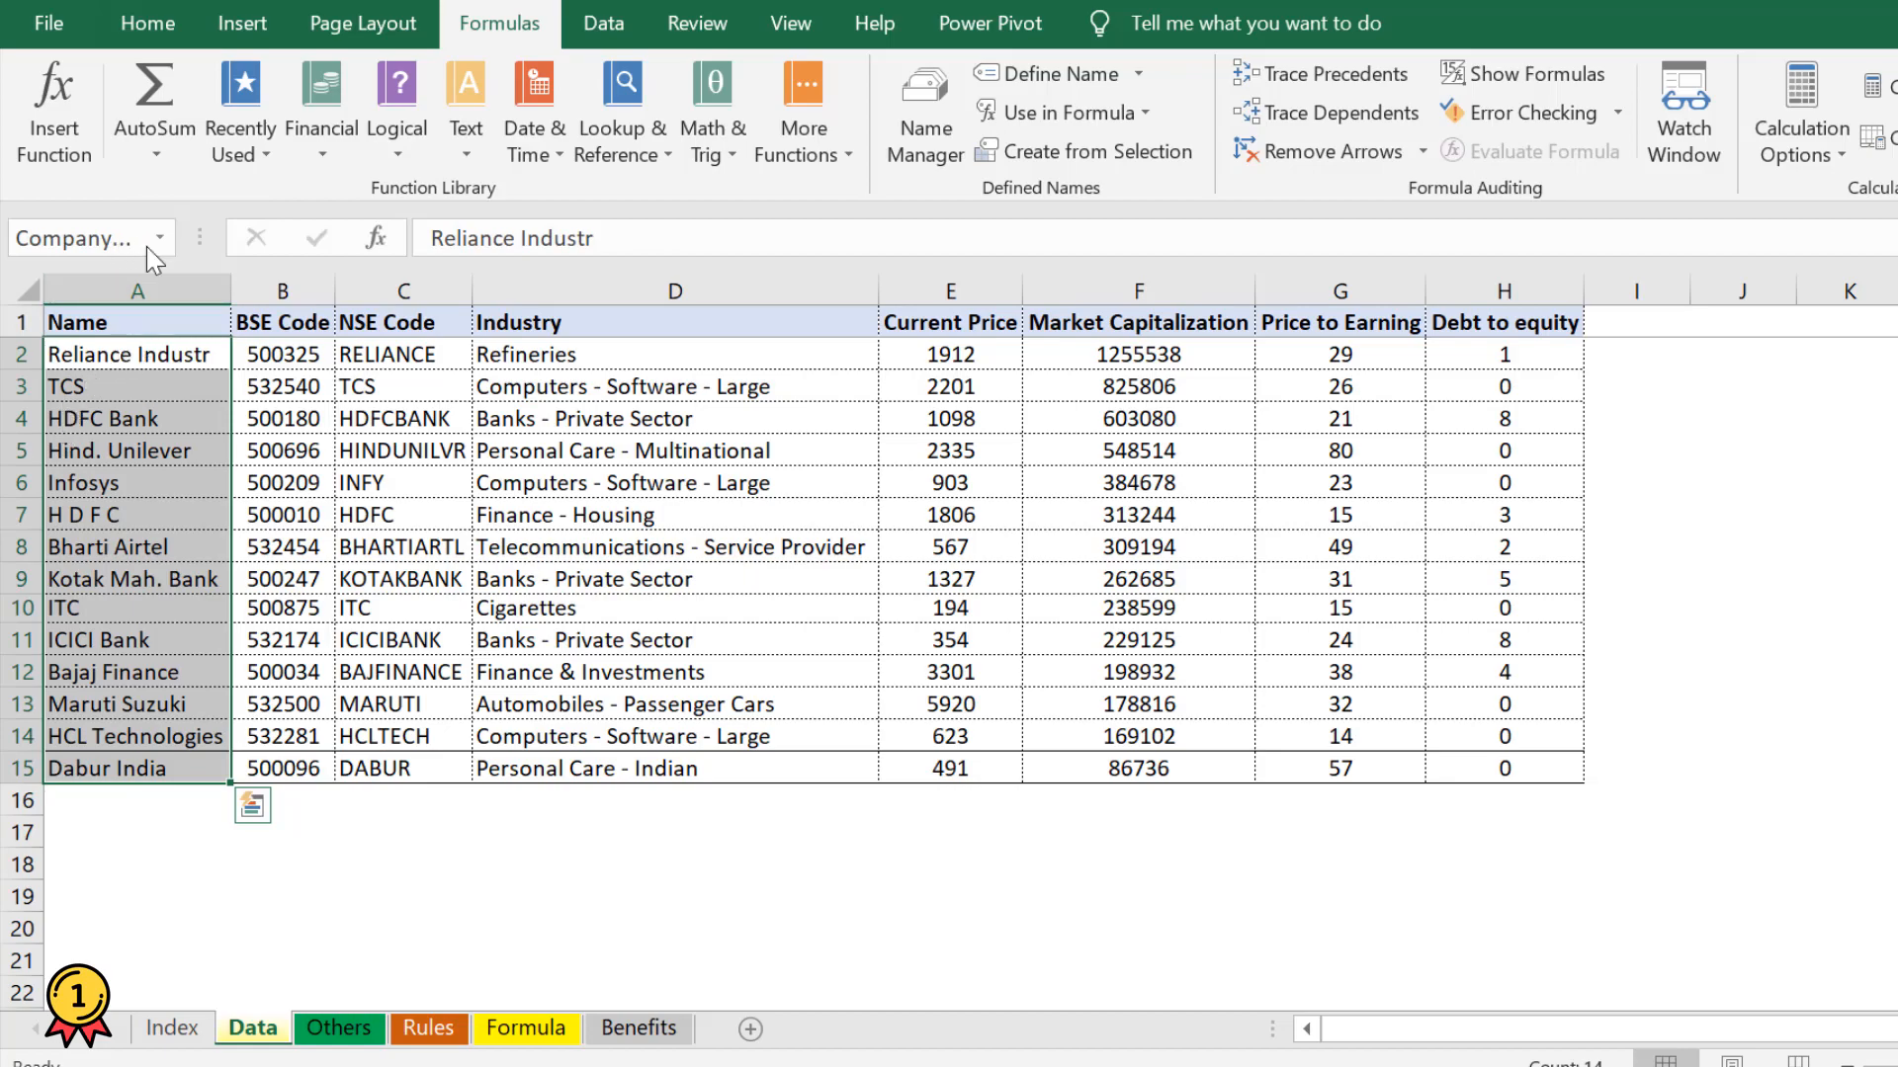
left_click(170, 237)
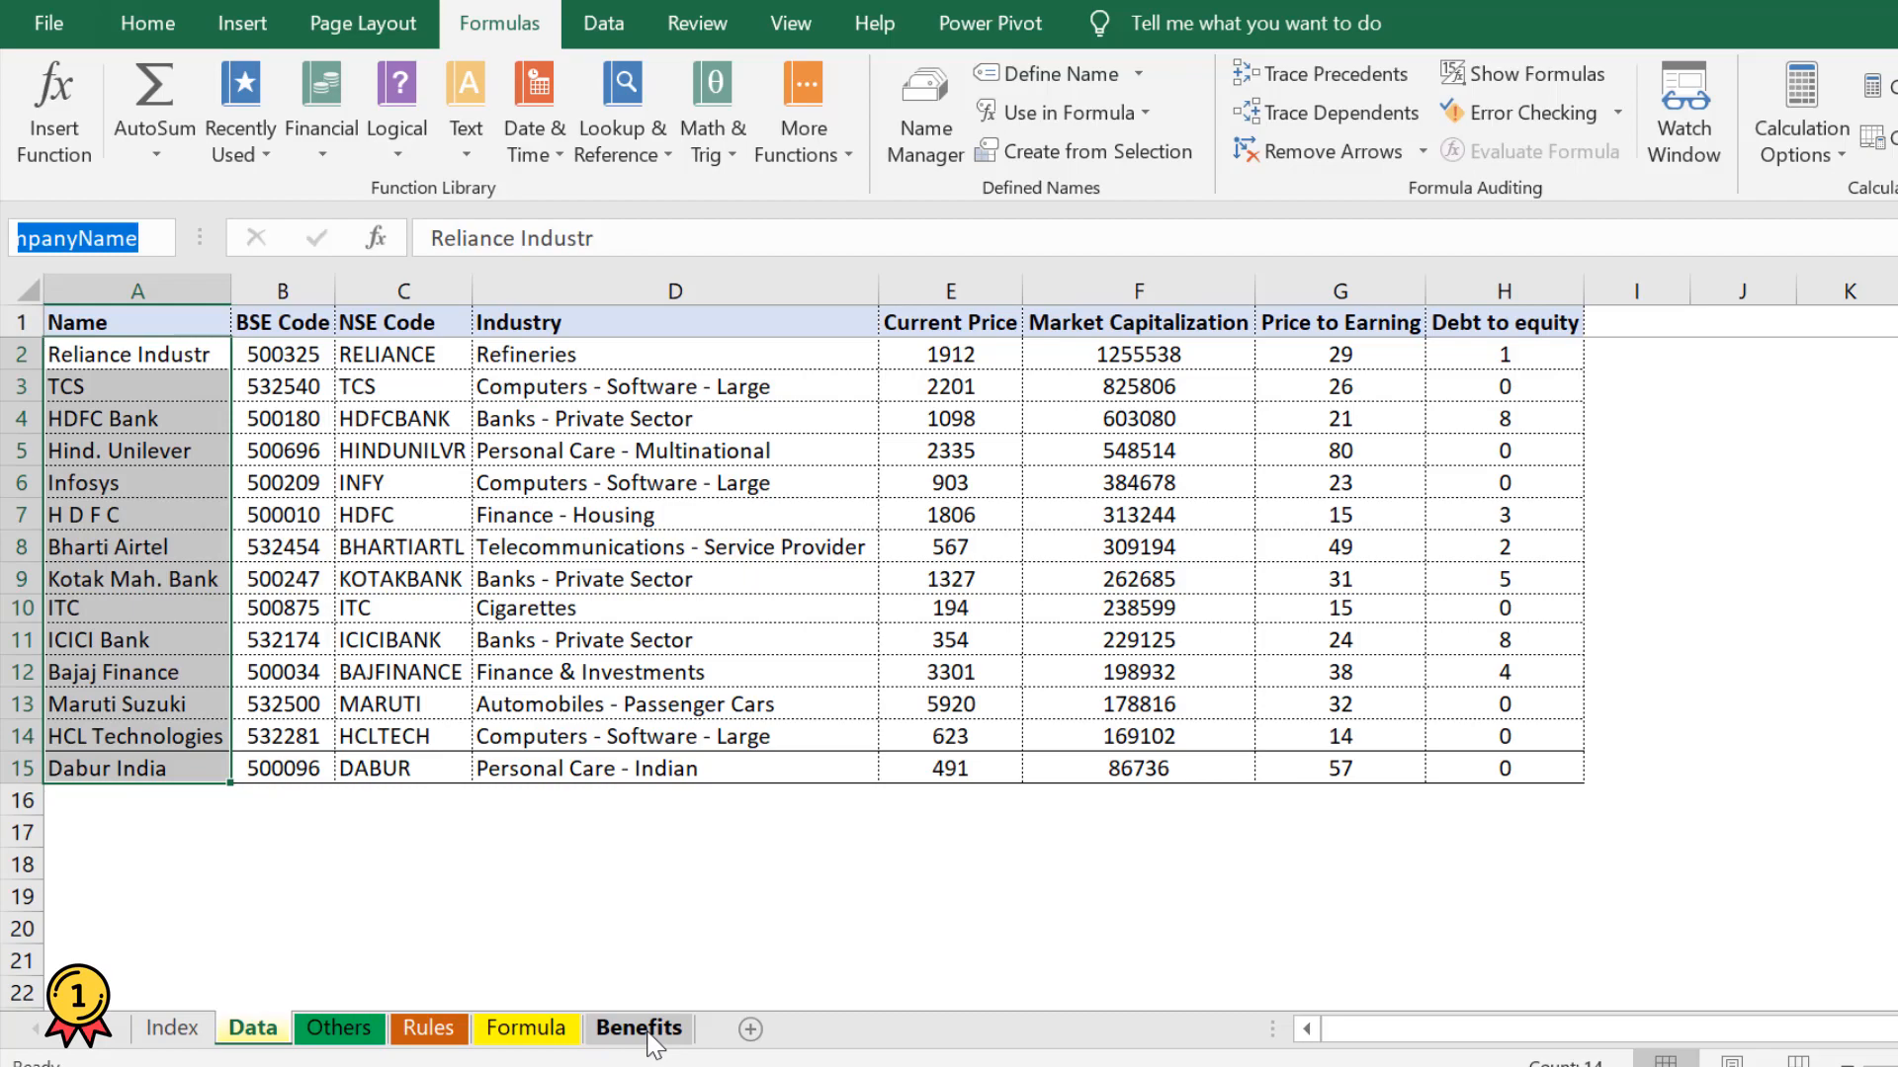
left_click(639, 1027)
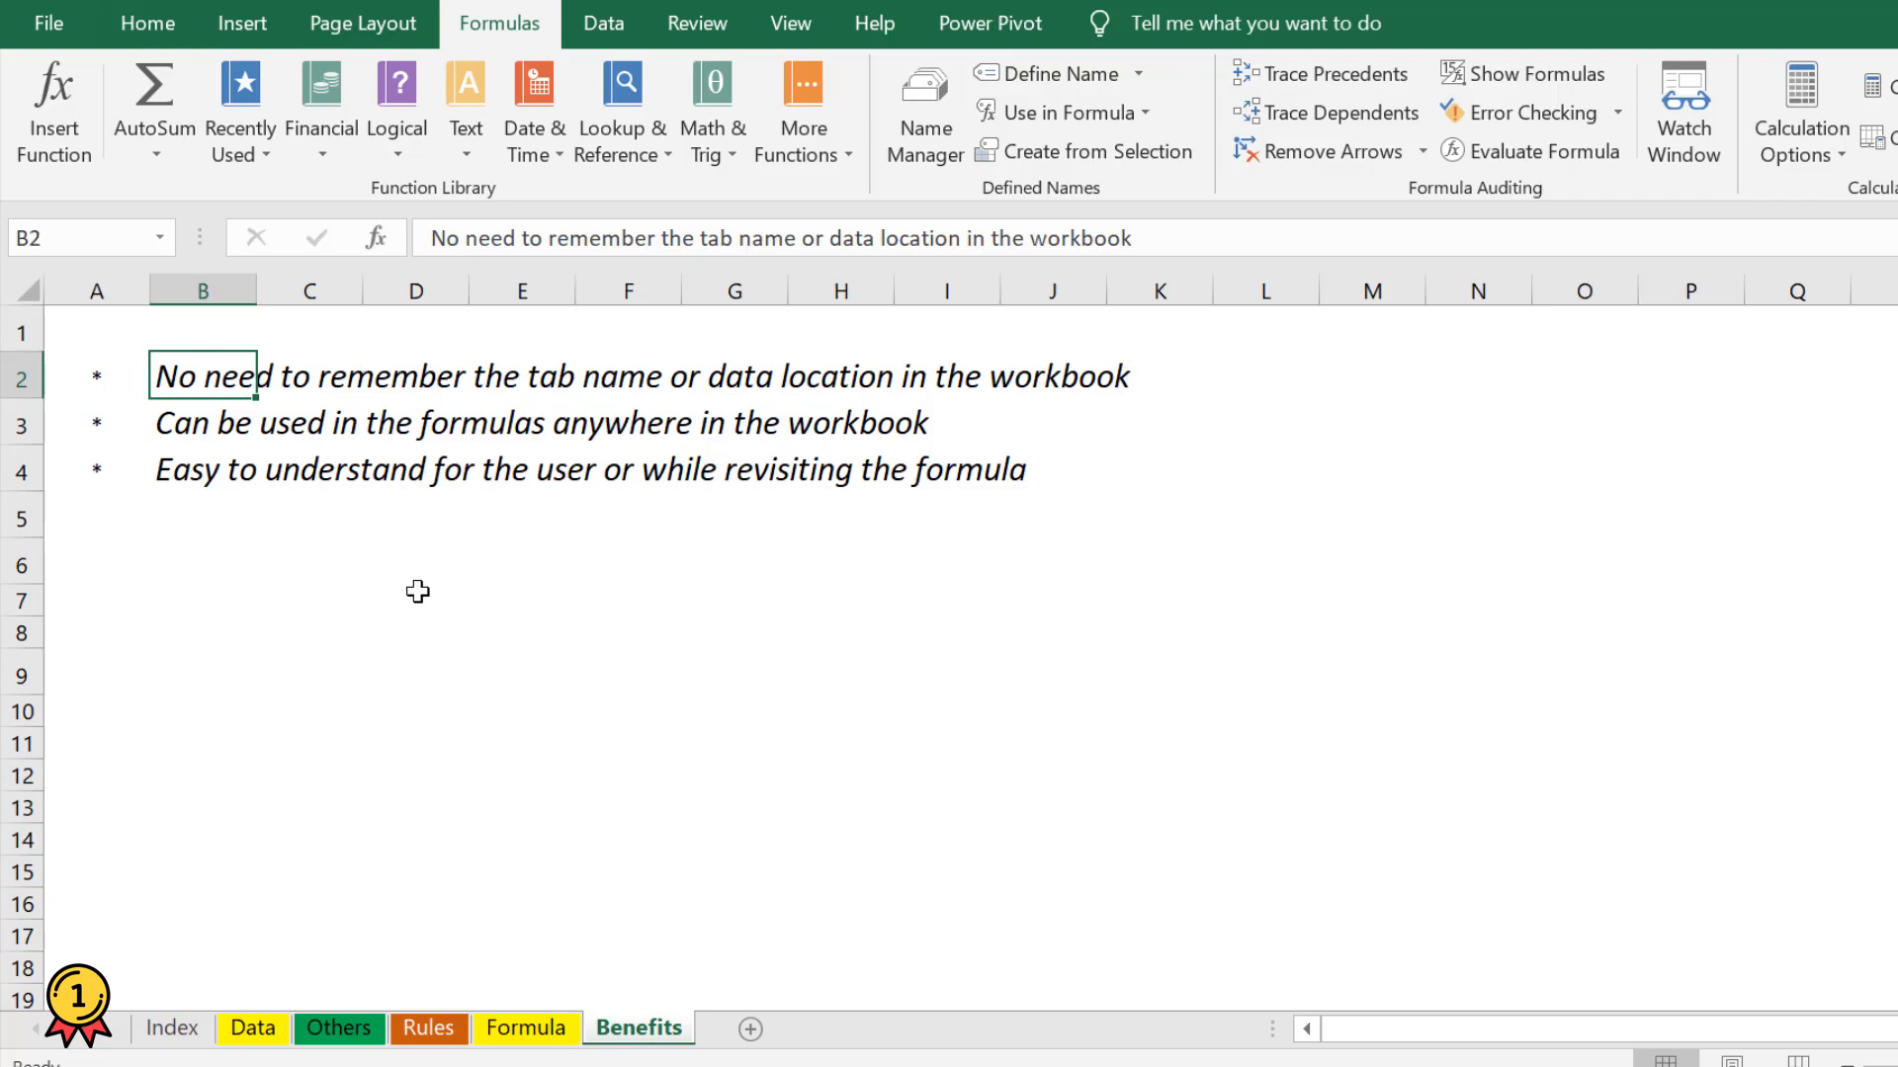
mouse_move(158, 425)
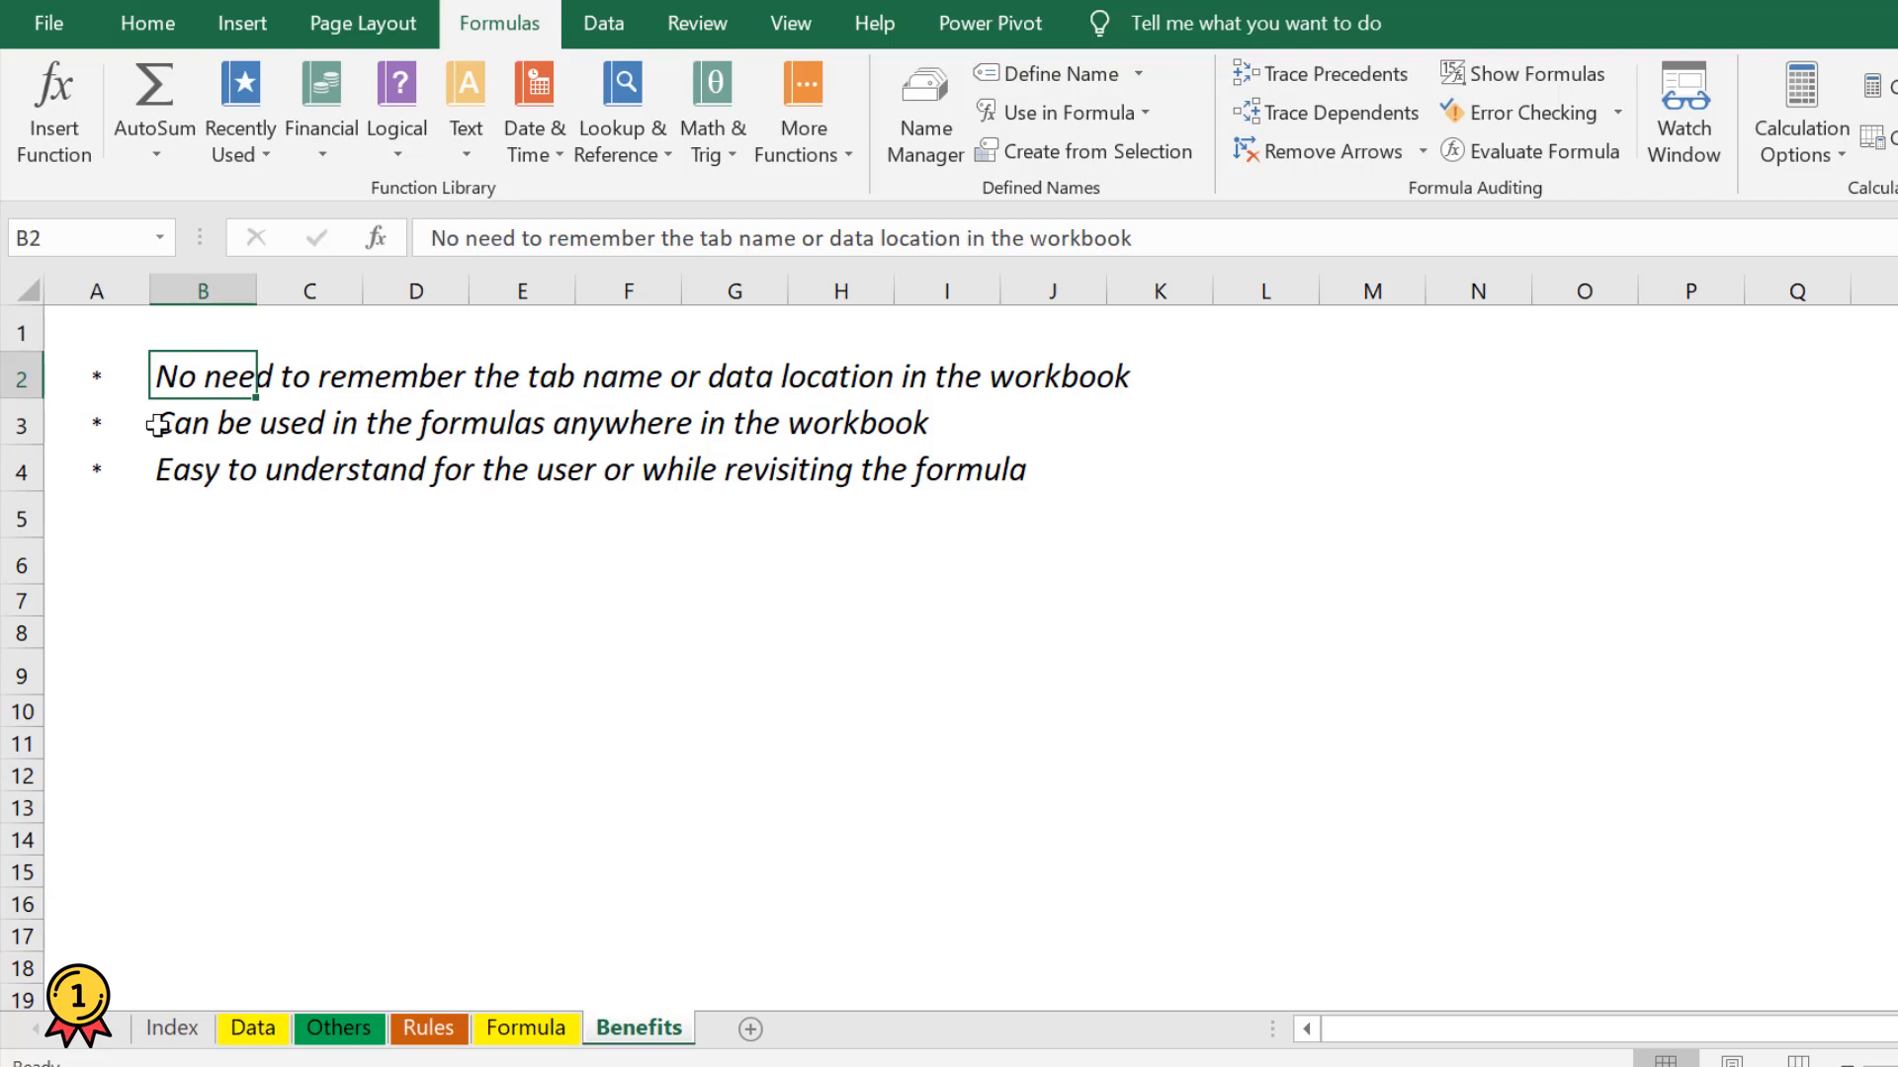
left_click(202, 423)
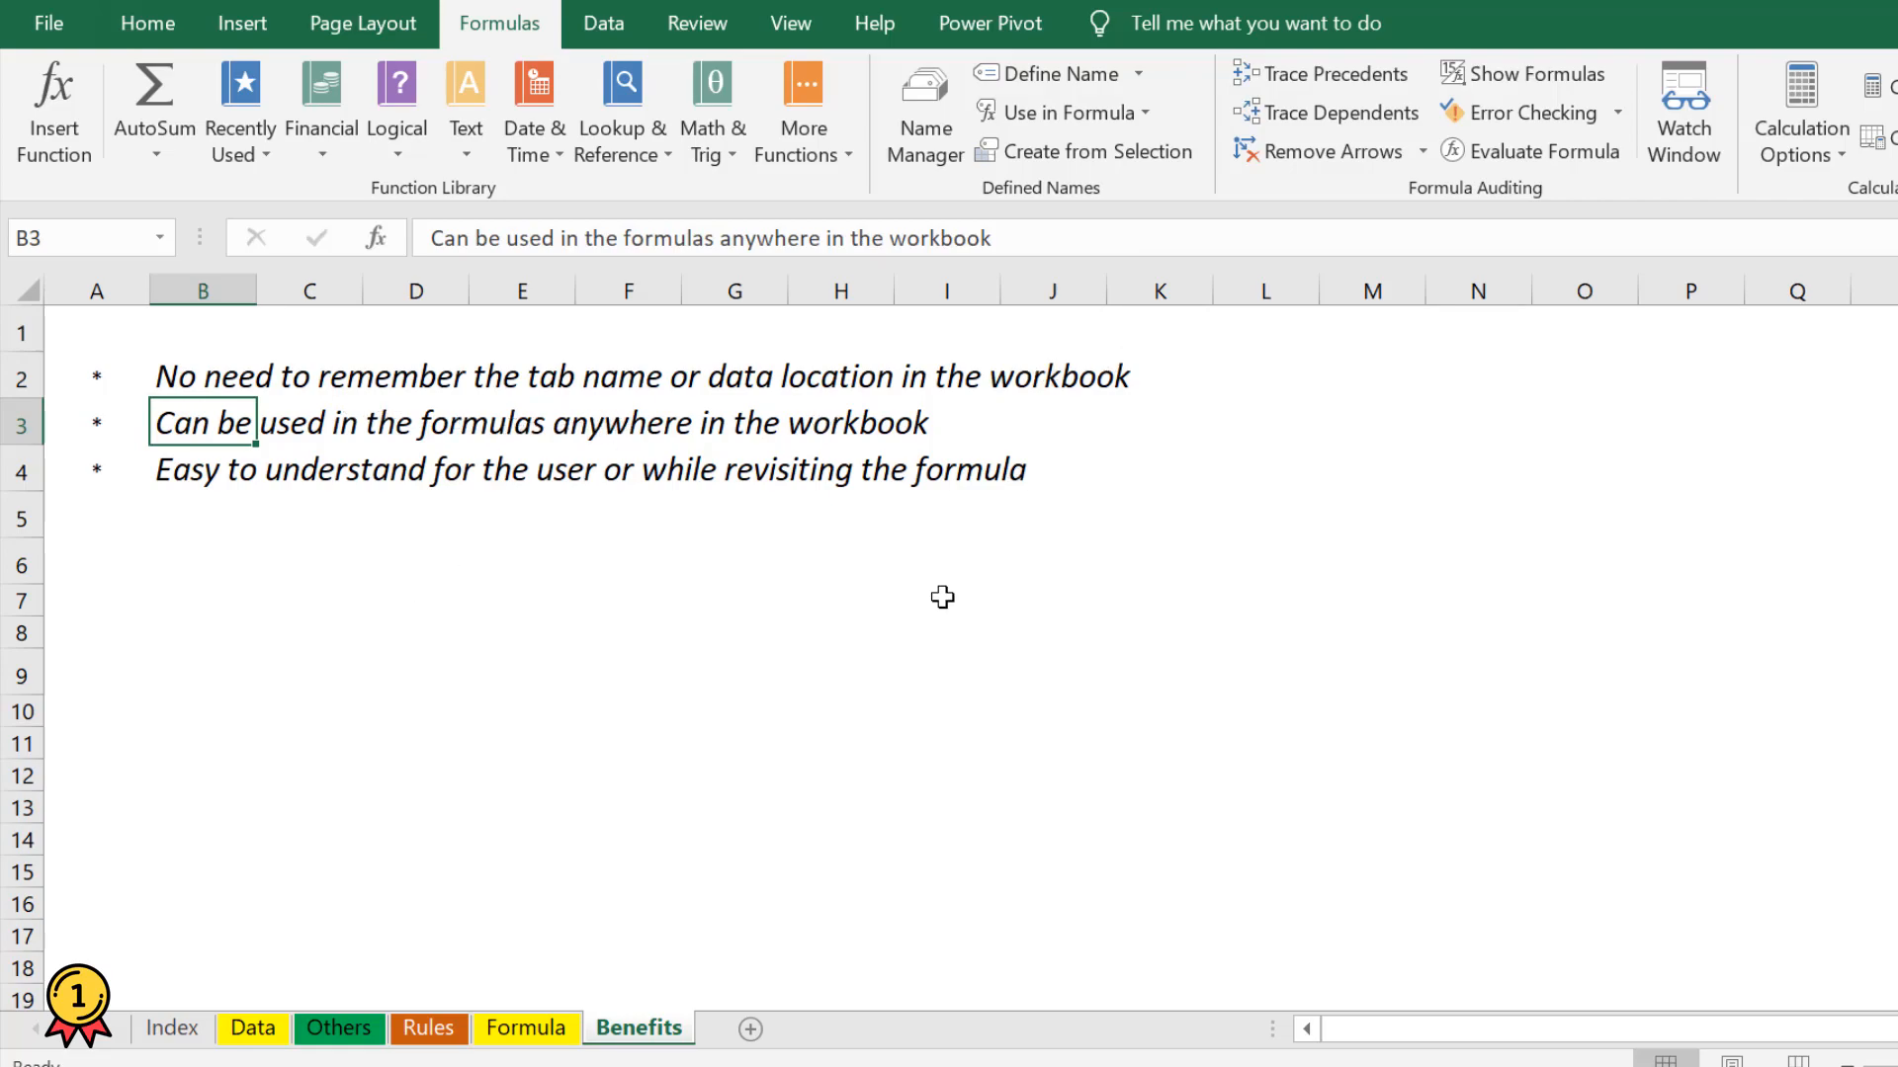
mouse_move(138, 427)
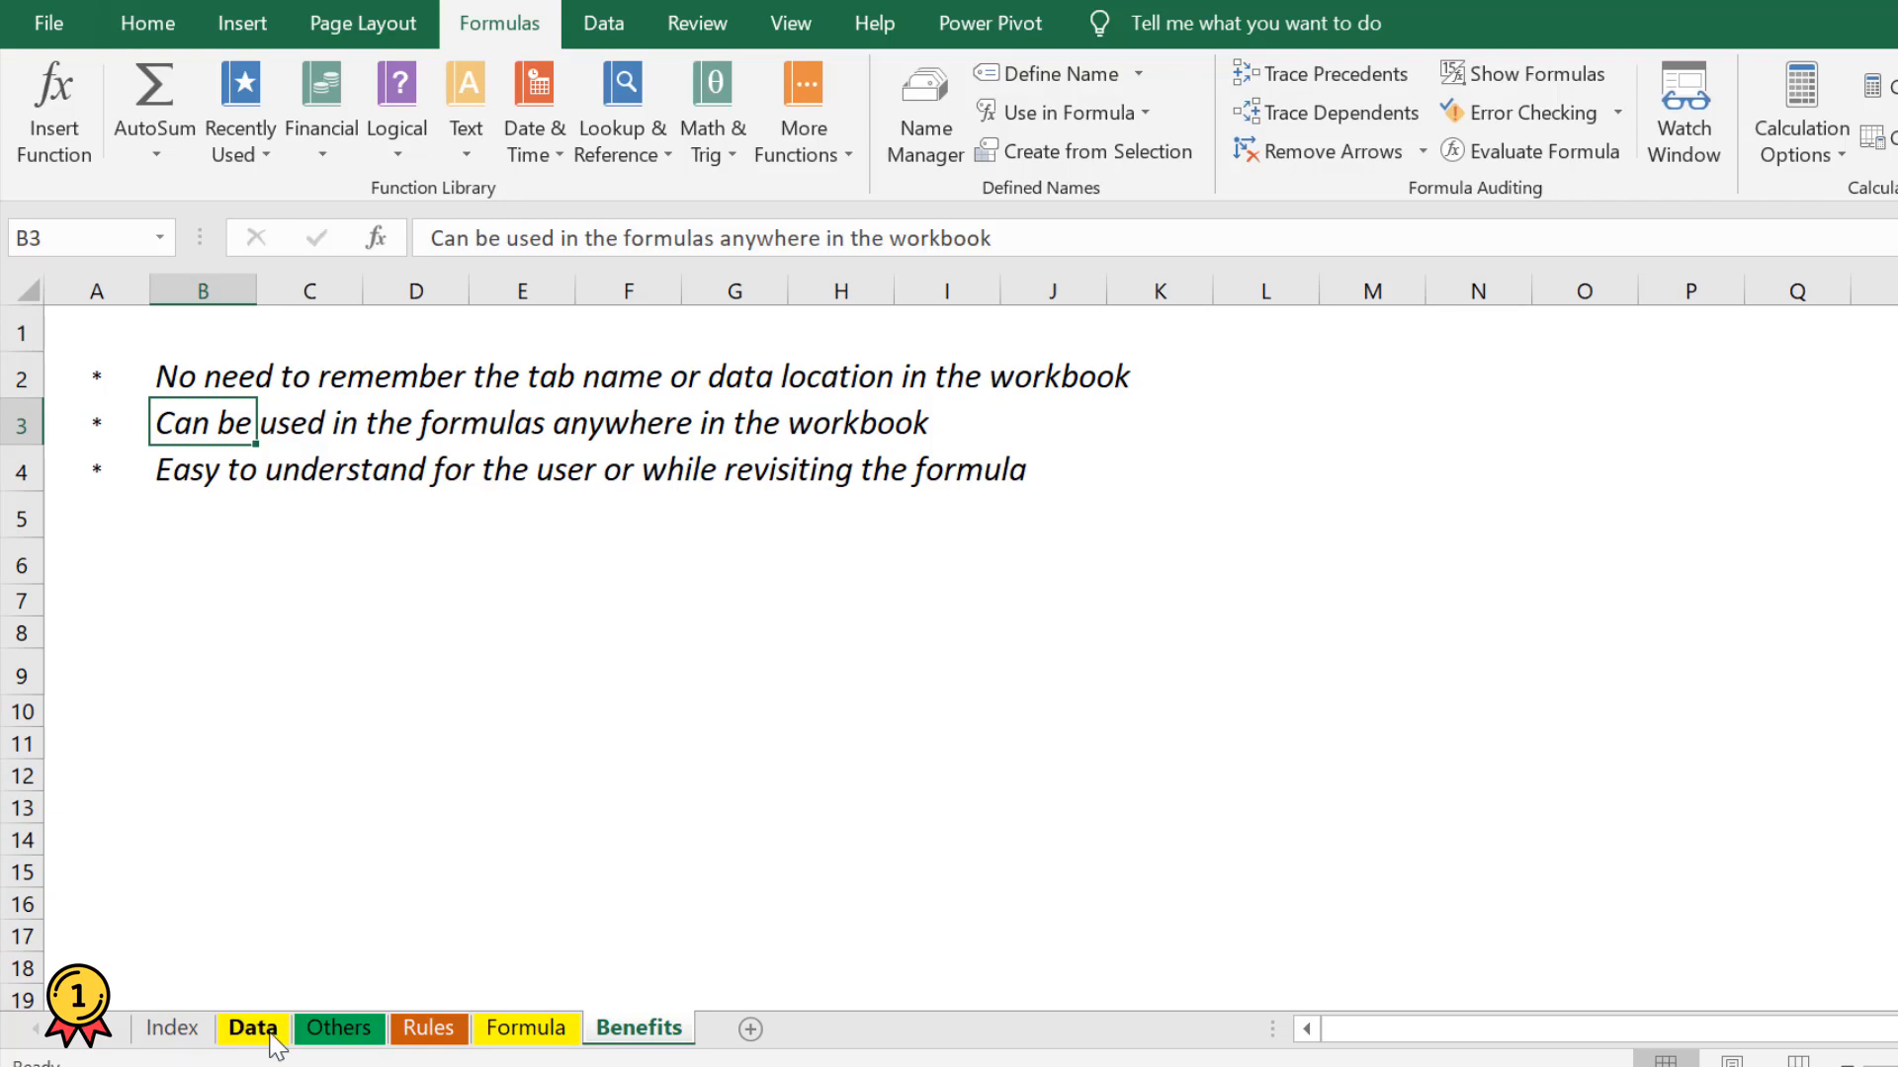
left_click(251, 1028)
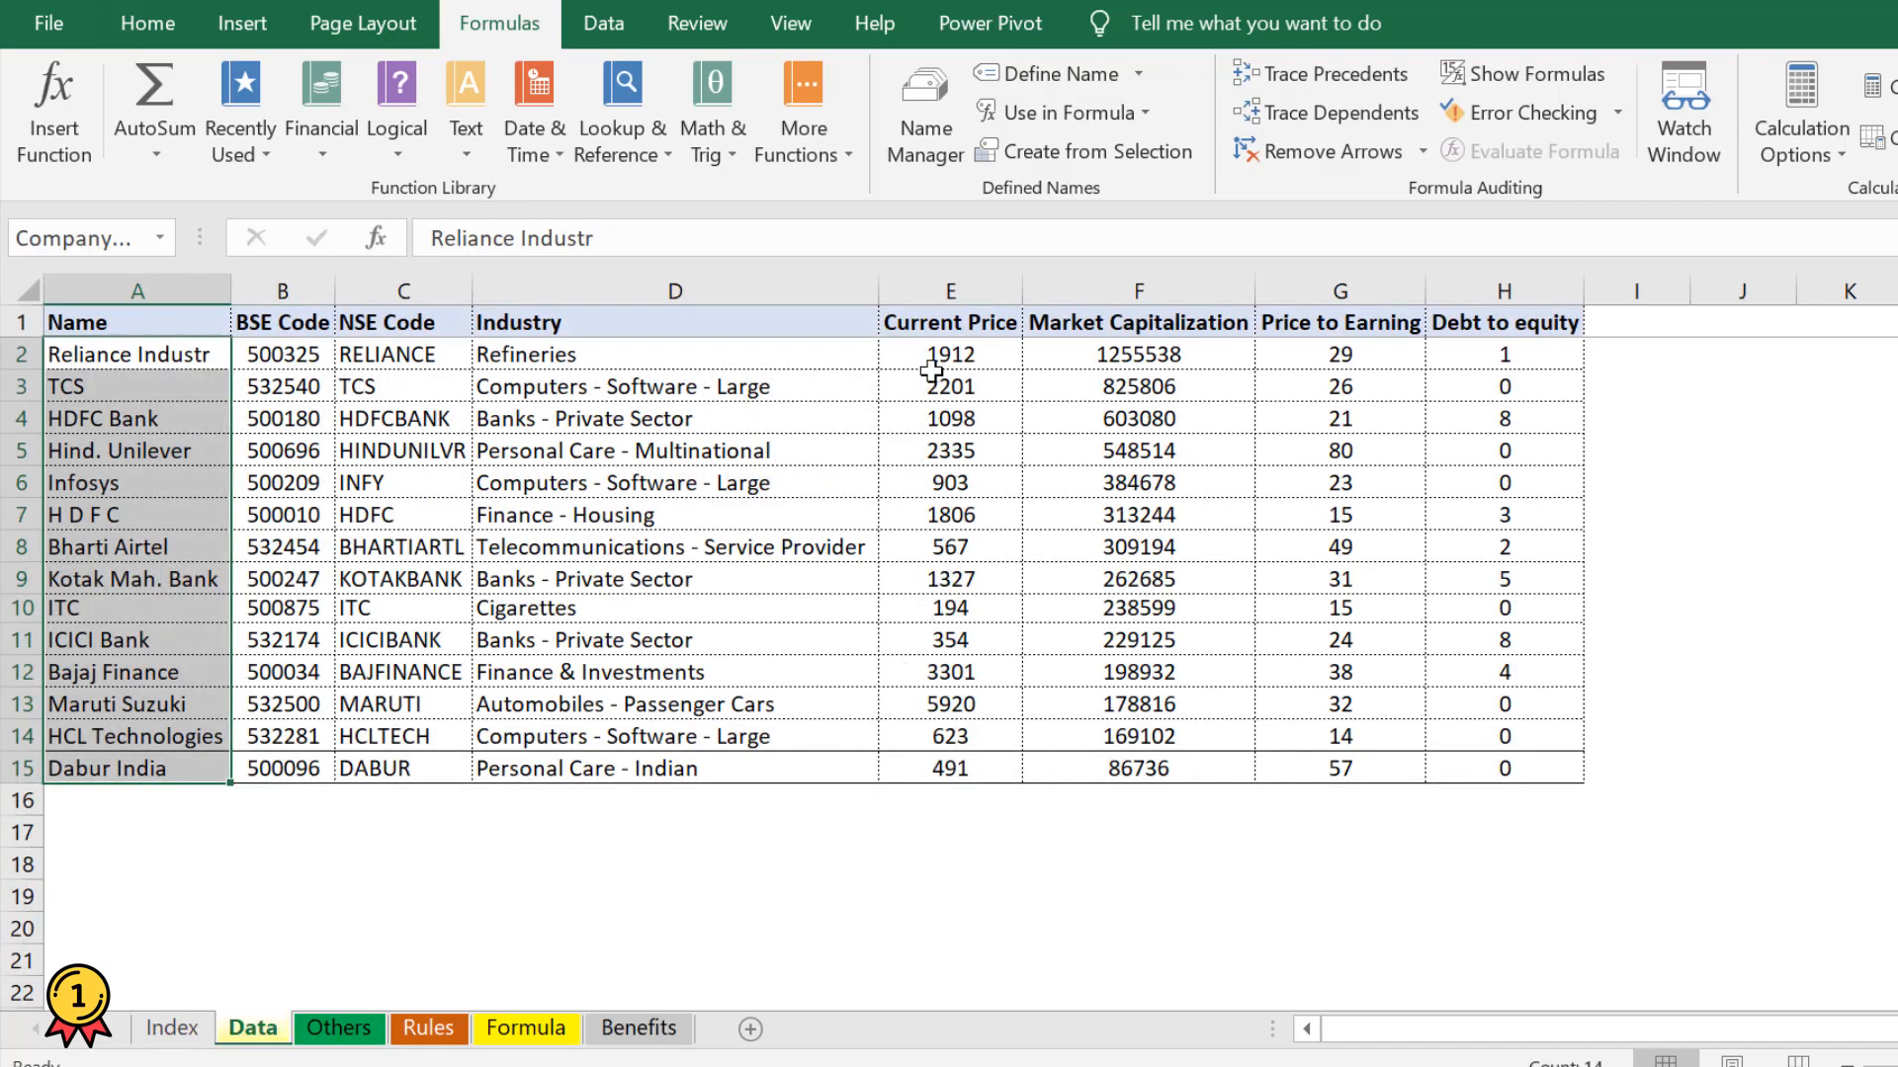
left_click(949, 354)
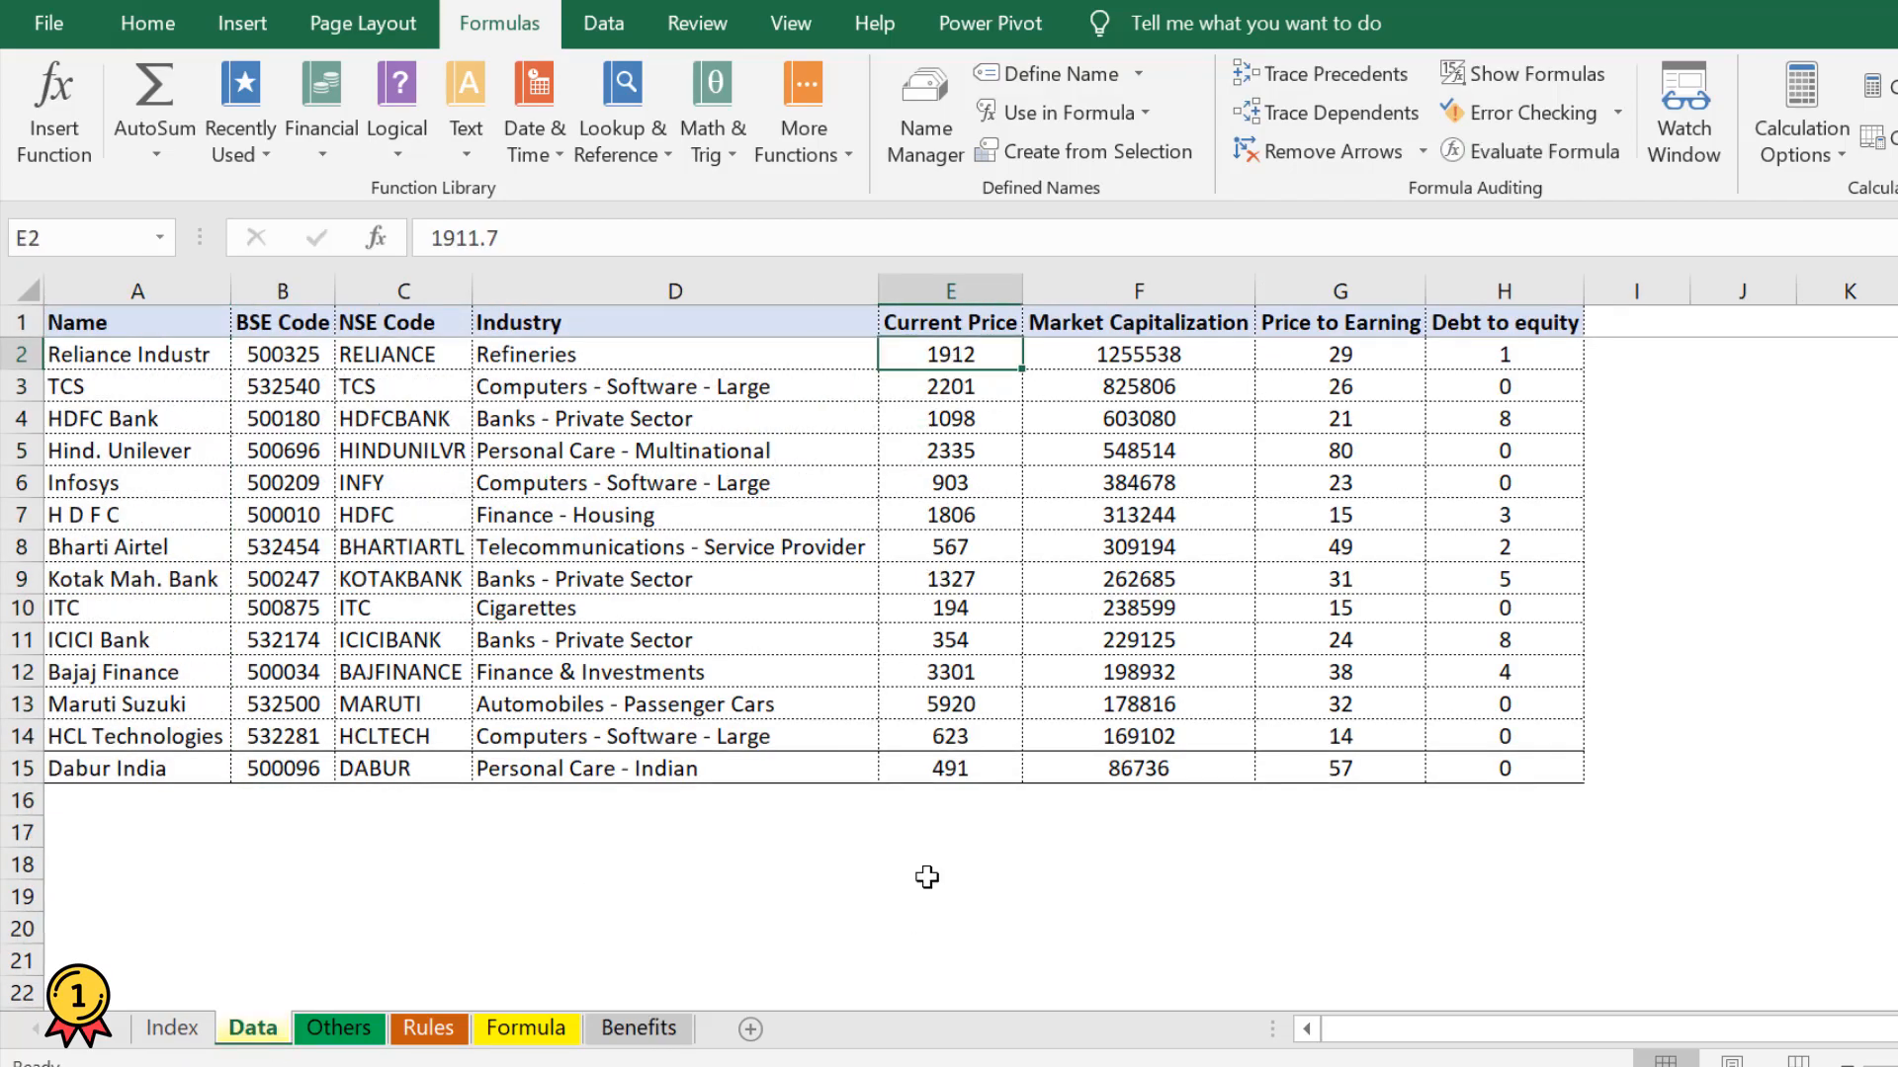
left_click(639, 1028)
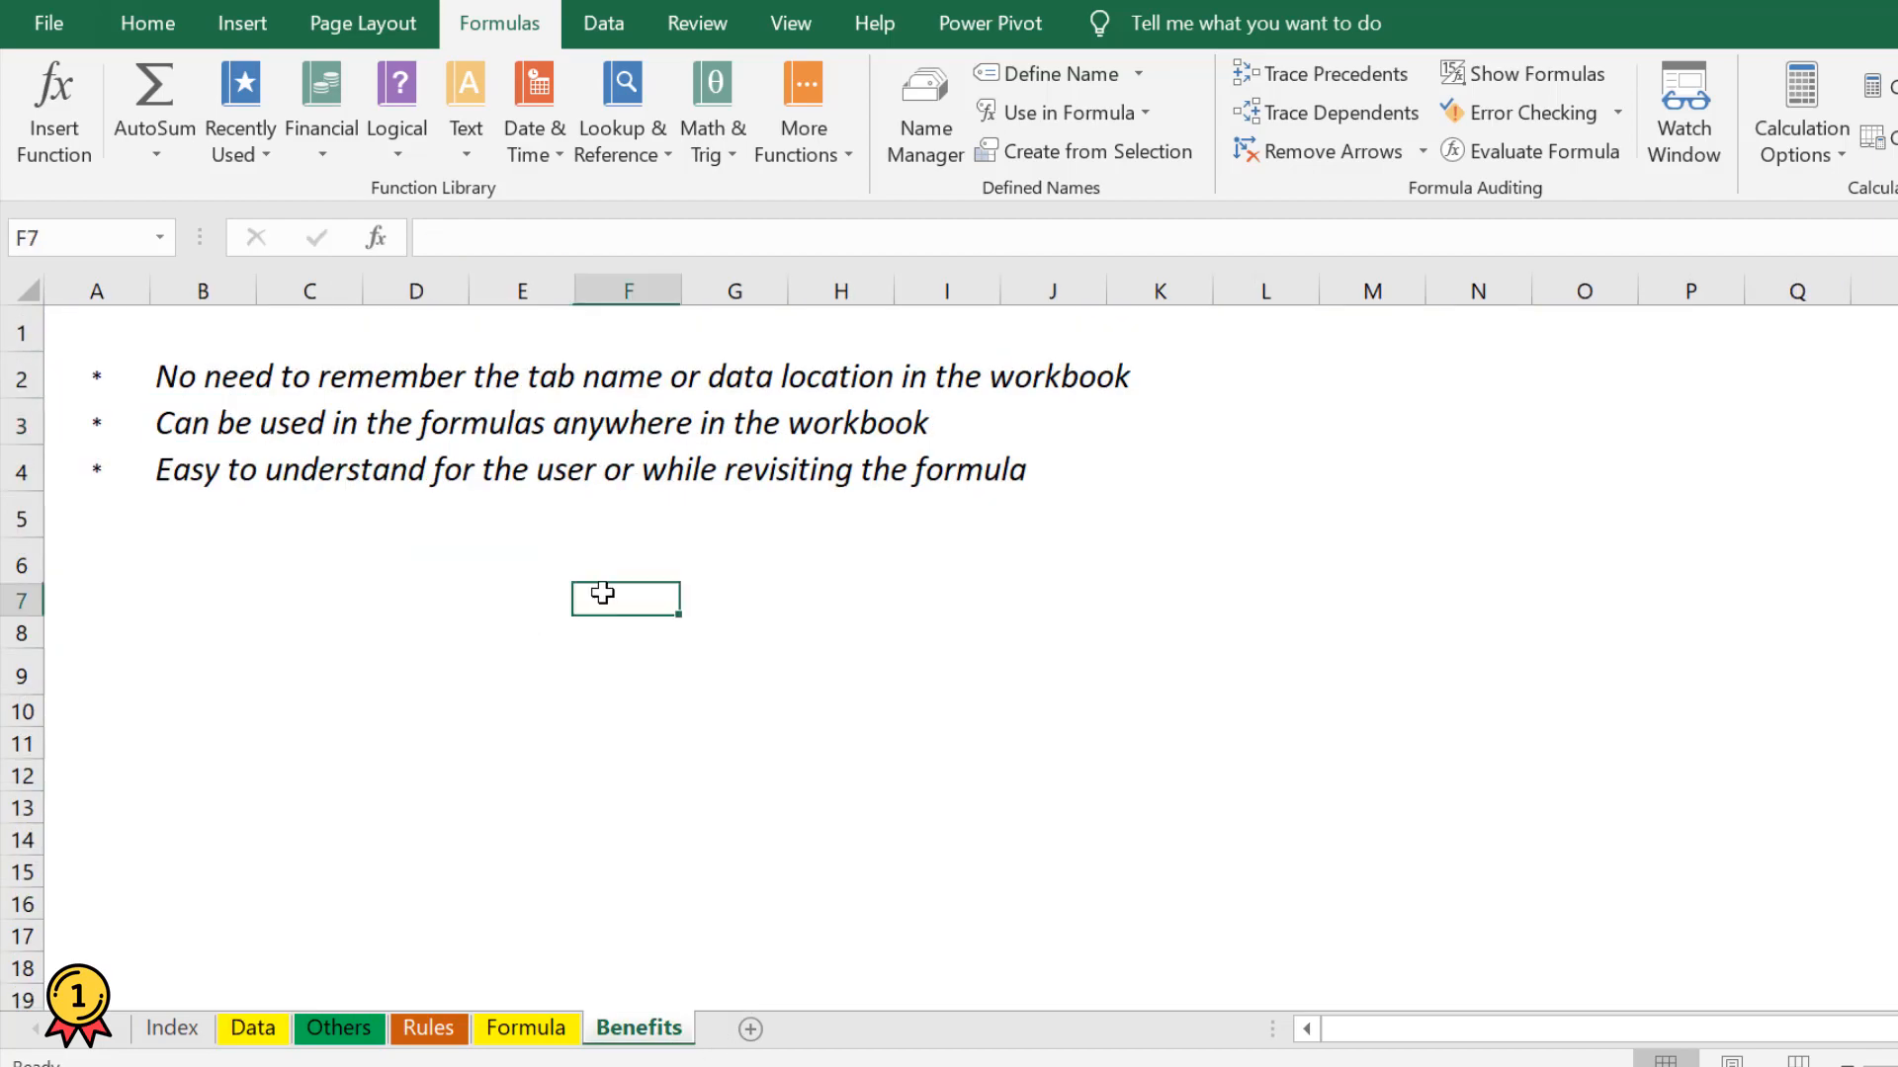
- Start a =SUM(price formula to see the Price_to_Earning name suggested, then cancel it
type("=SUM(")
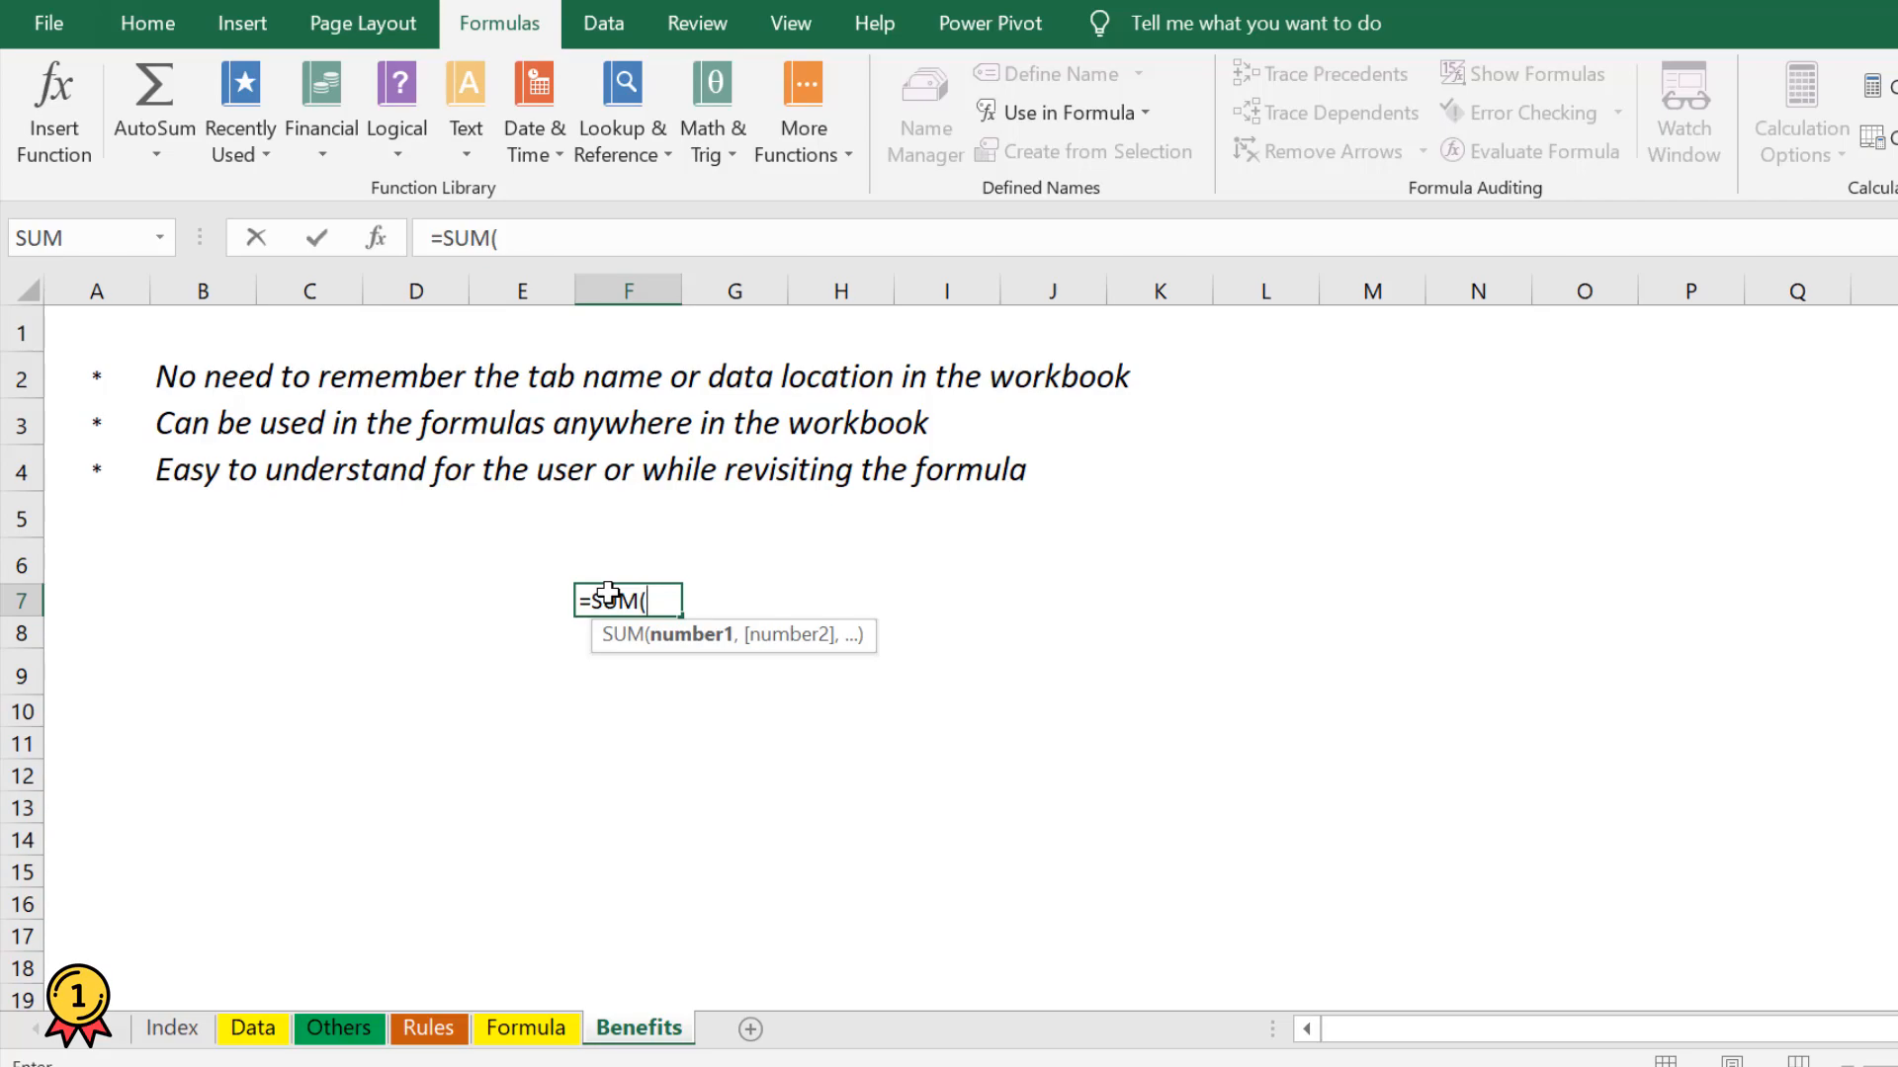
type("price")
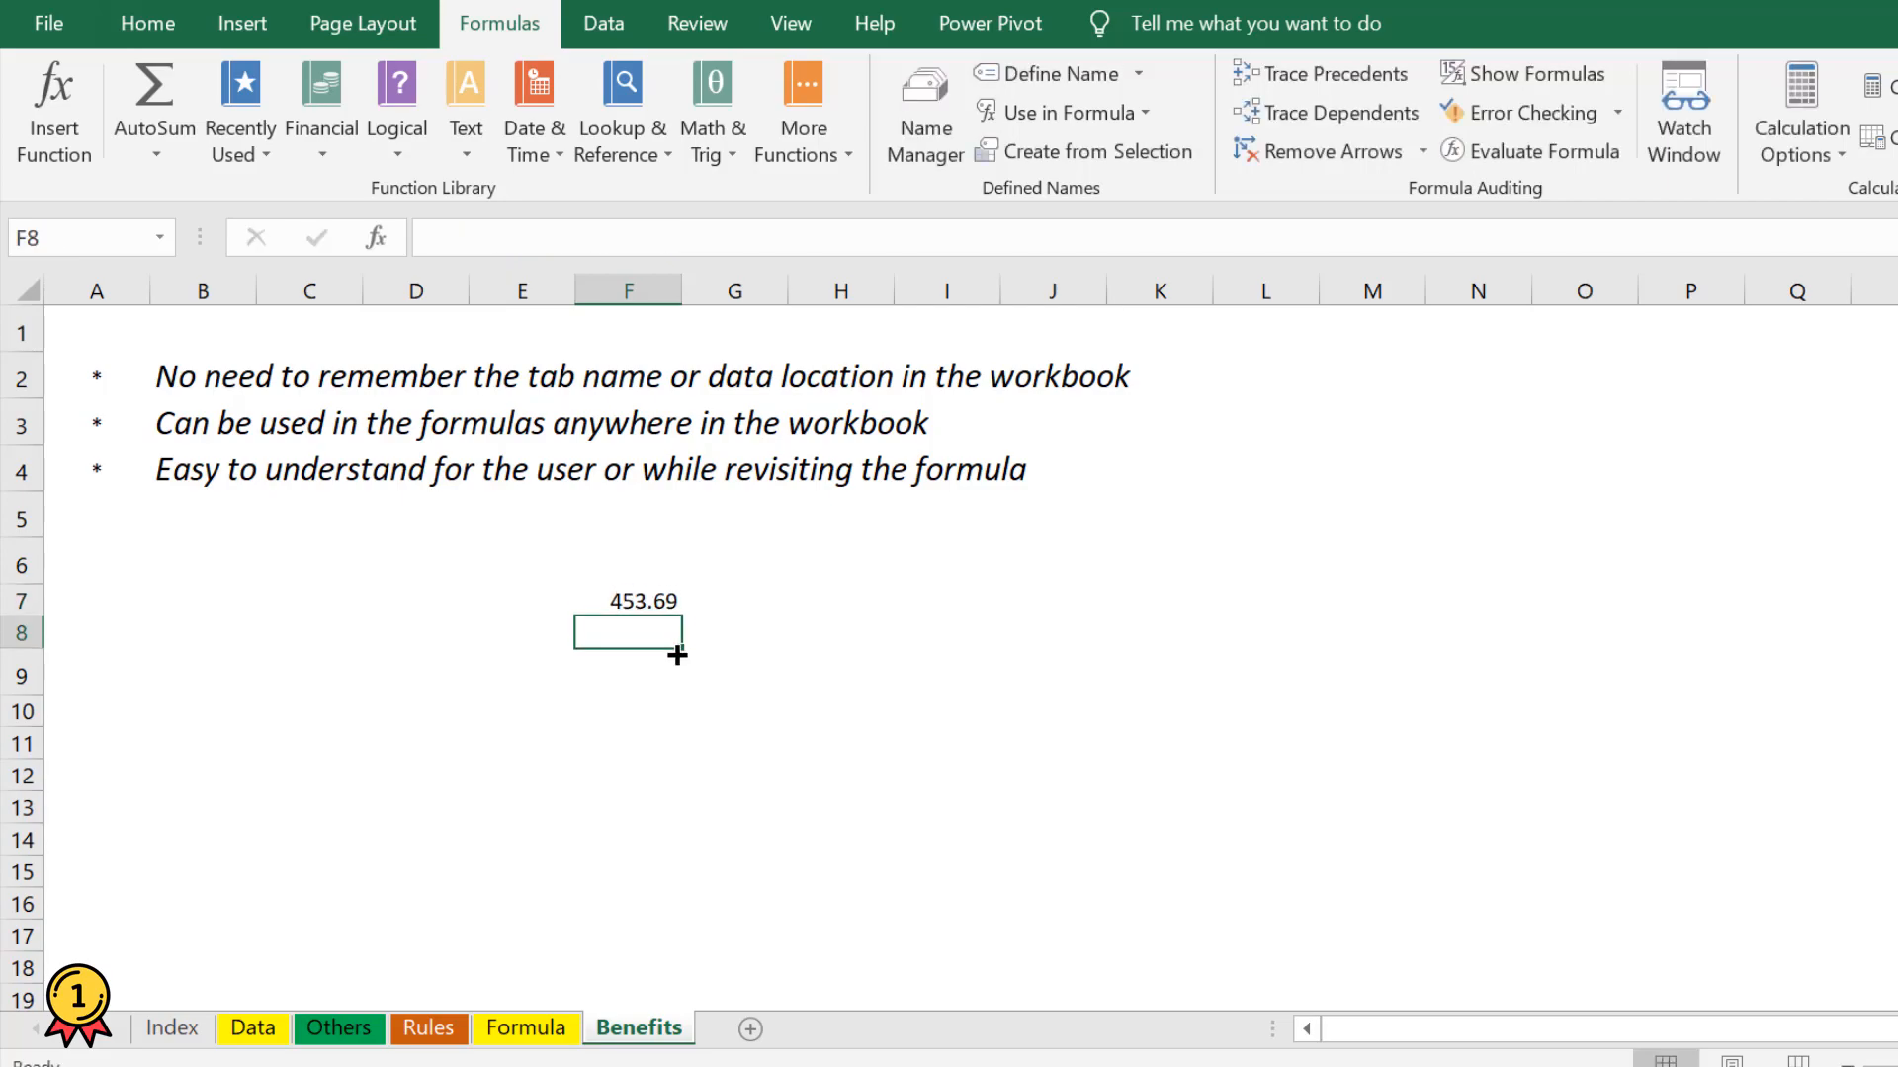
left_click(253, 1028)
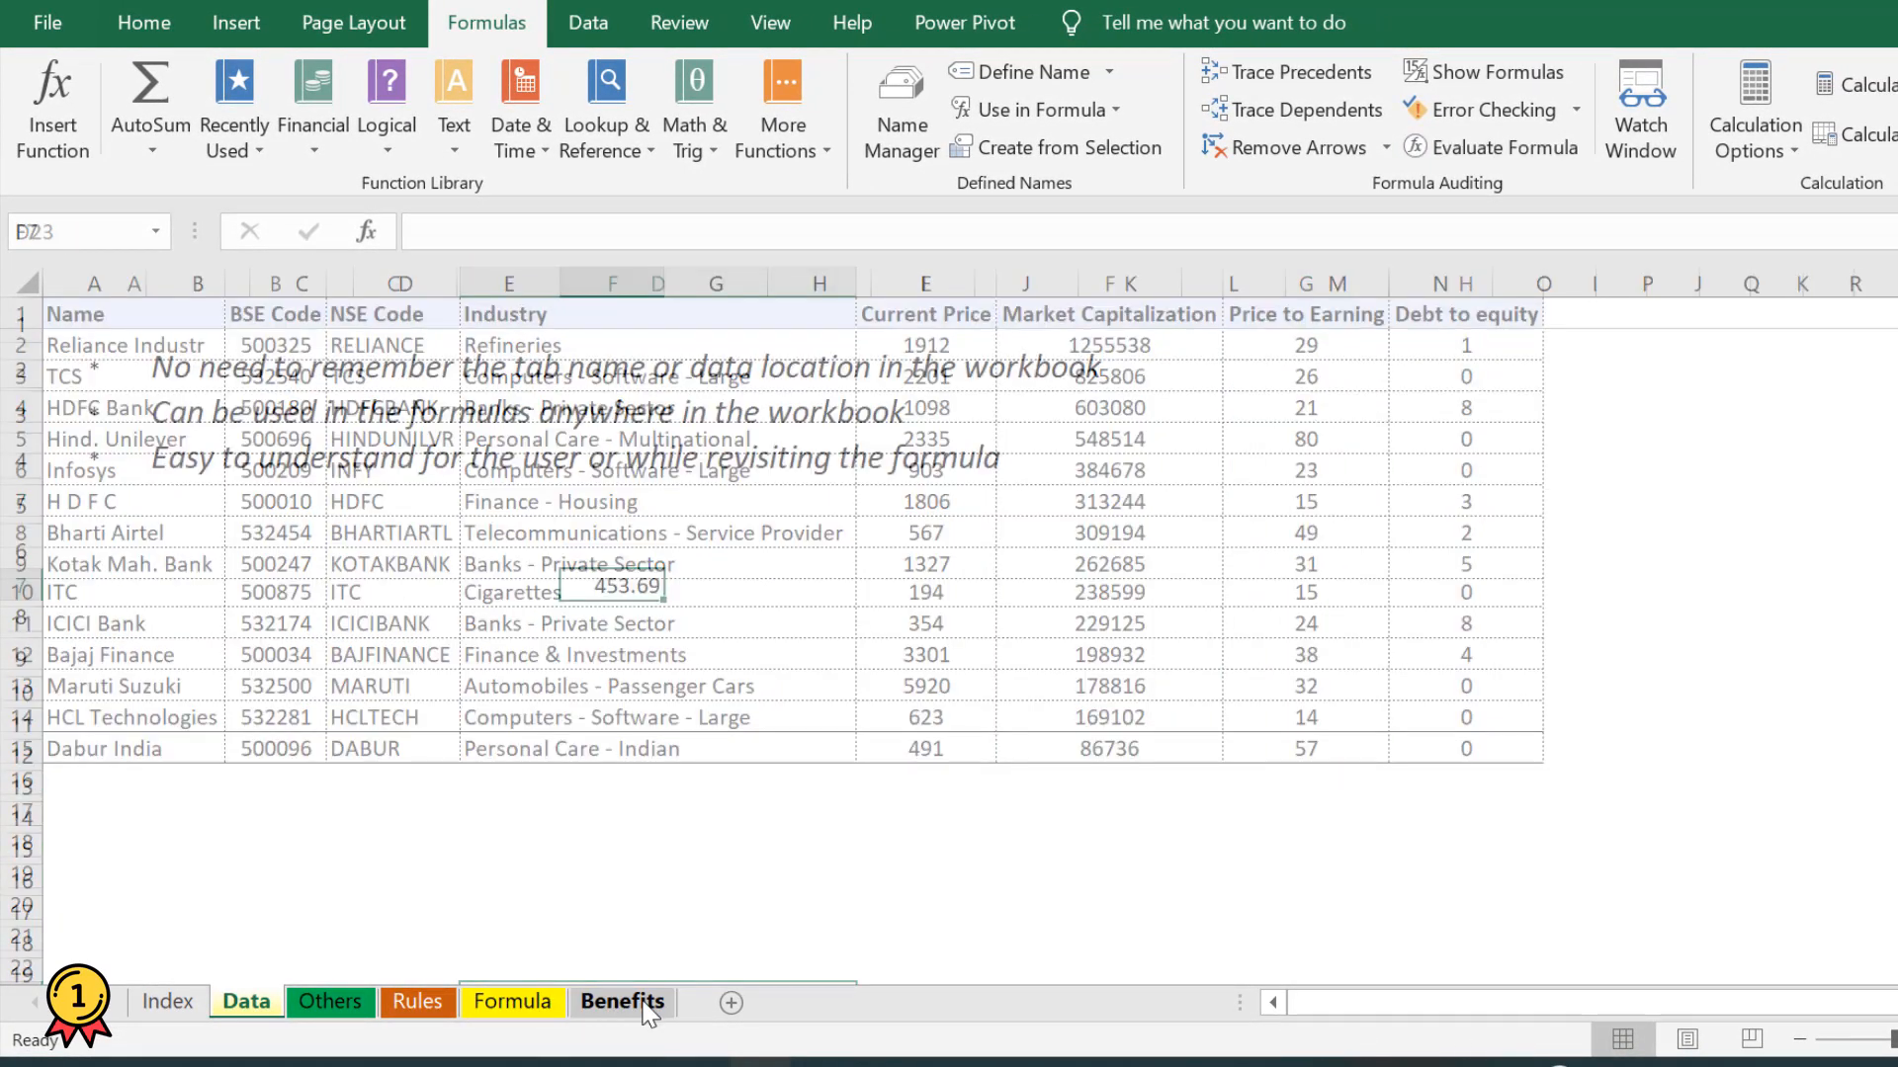
left_click(620, 1000)
type("=")
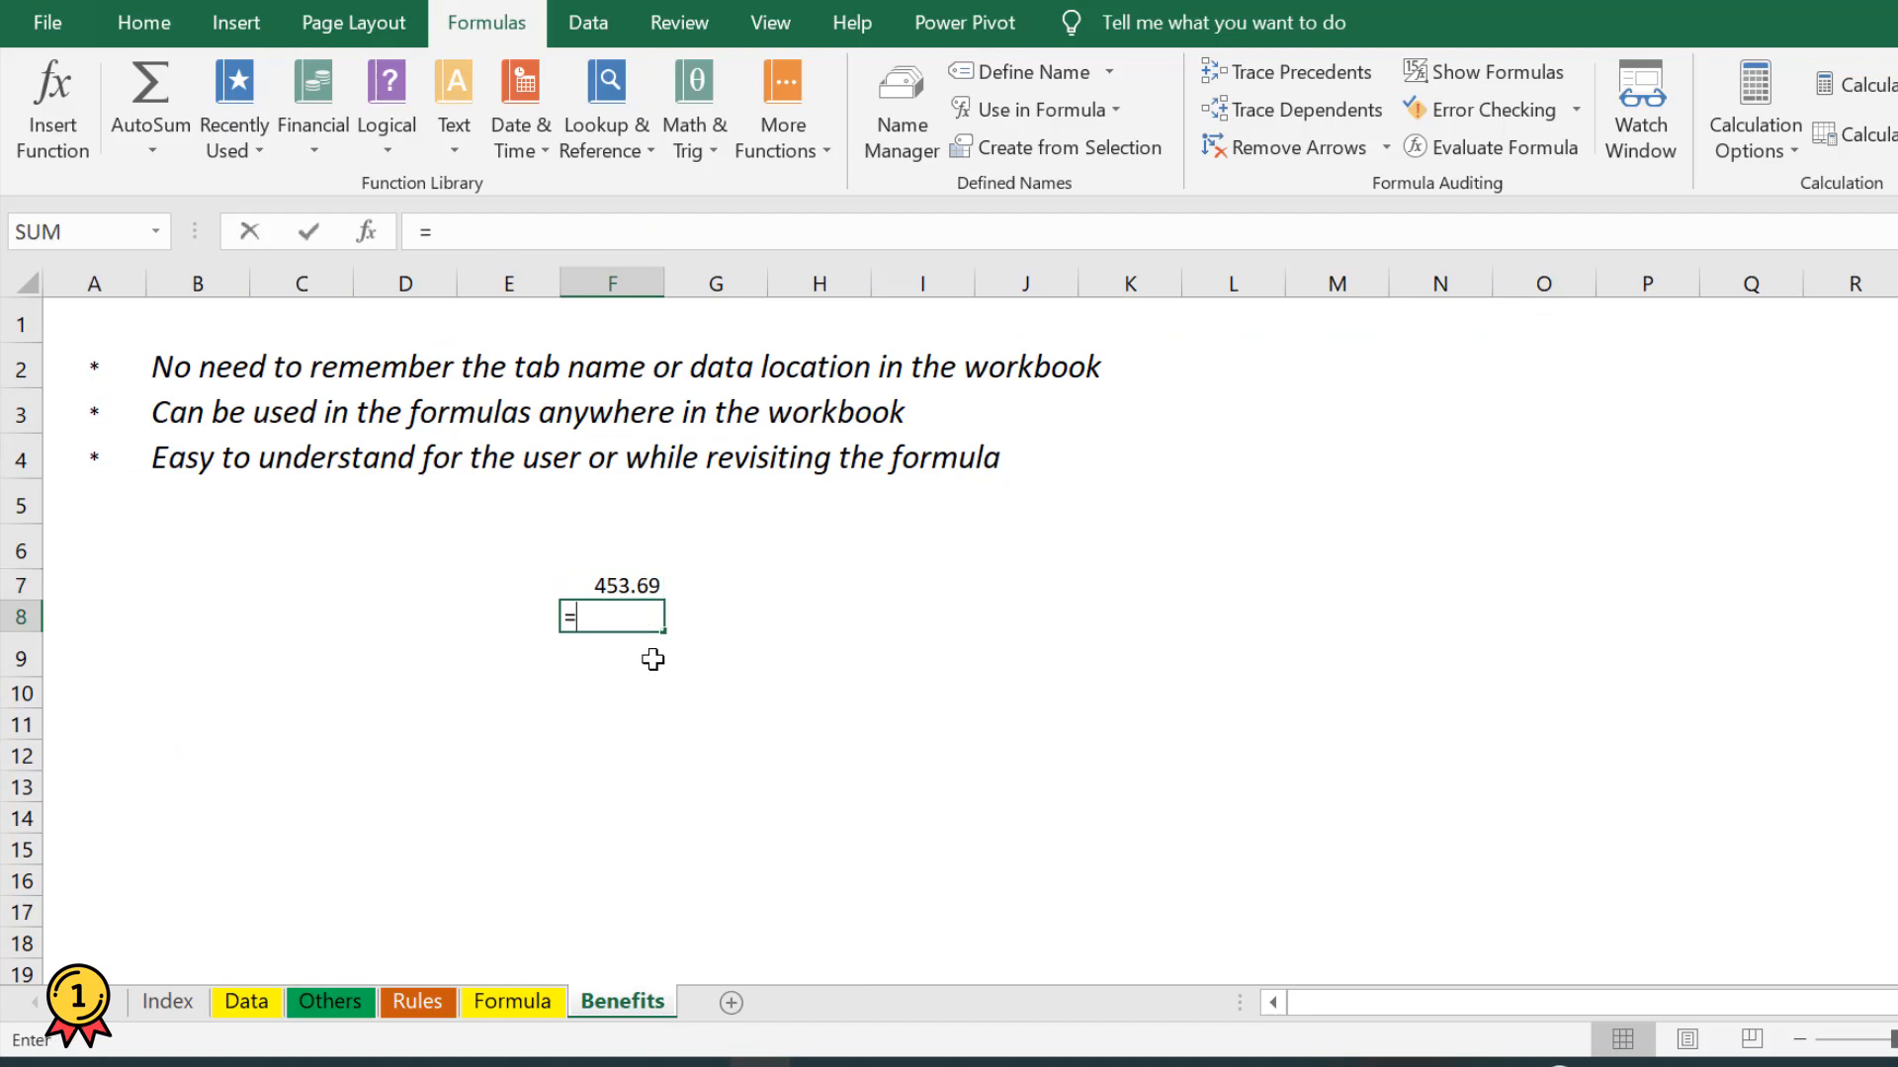
- Start another SUM picking Data sheet values, abandon it, and clear the 453.69 total from F7
type("SUM(")
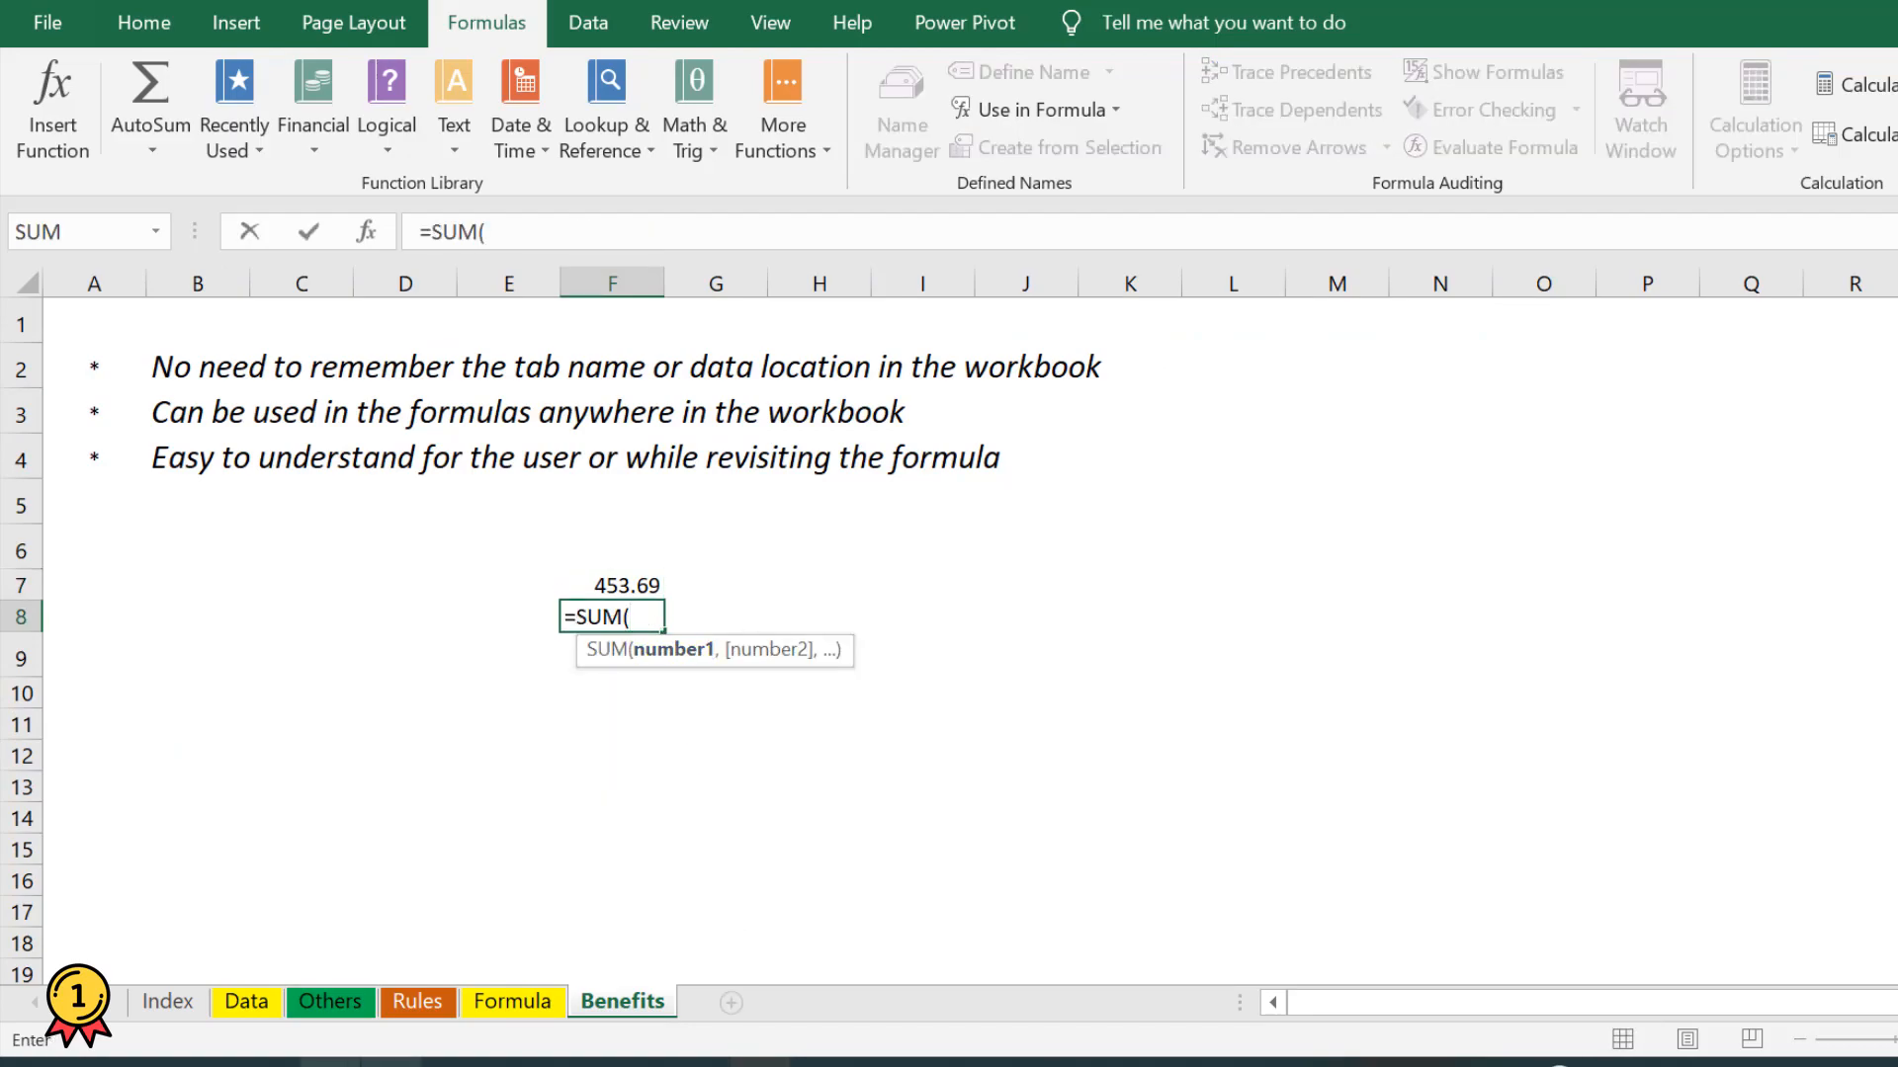
left_click(245, 1001)
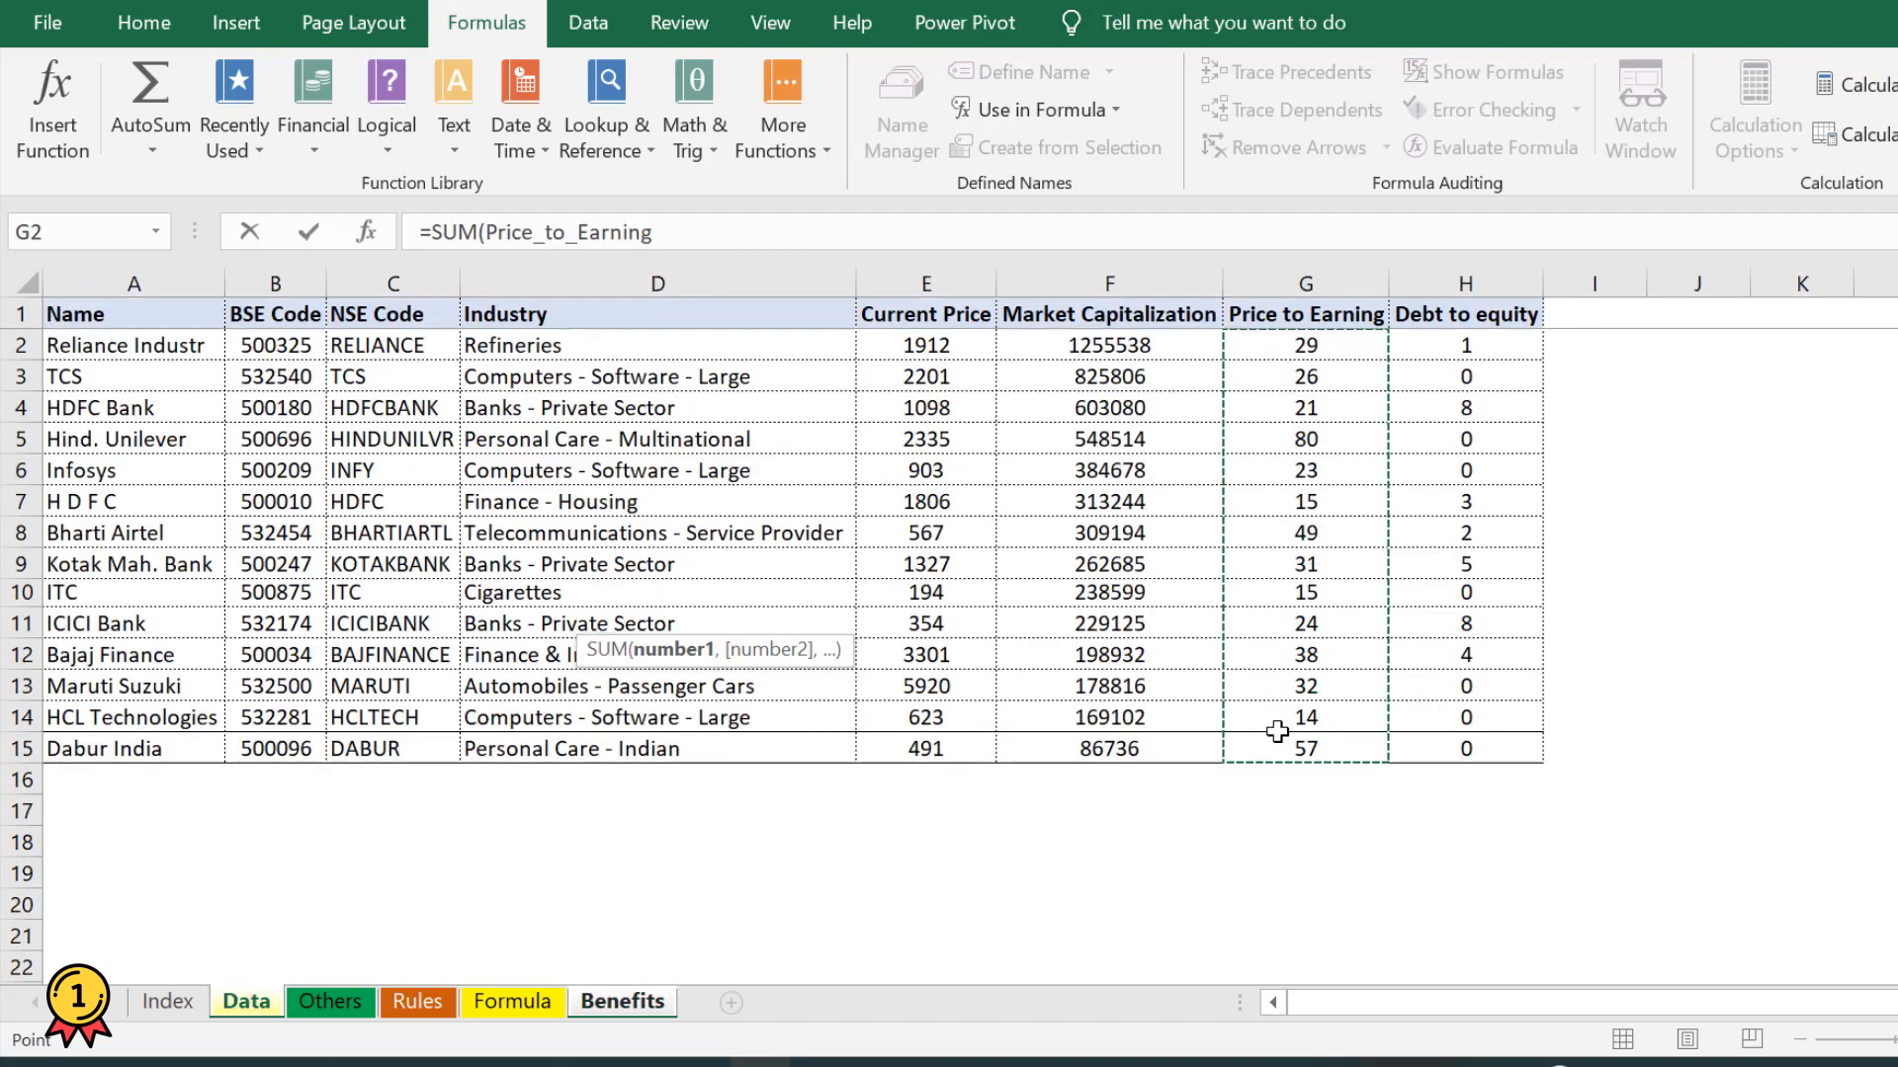
left_click(623, 1001)
type(")")
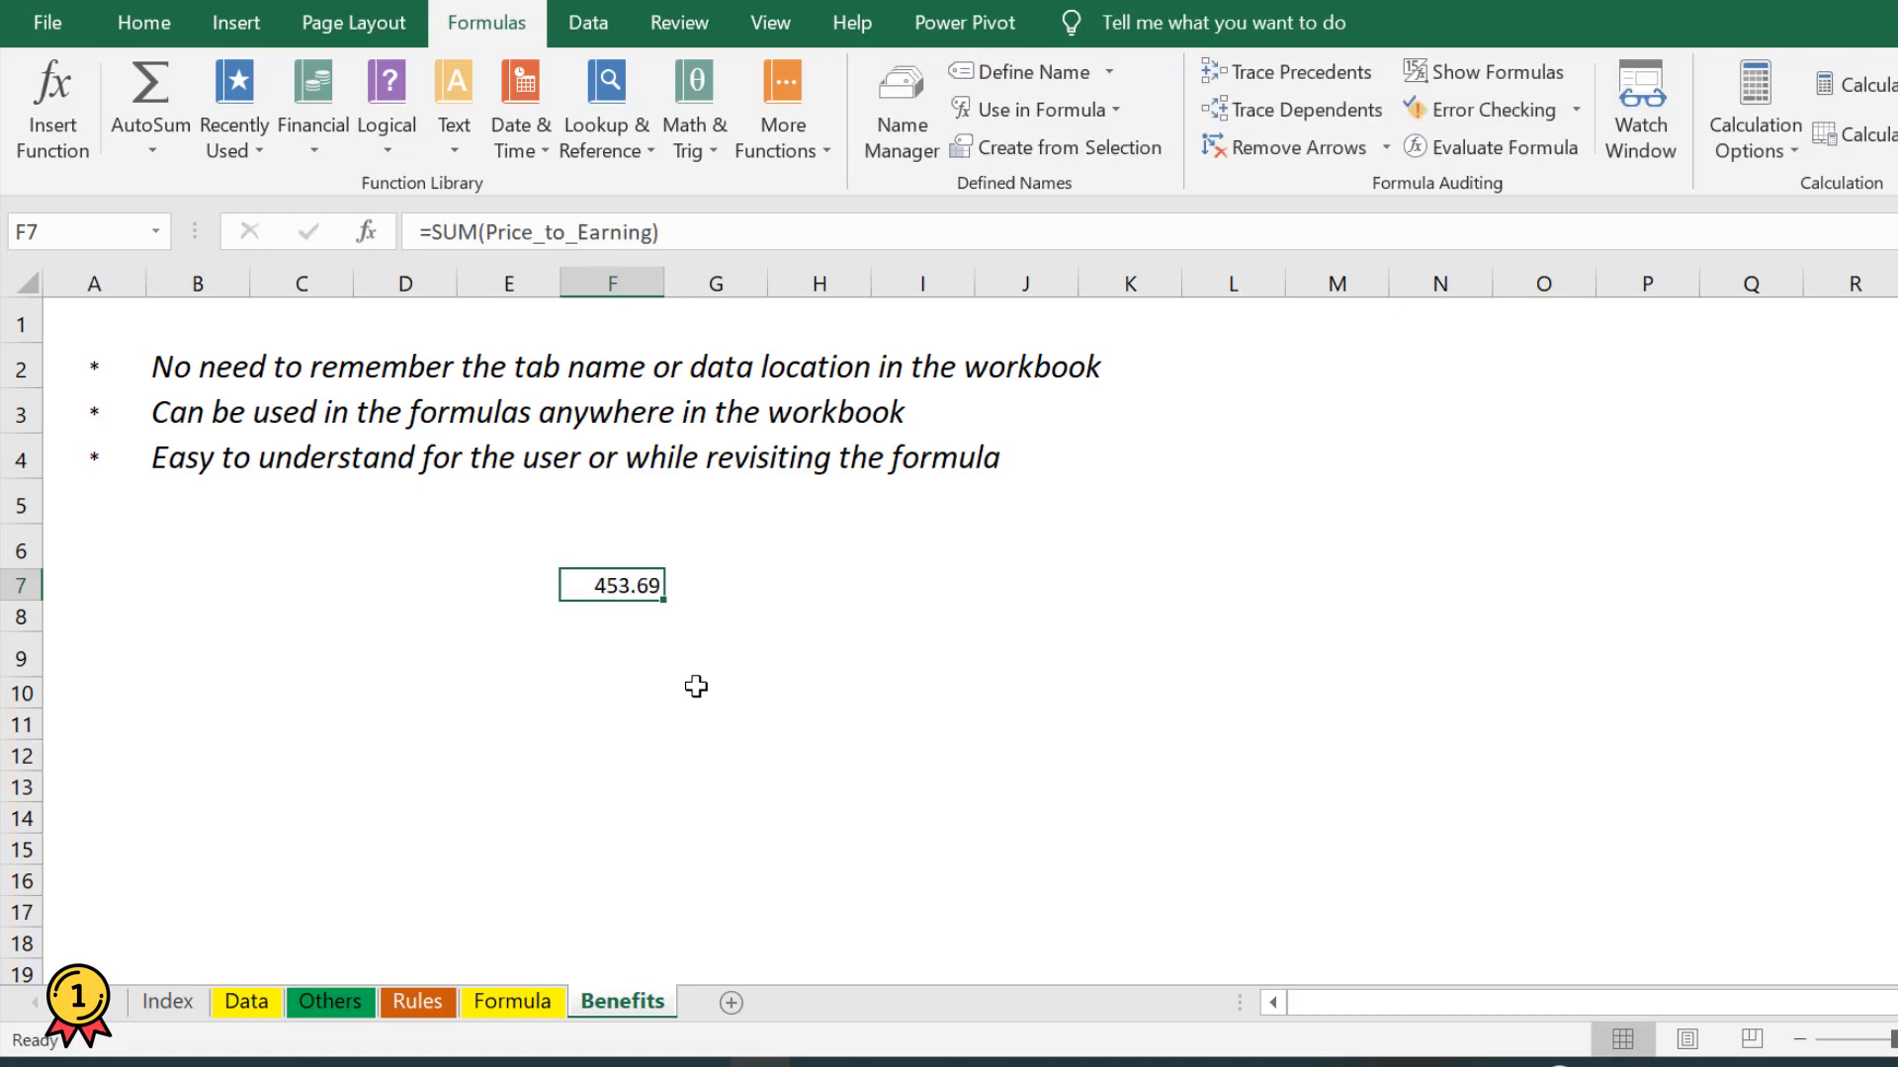
key("Delete")
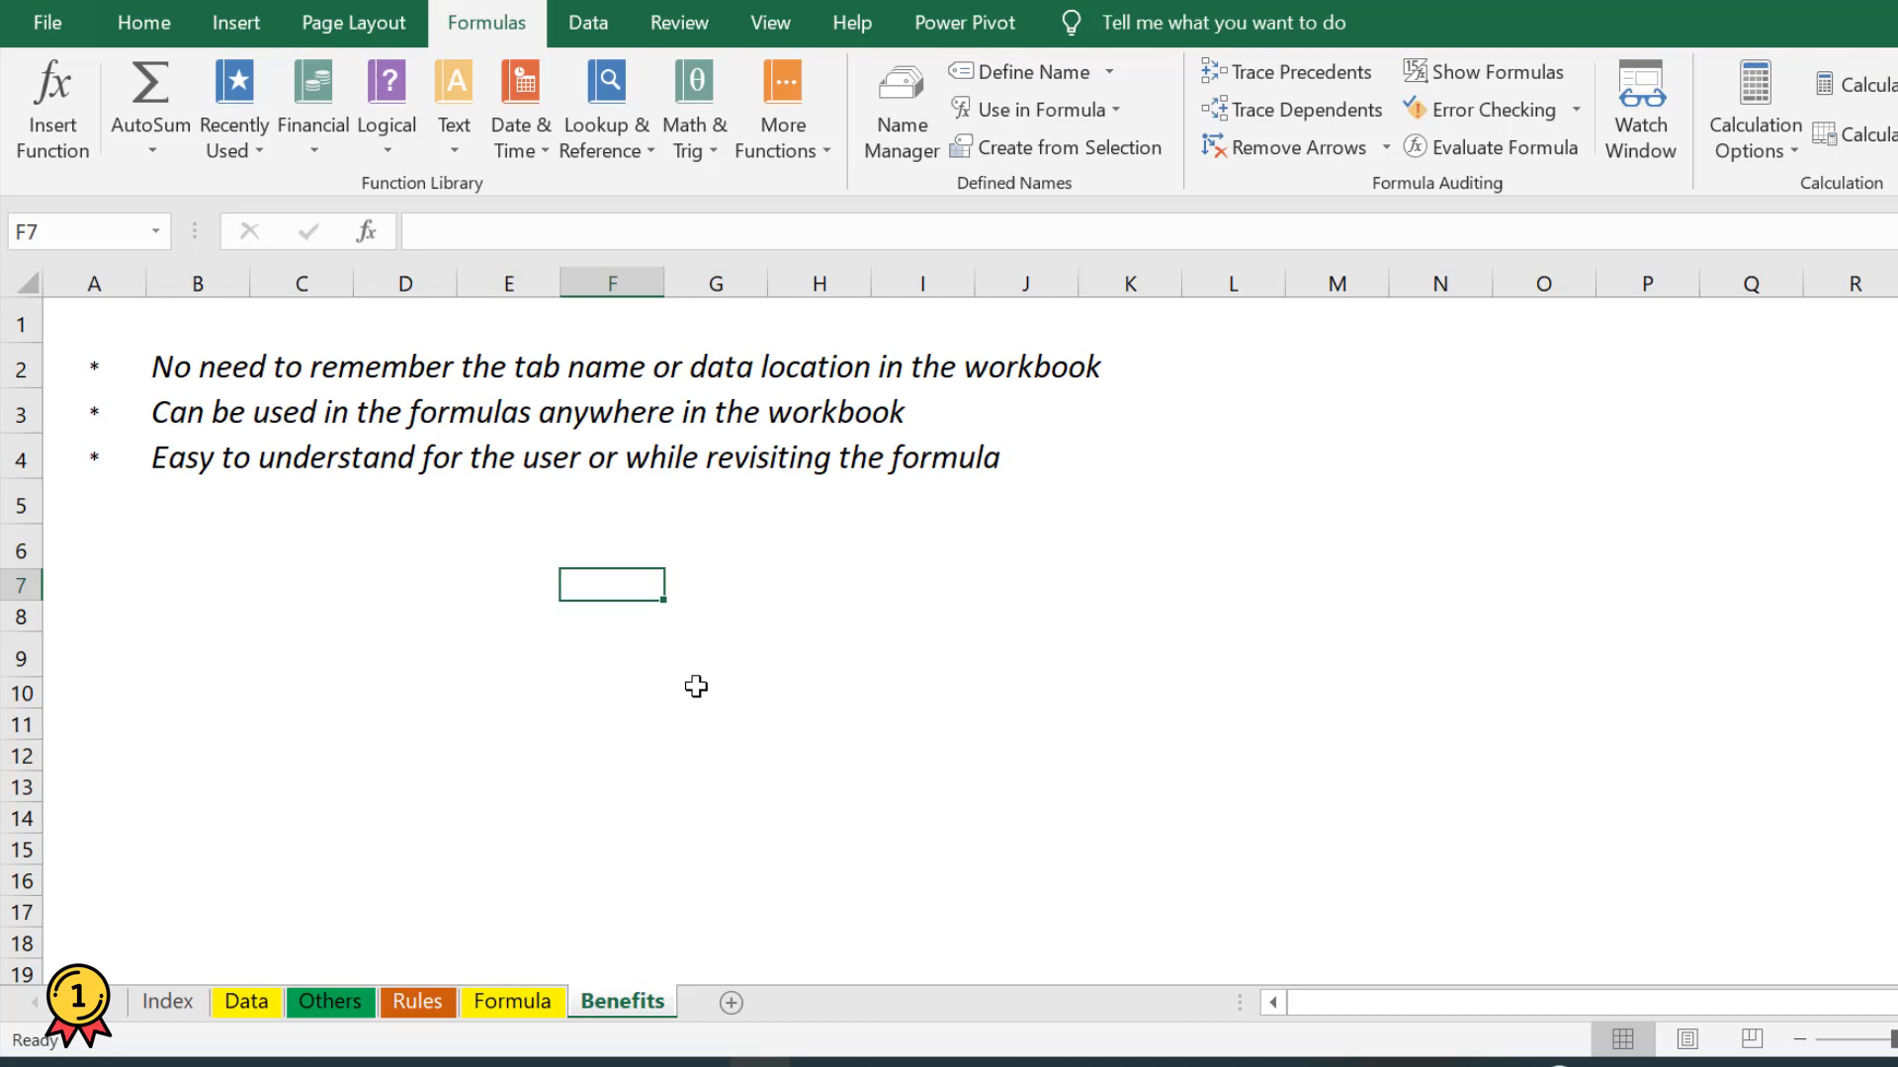
type("=s")
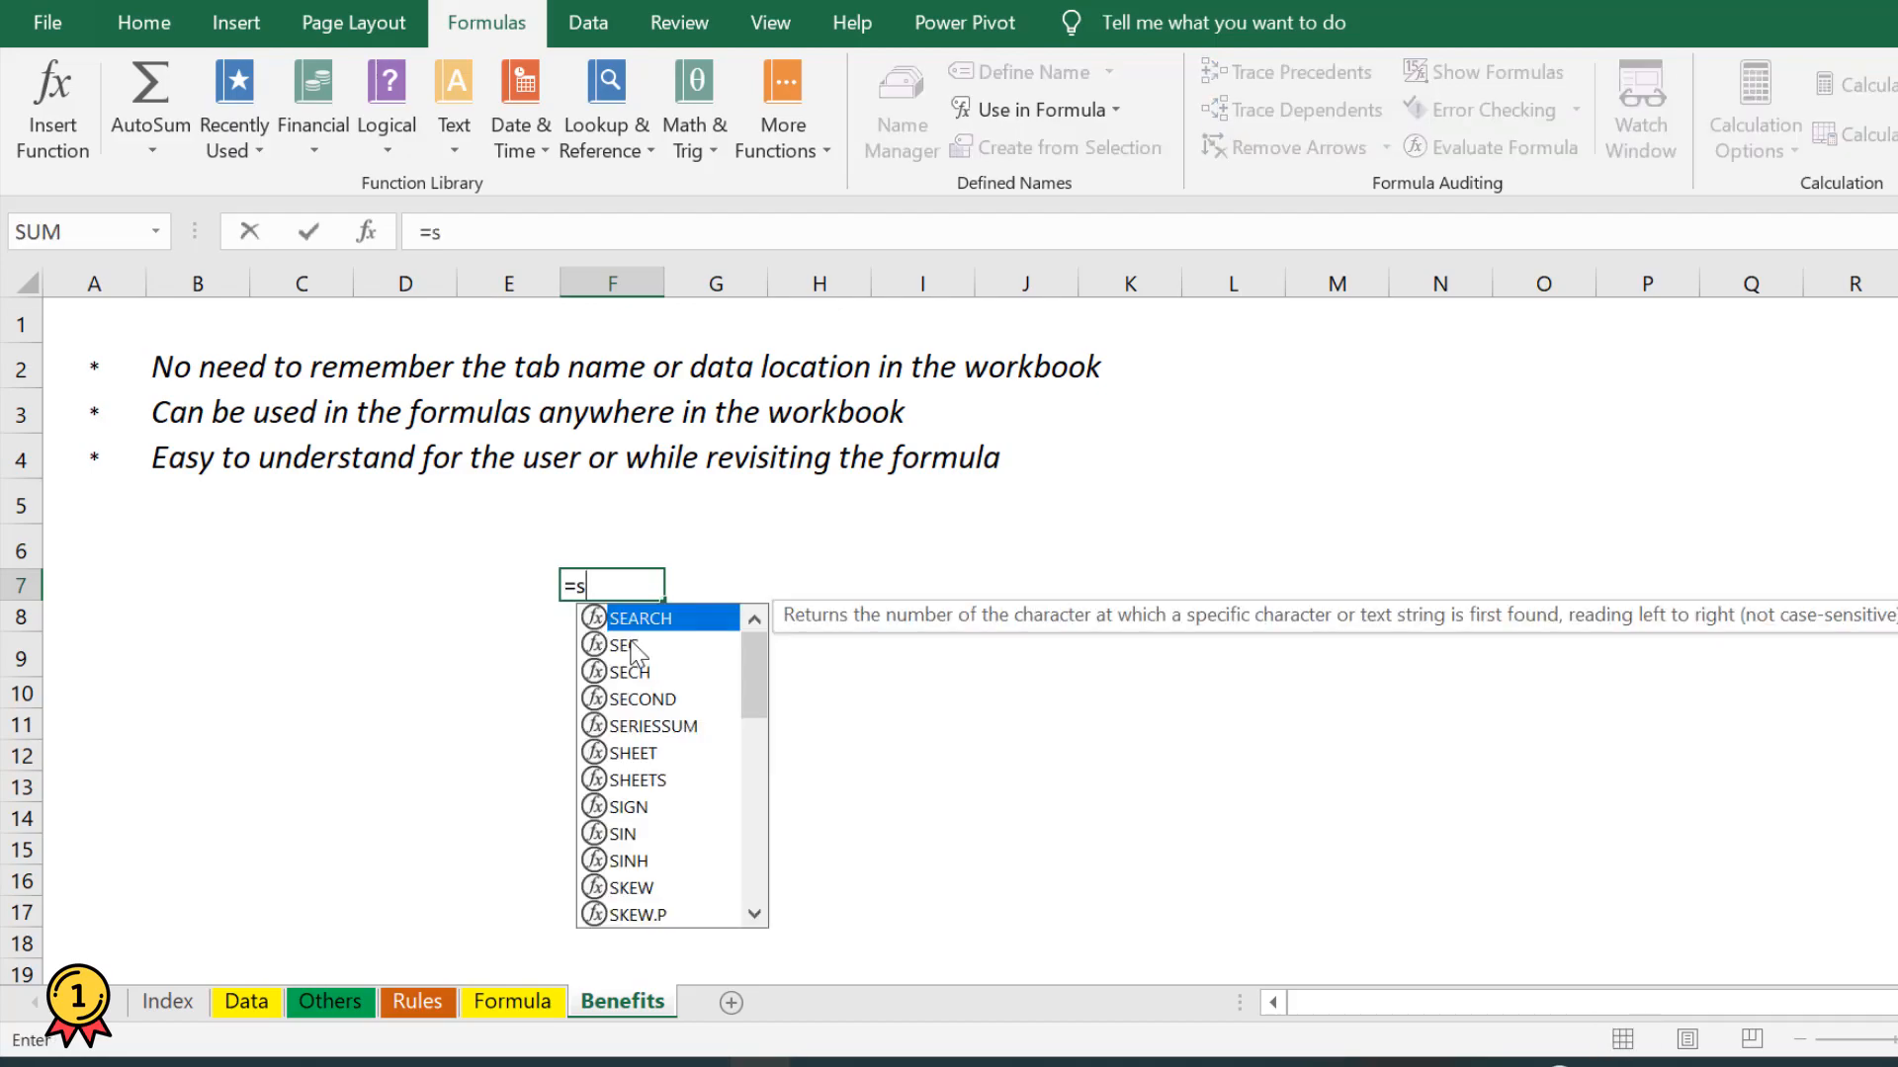
type("UM(p")
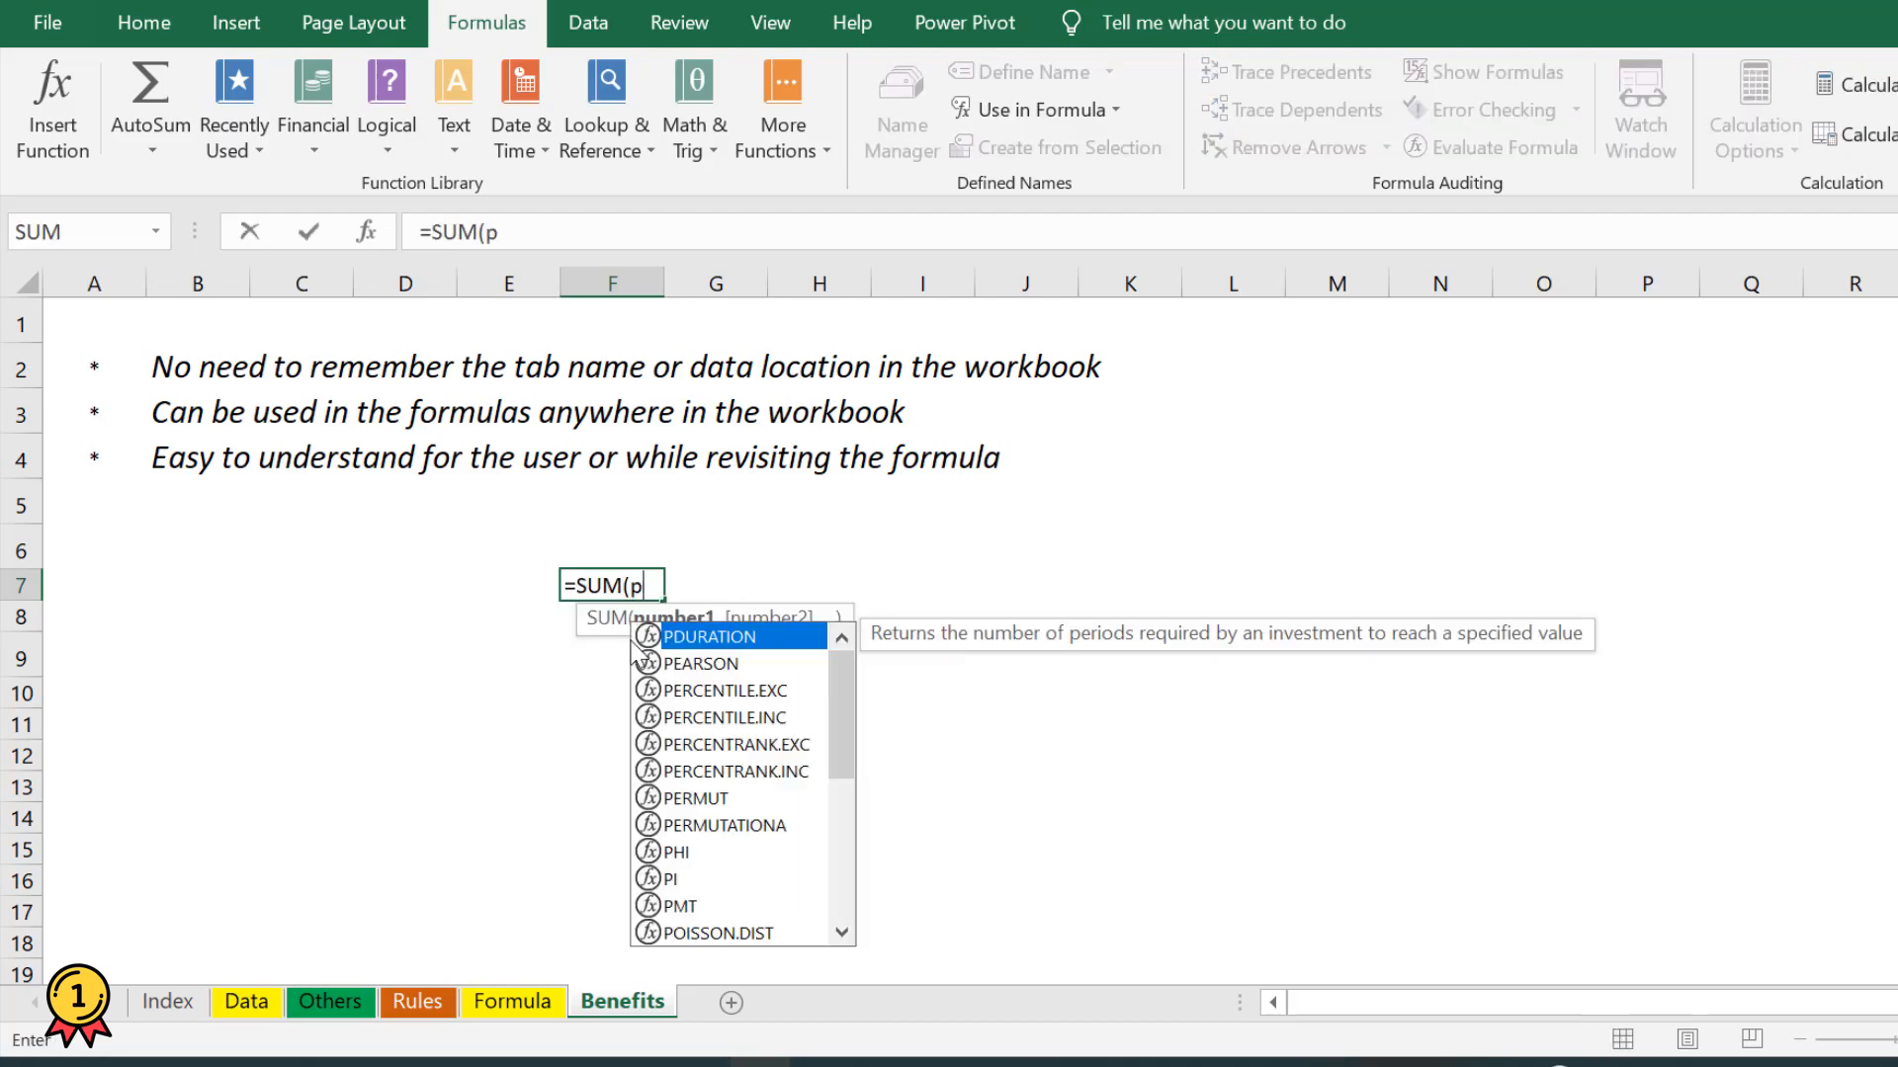
type("rice")
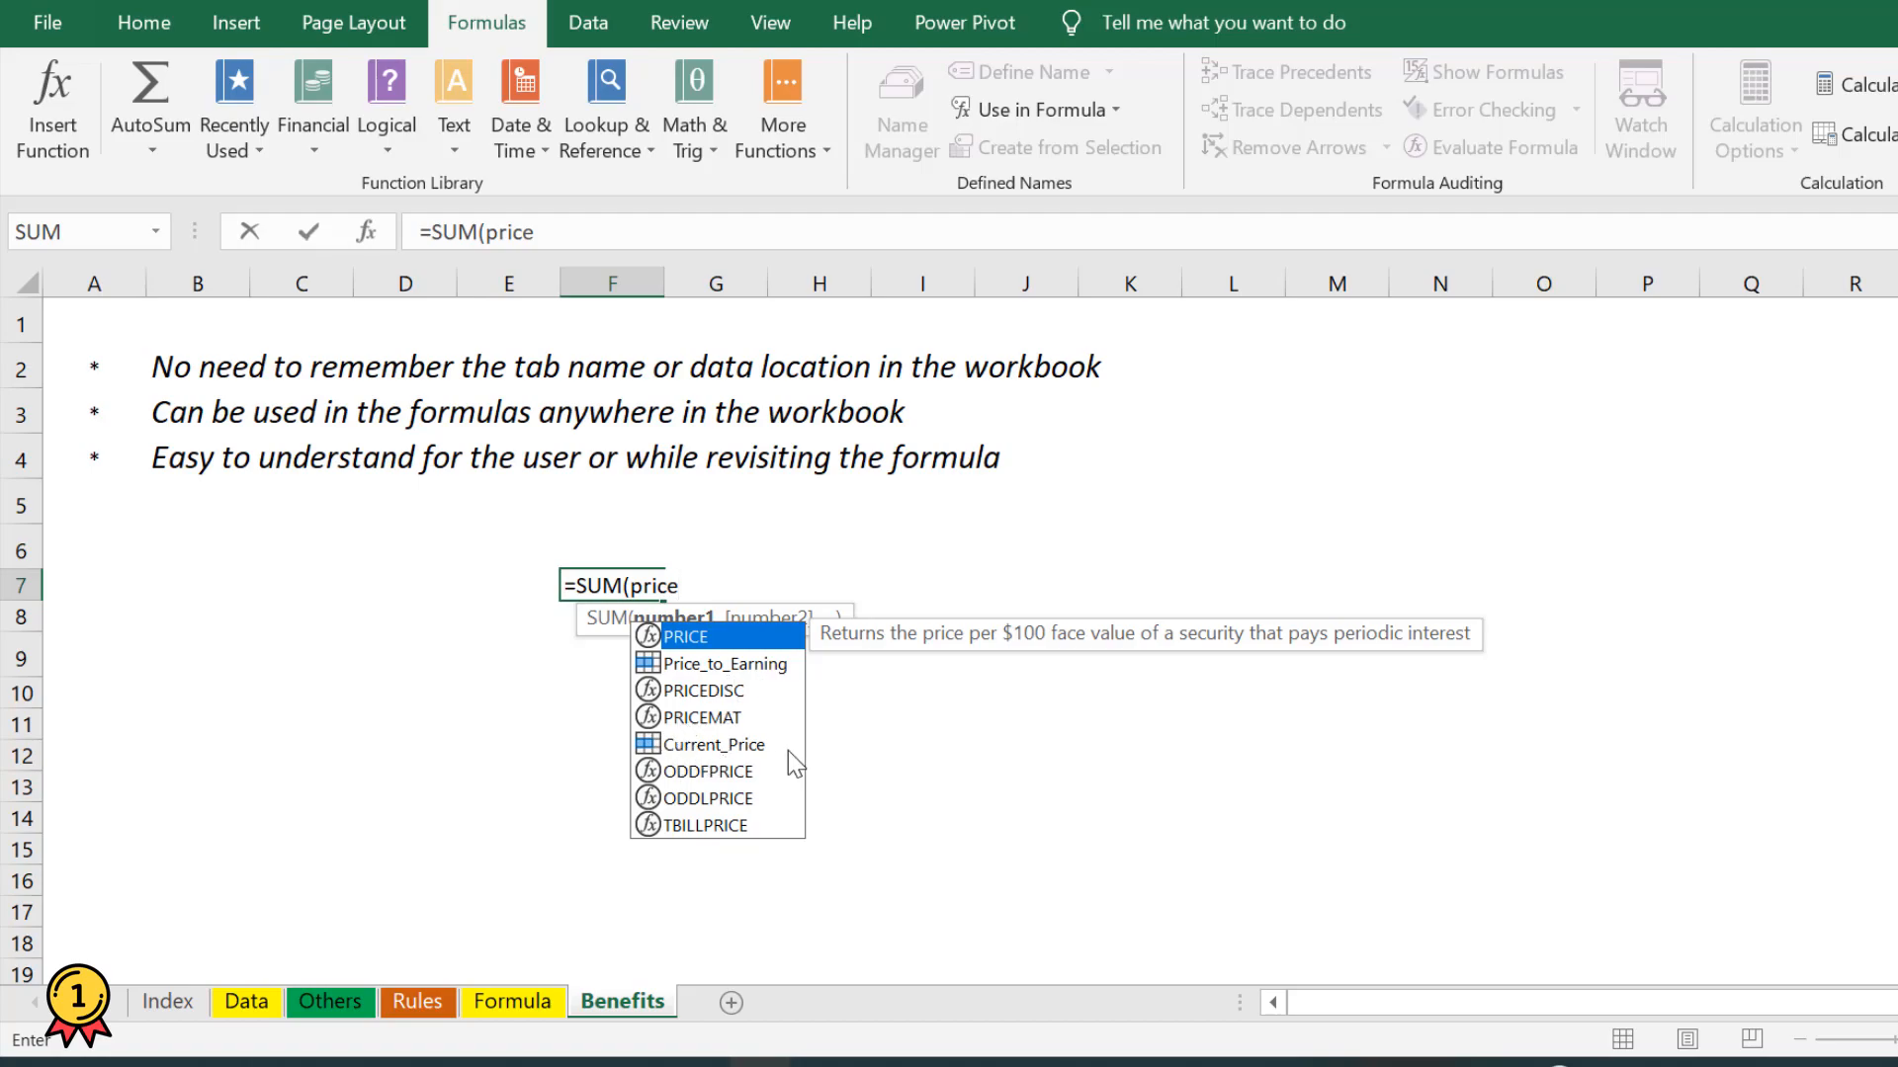
mouse_move(771, 773)
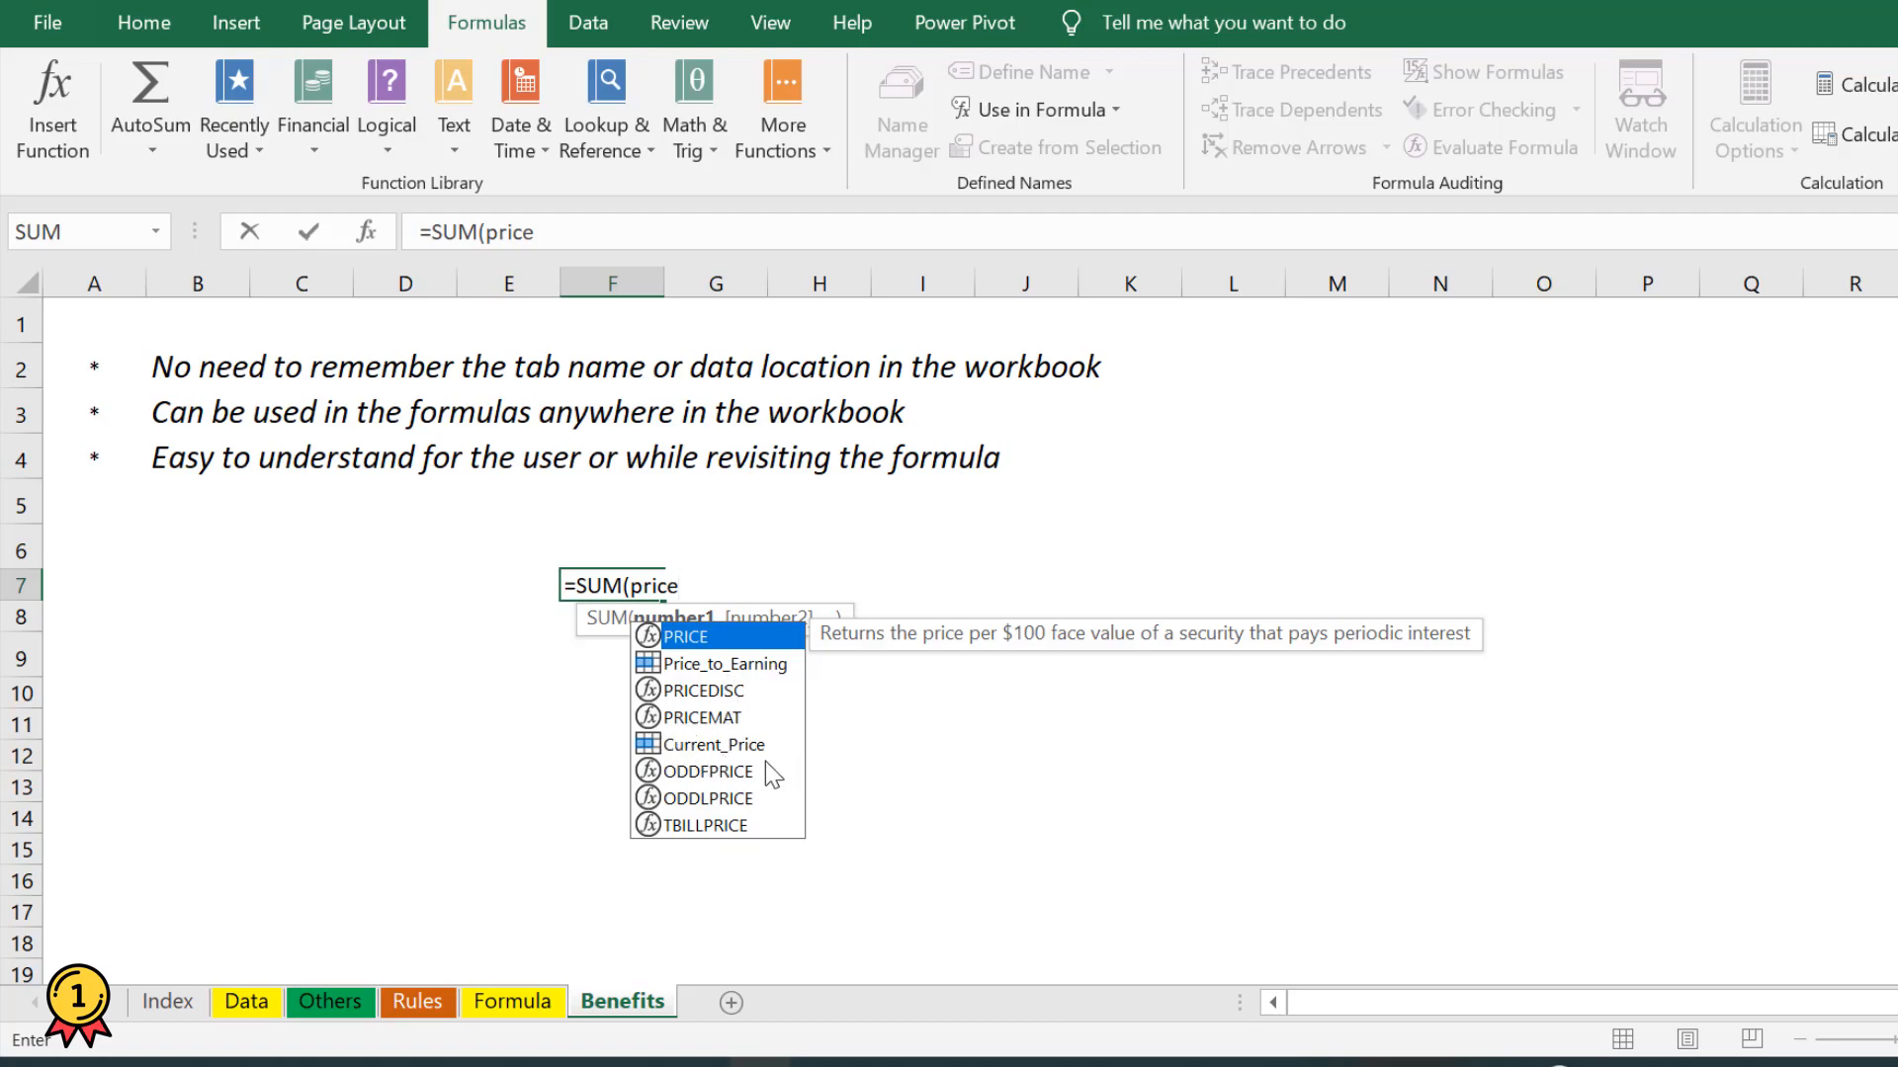
key("Escape")
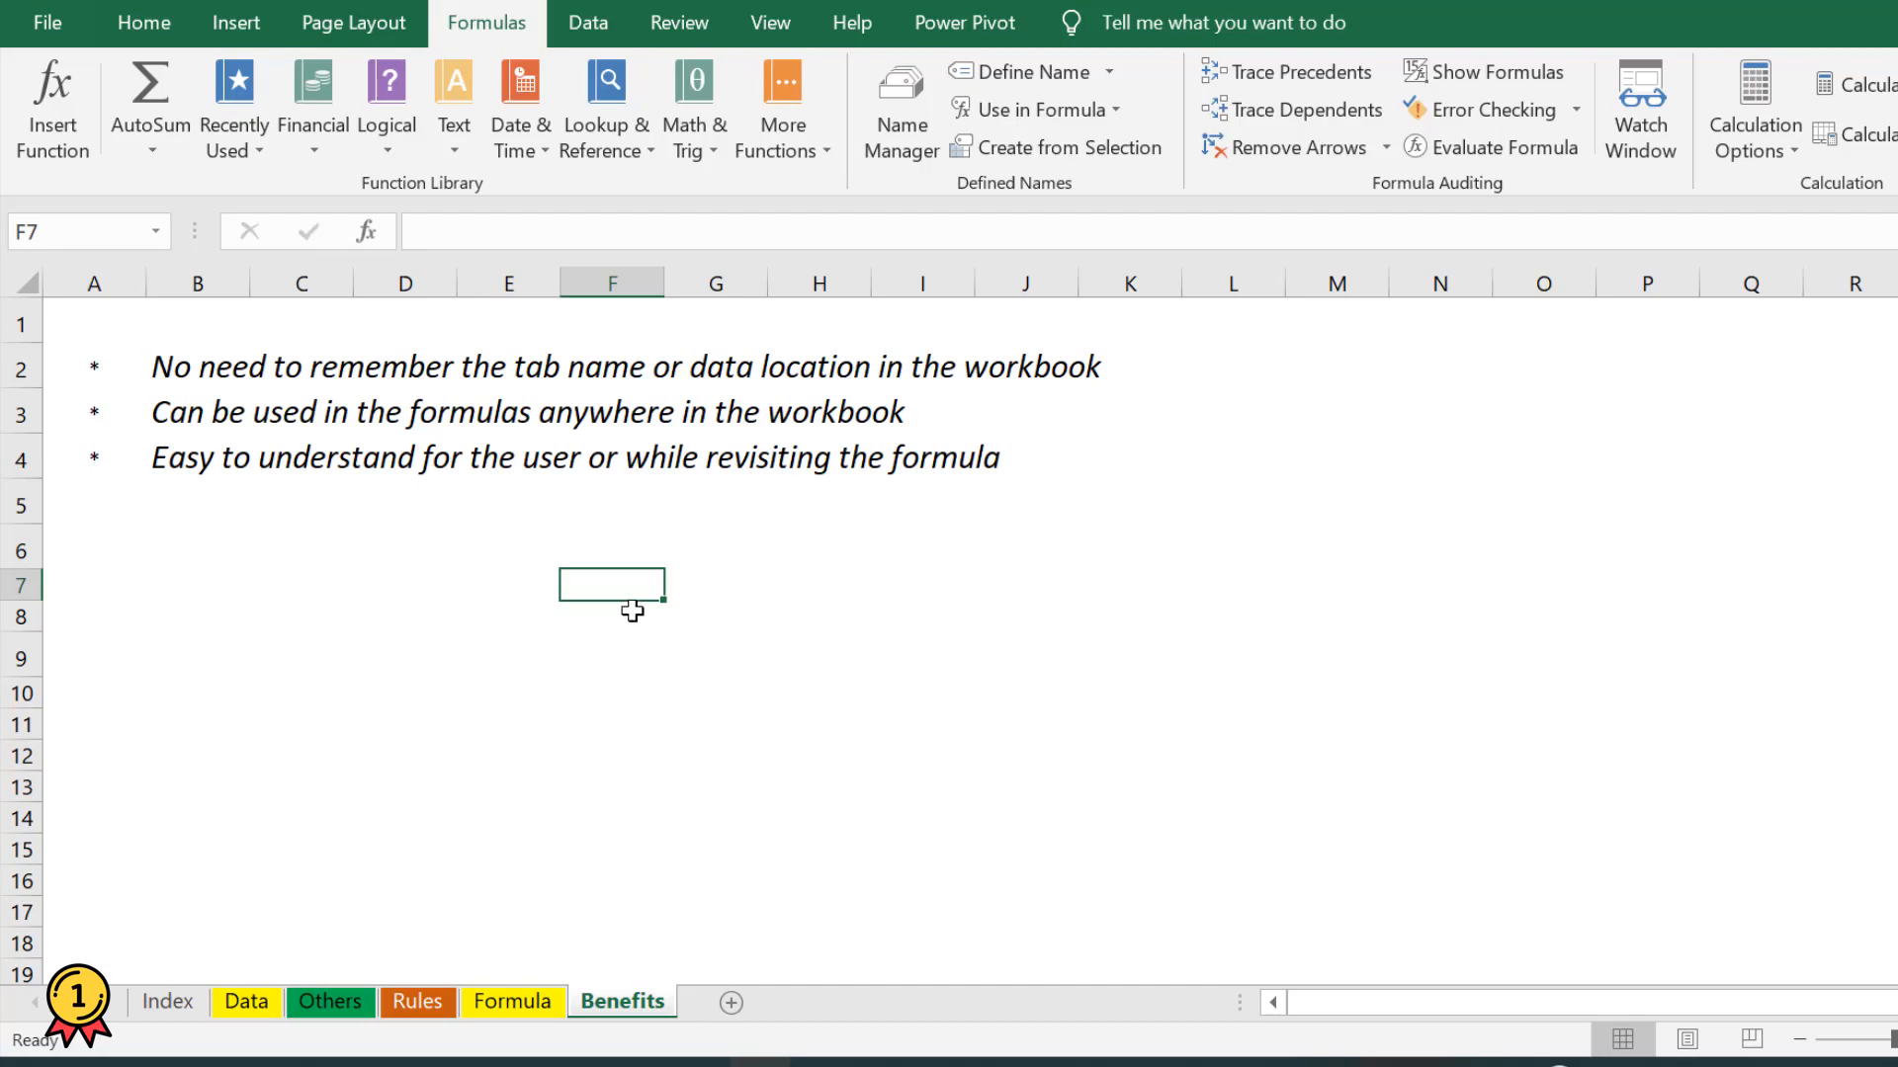
type("=sum")
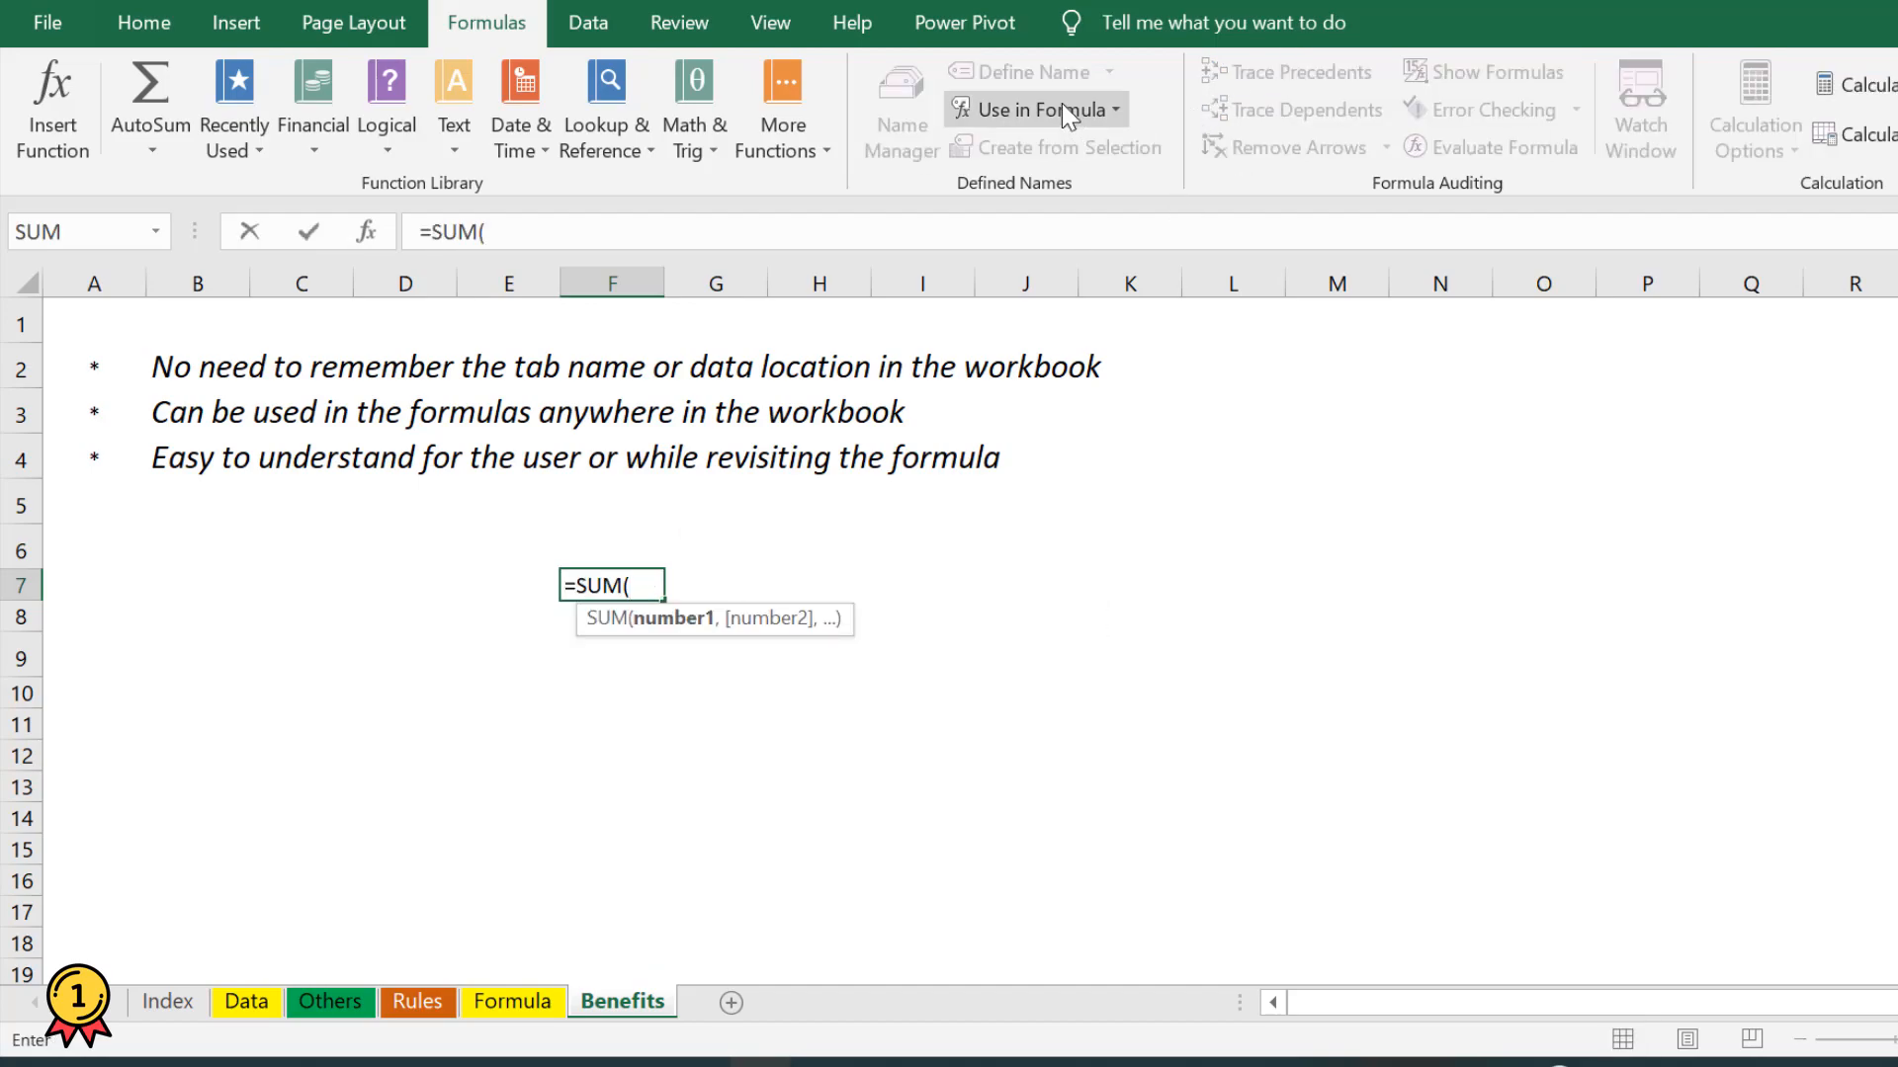
left_click(1030, 109)
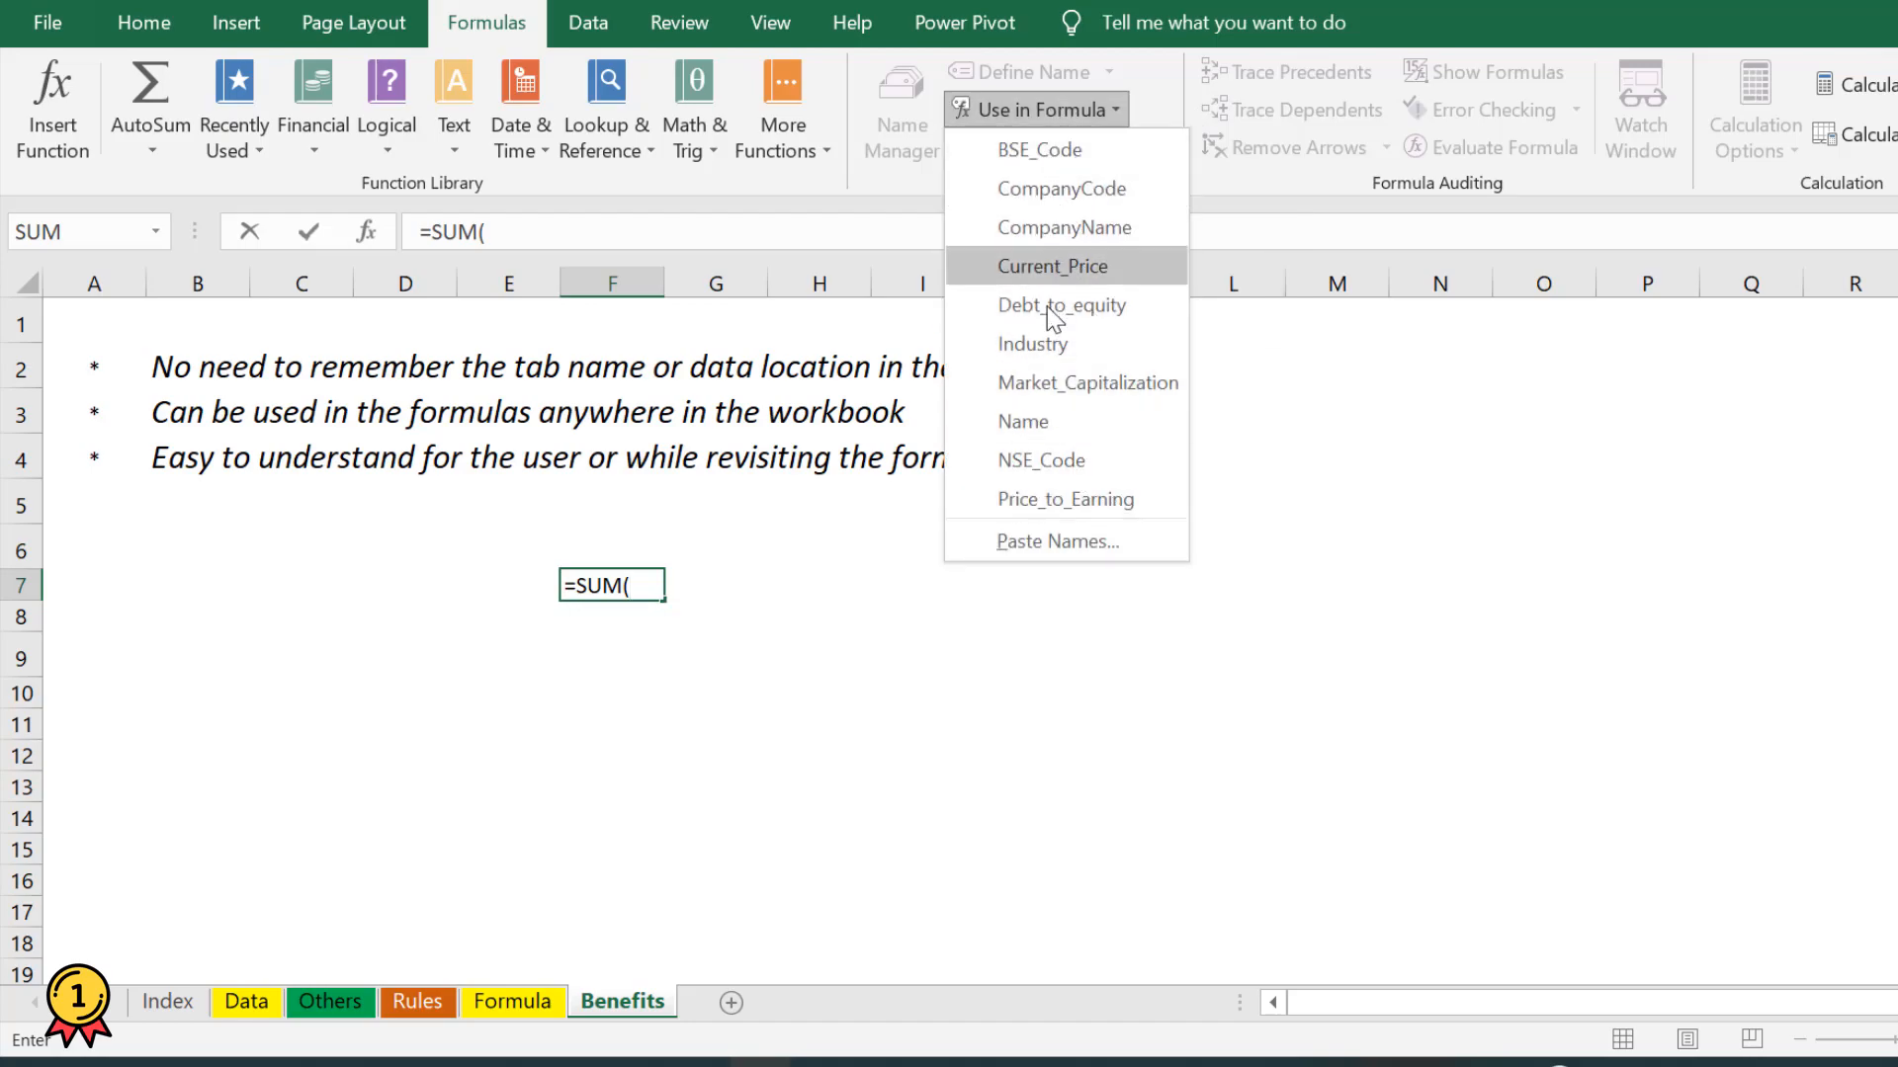
mouse_move(1024, 484)
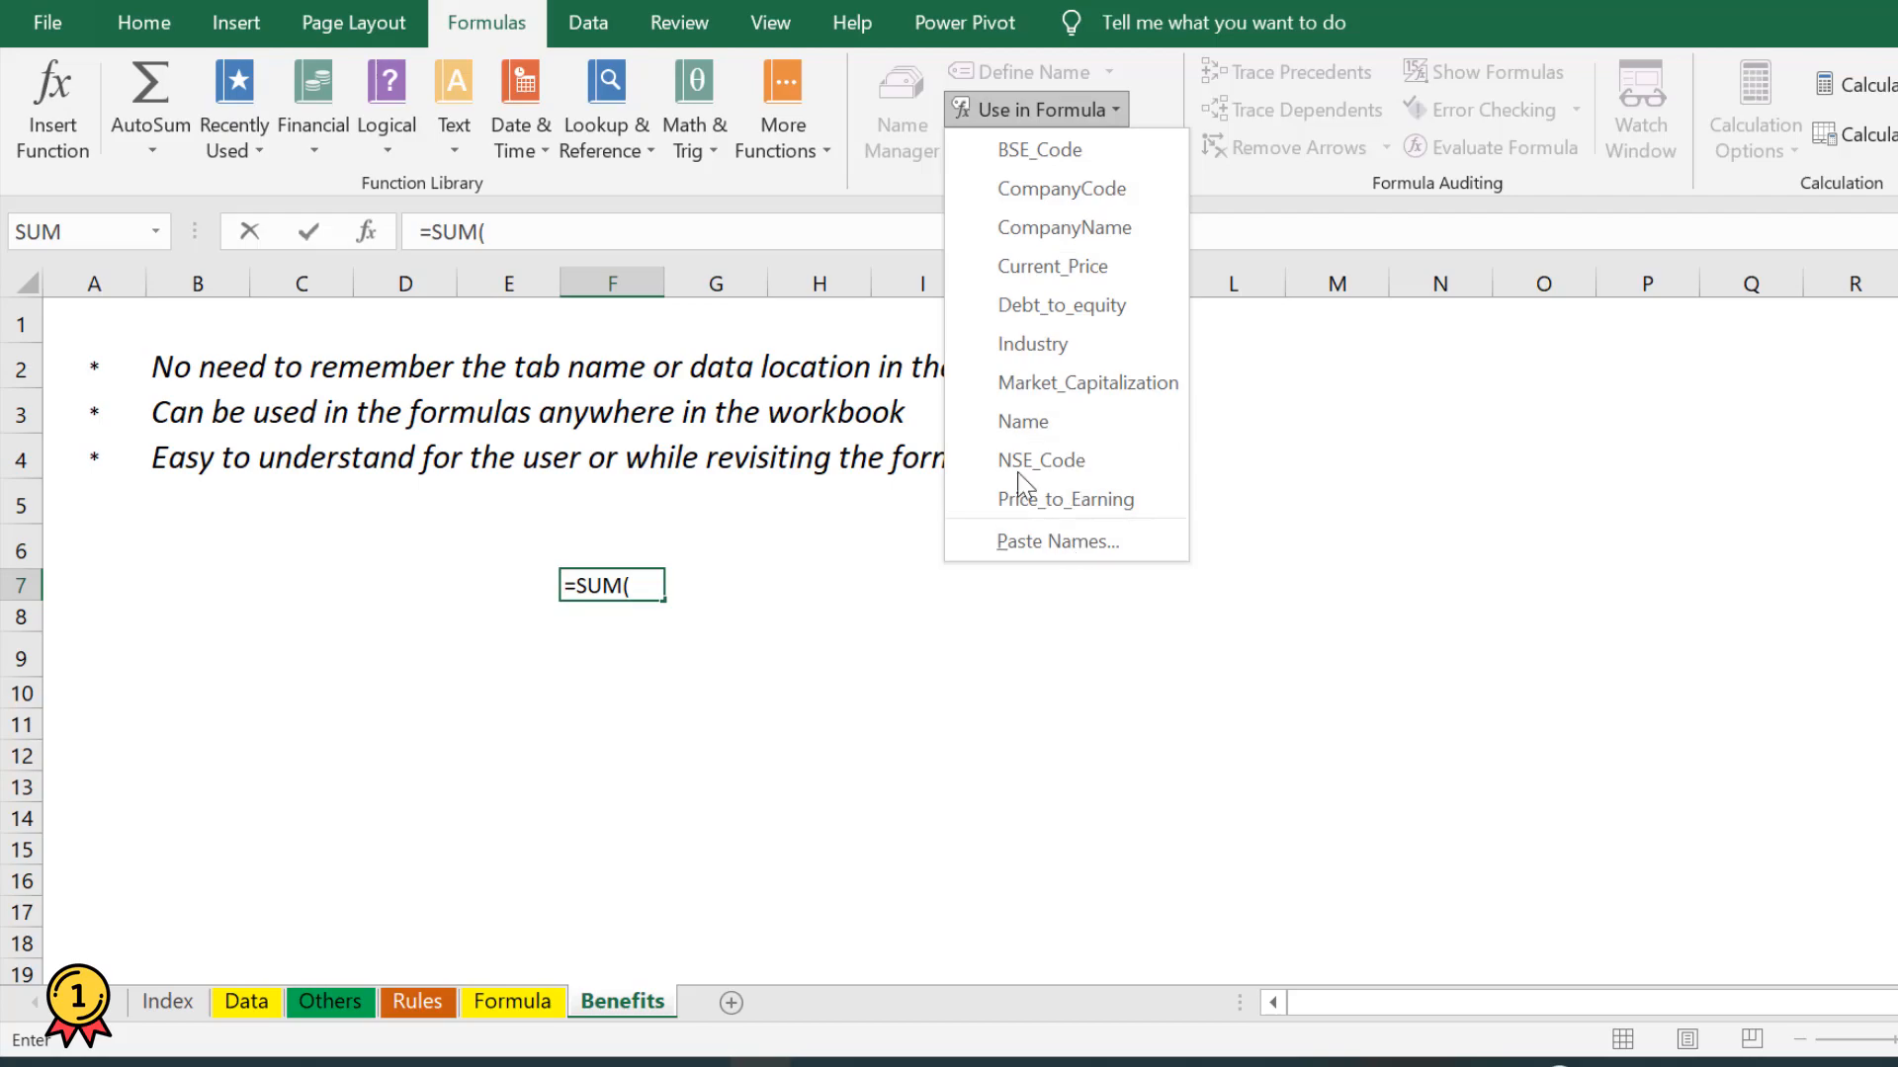
left_click(1052, 267)
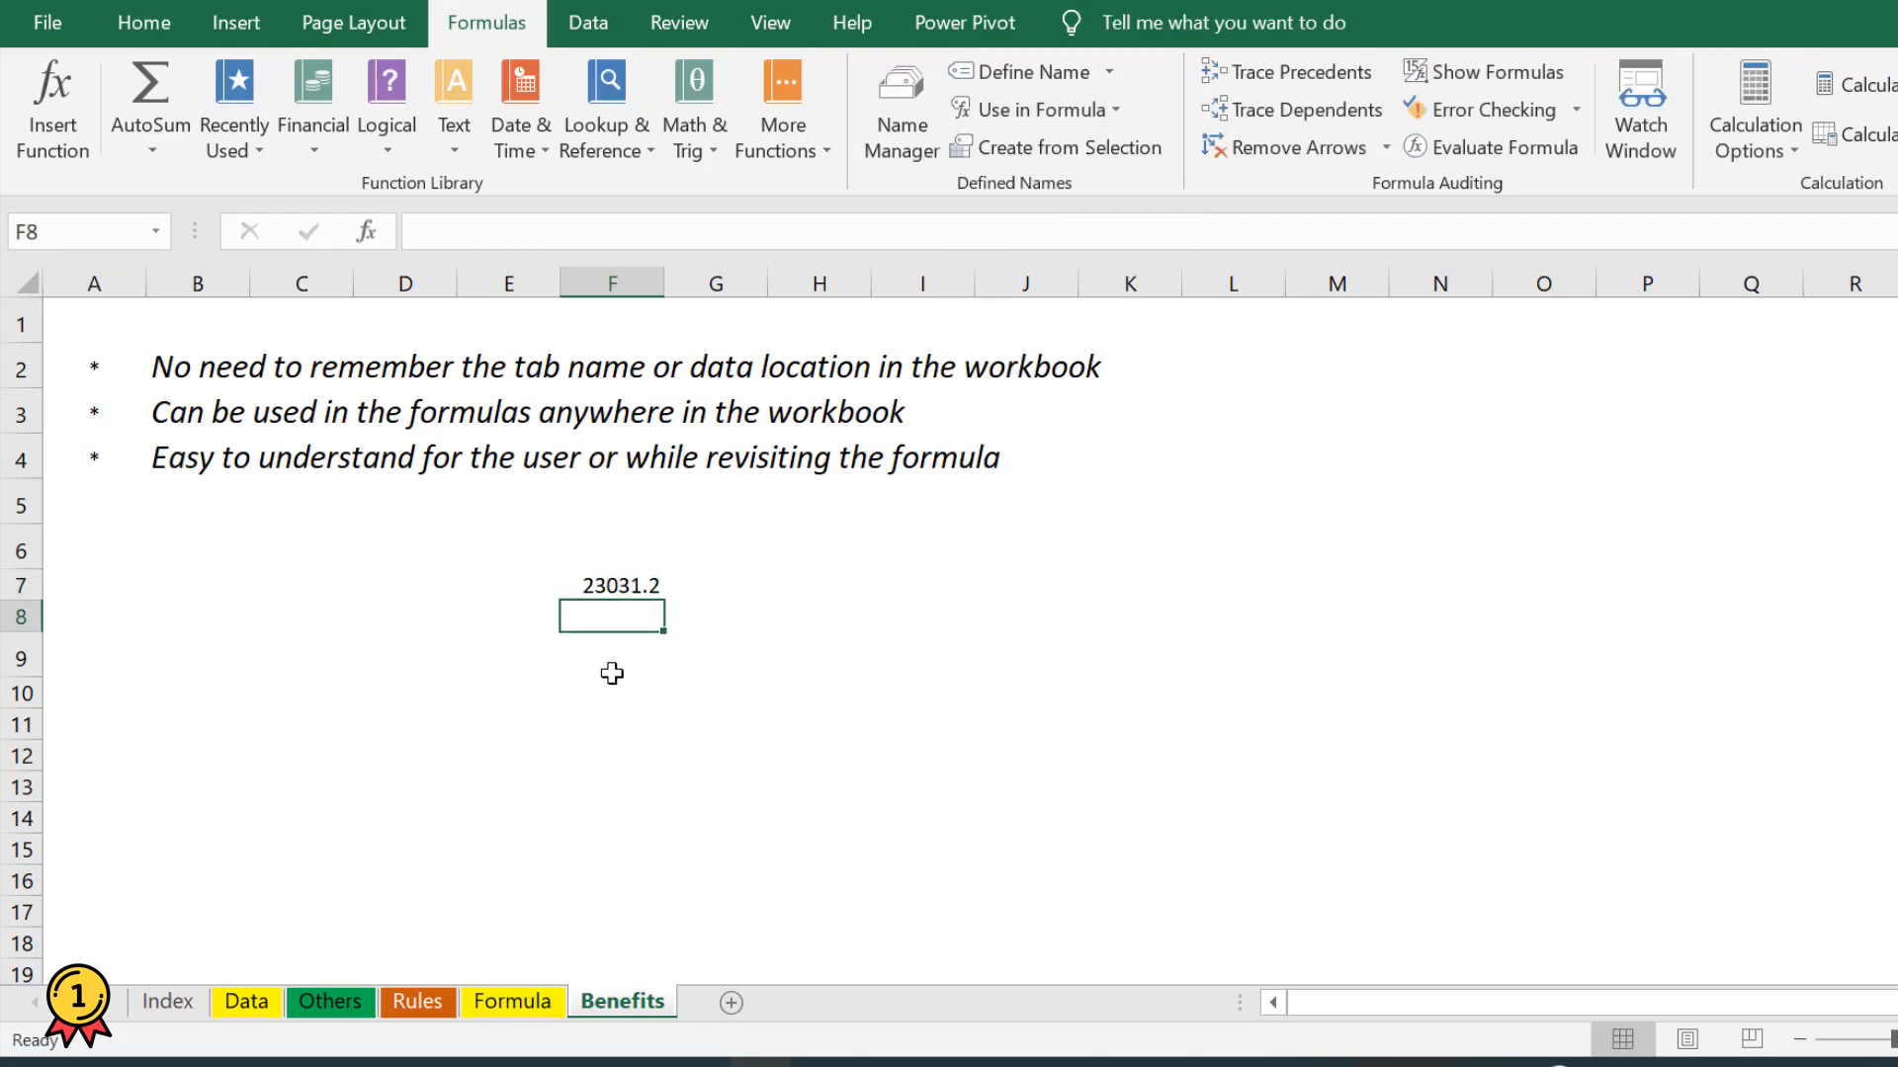
left_click(198, 457)
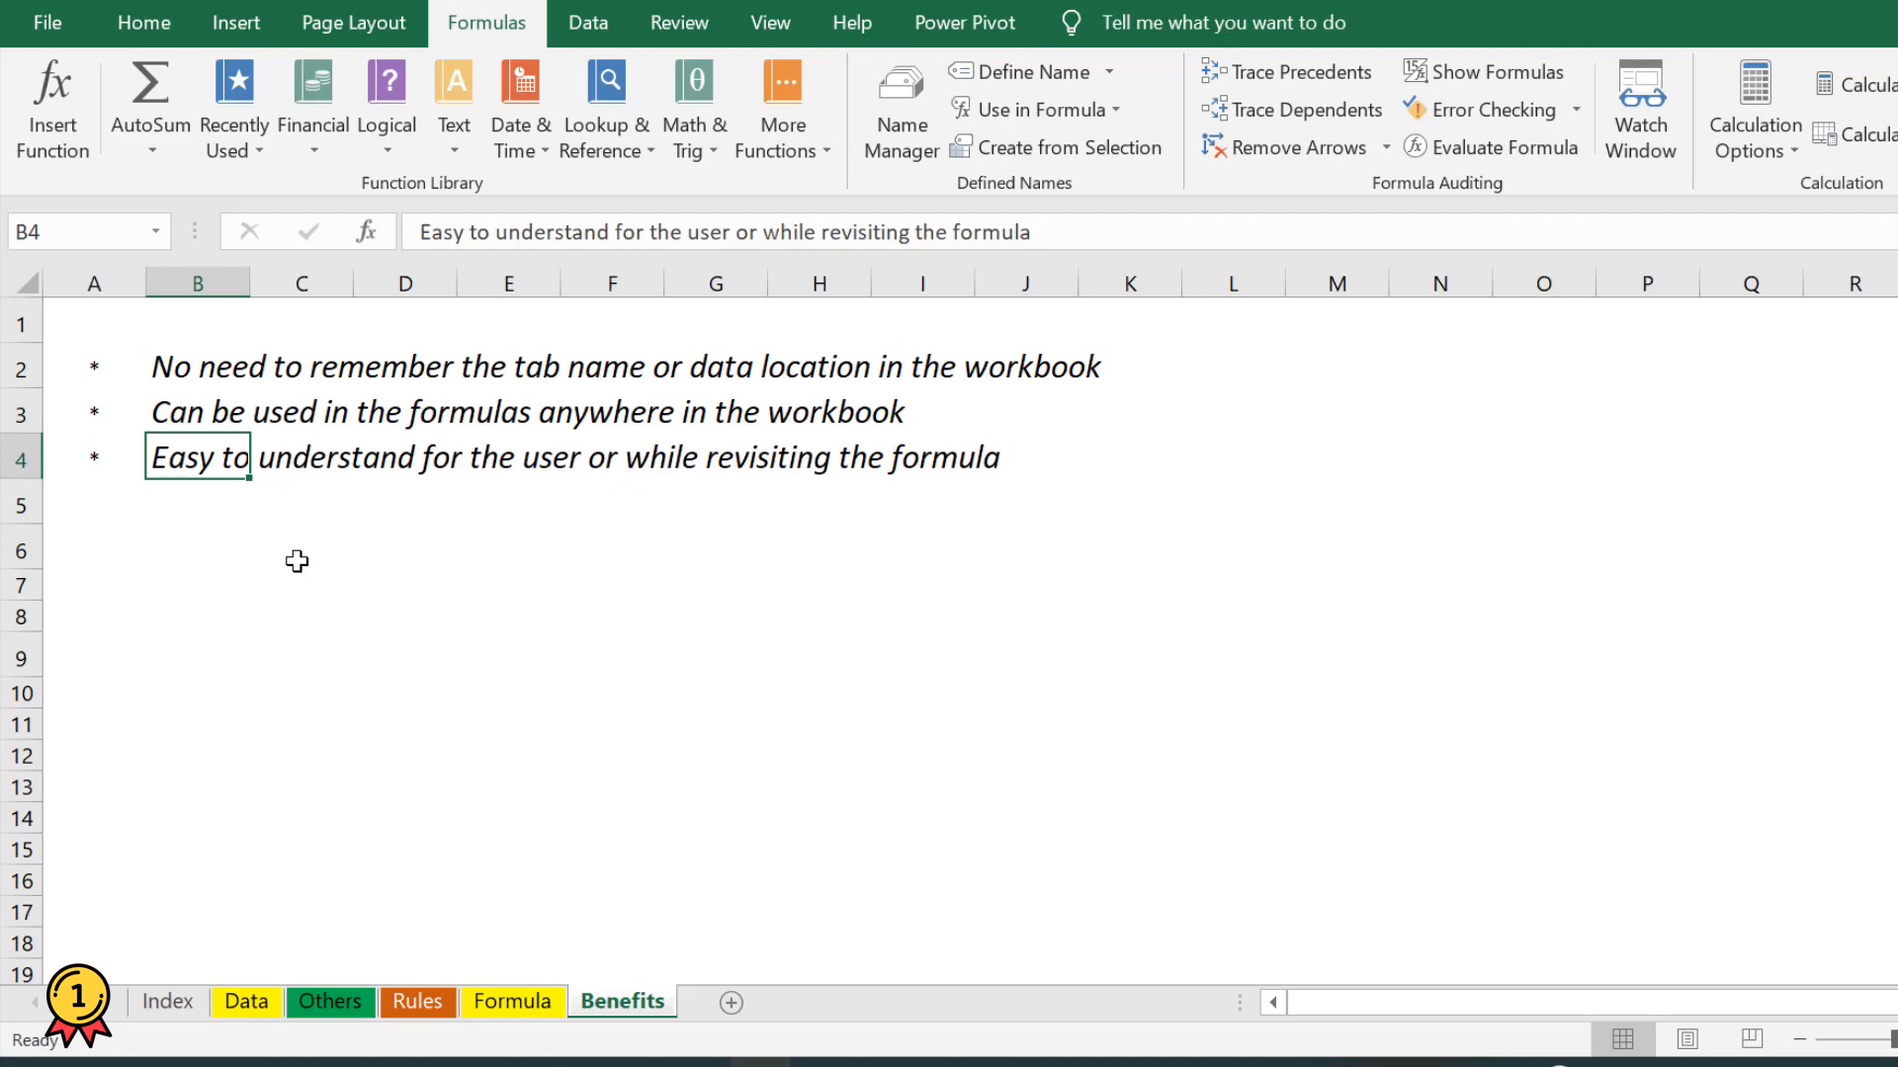
left_click(300, 583)
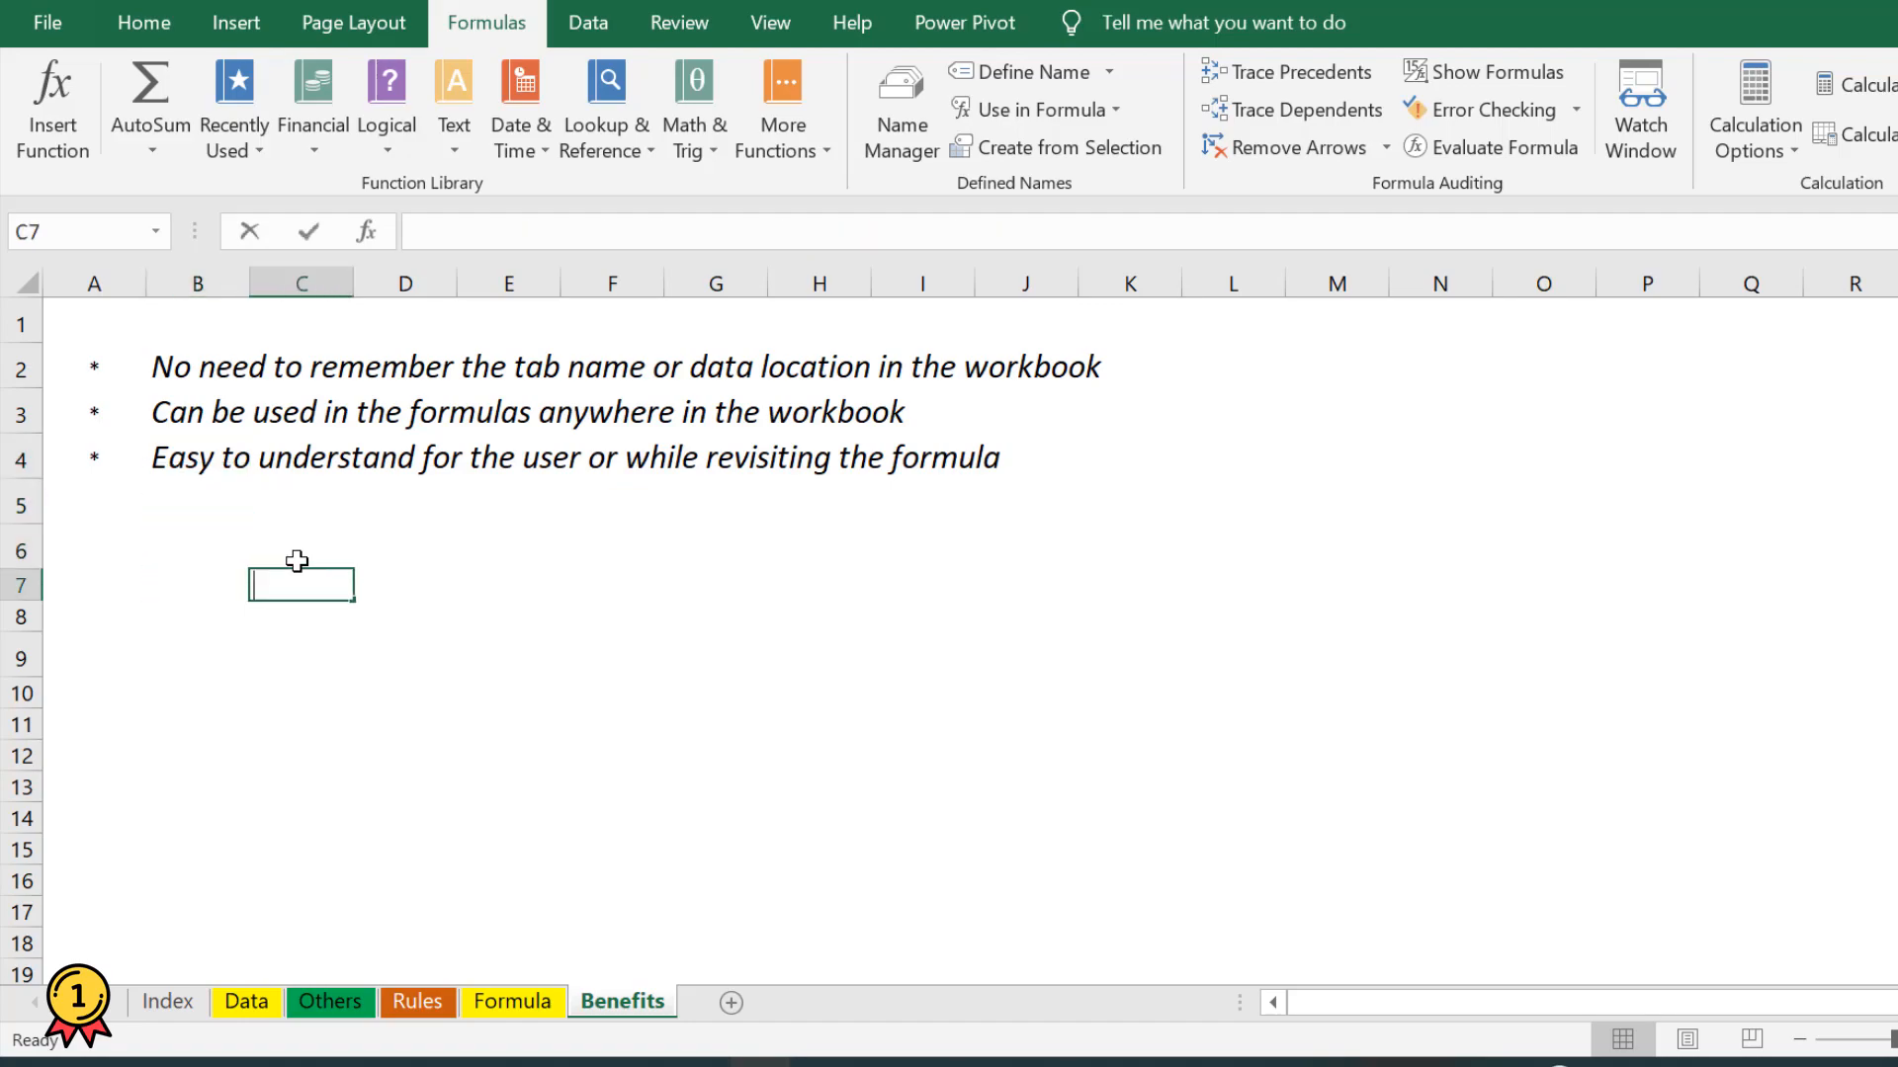
type("=SUM(")
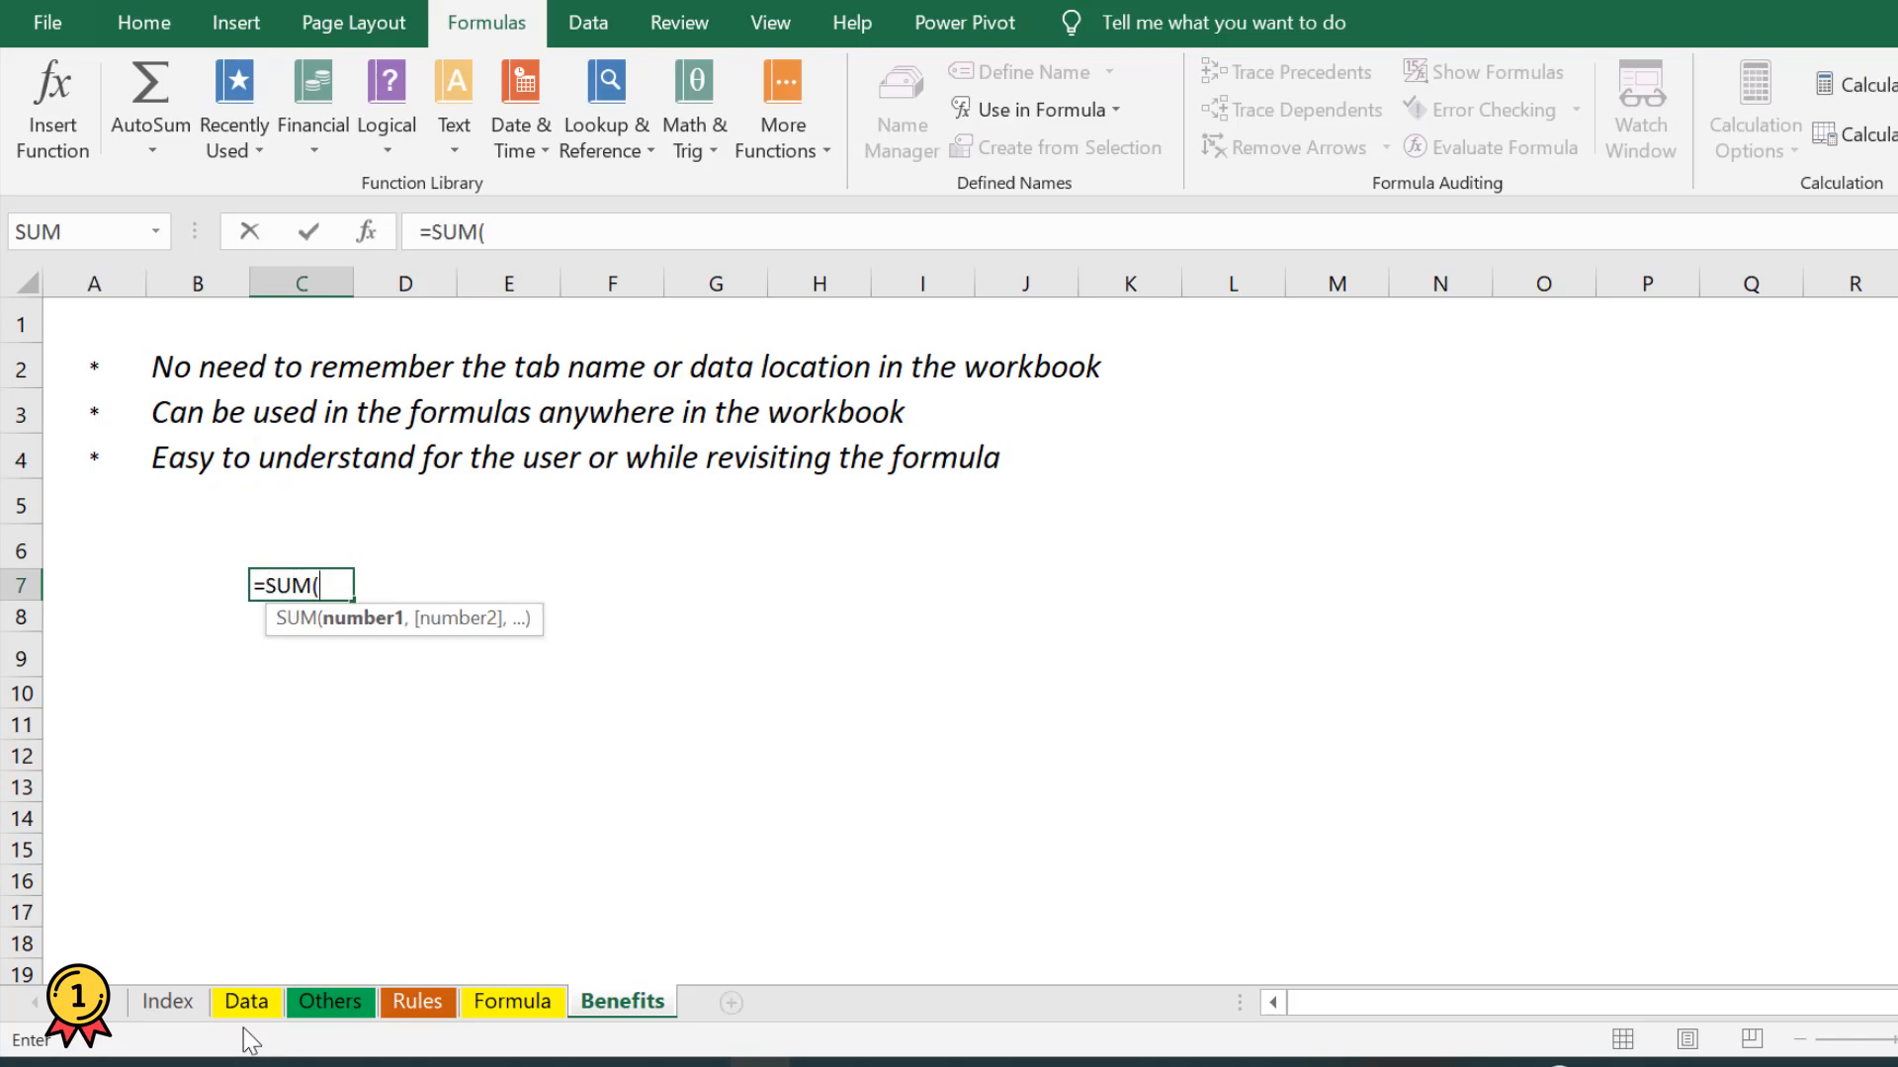
left_click(245, 1001)
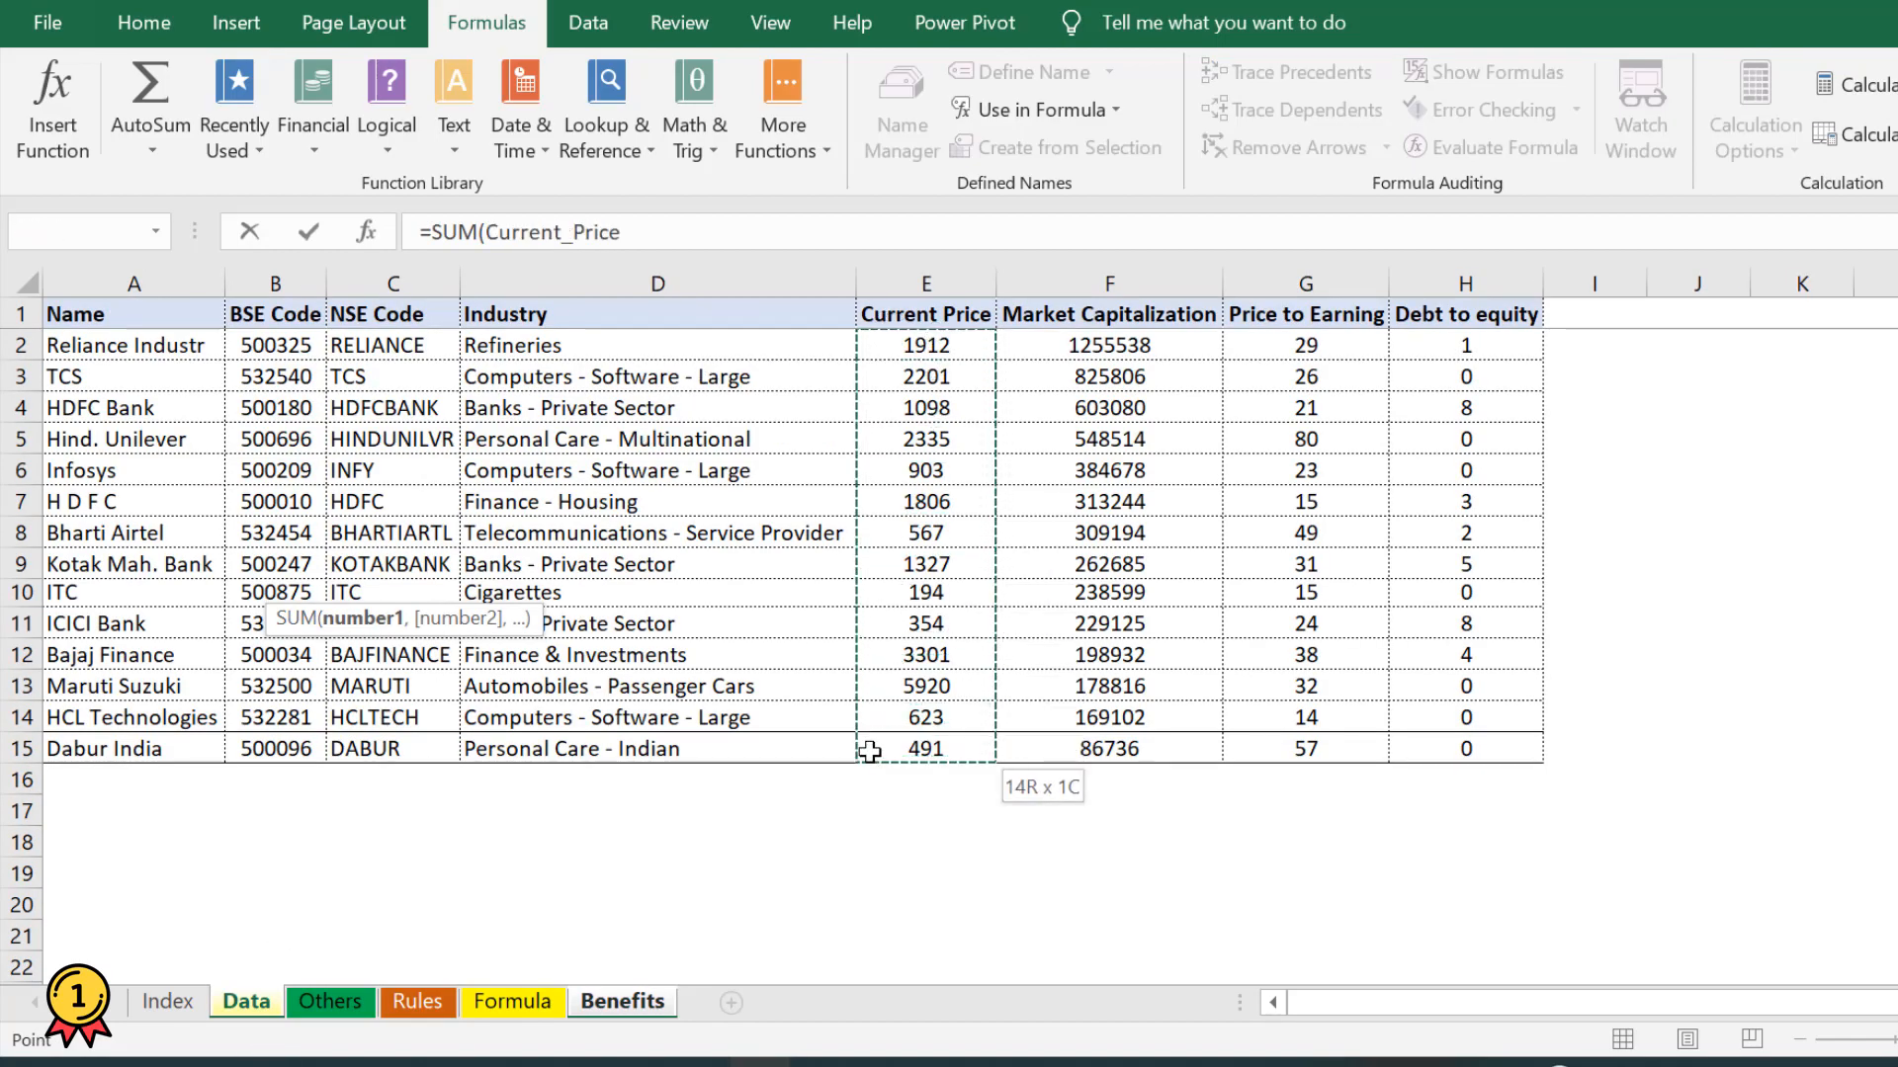
left_click(623, 1000)
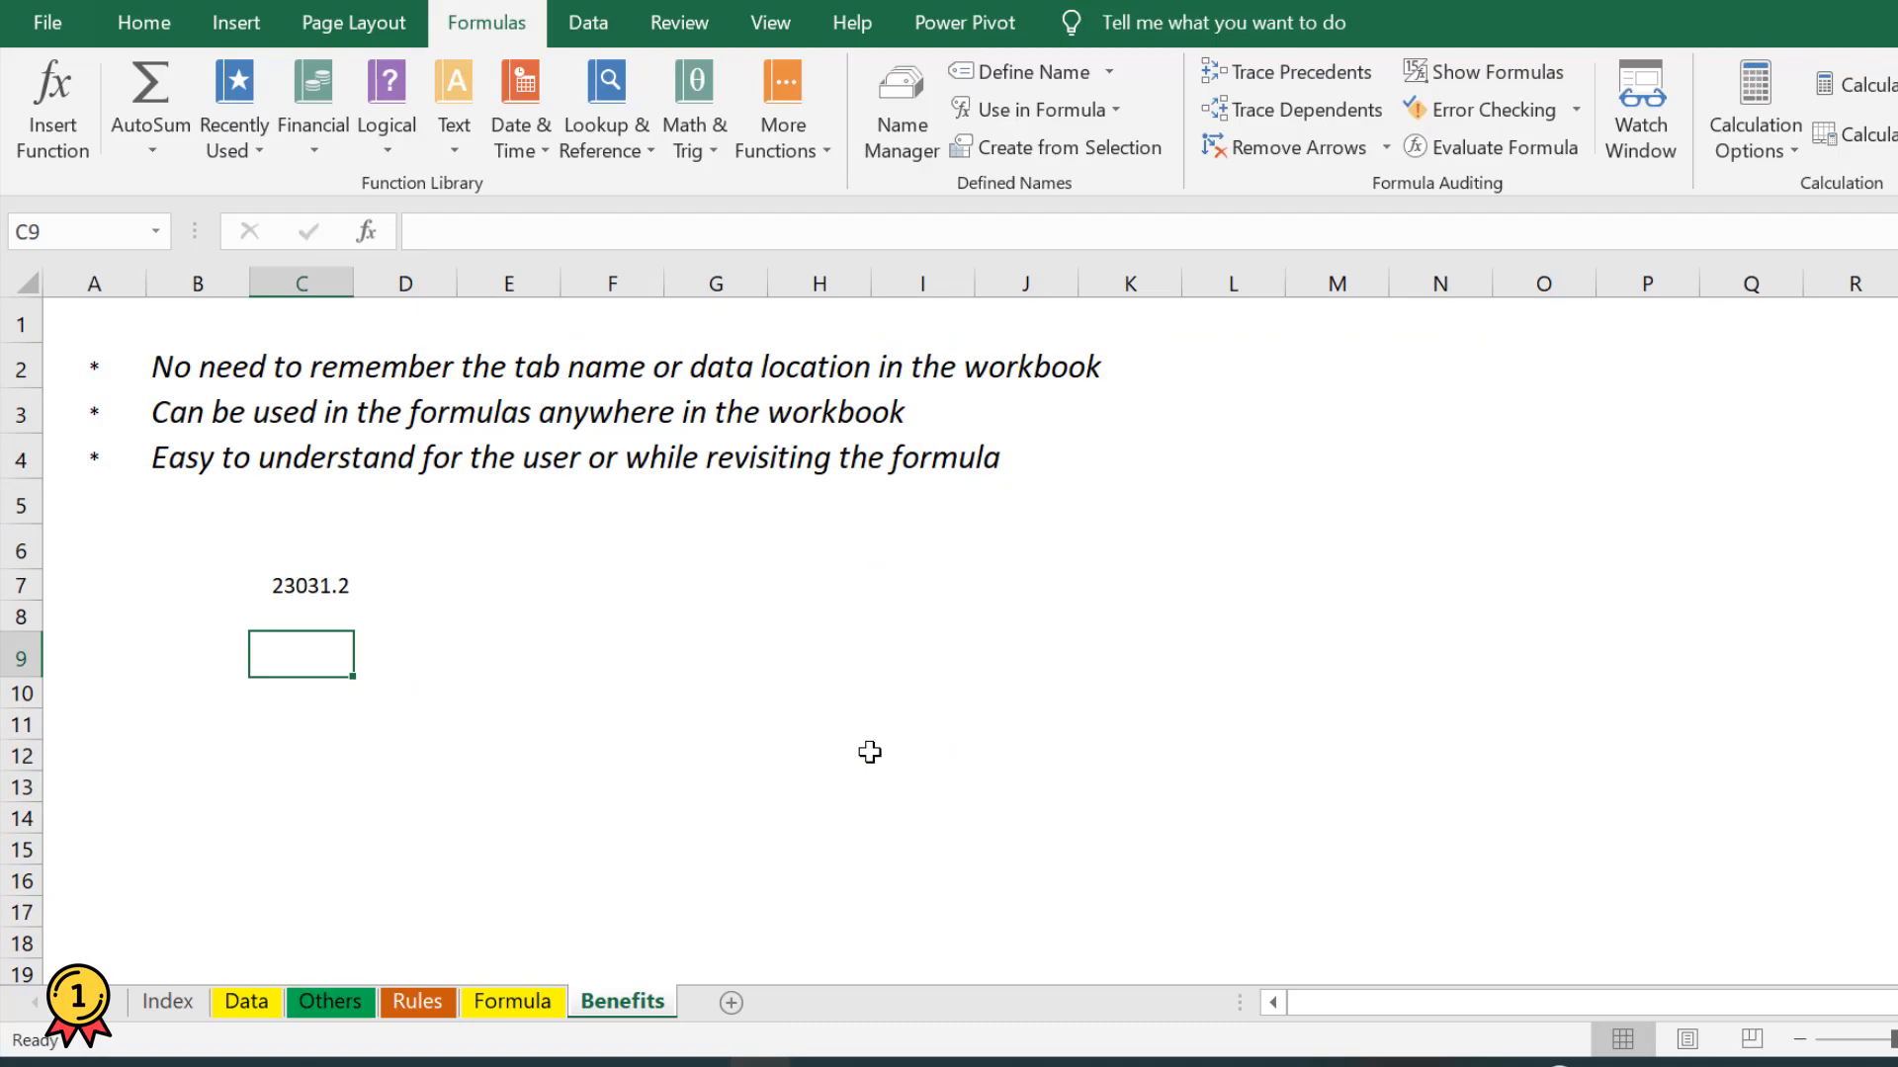
type("=SUM(")
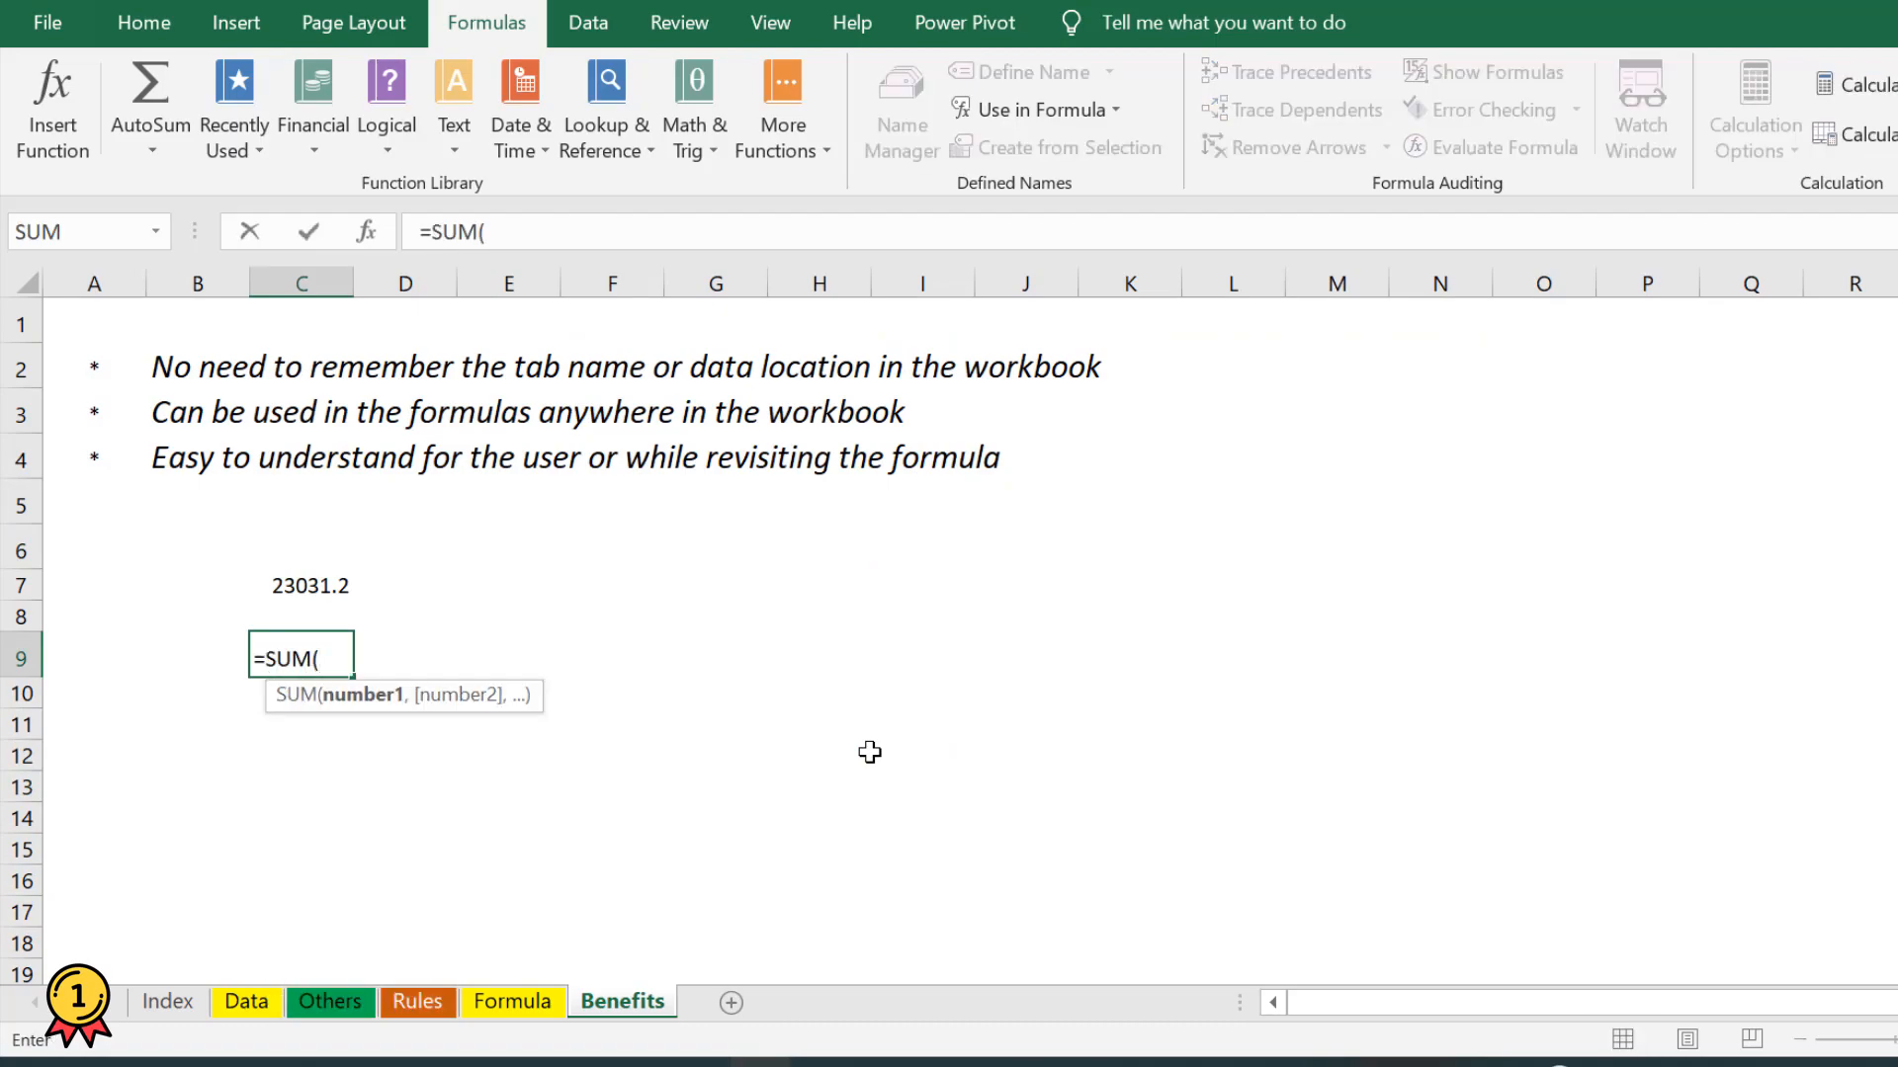
type("price")
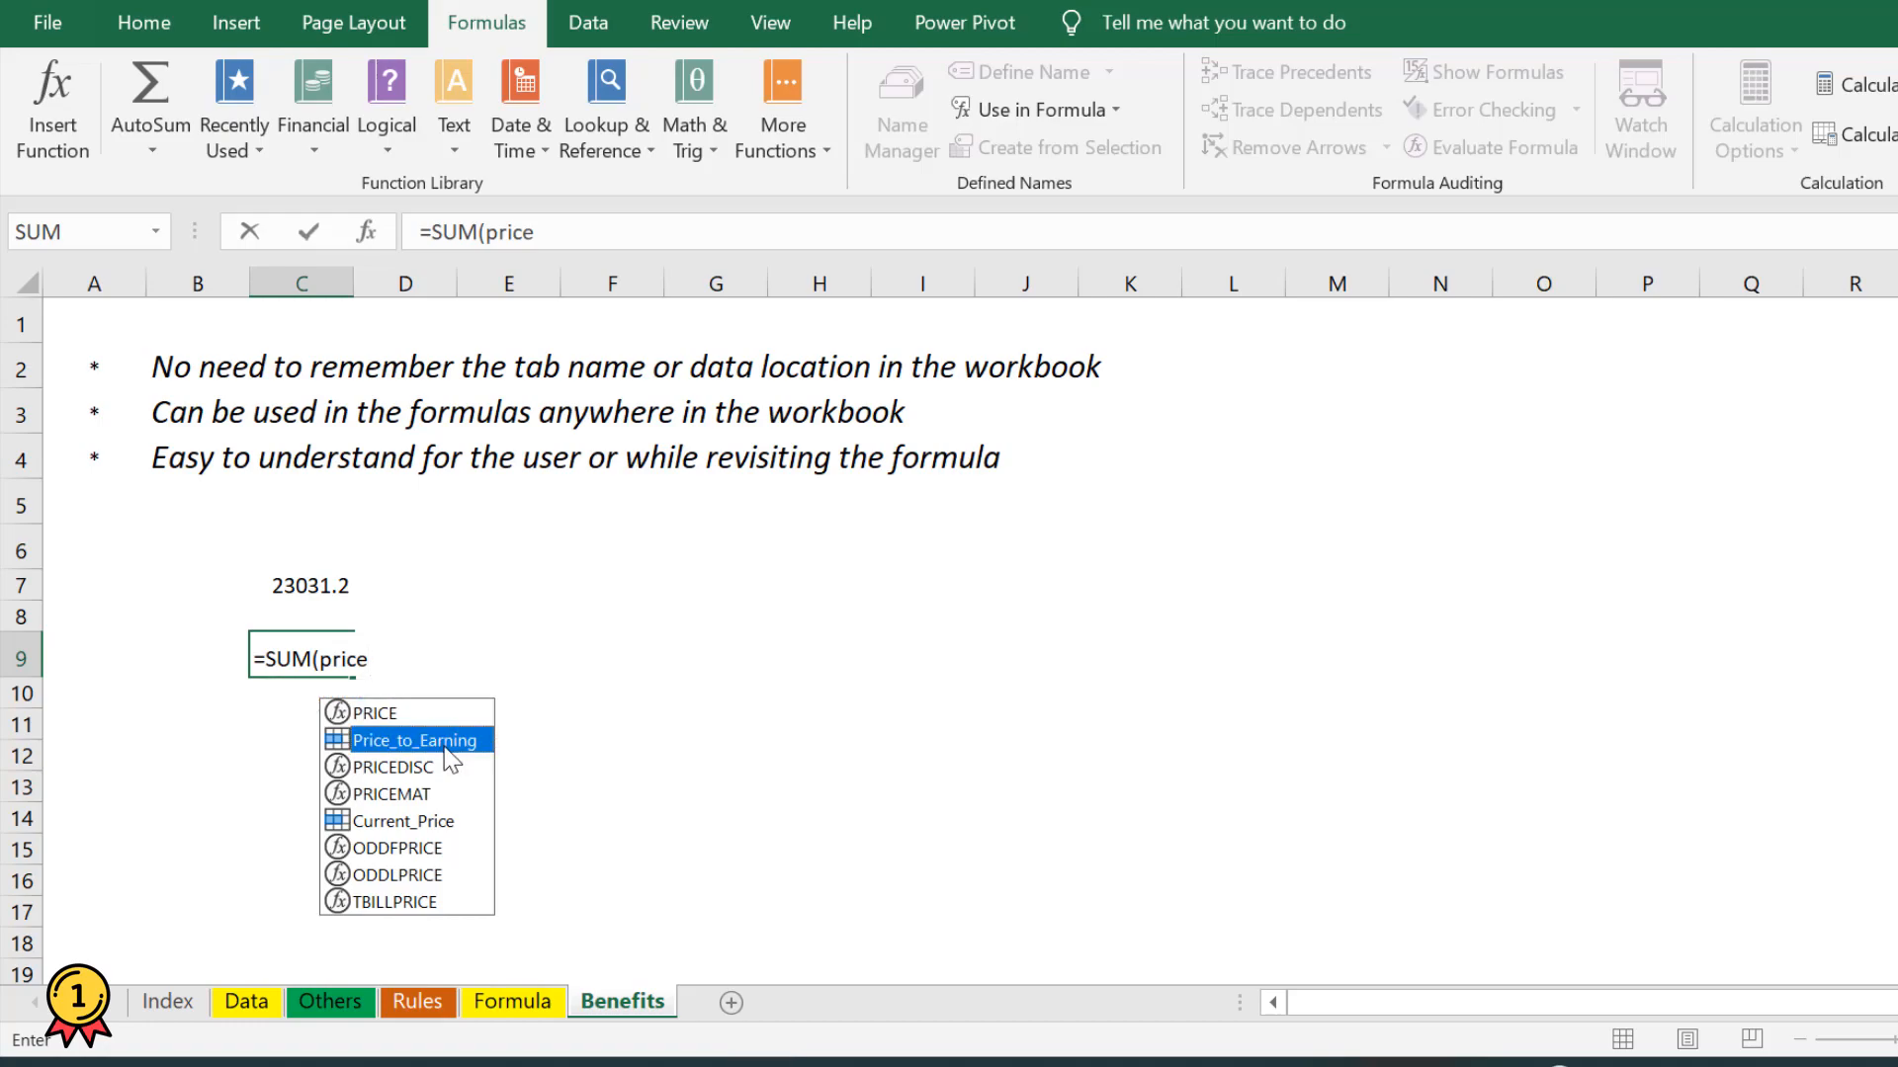
double_click(407, 739)
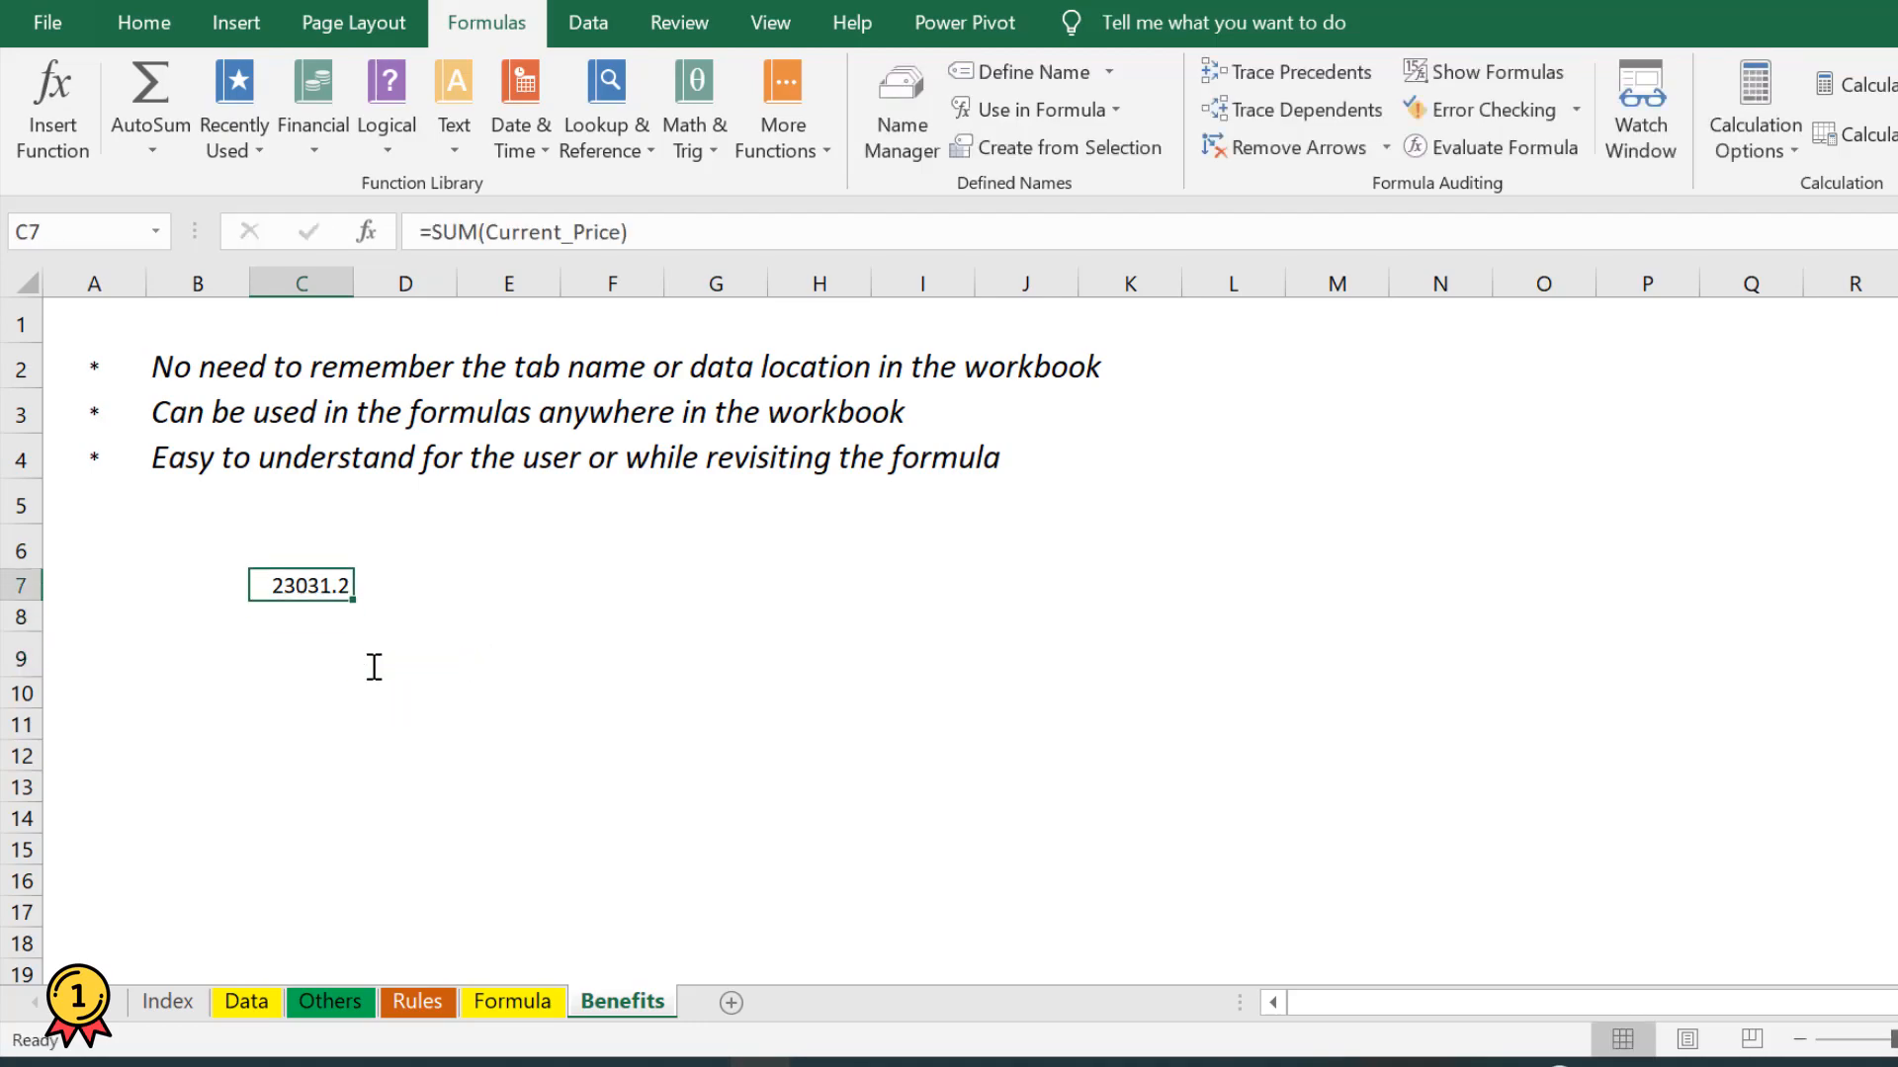
key("Delete")
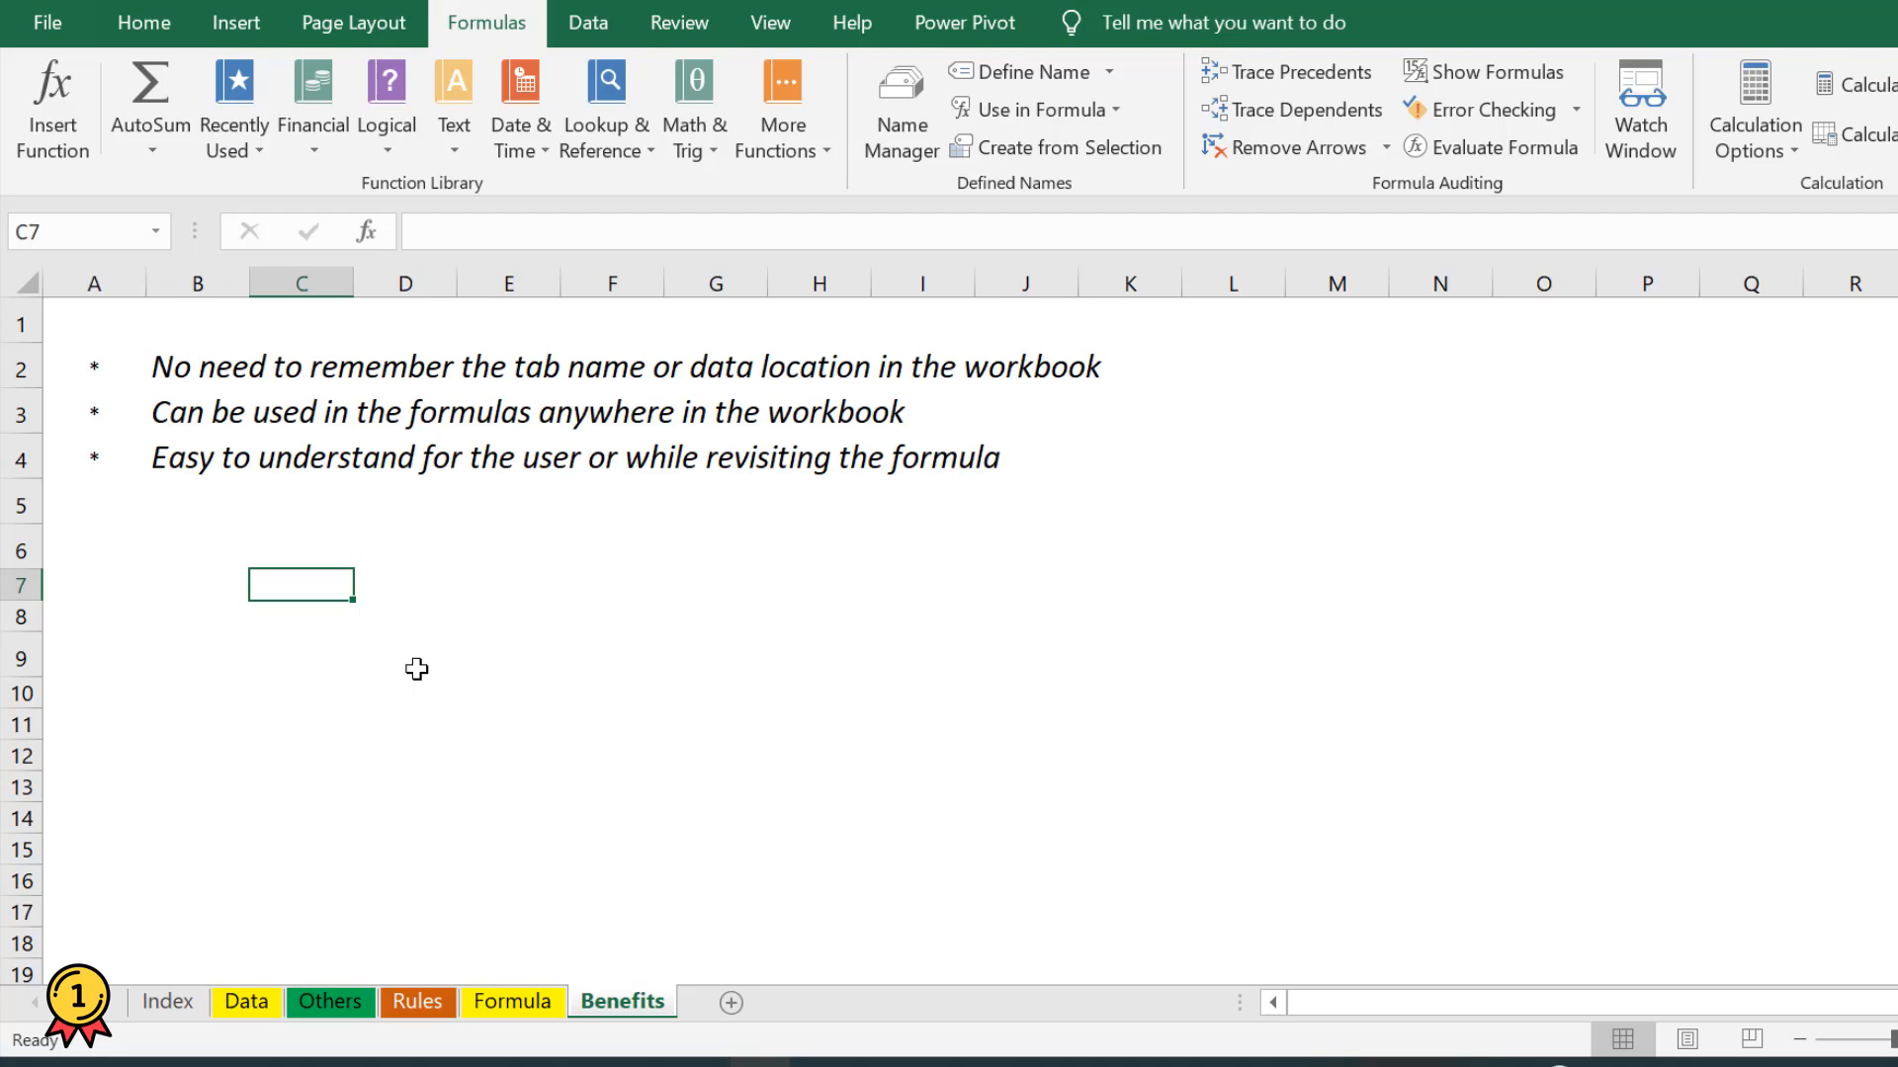
- Enter =SUM(Price_to_Earning) below the Data table, totalling 453.69 despite two added rows
left_click(512, 1000)
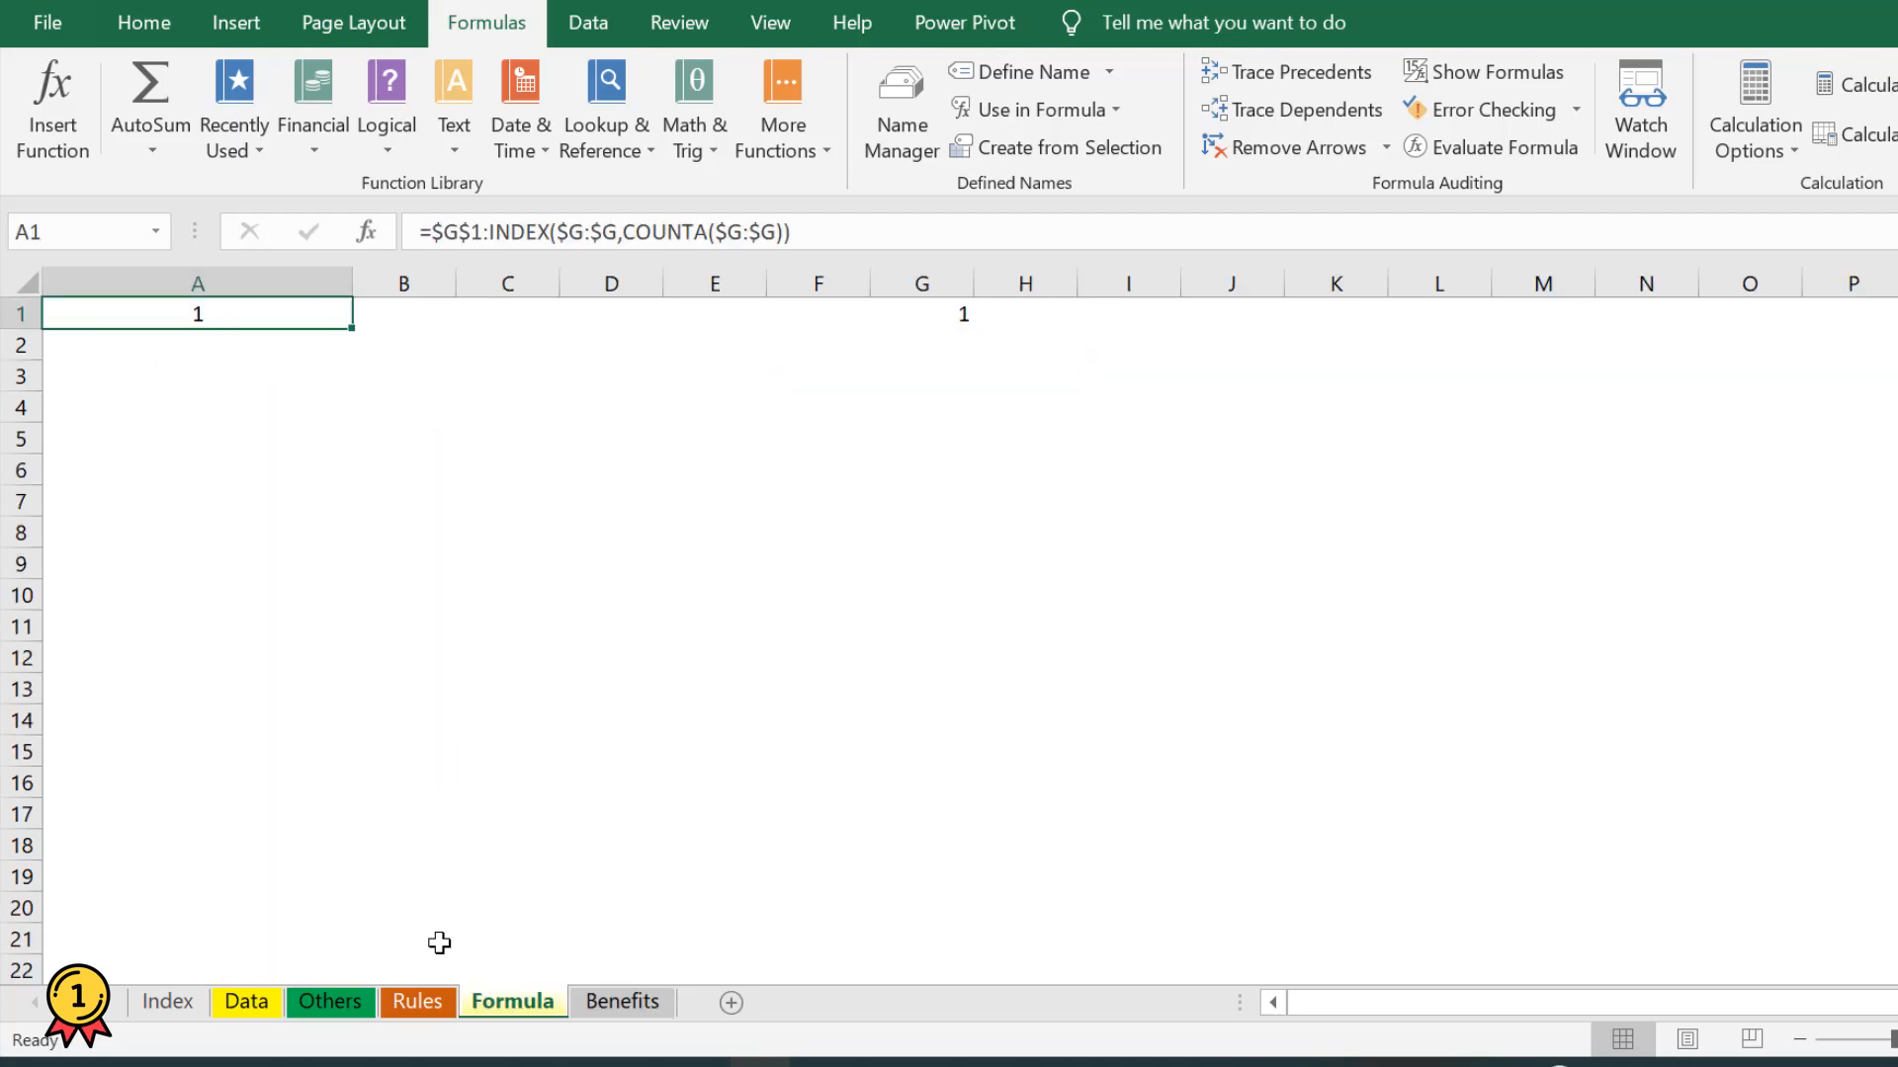
left_click(246, 1000)
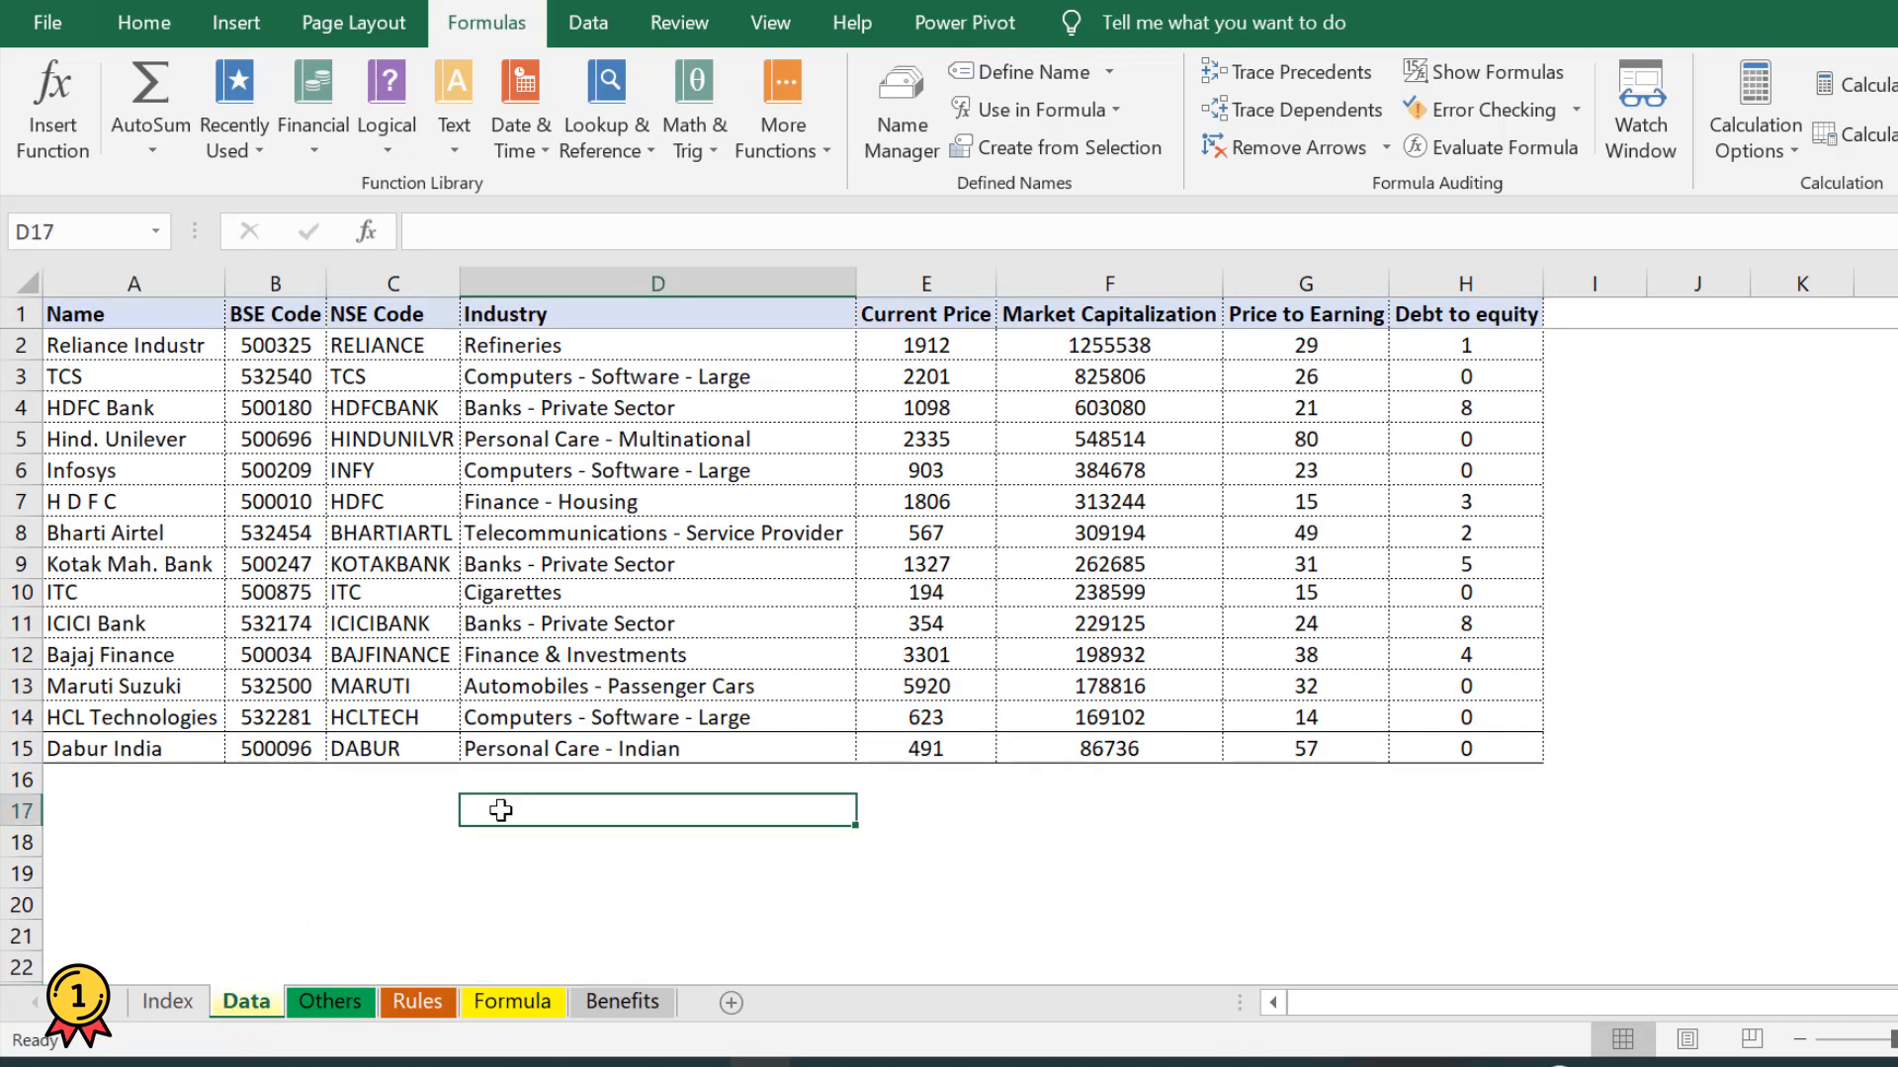
left_click(656, 842)
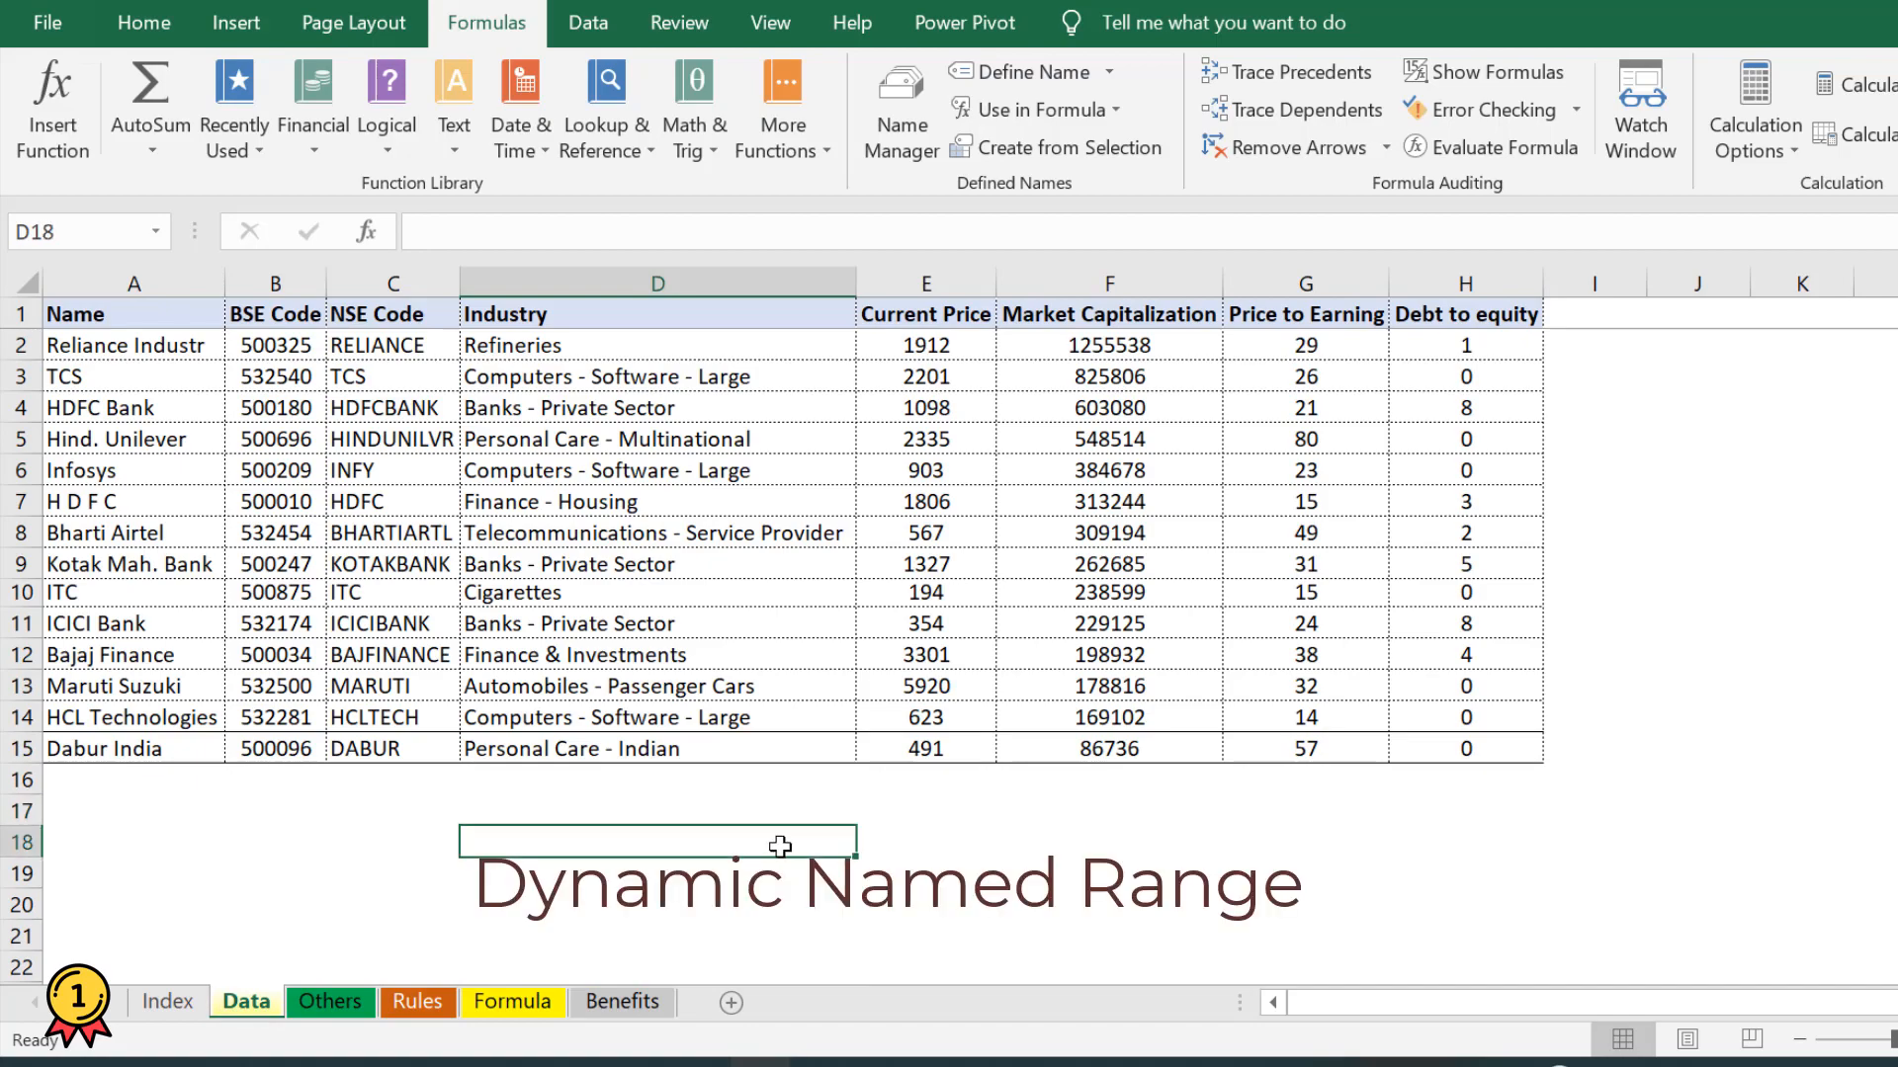
type("=")
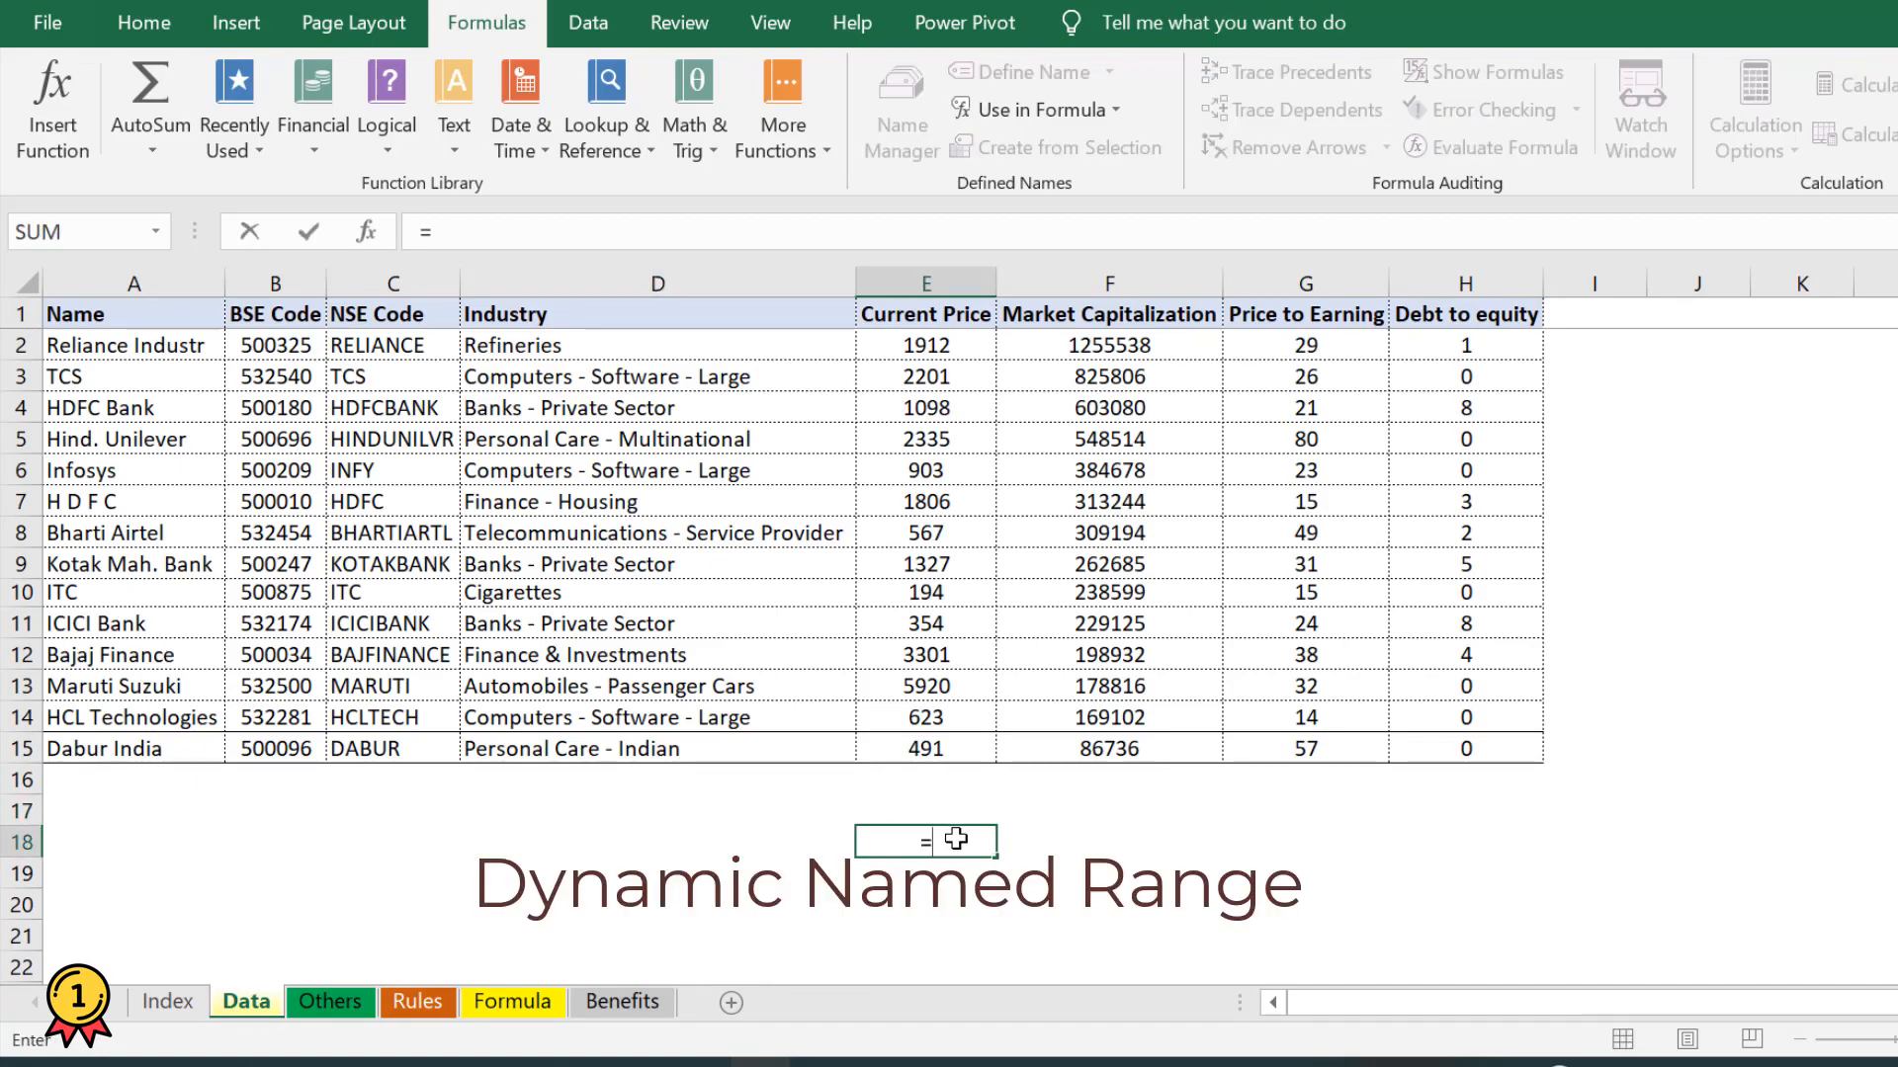
type("SUM(pri")
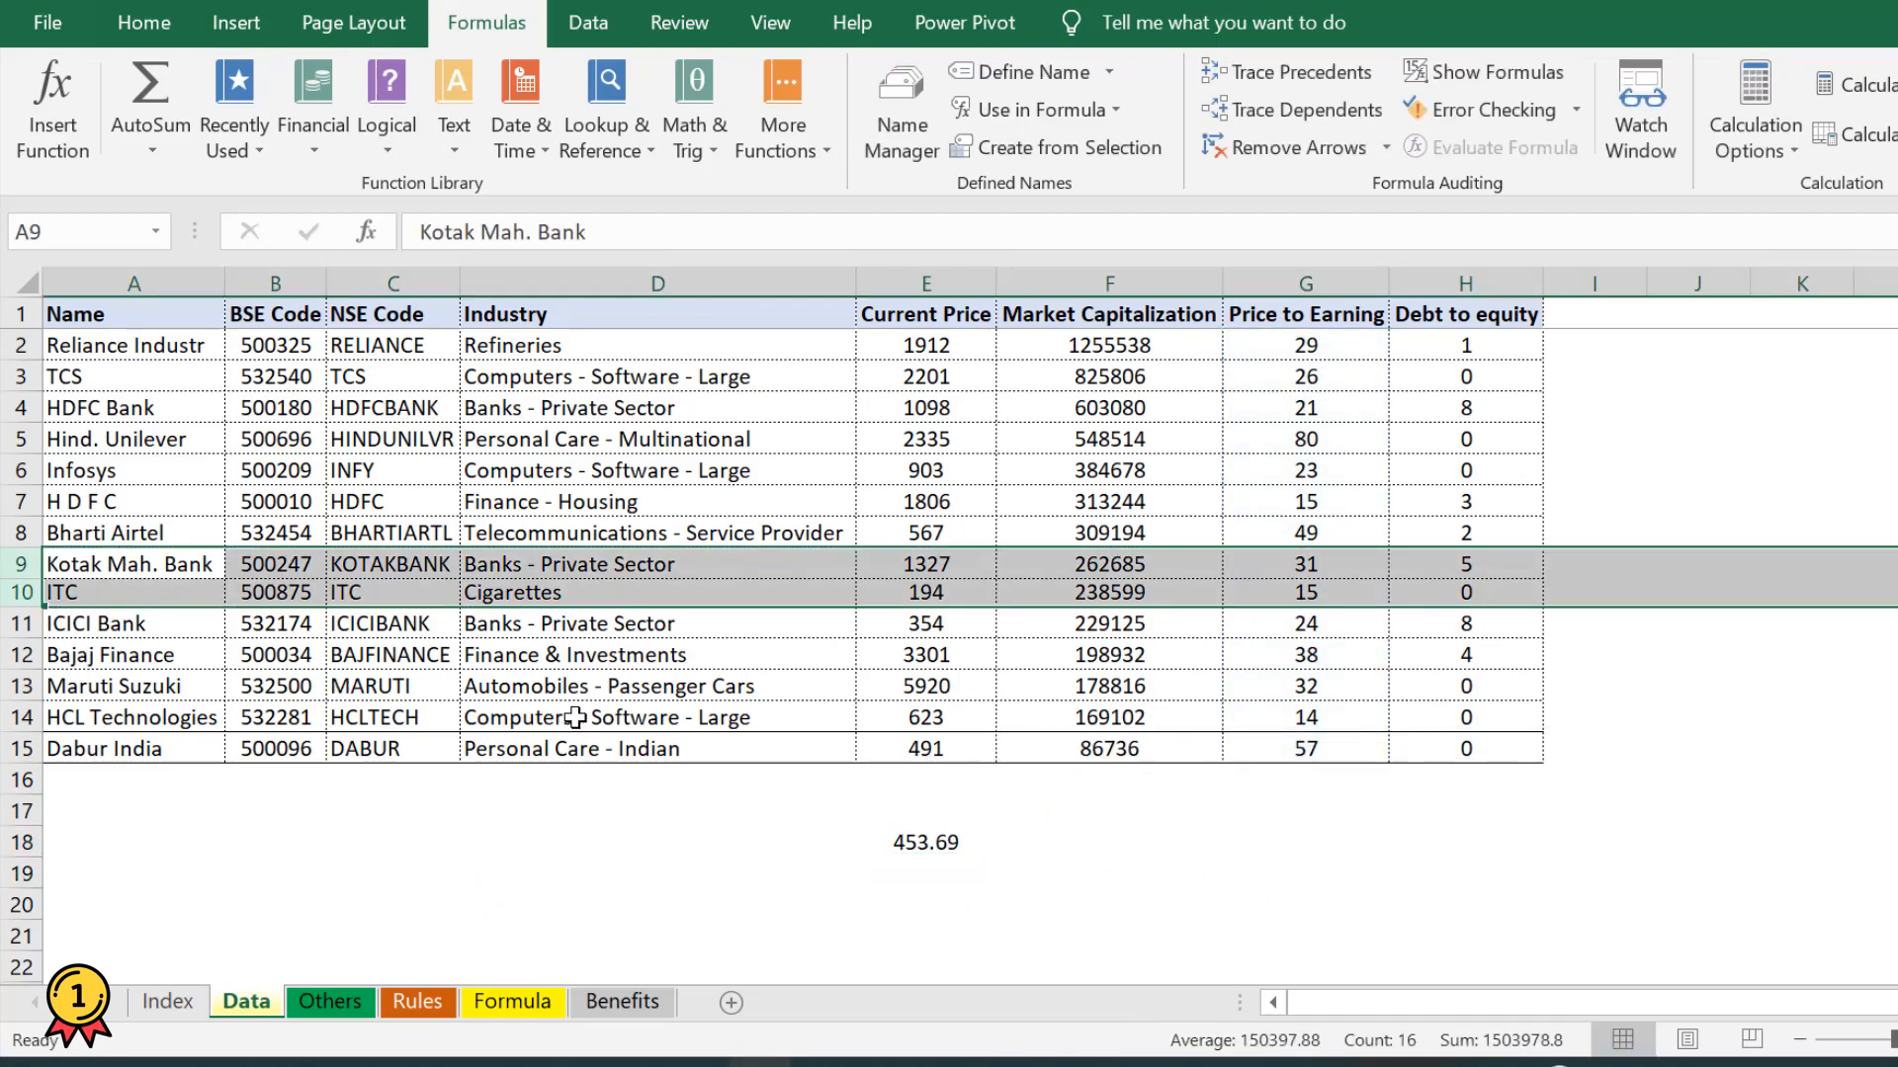
left_click(656, 716)
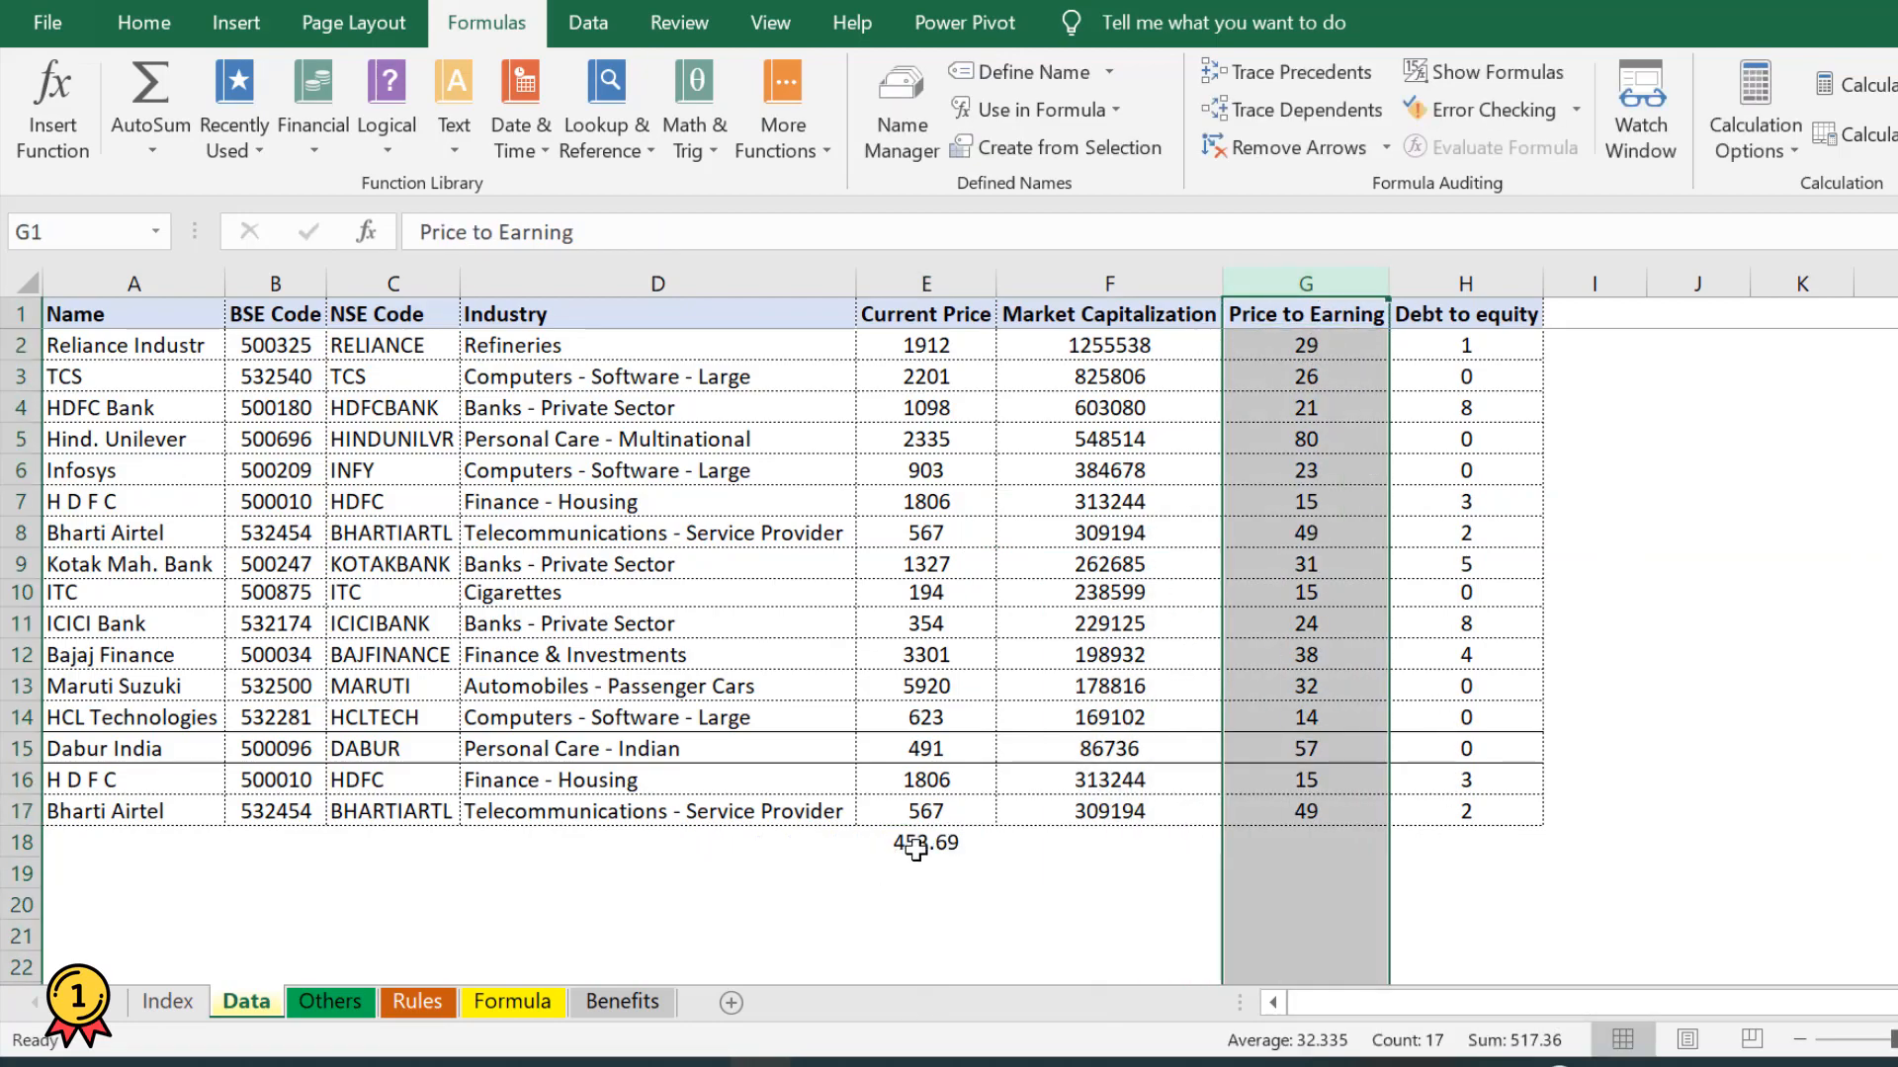
left_click(923, 842)
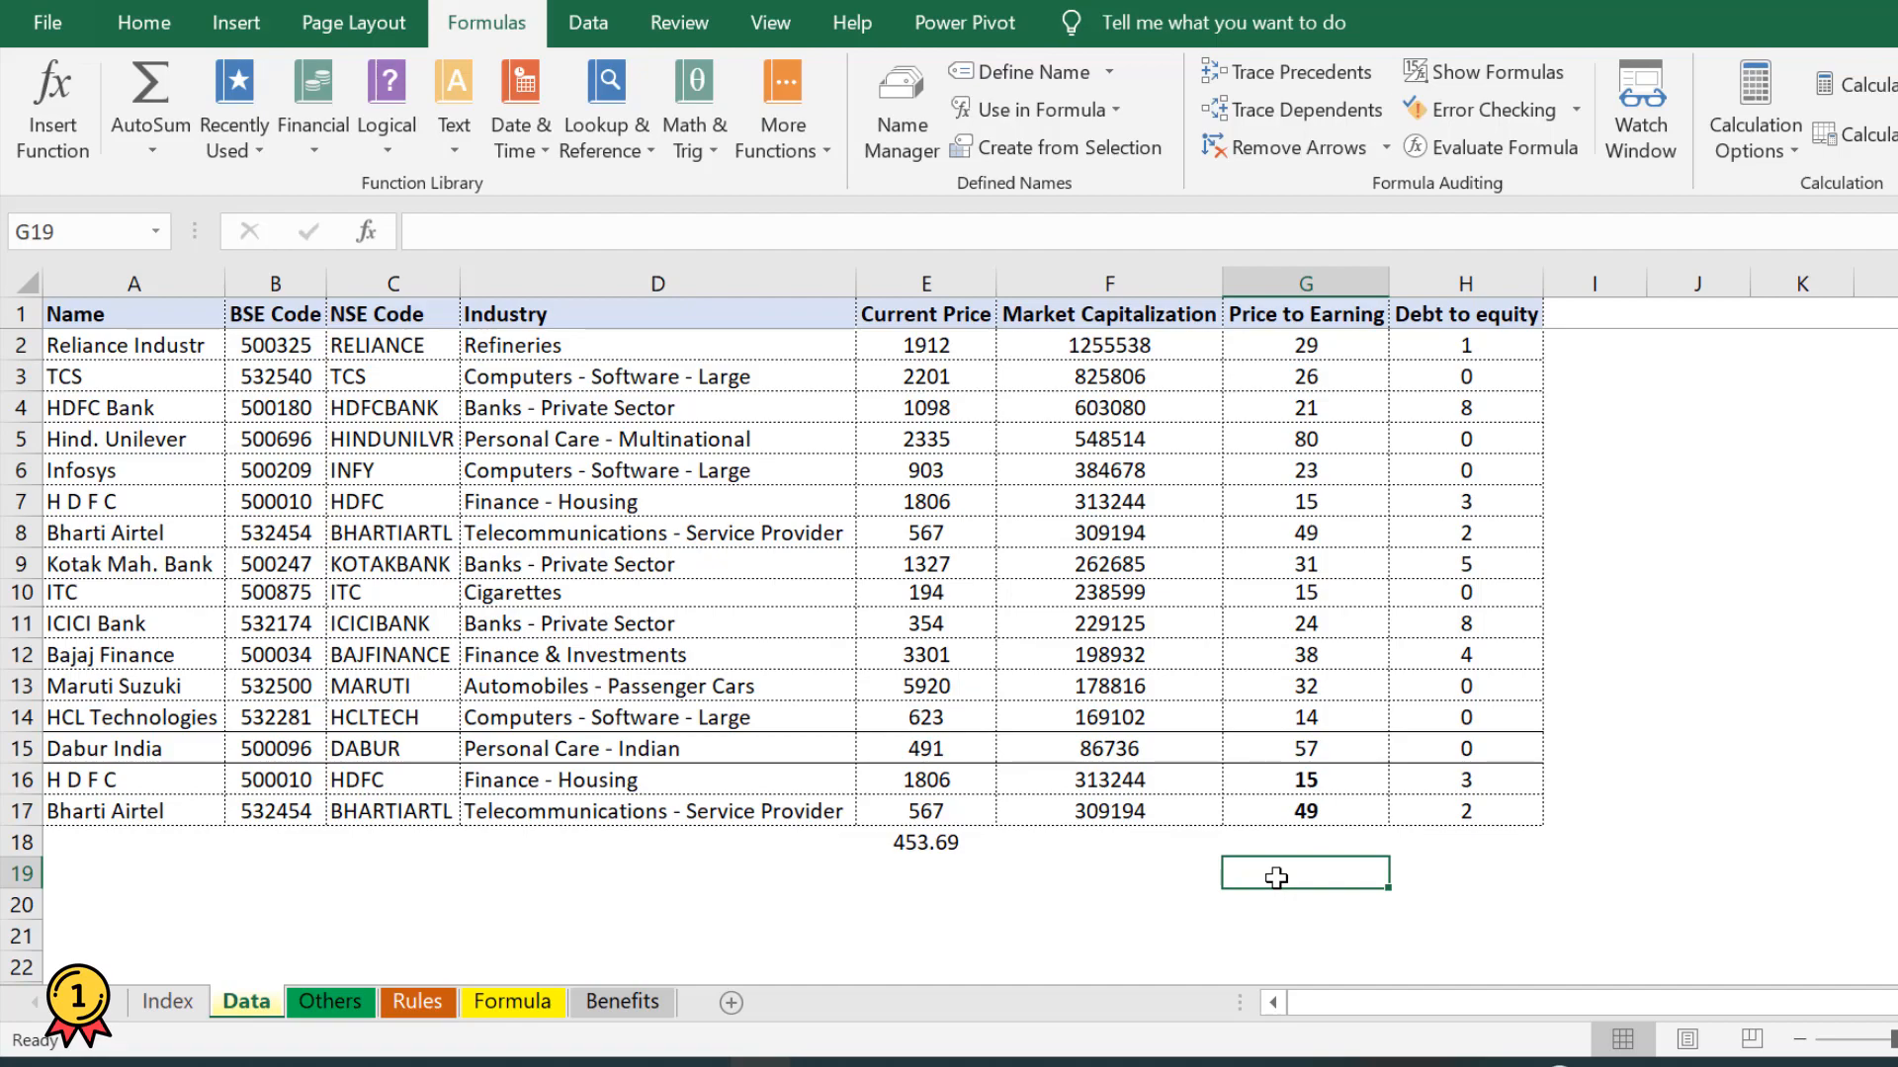
mouse_move(897, 661)
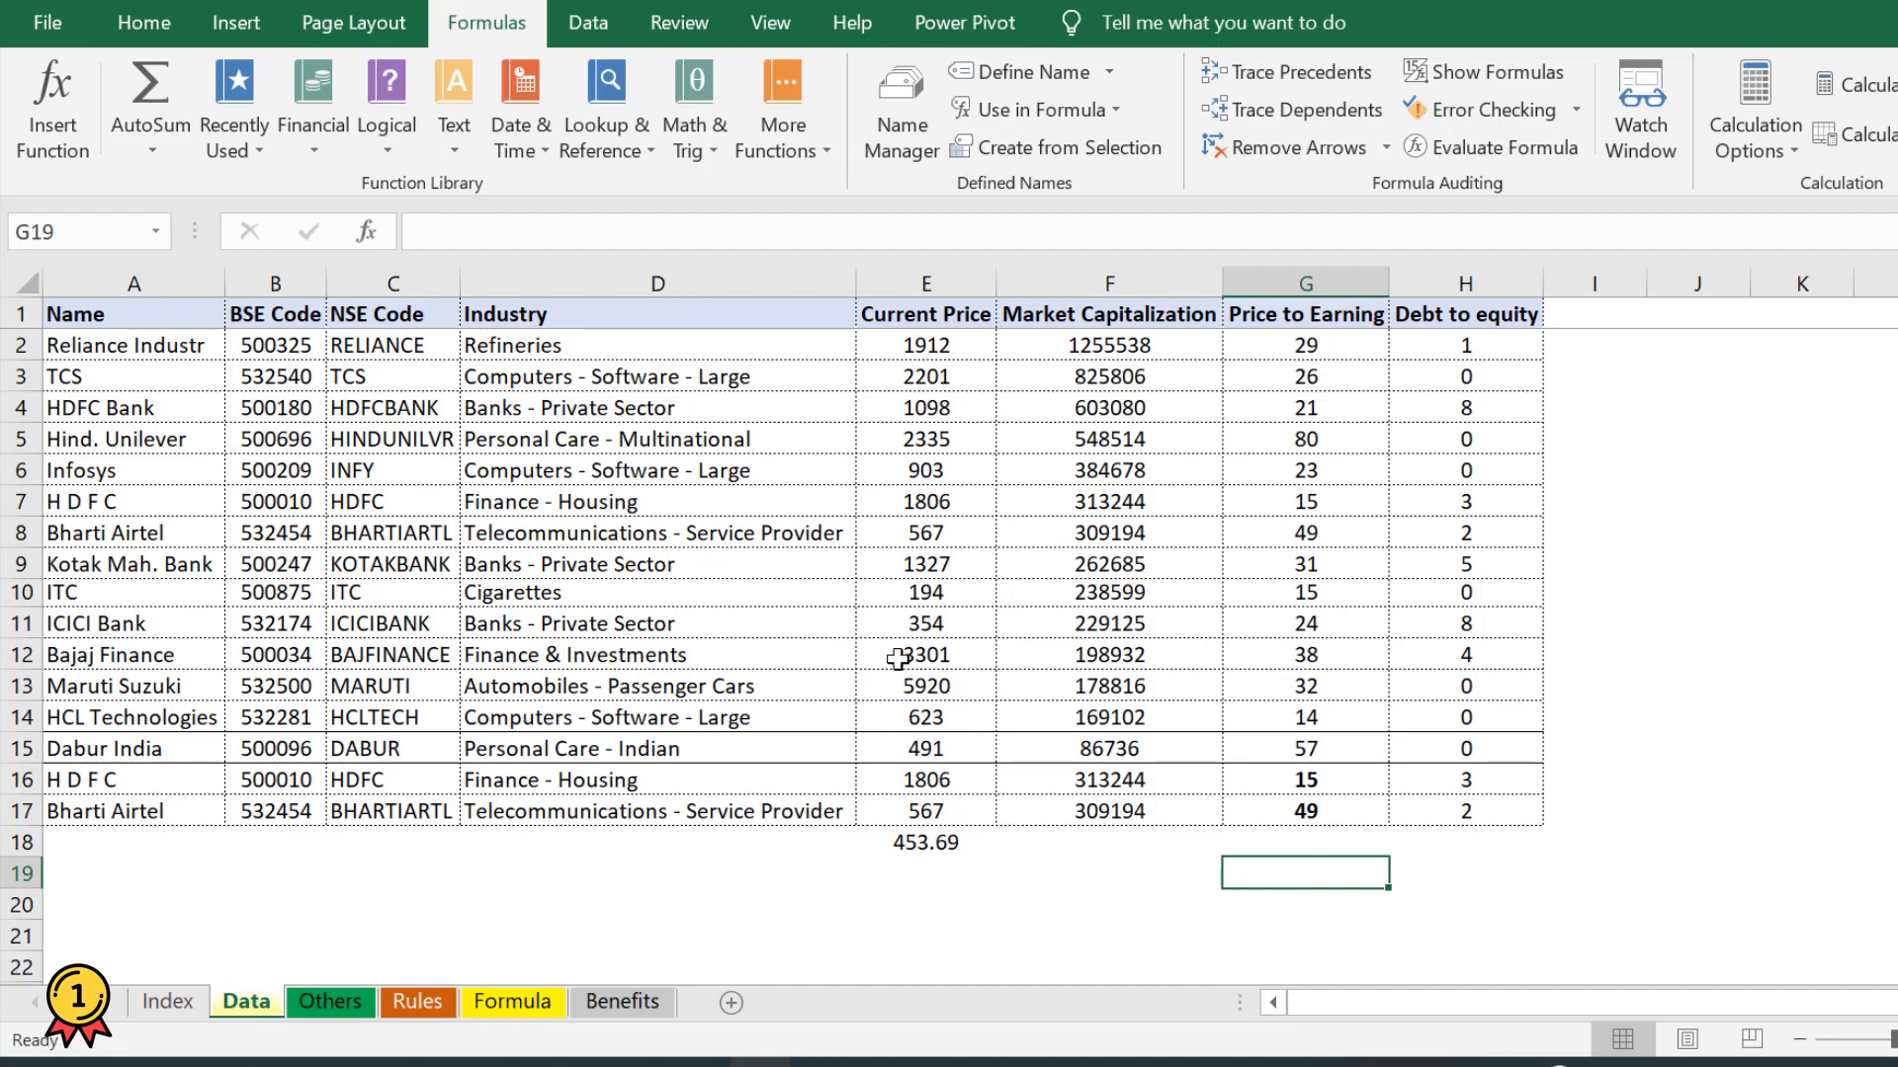
- Edit Price_to_Earning in Name Manager to refer to all of column G, making the total 517.36
left_click(923, 842)
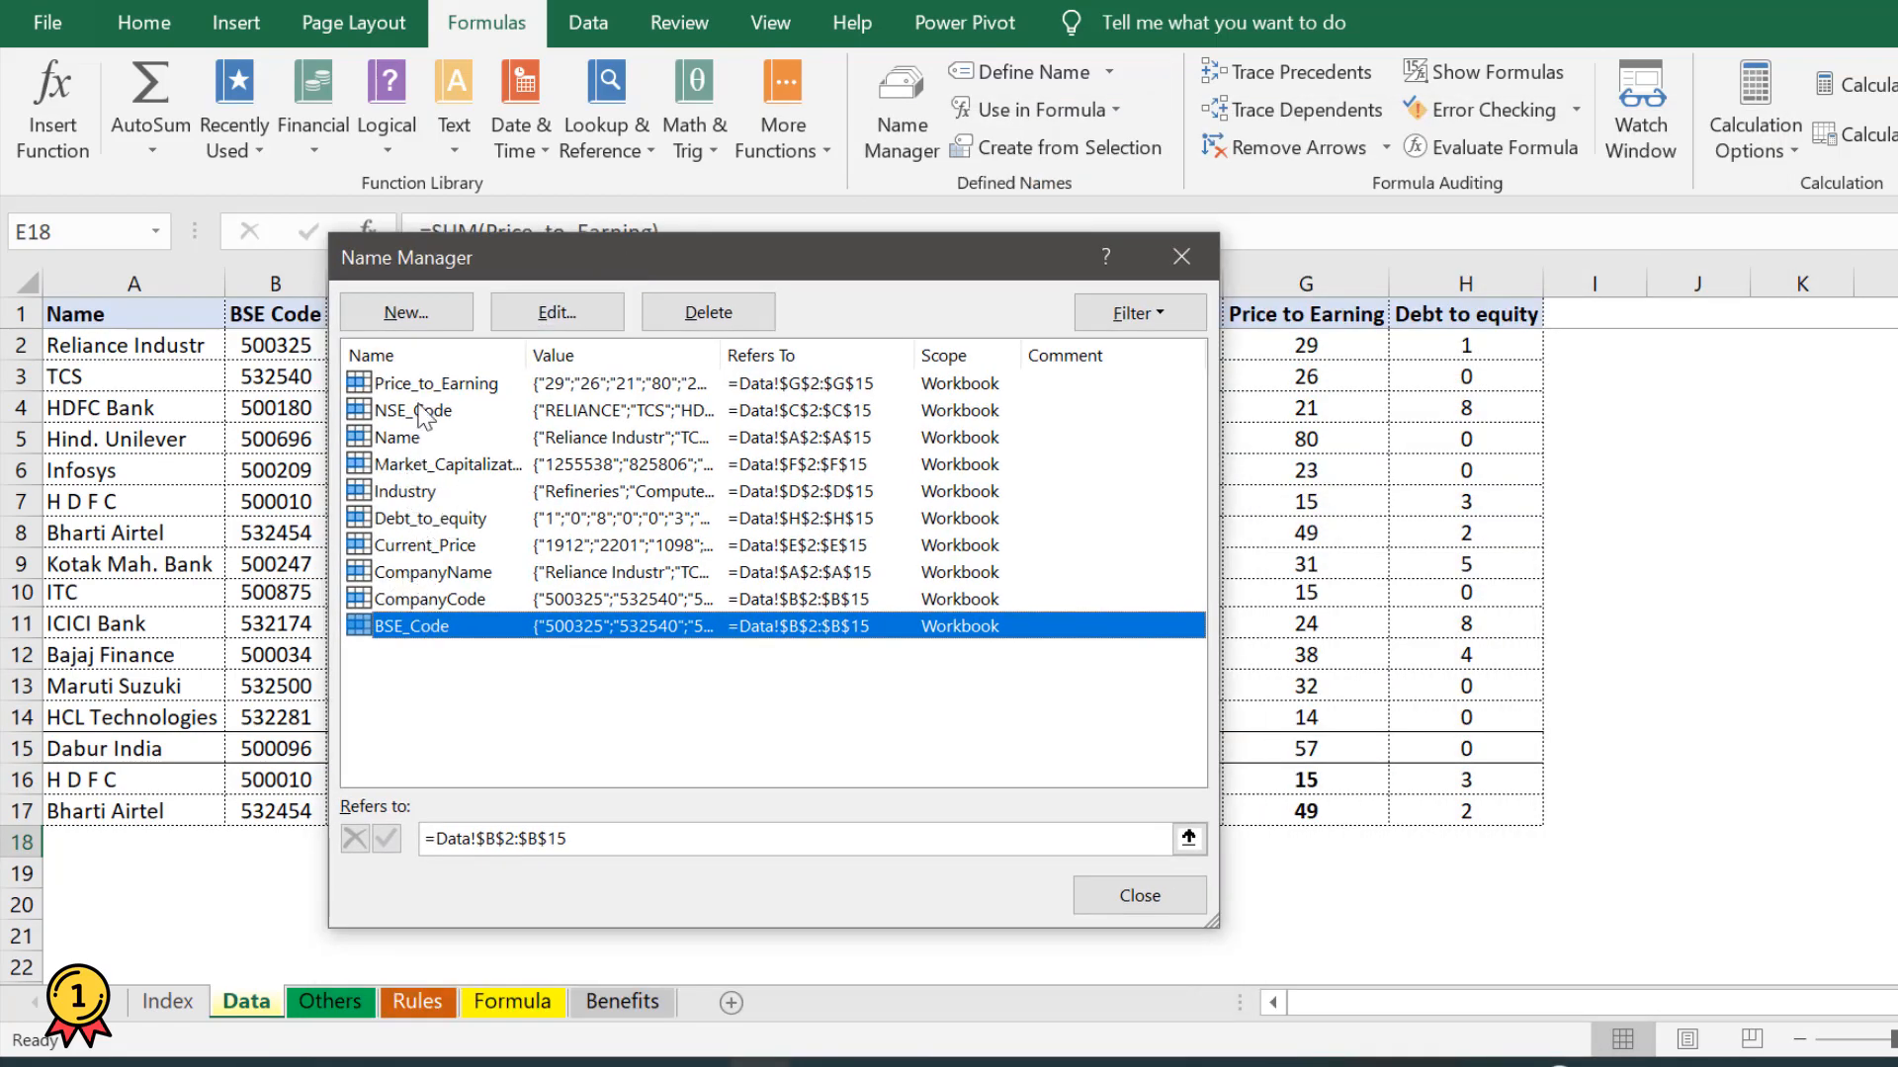
left_click(556, 310)
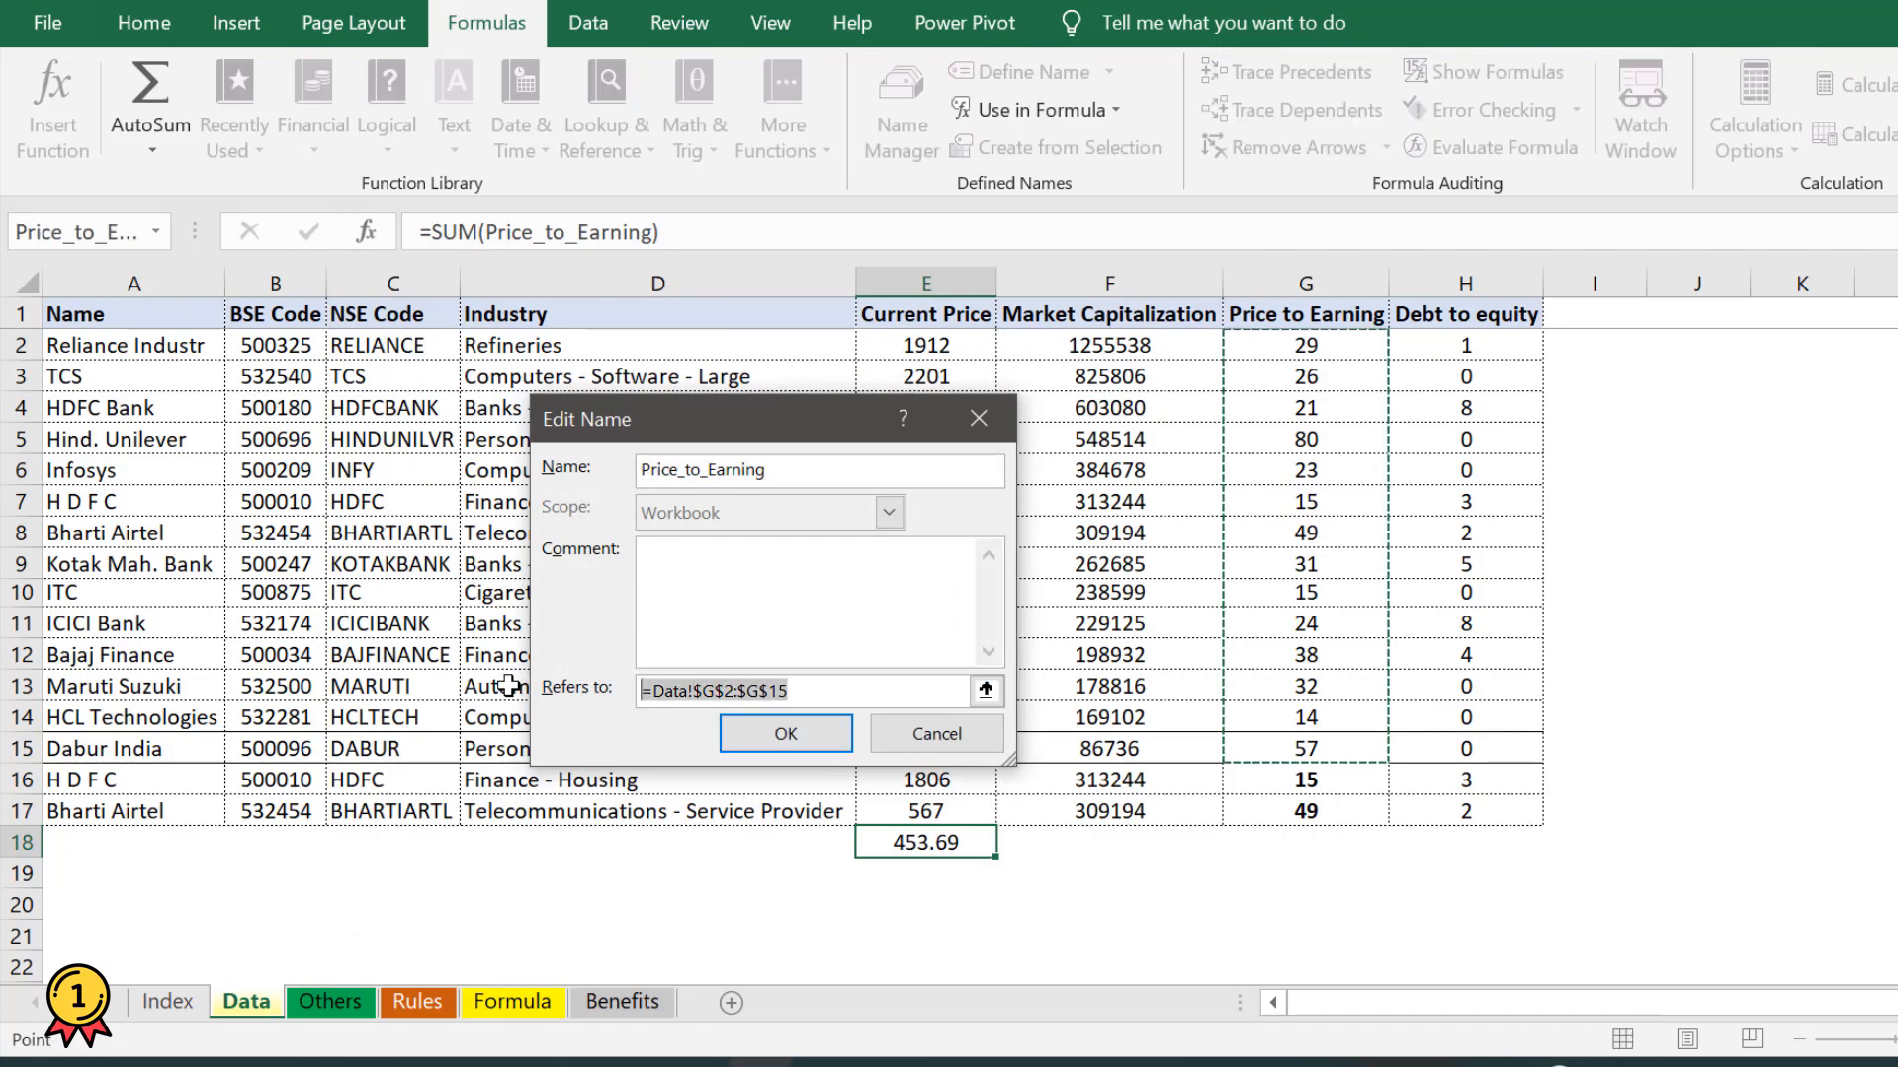
left_click(784, 733)
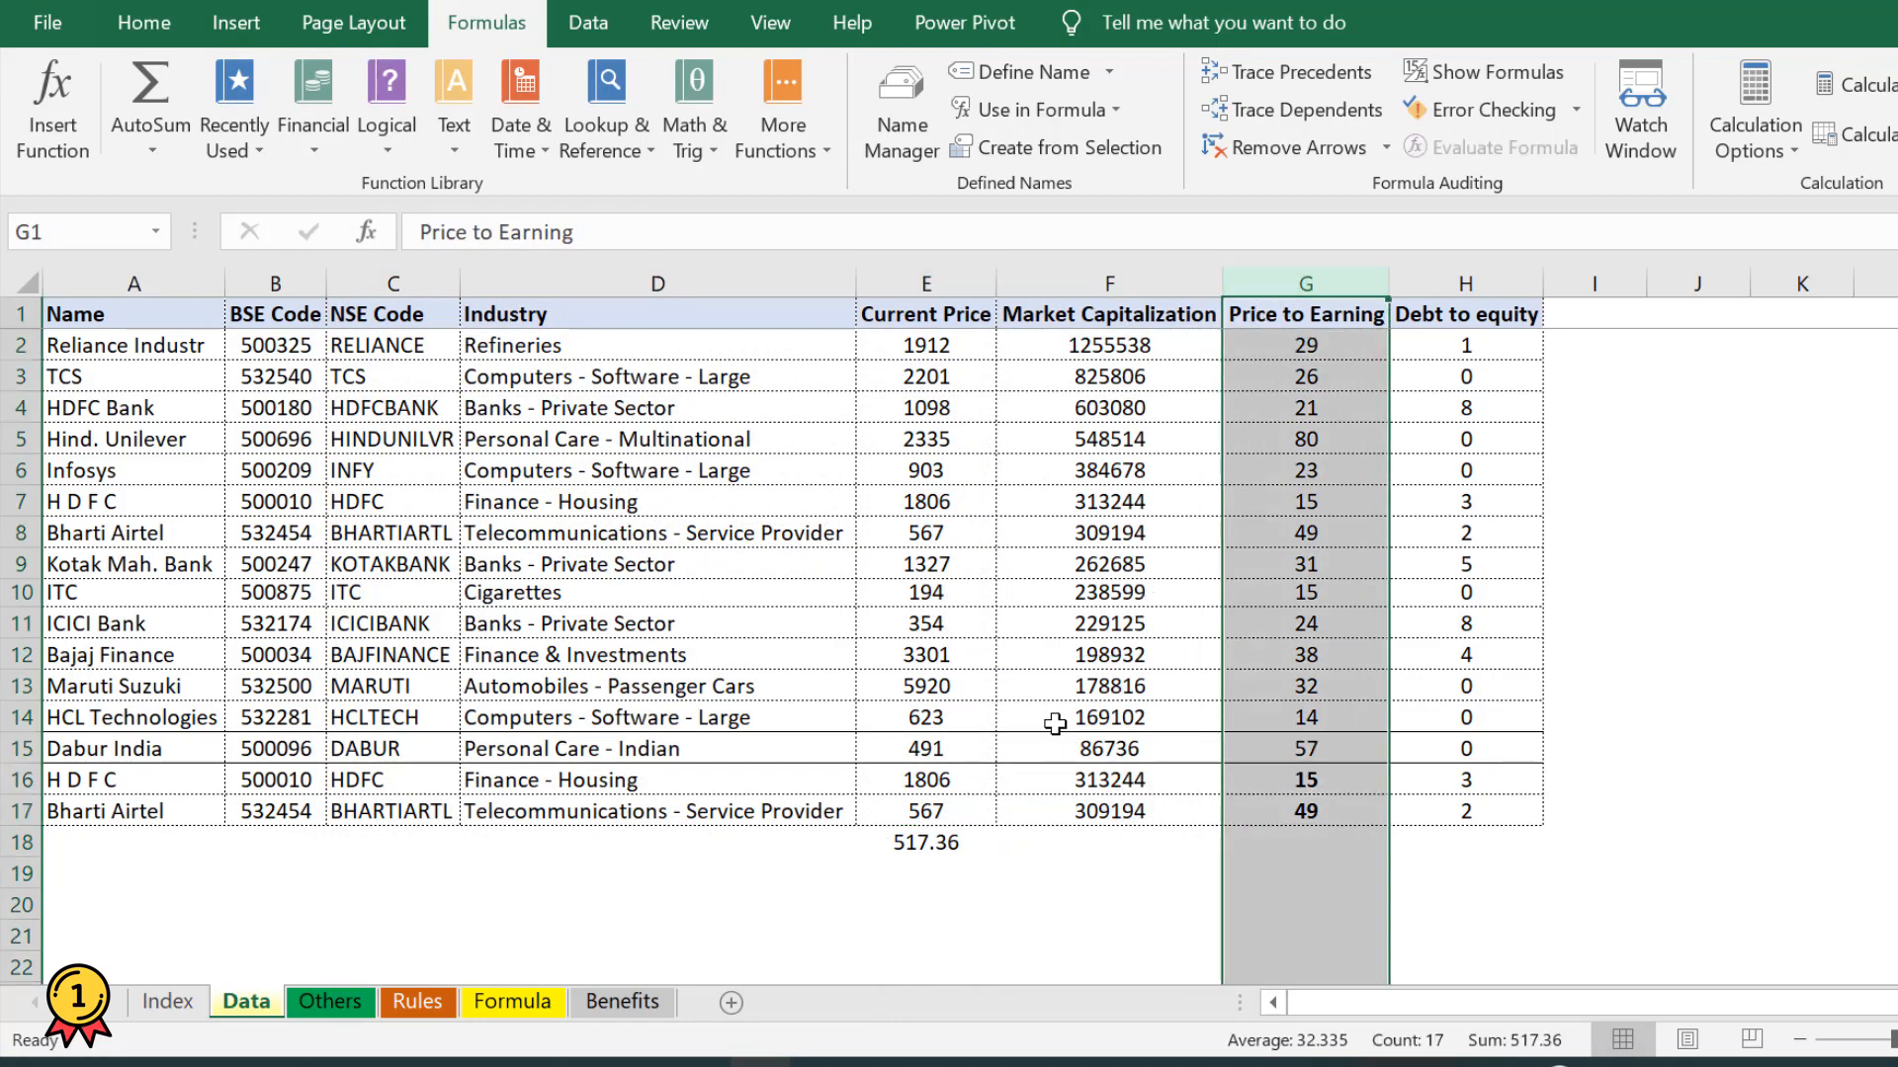
- Swap the bottom Bharti Airtel row for a copied H D F C row so the total reads 482.91
left_click(923, 842)
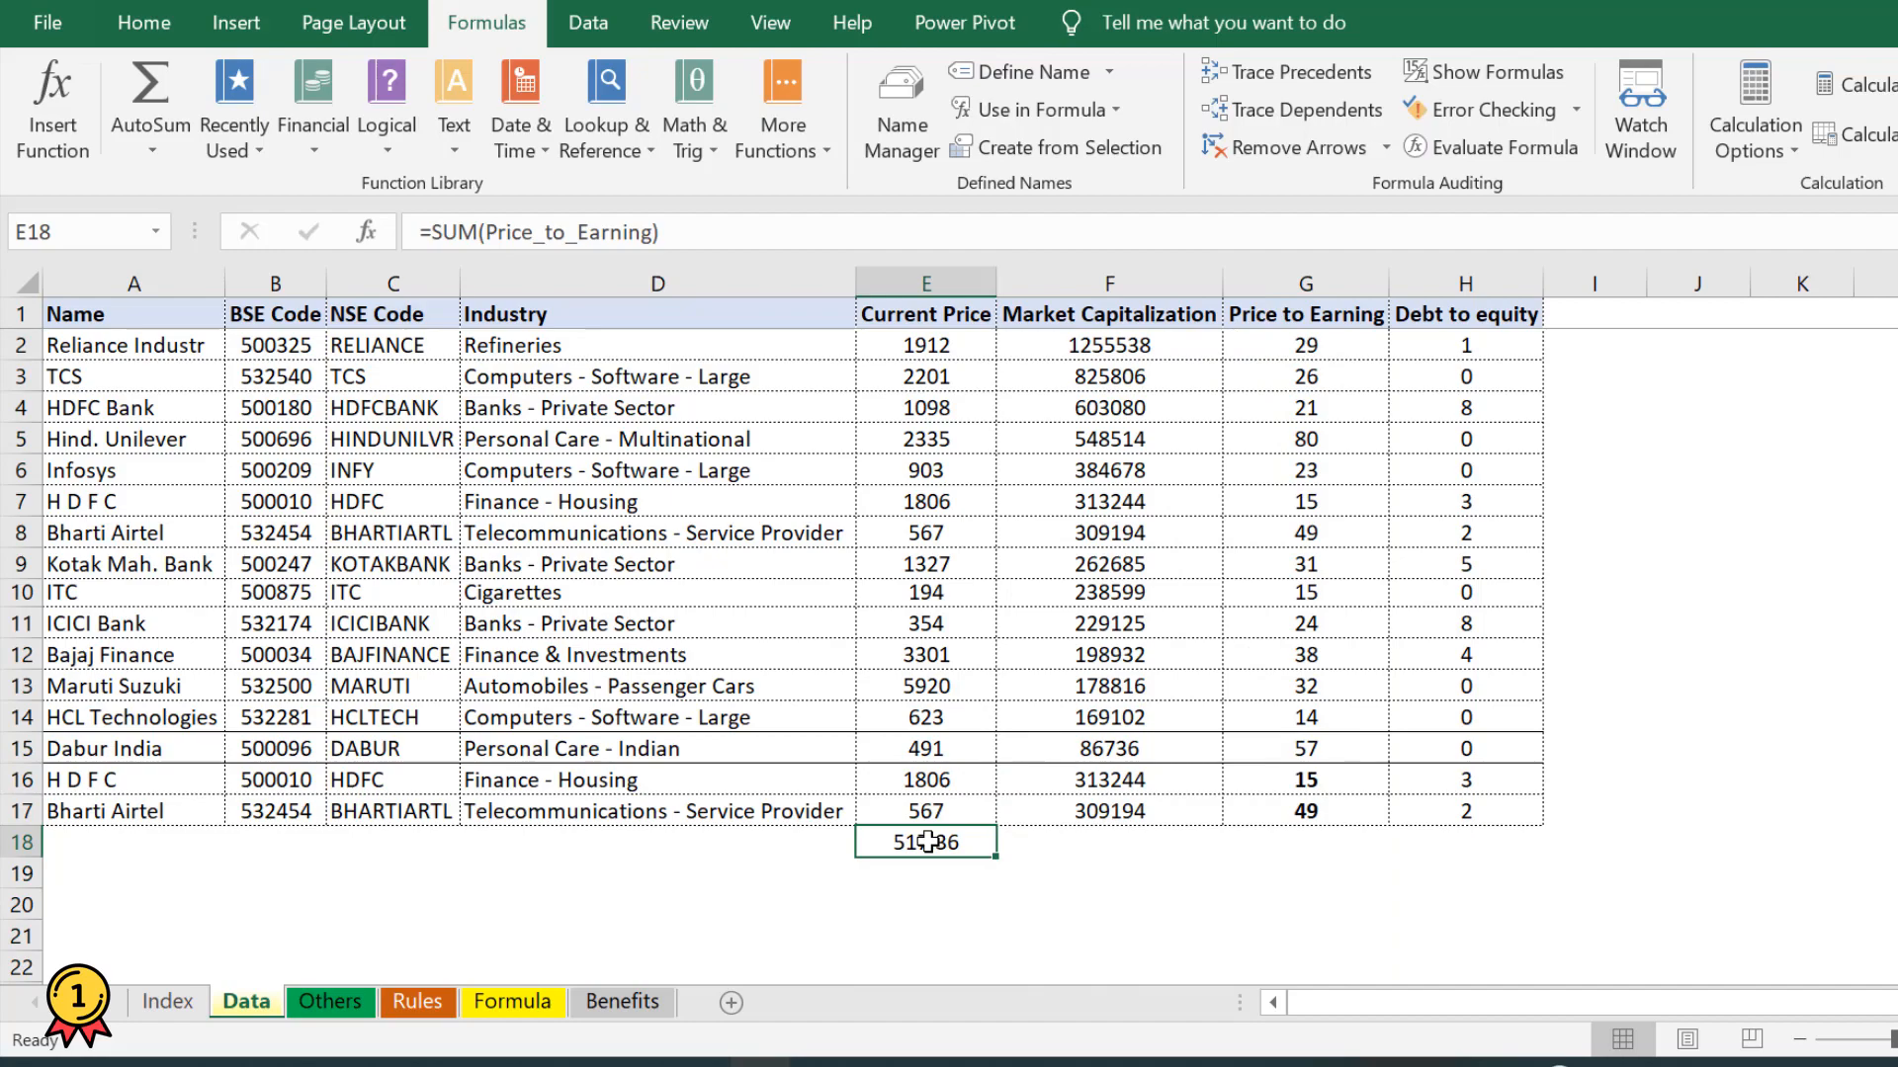
left_click(1304, 283)
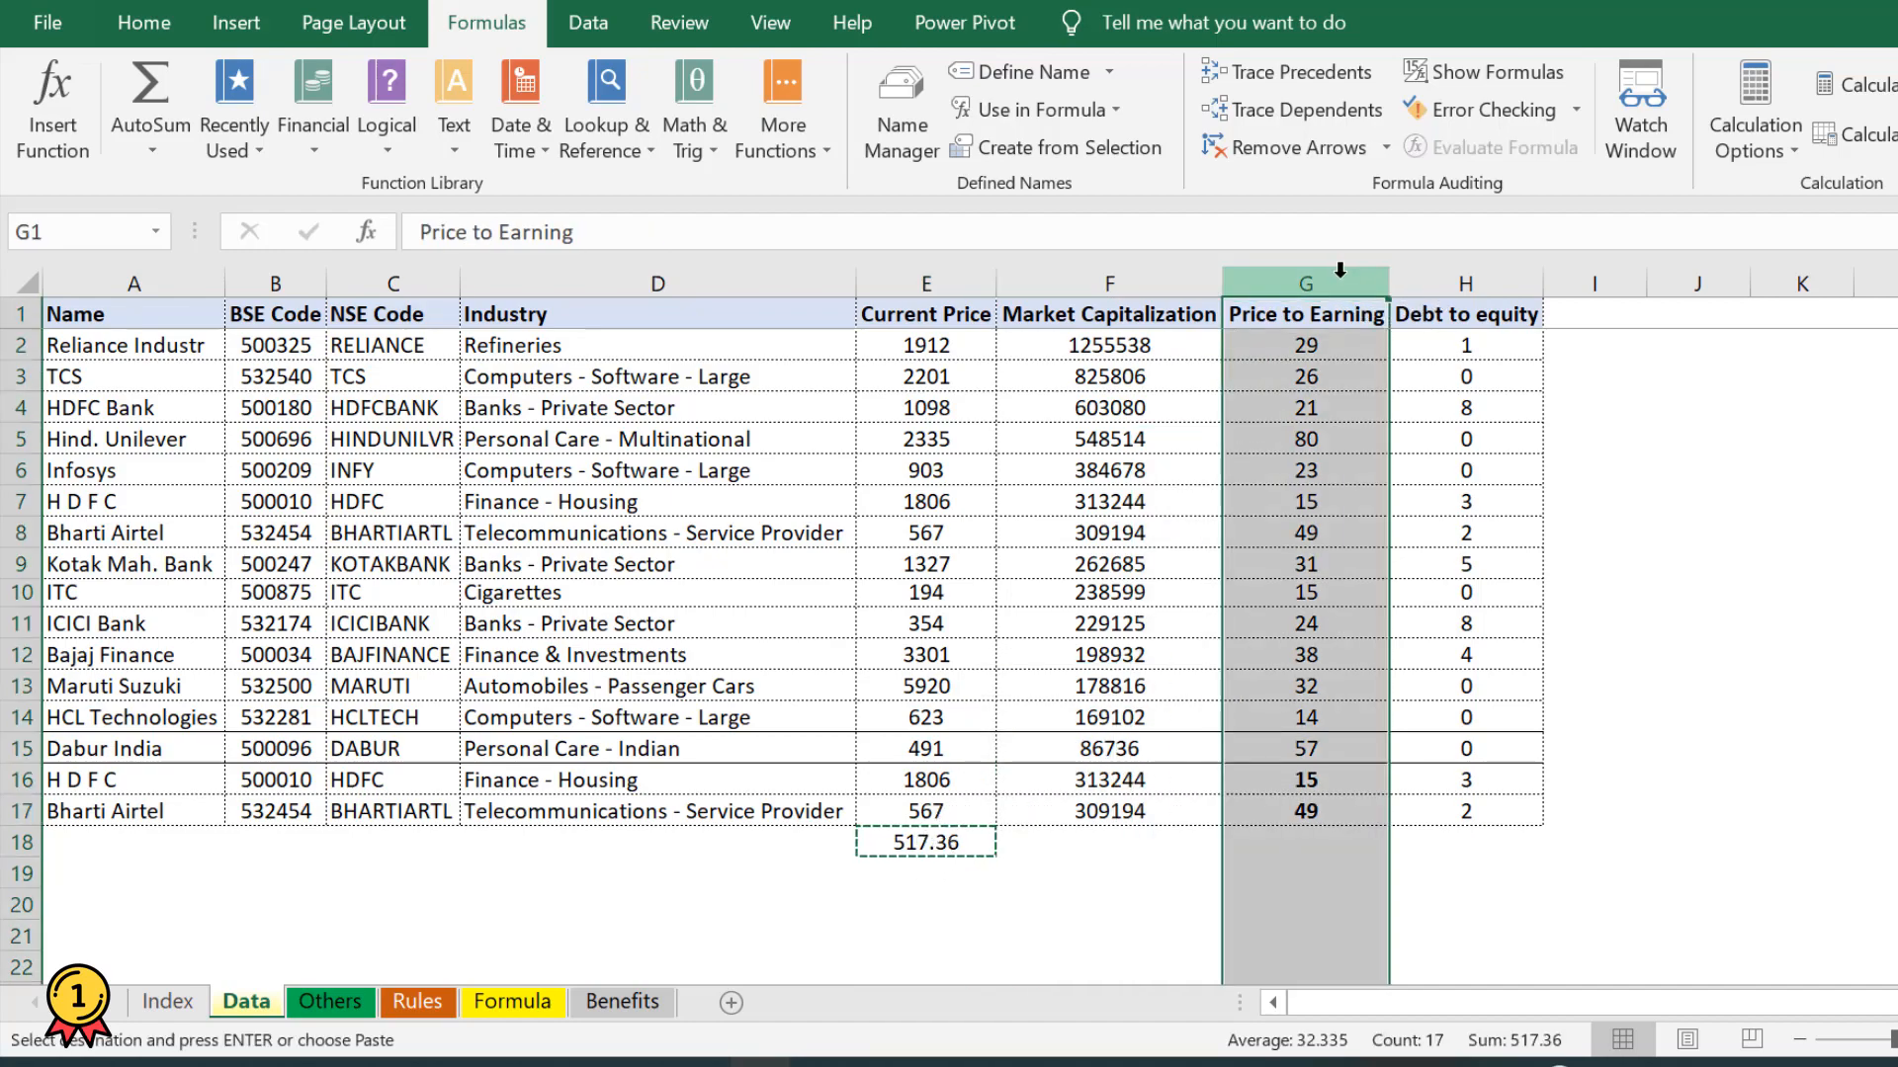
left_click(925, 842)
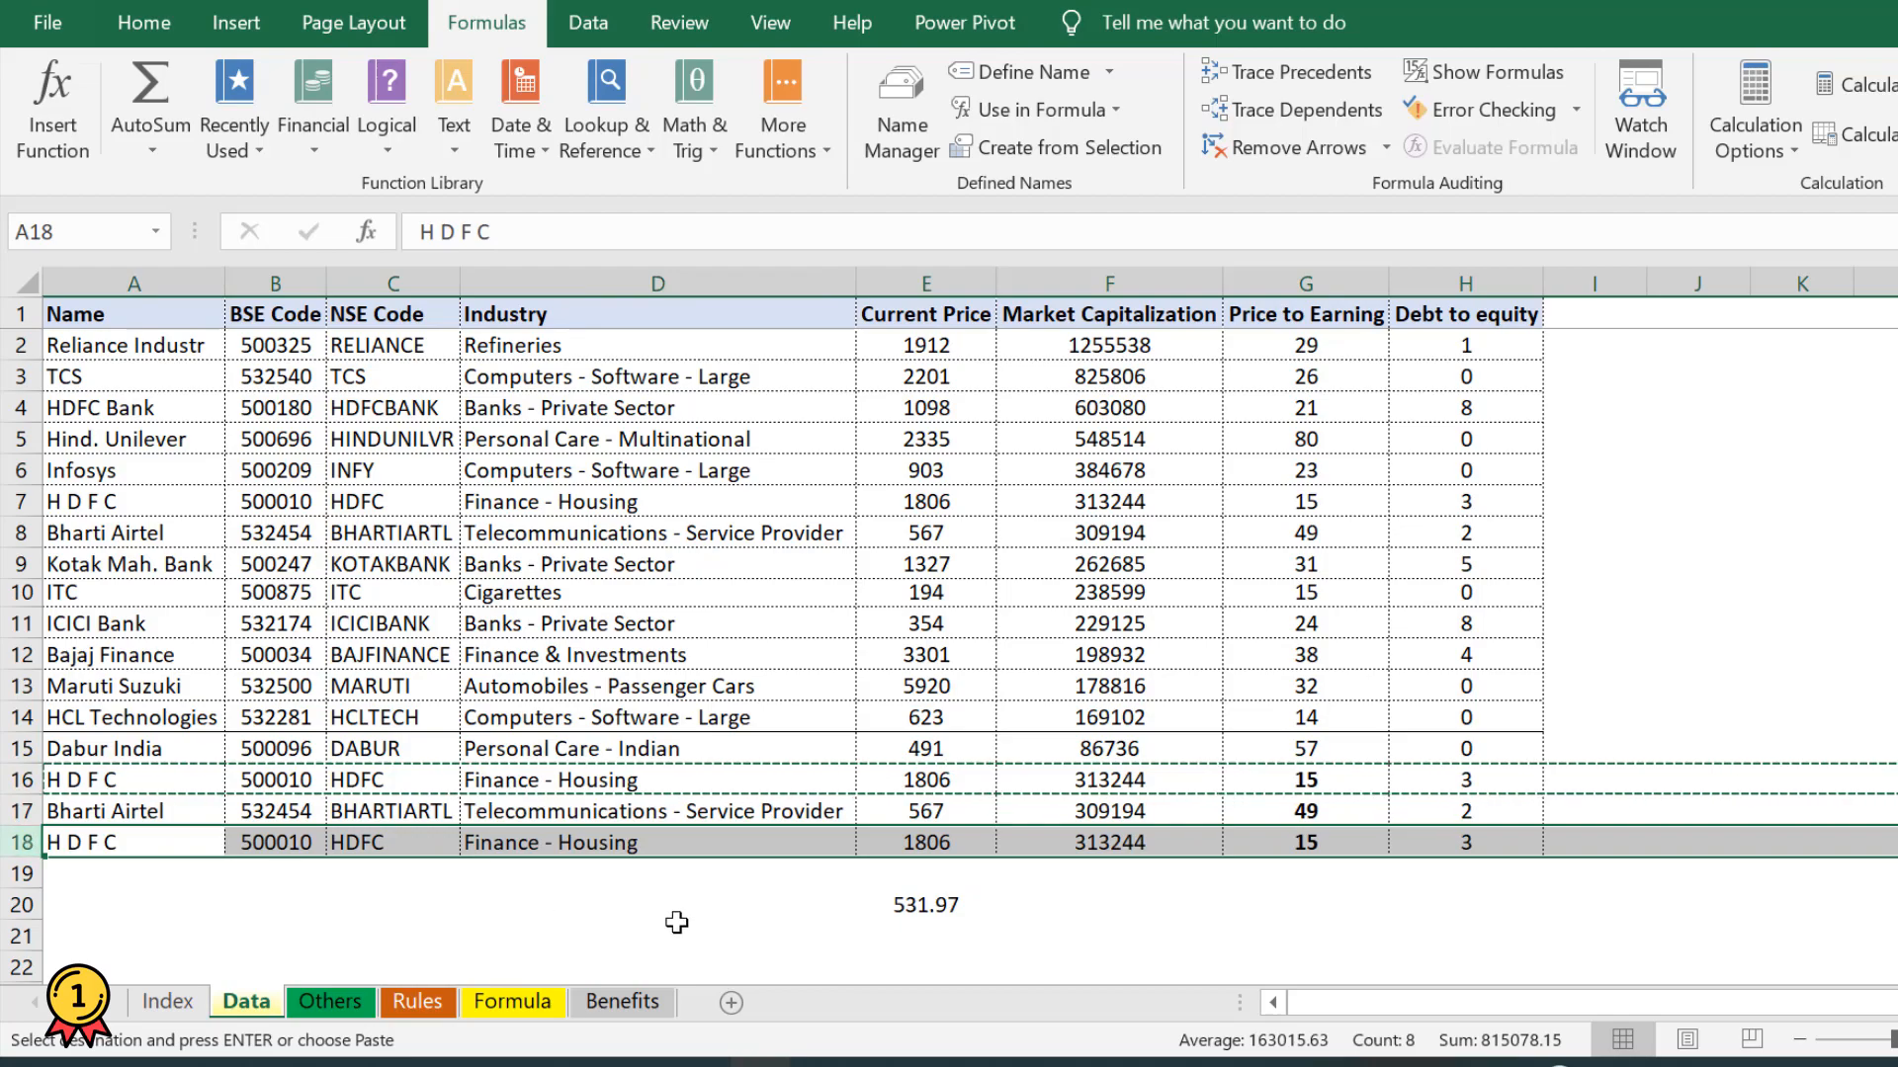
left_click(1304, 283)
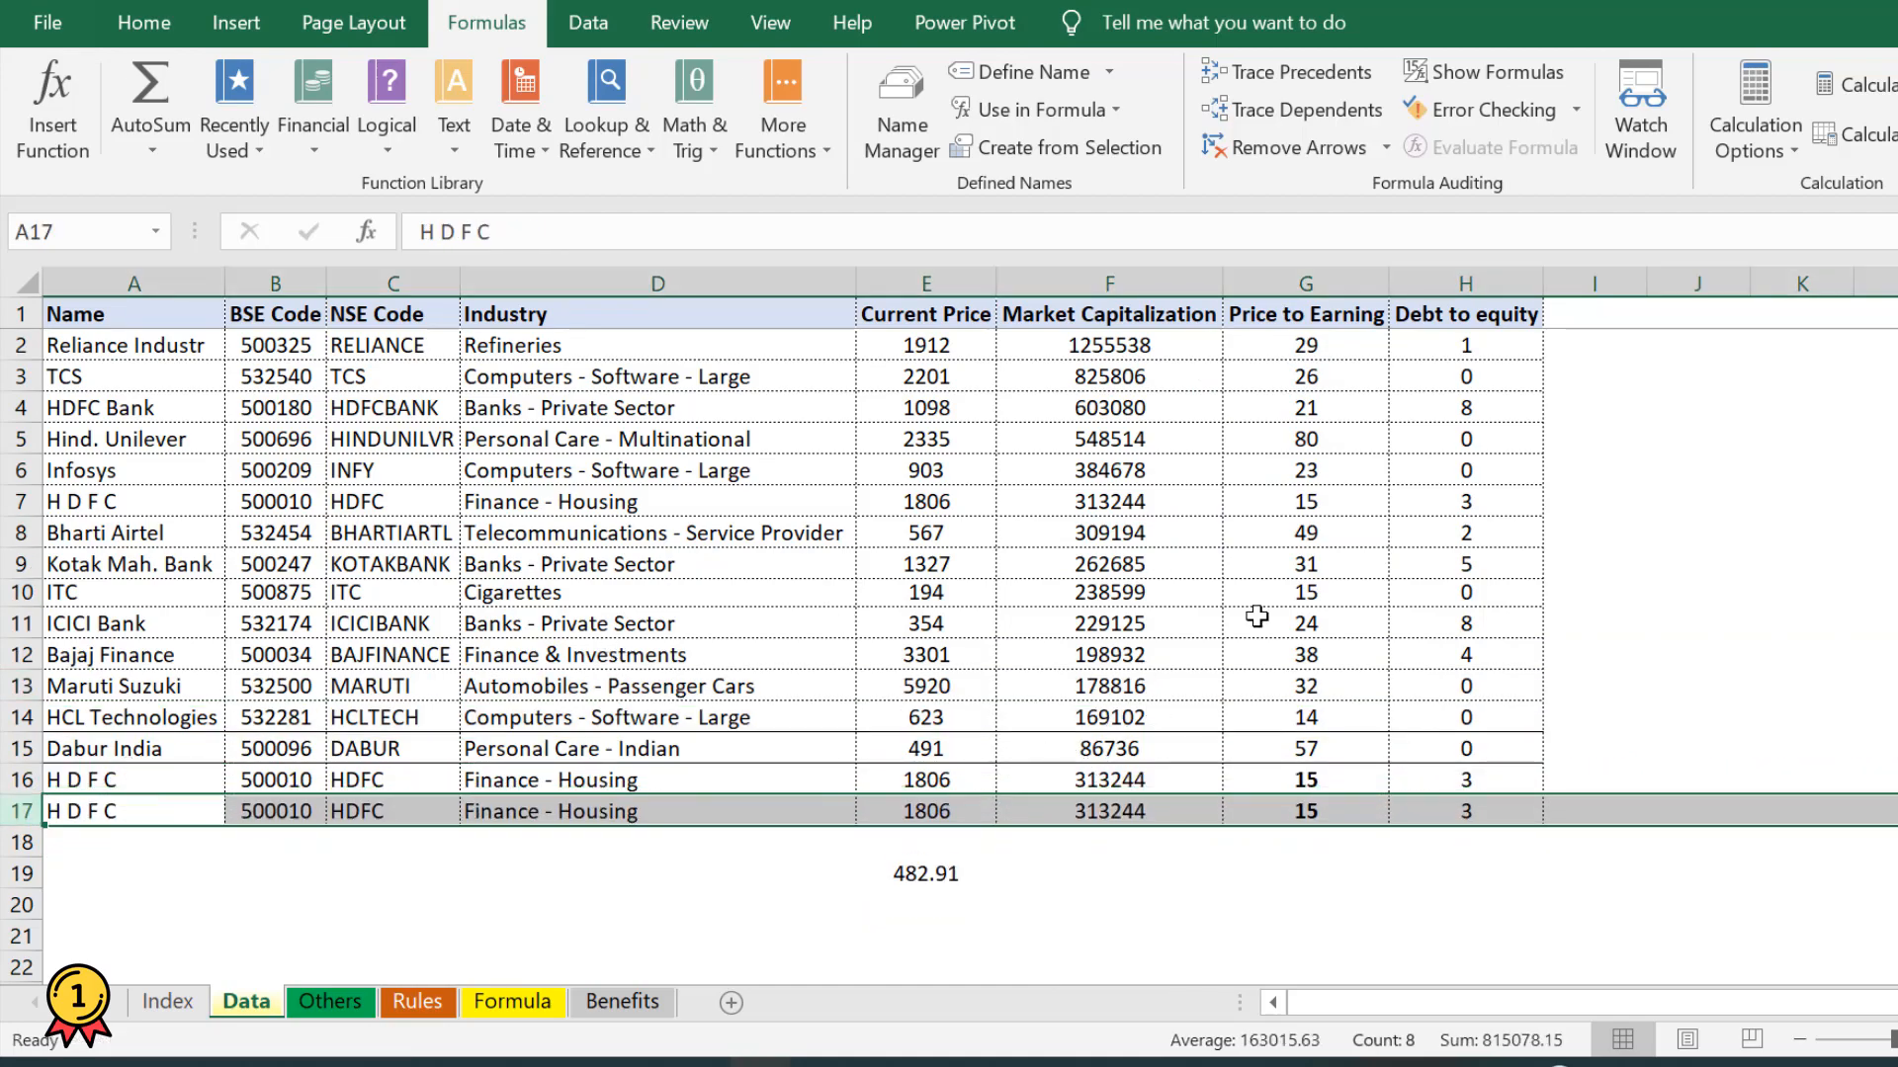
left_click(926, 842)
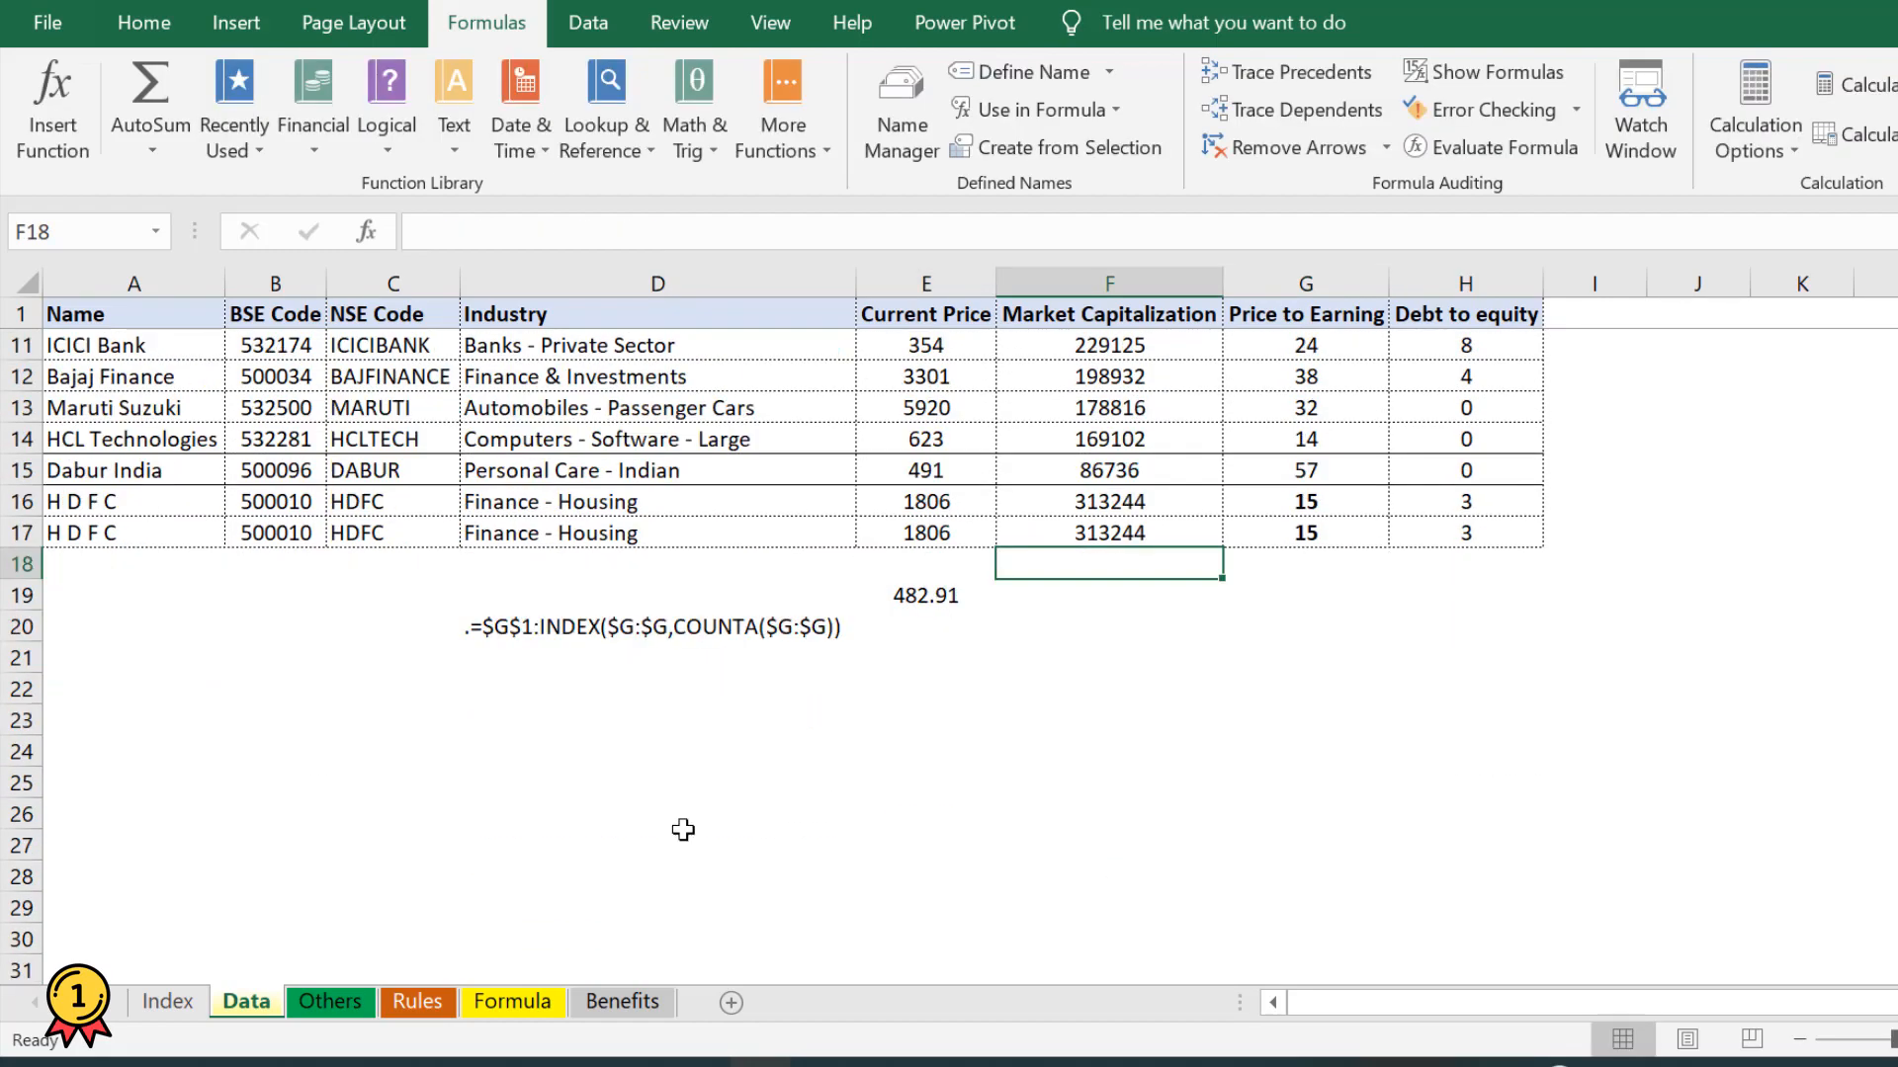
- Show COUNTA($G:$G) in the D20 formula note in red, with its count 17 in D21
left_click(656, 656)
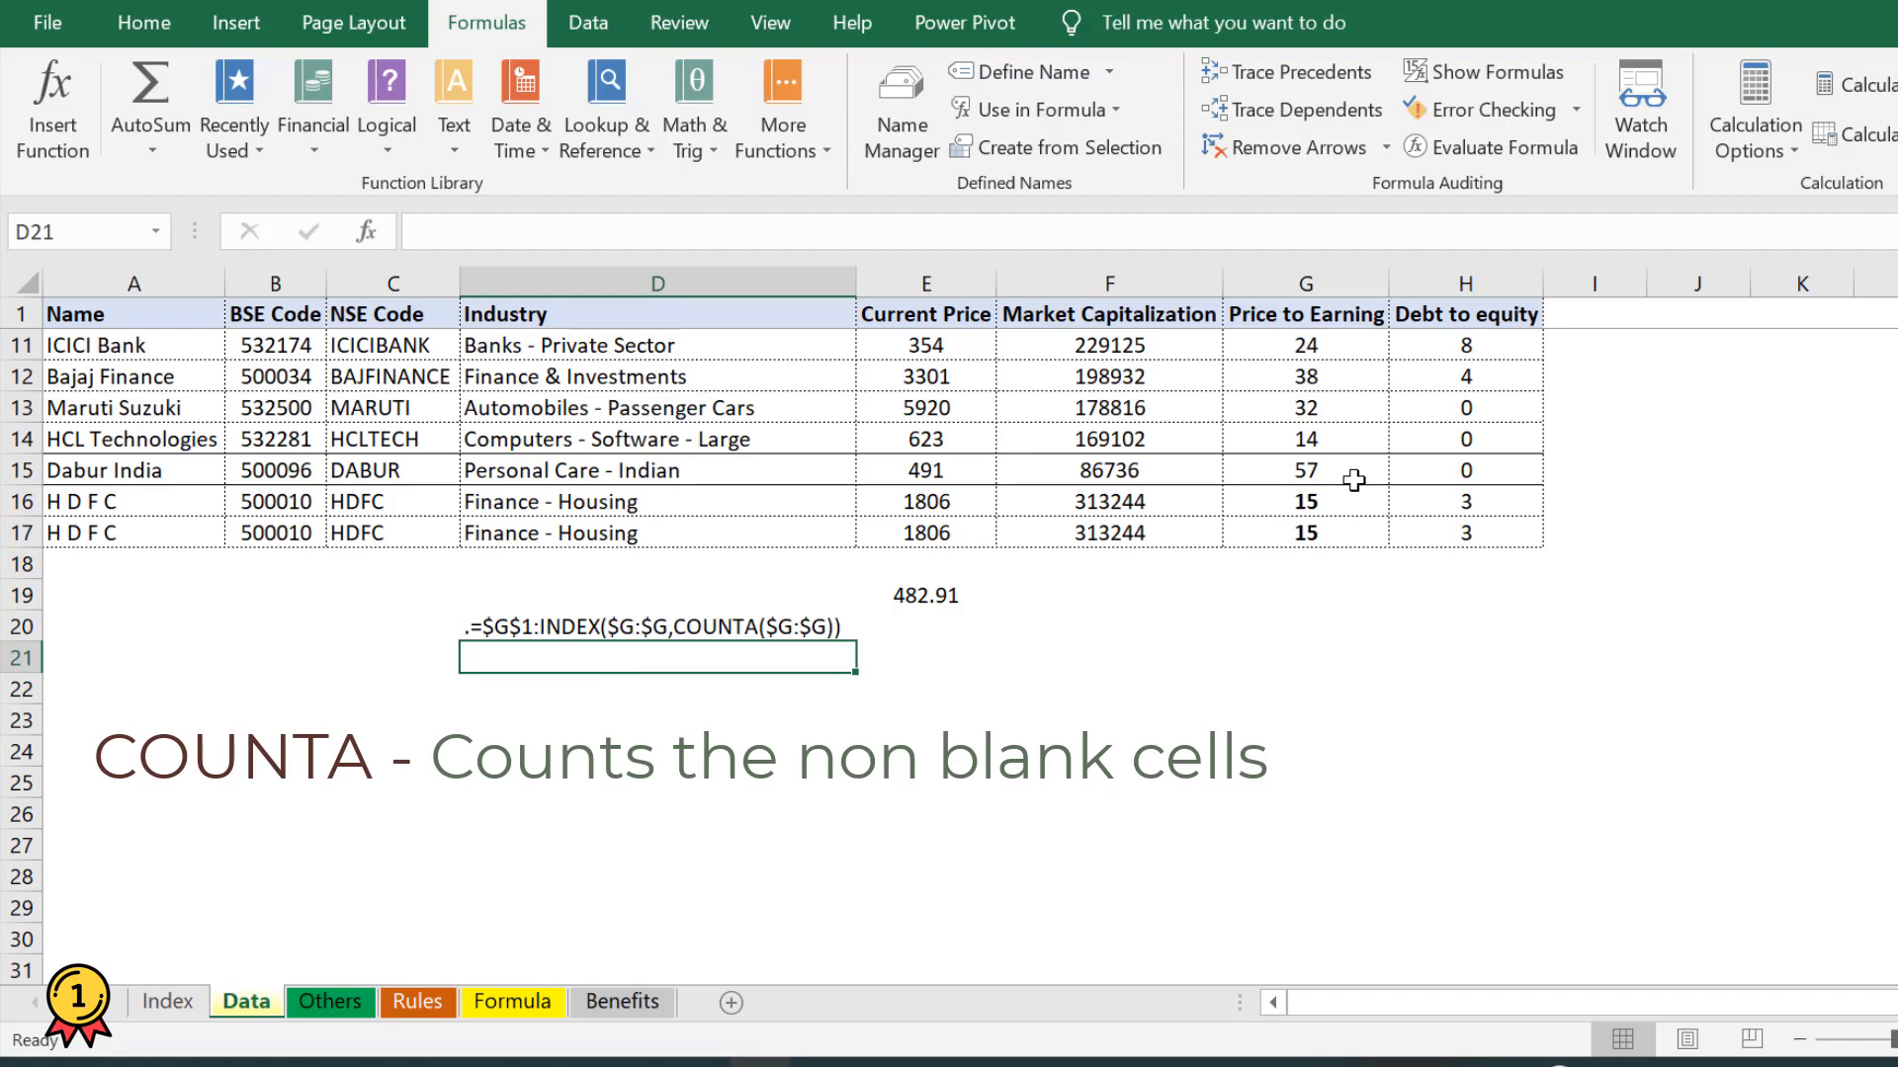
left_click(1305, 283)
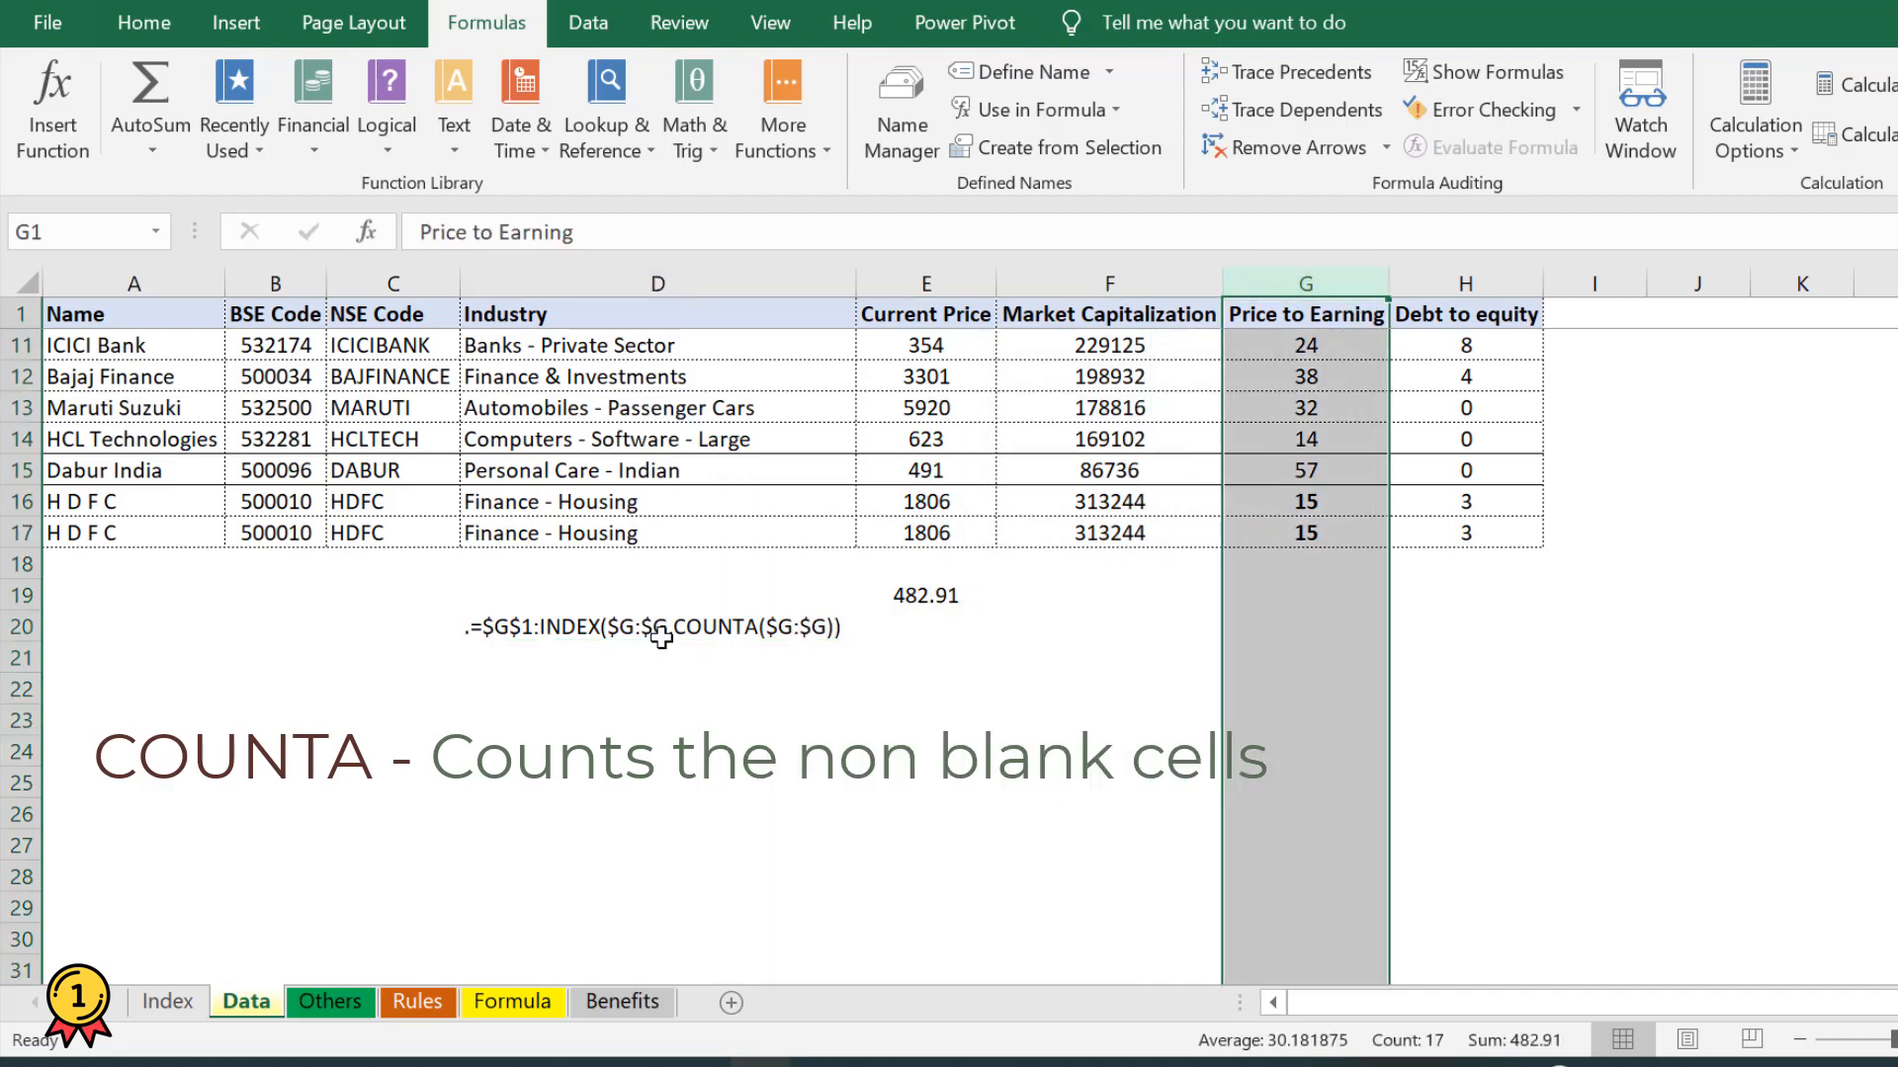
mouse_move(802, 638)
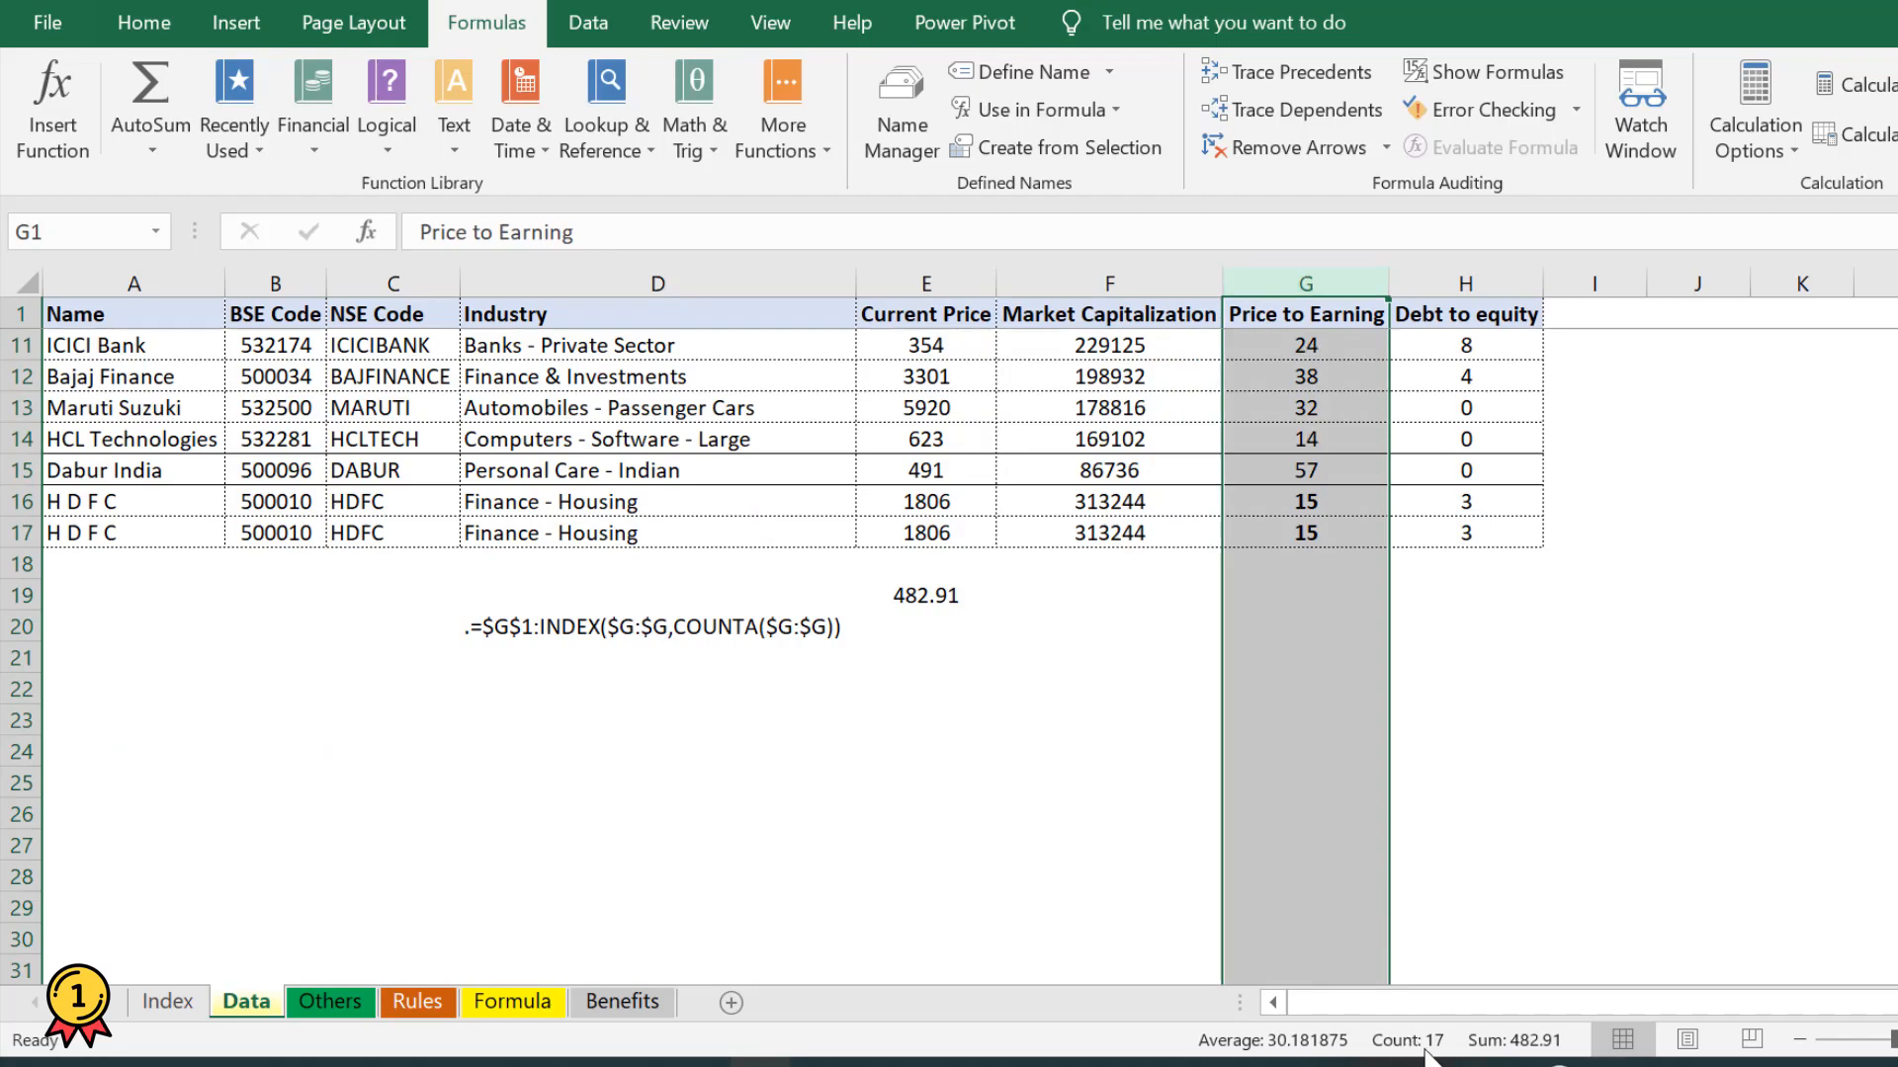
mouse_move(671, 639)
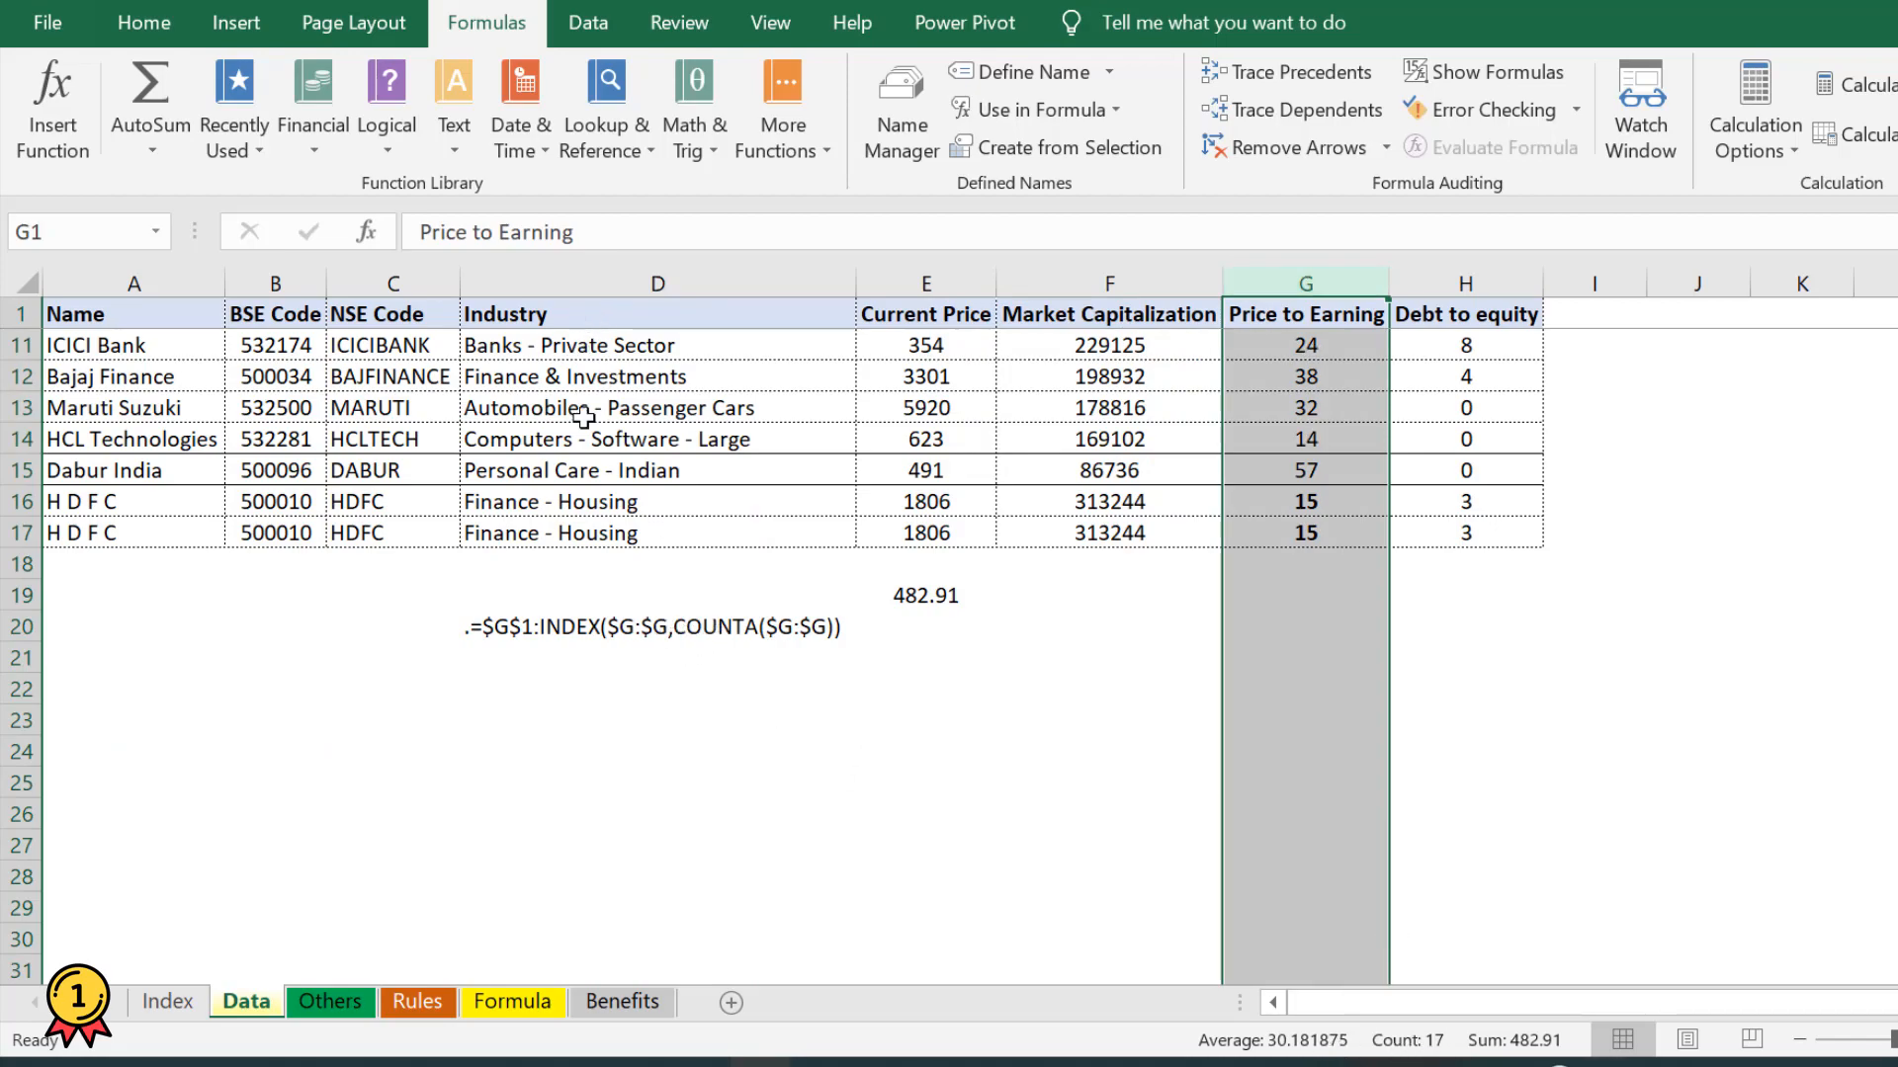
left_click(656, 626)
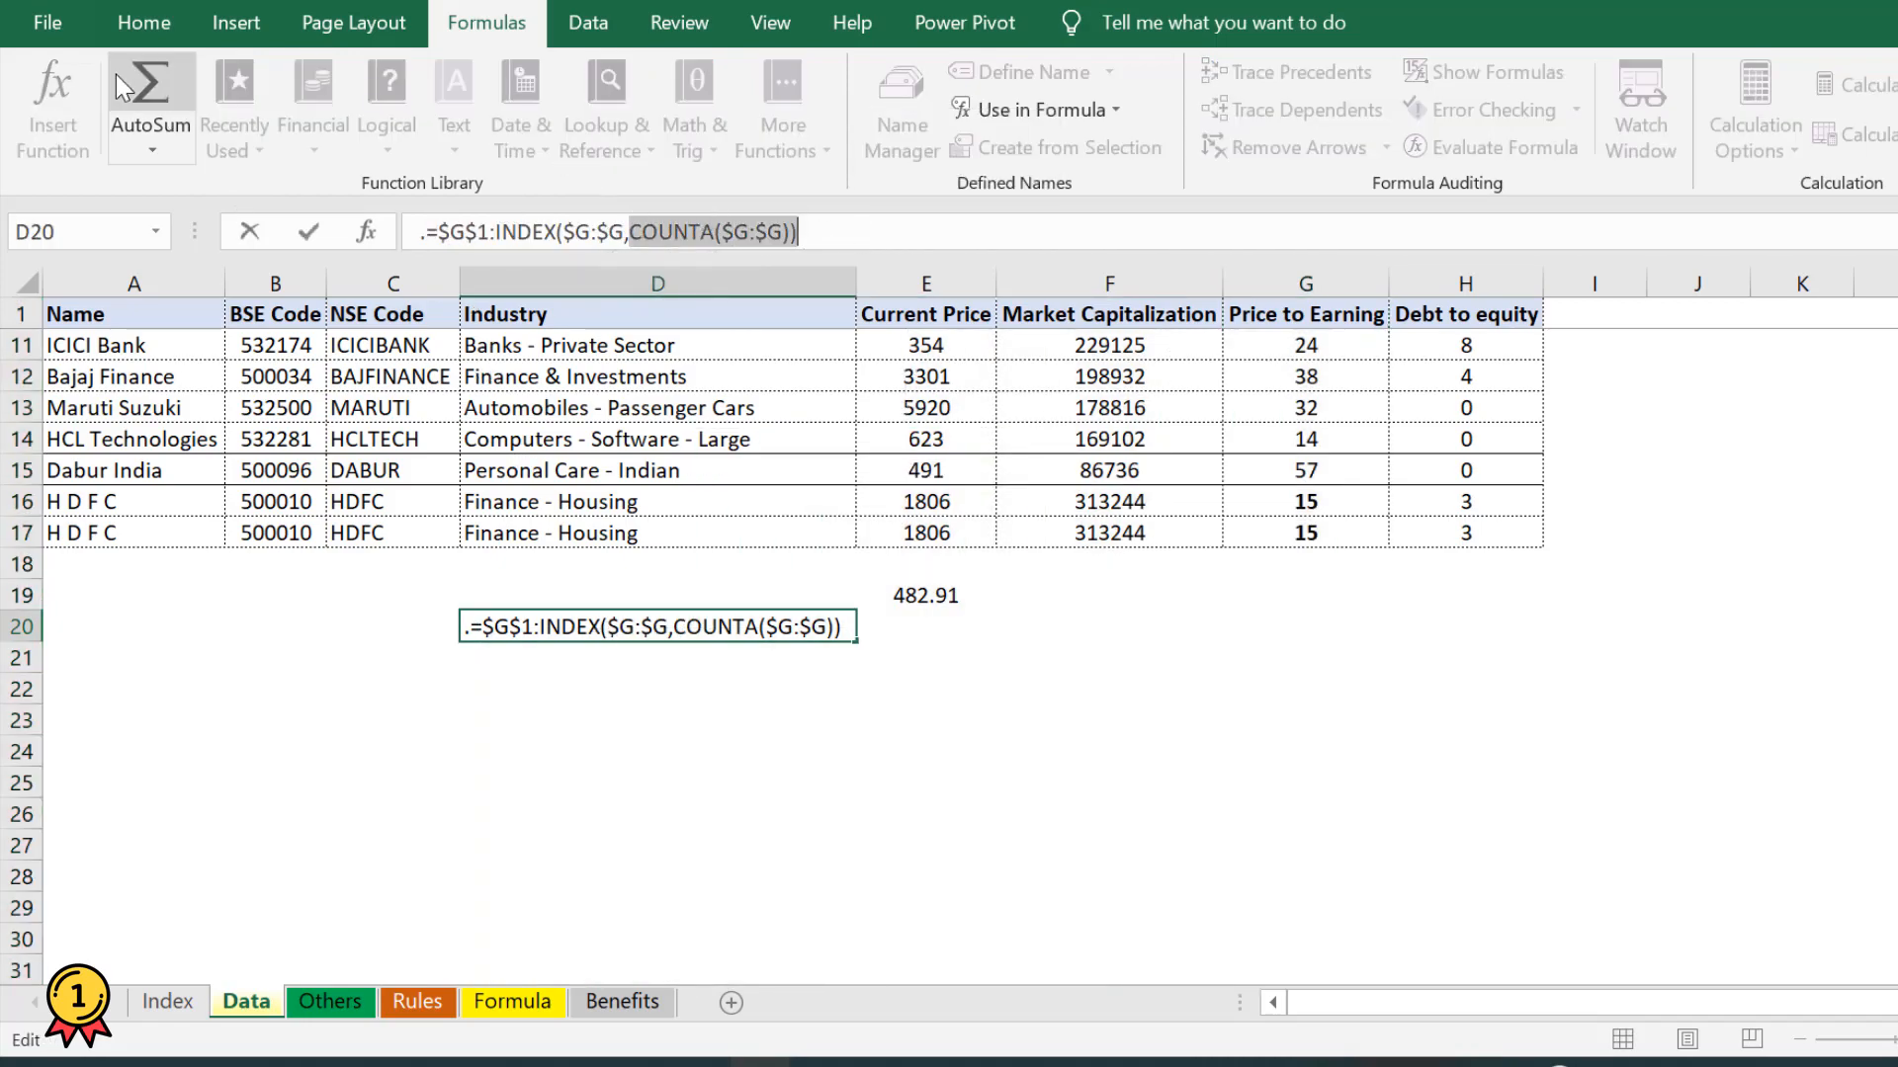
left_click(143, 21)
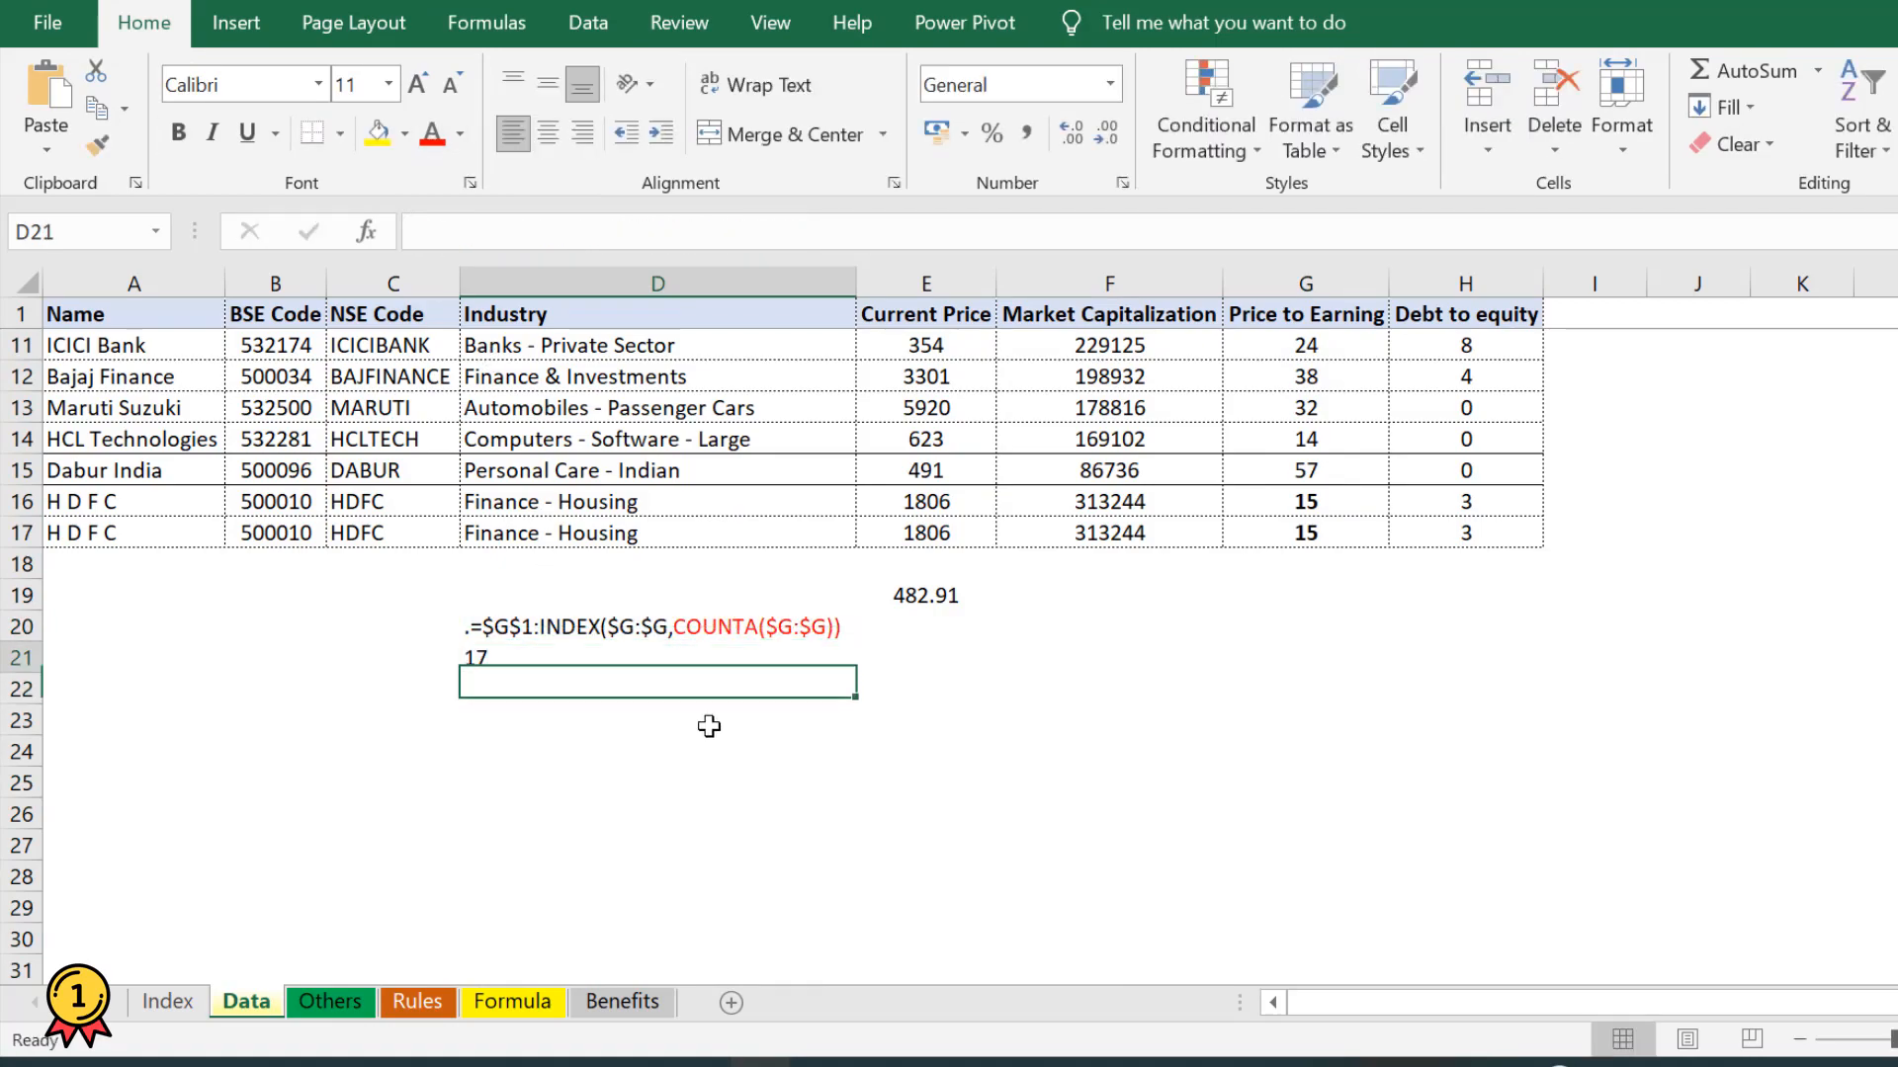
- Copy the HCL Technologies and Dabur India rows to row 18 and recount the Price to Earning column
left_click(656, 627)
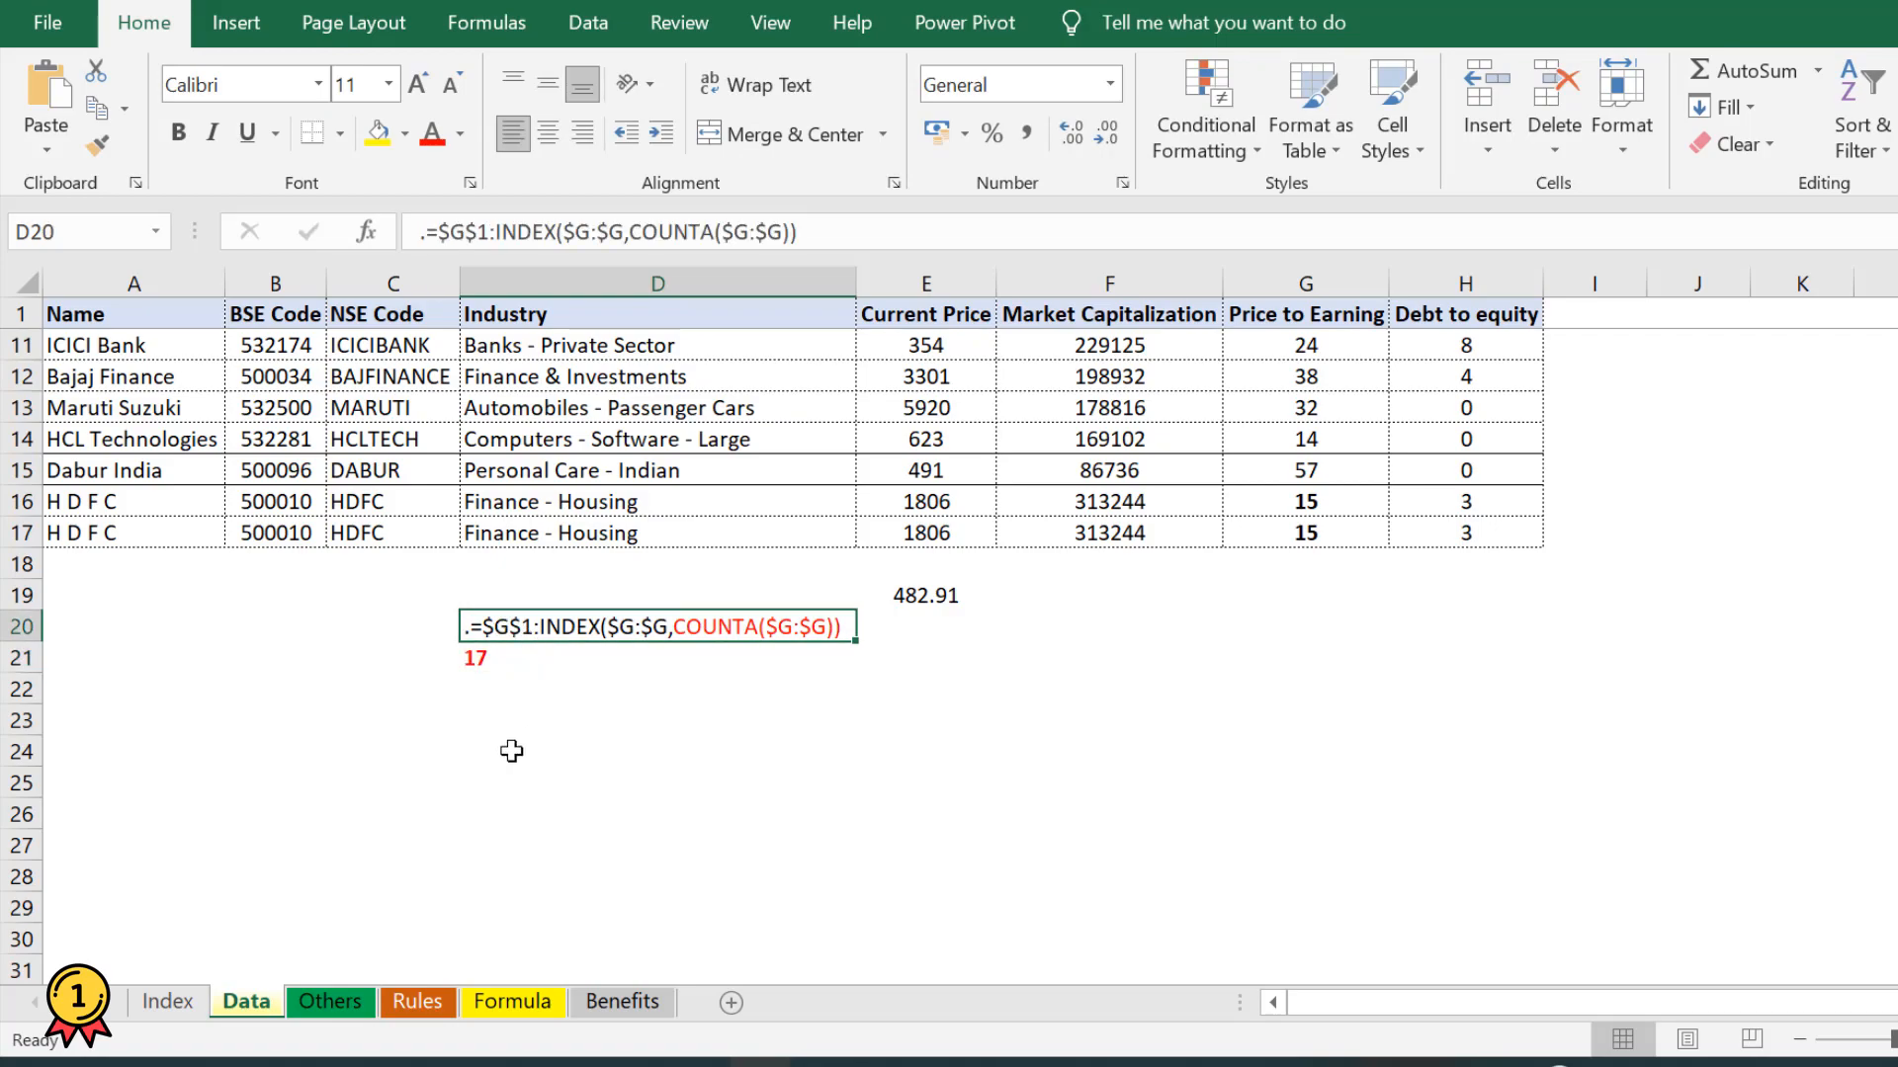
mouse_move(510, 629)
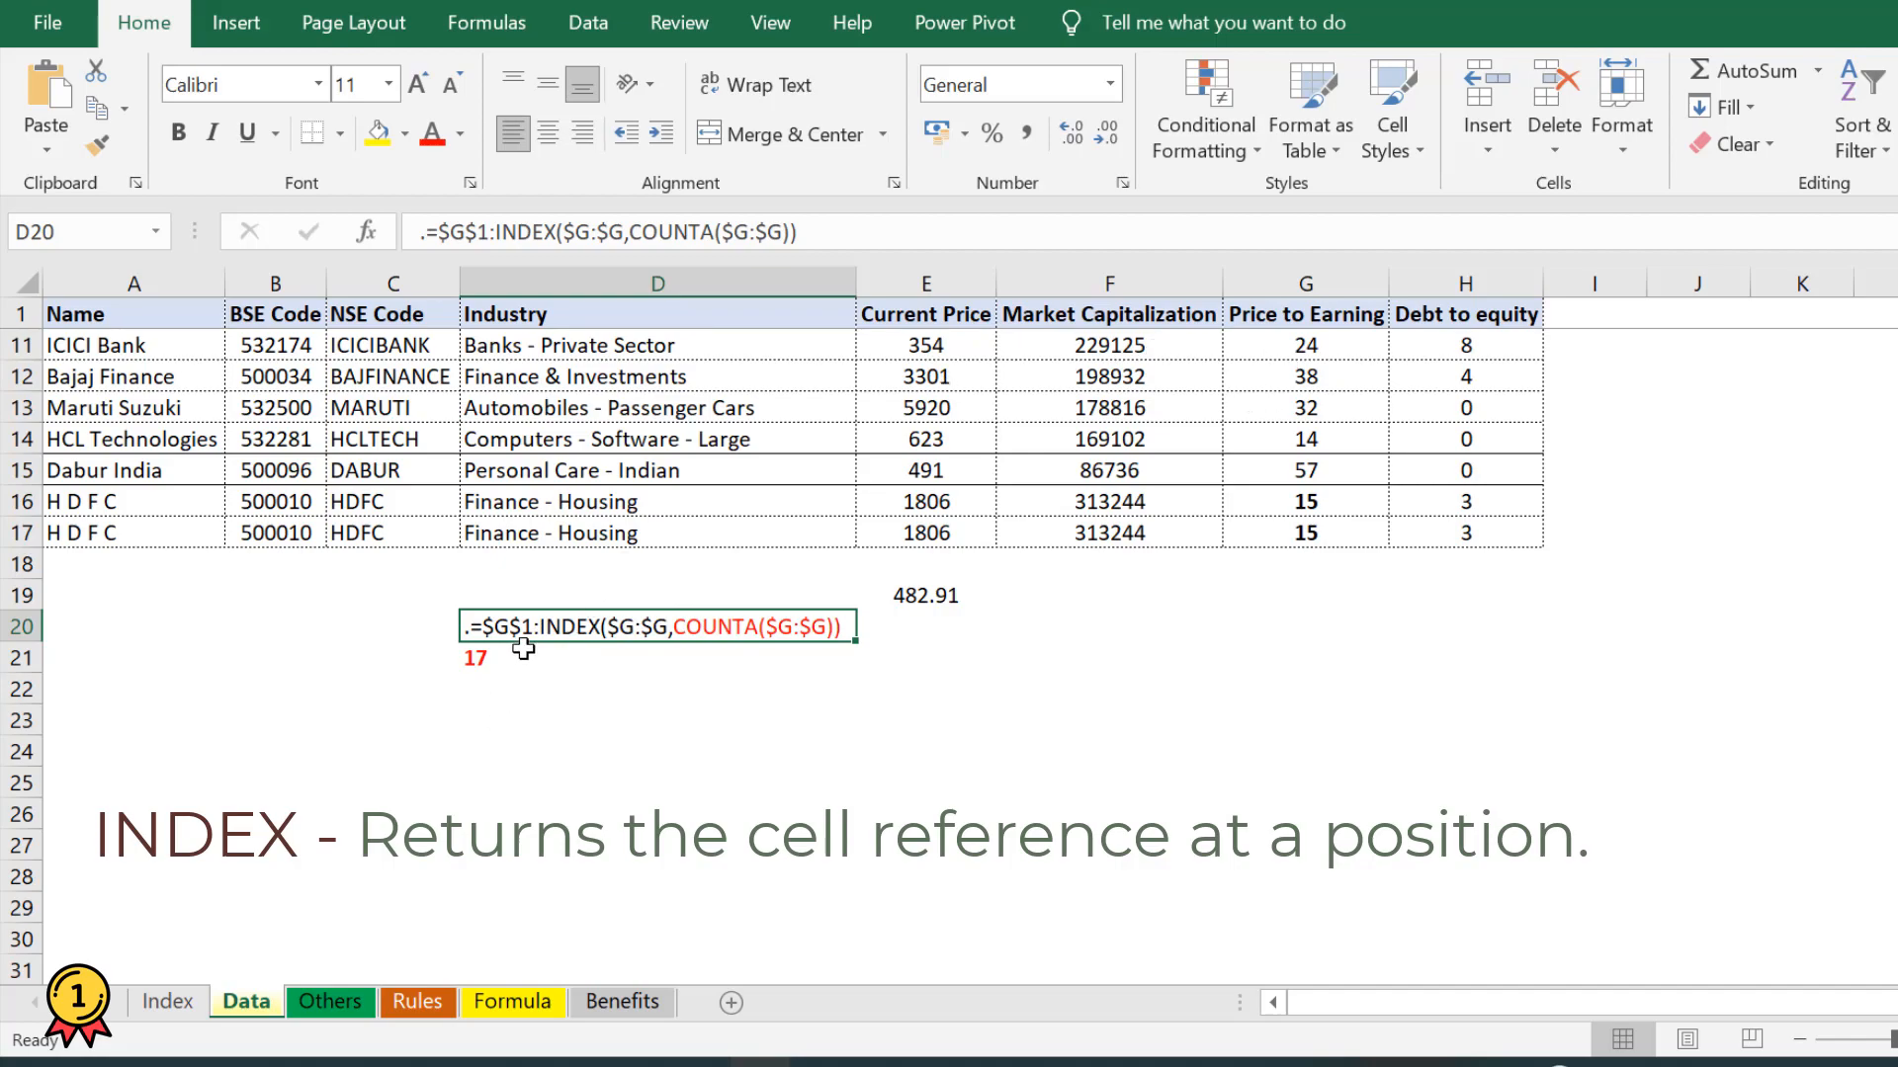
mouse_move(639, 627)
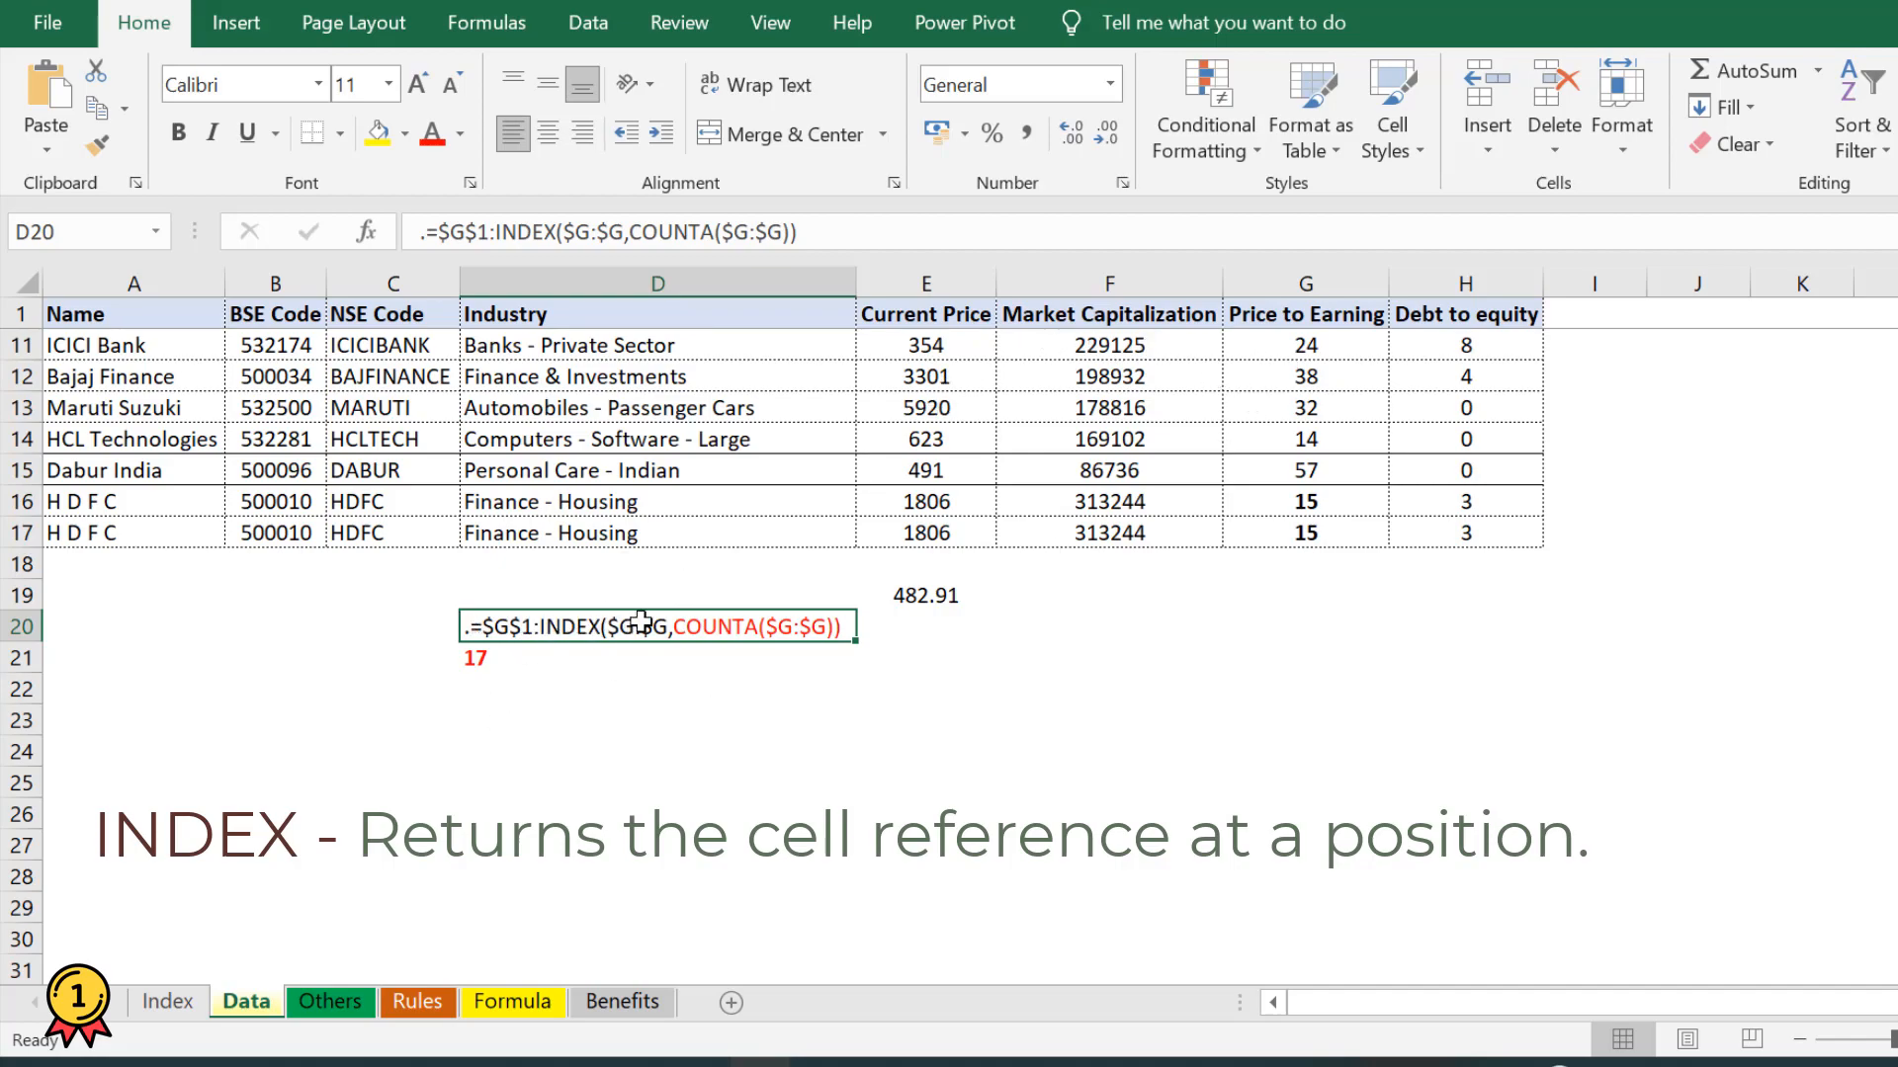
left_click(1305, 283)
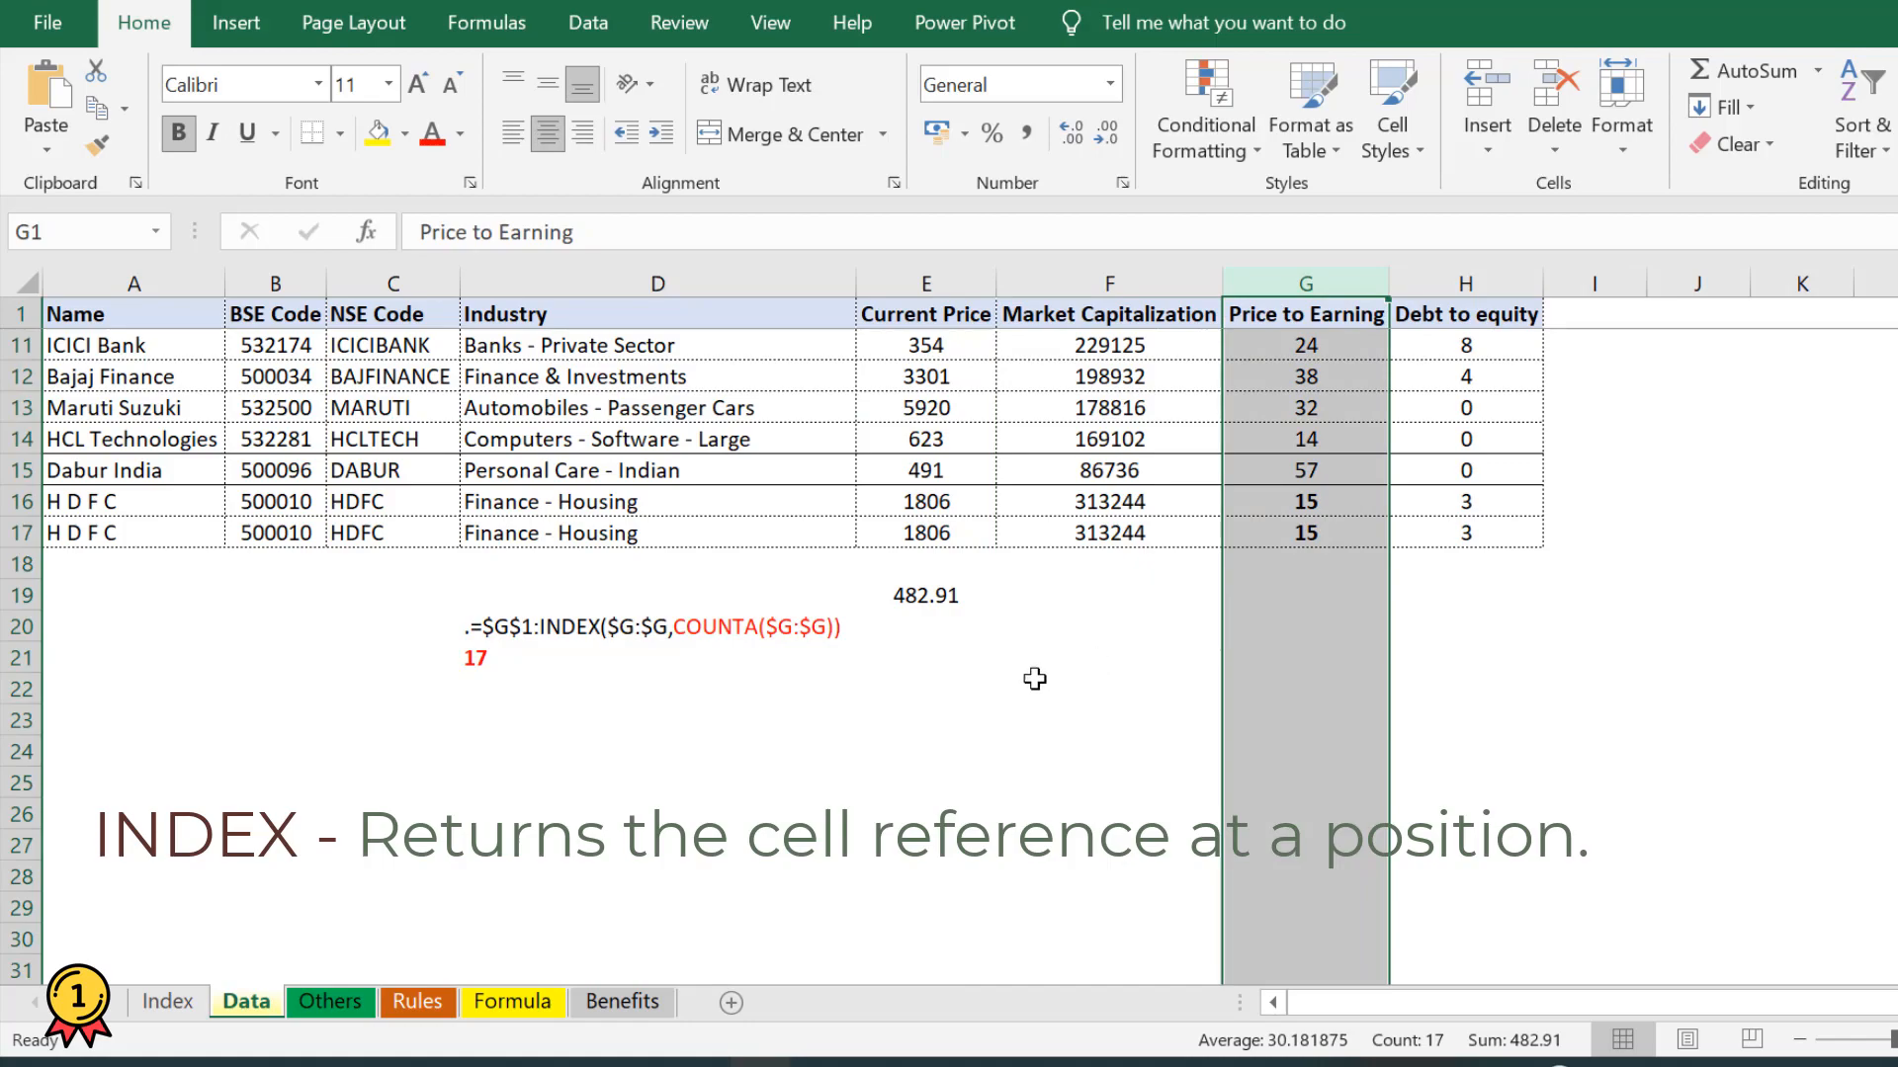
mouse_move(125, 516)
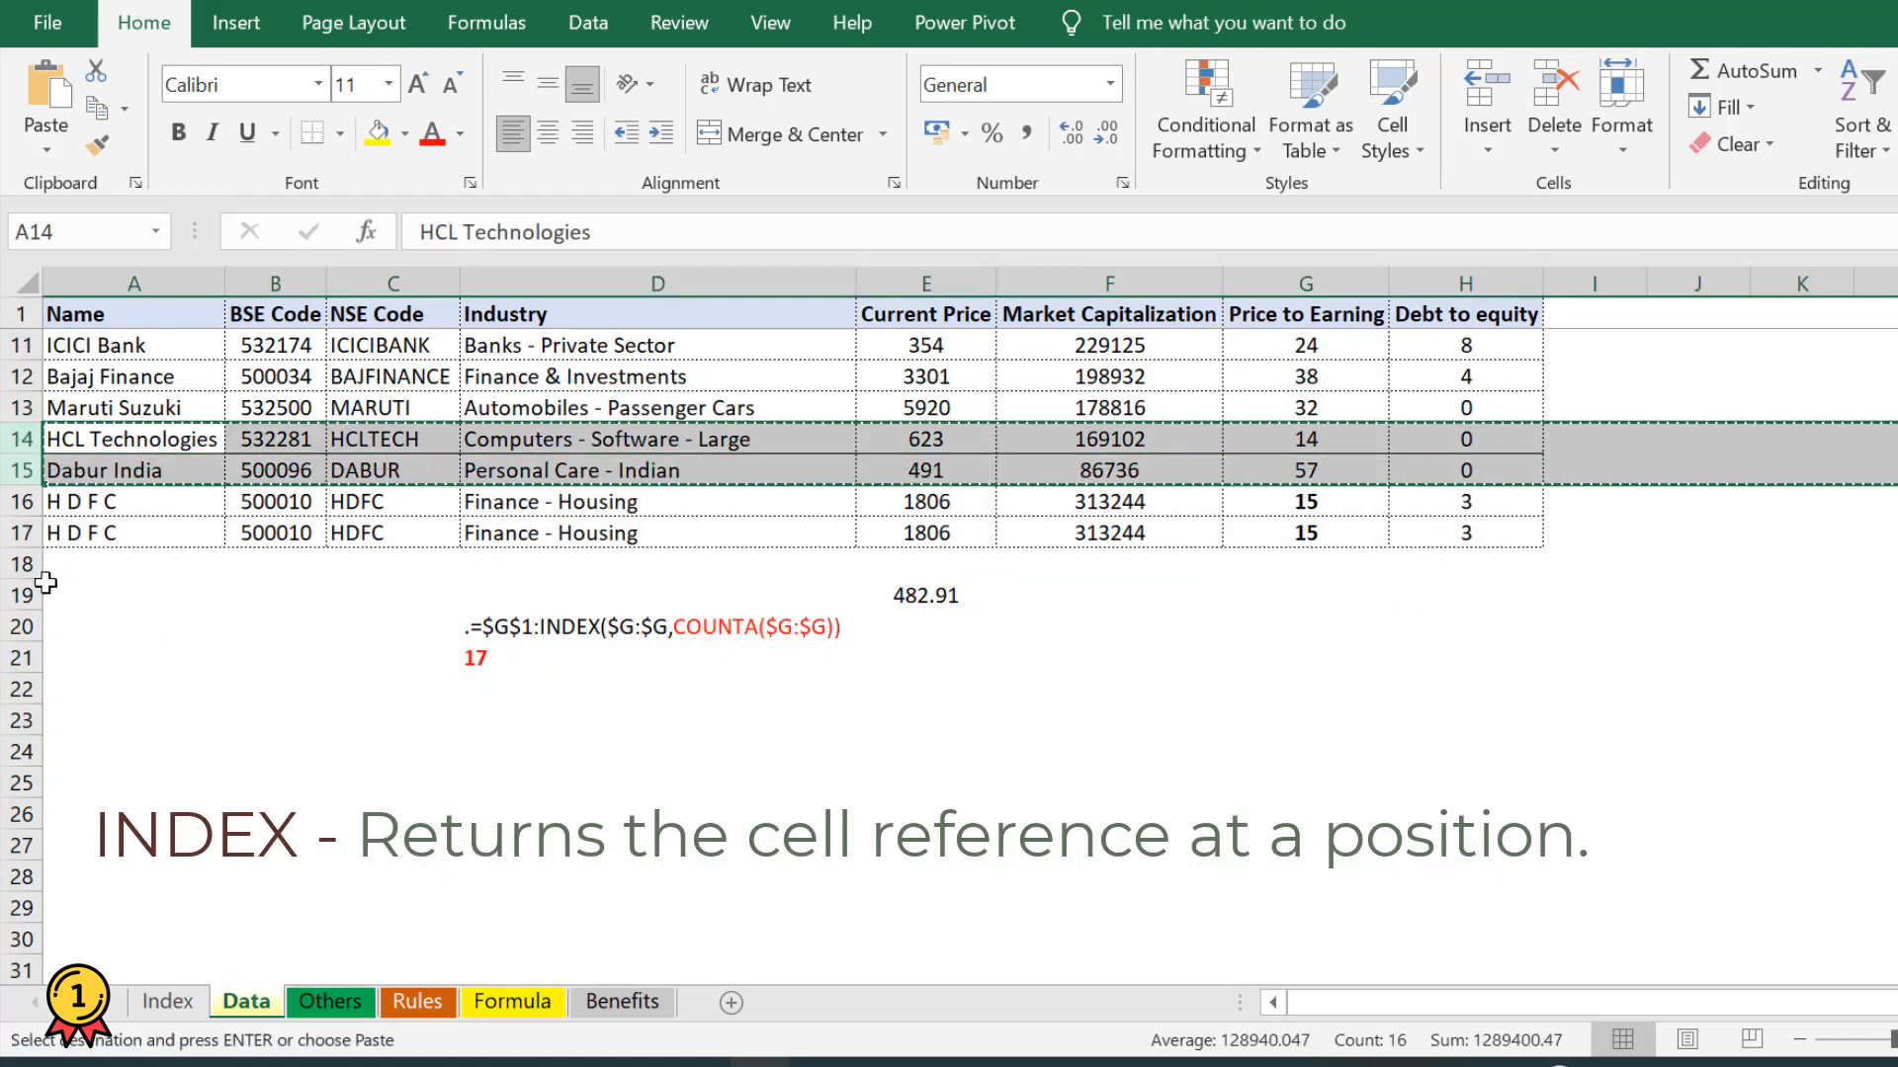
left_click(132, 563)
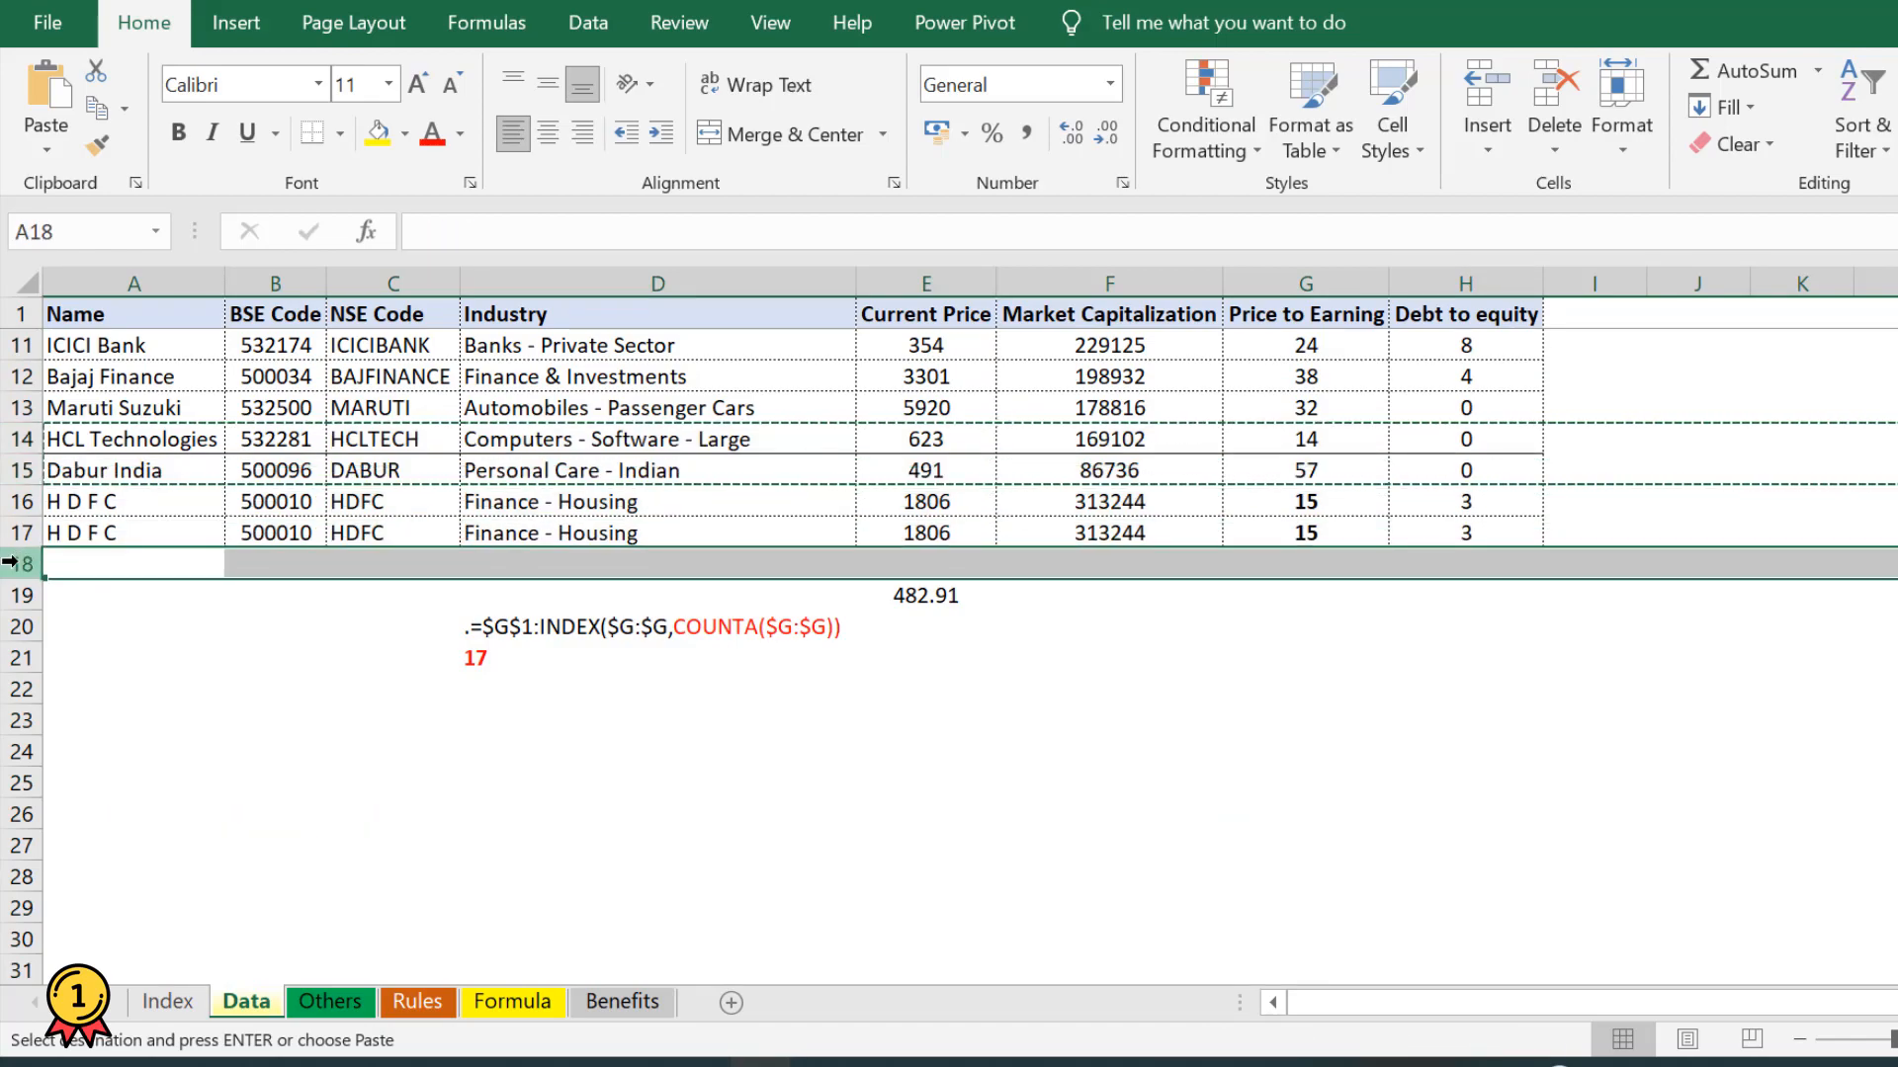
left_click(1303, 283)
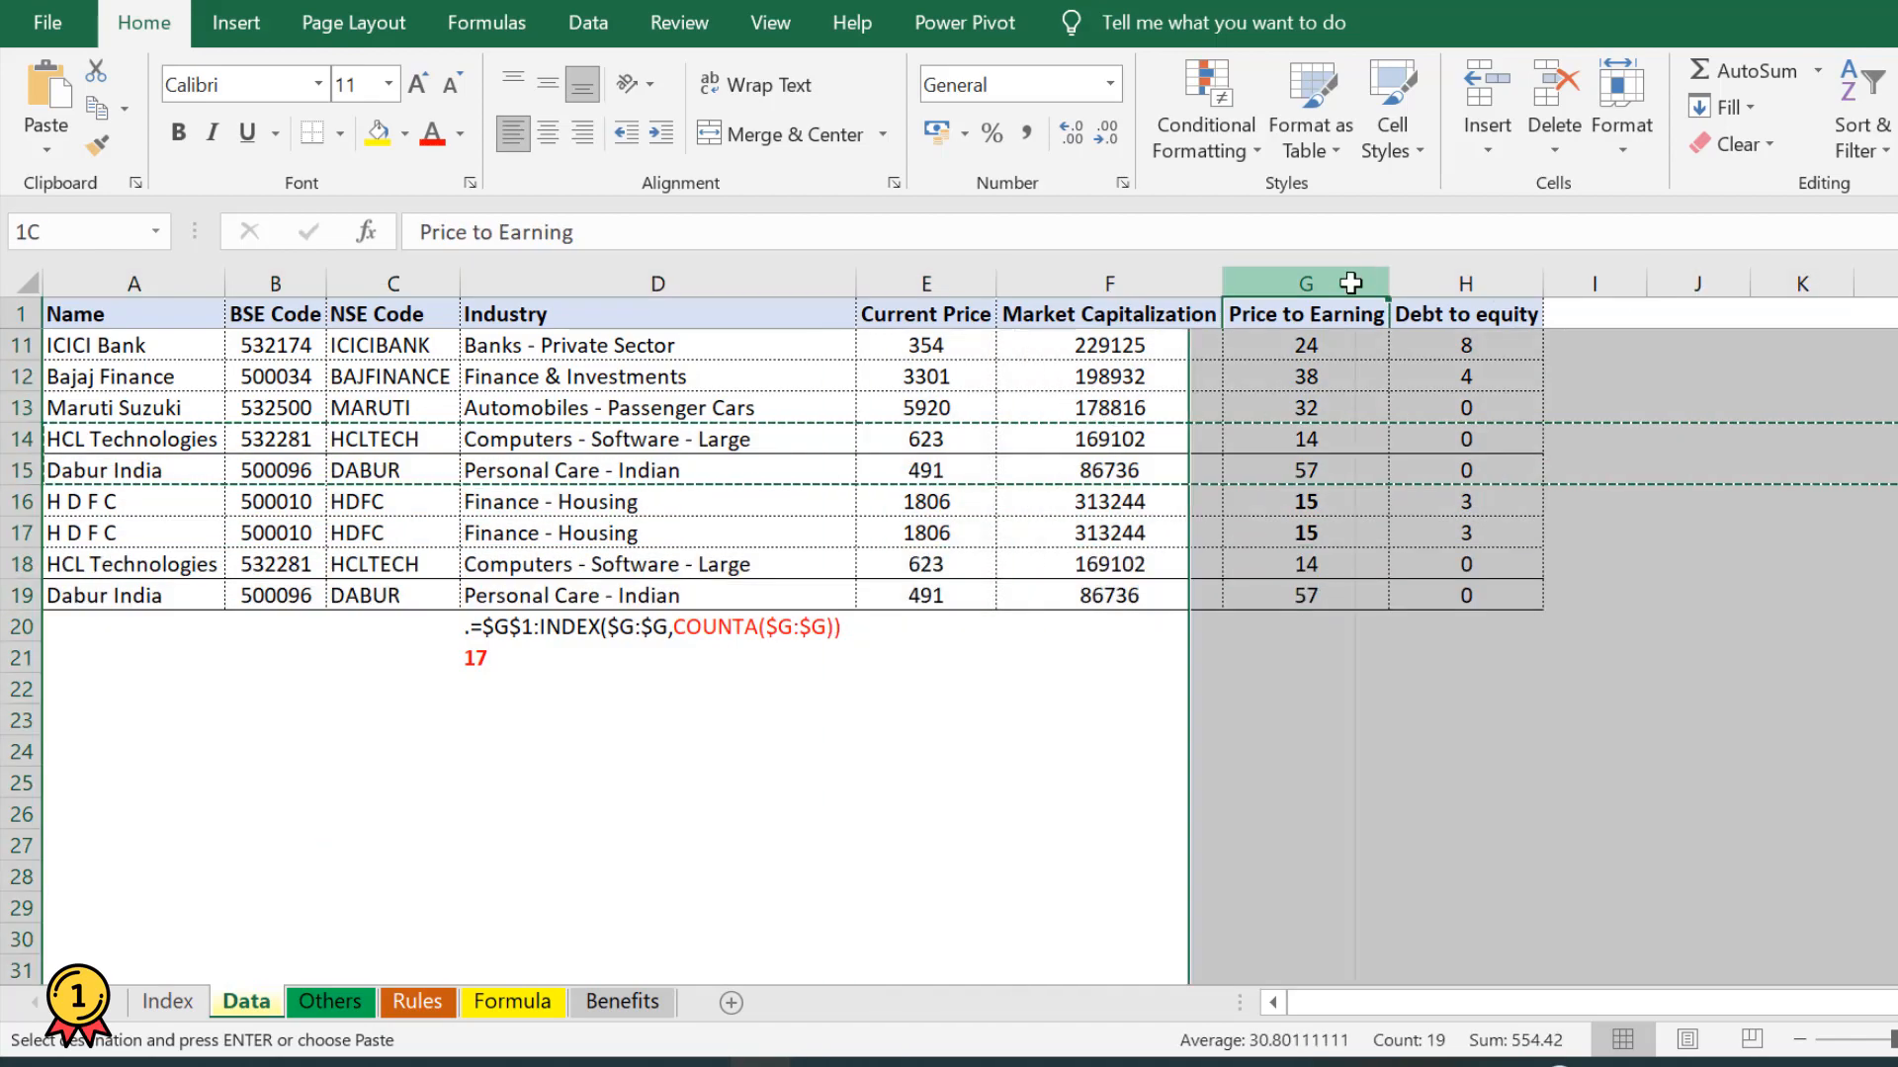
- Enter the updated count 19 in D21 beneath the COUNTA formula note
left_click(1305, 283)
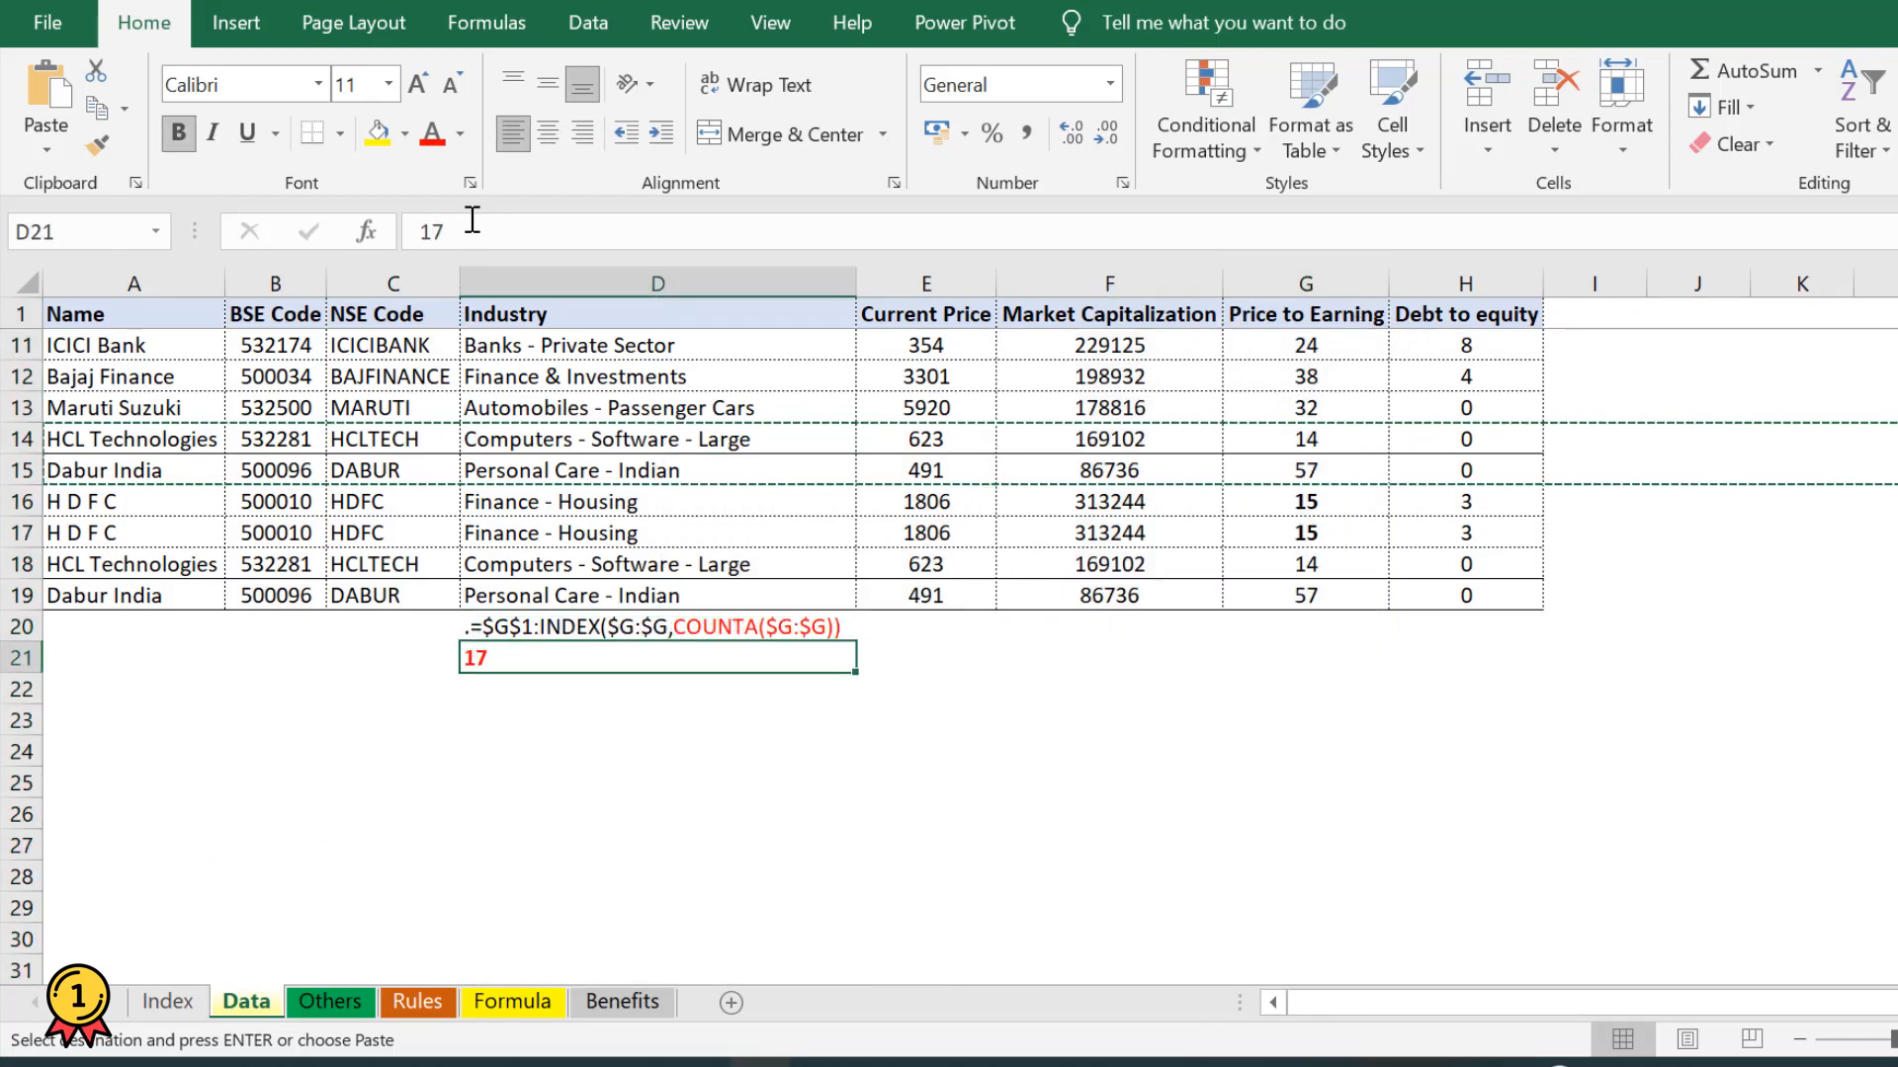
type("19")
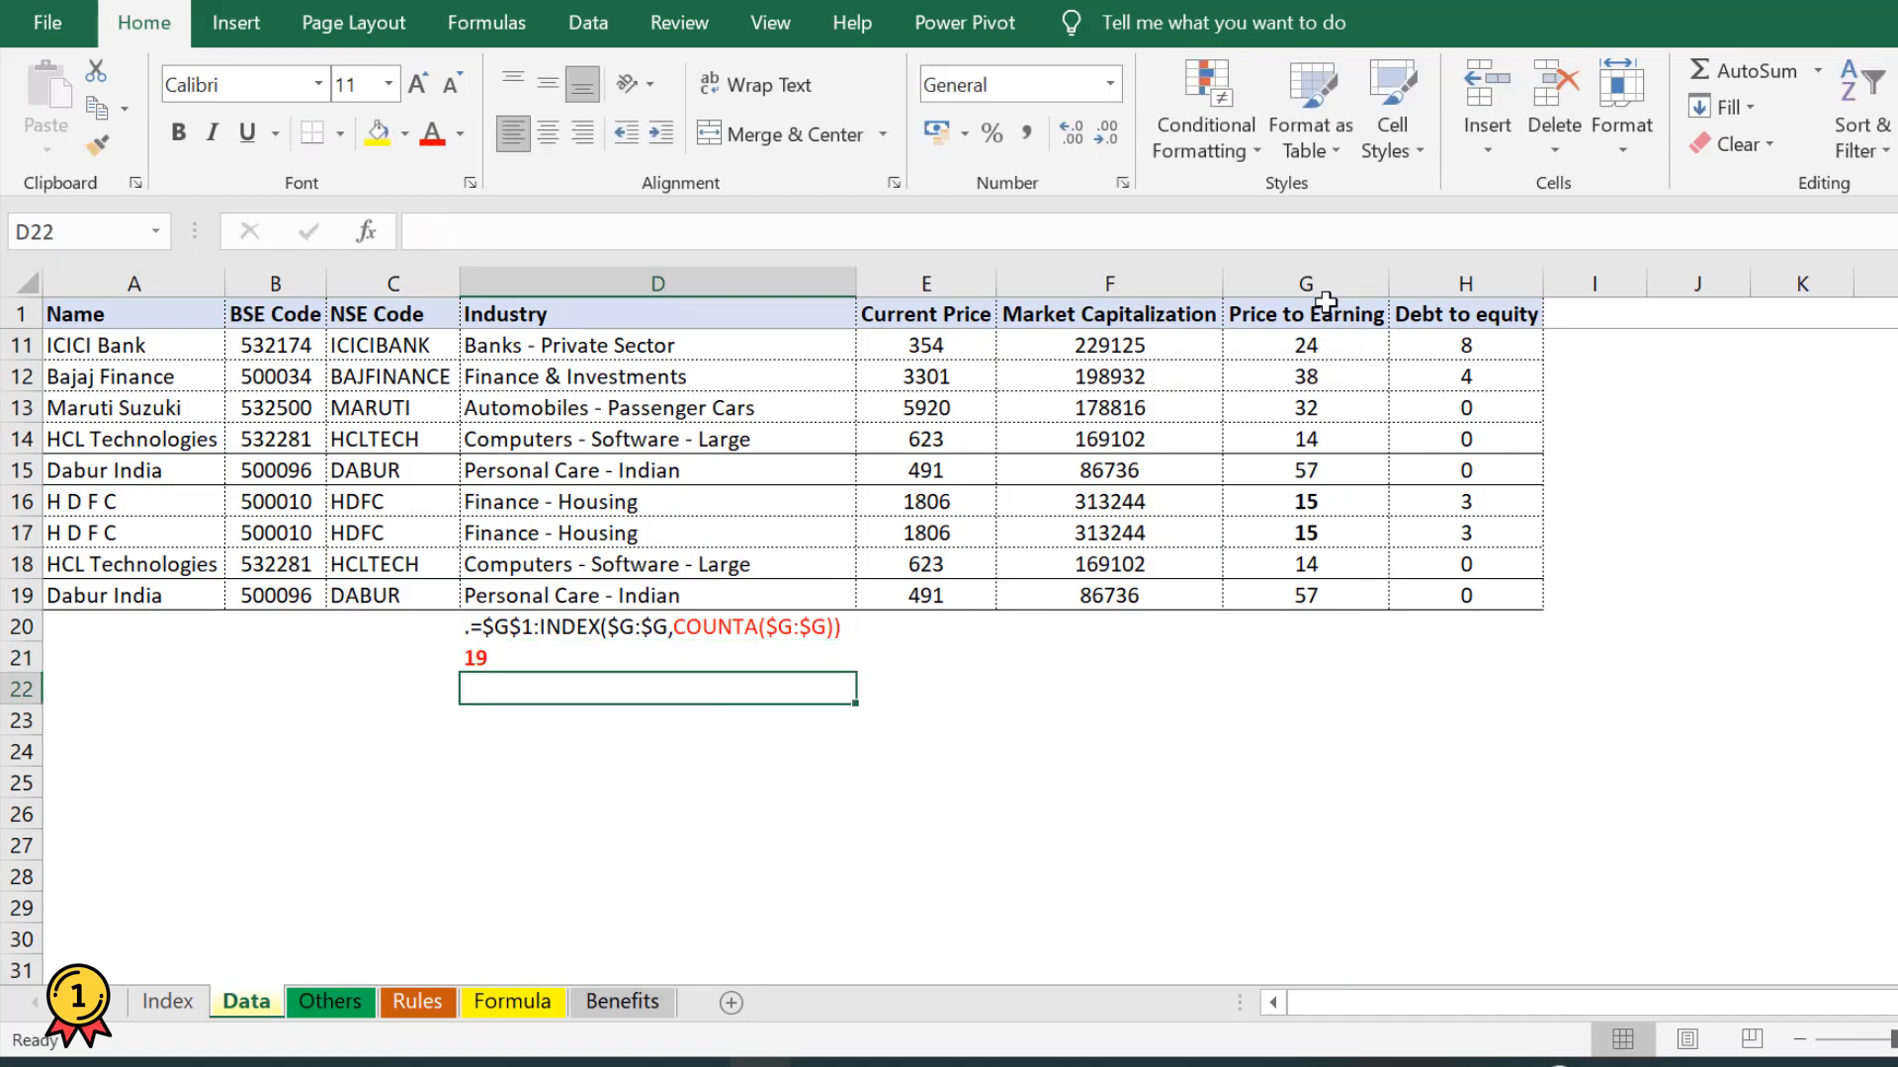
left_click(1107, 812)
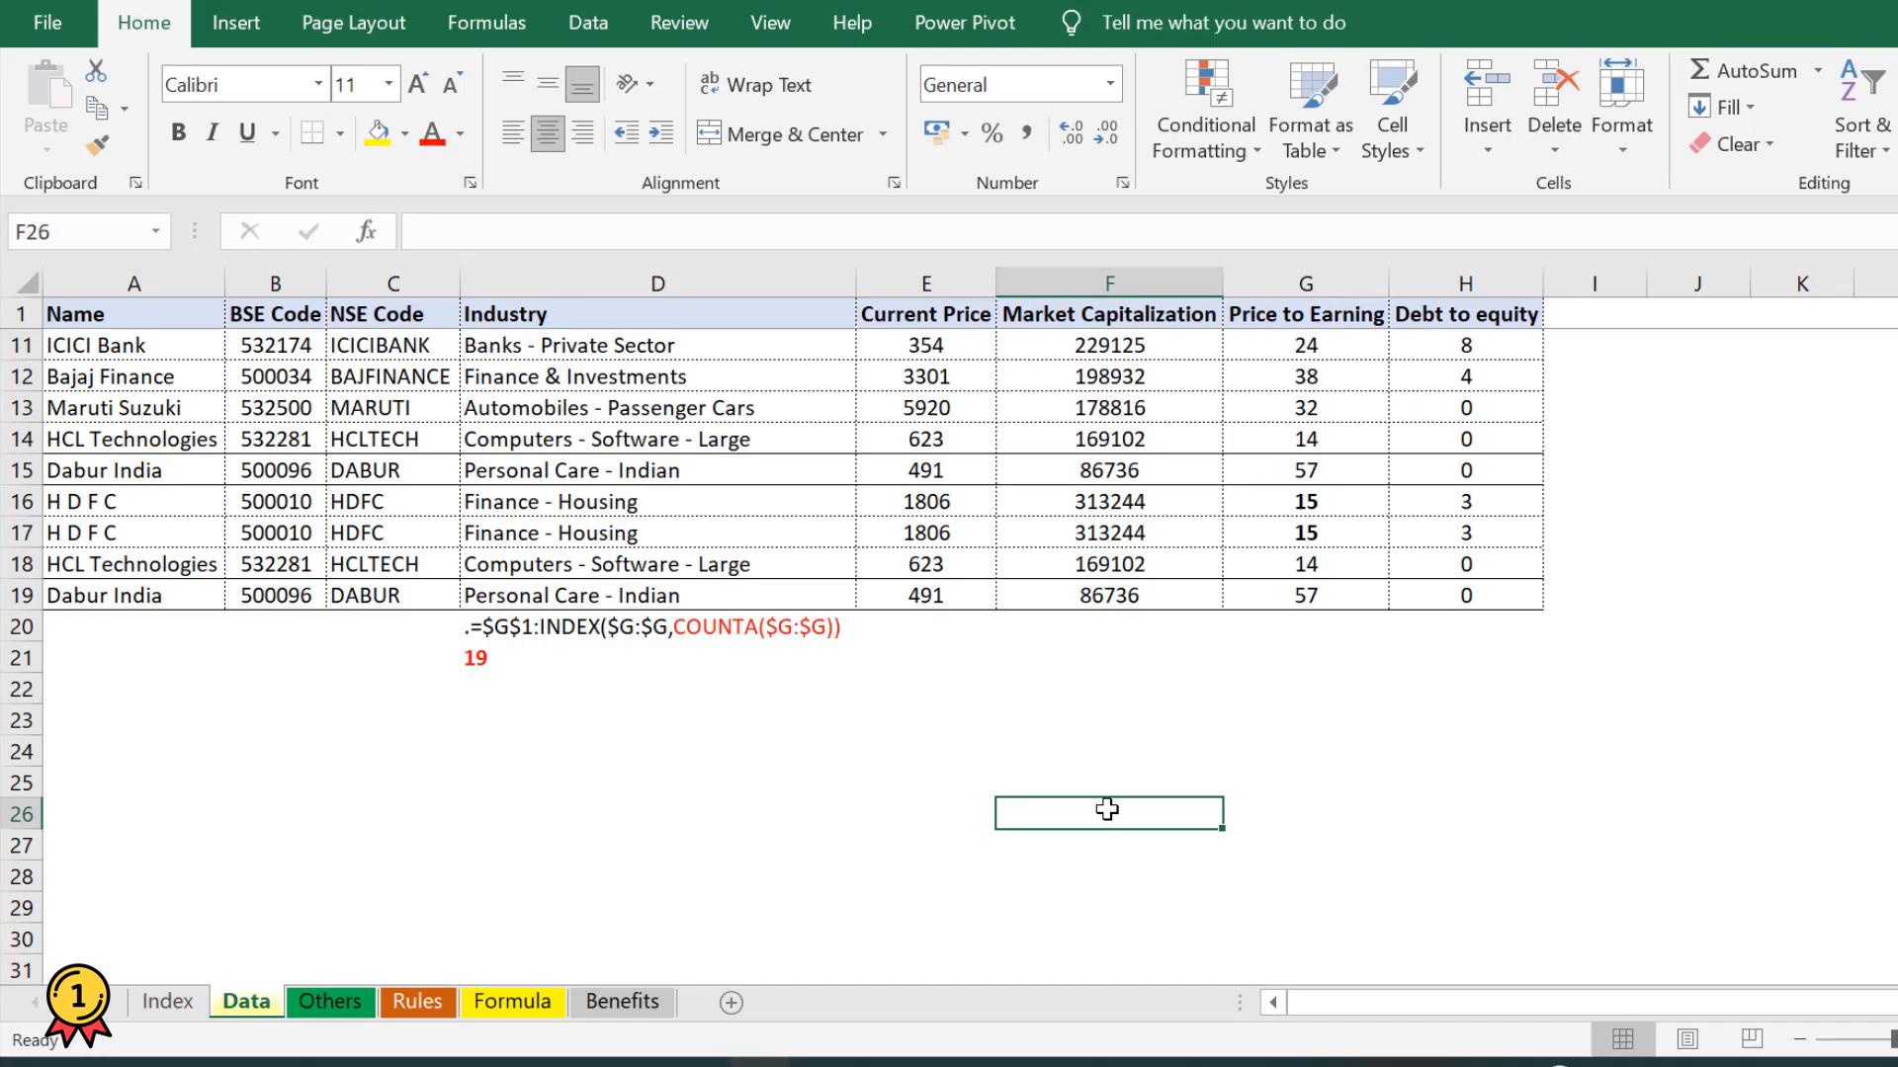